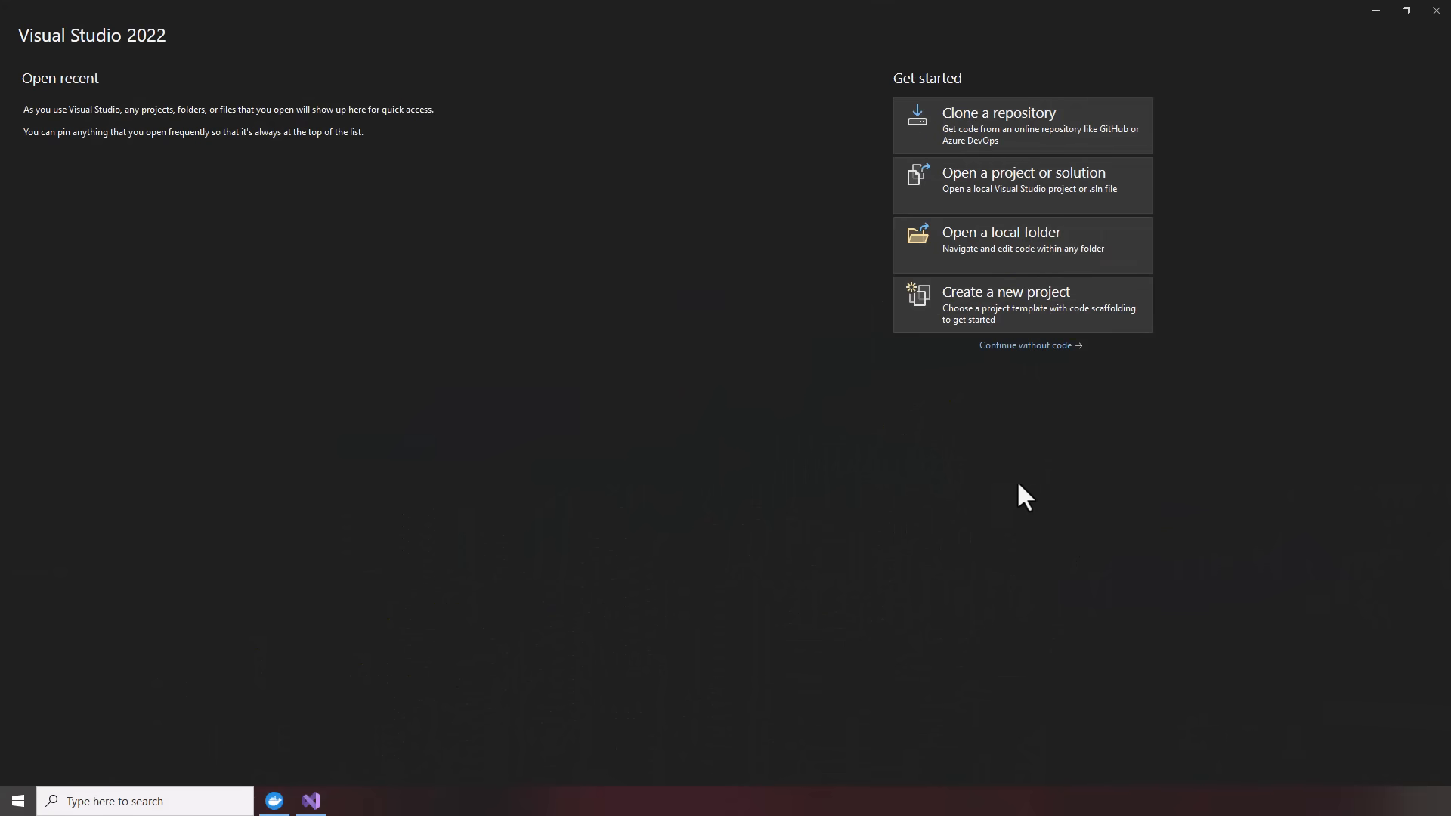
mouse_move(979, 509)
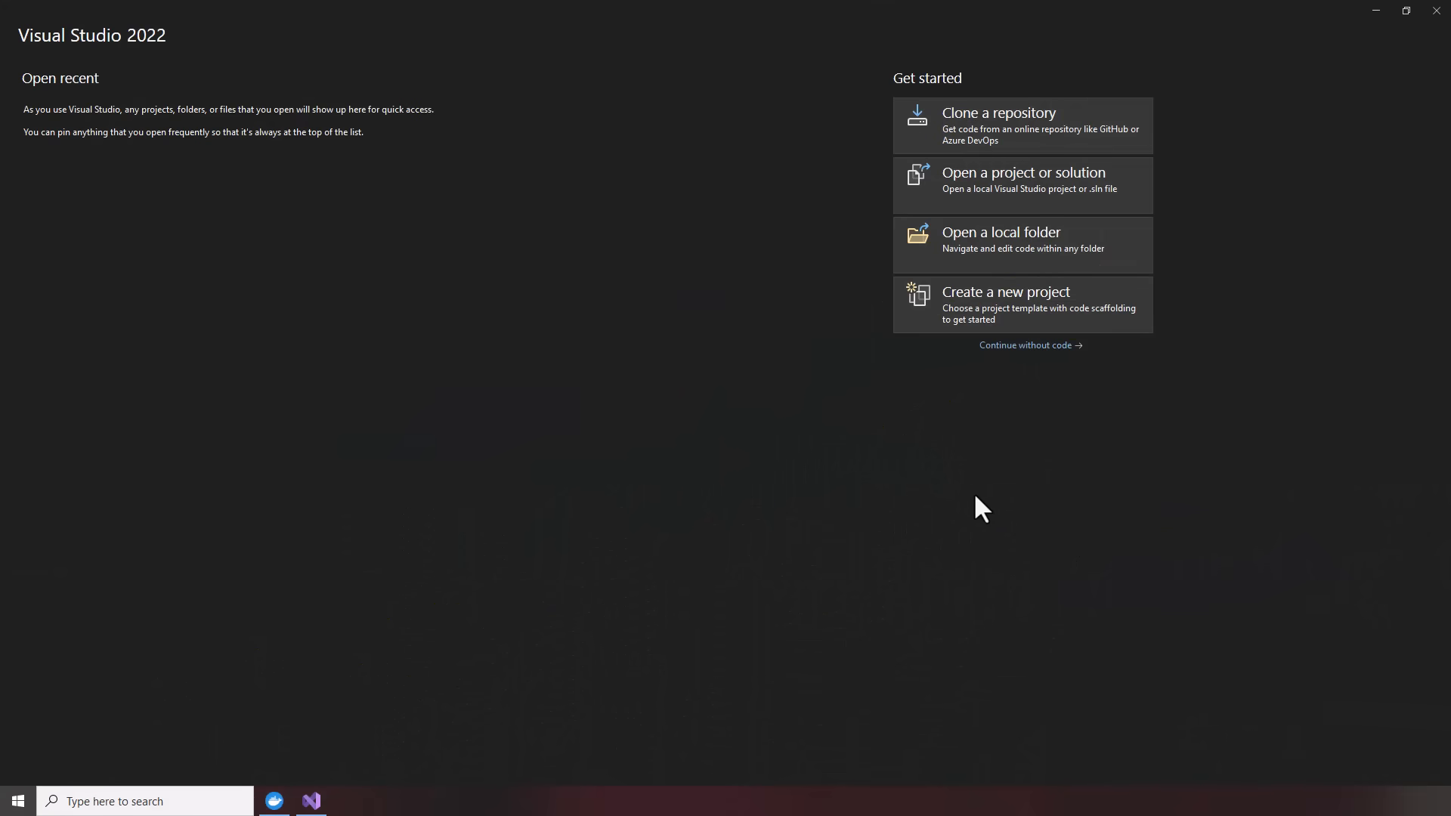
mouse_move(966, 506)
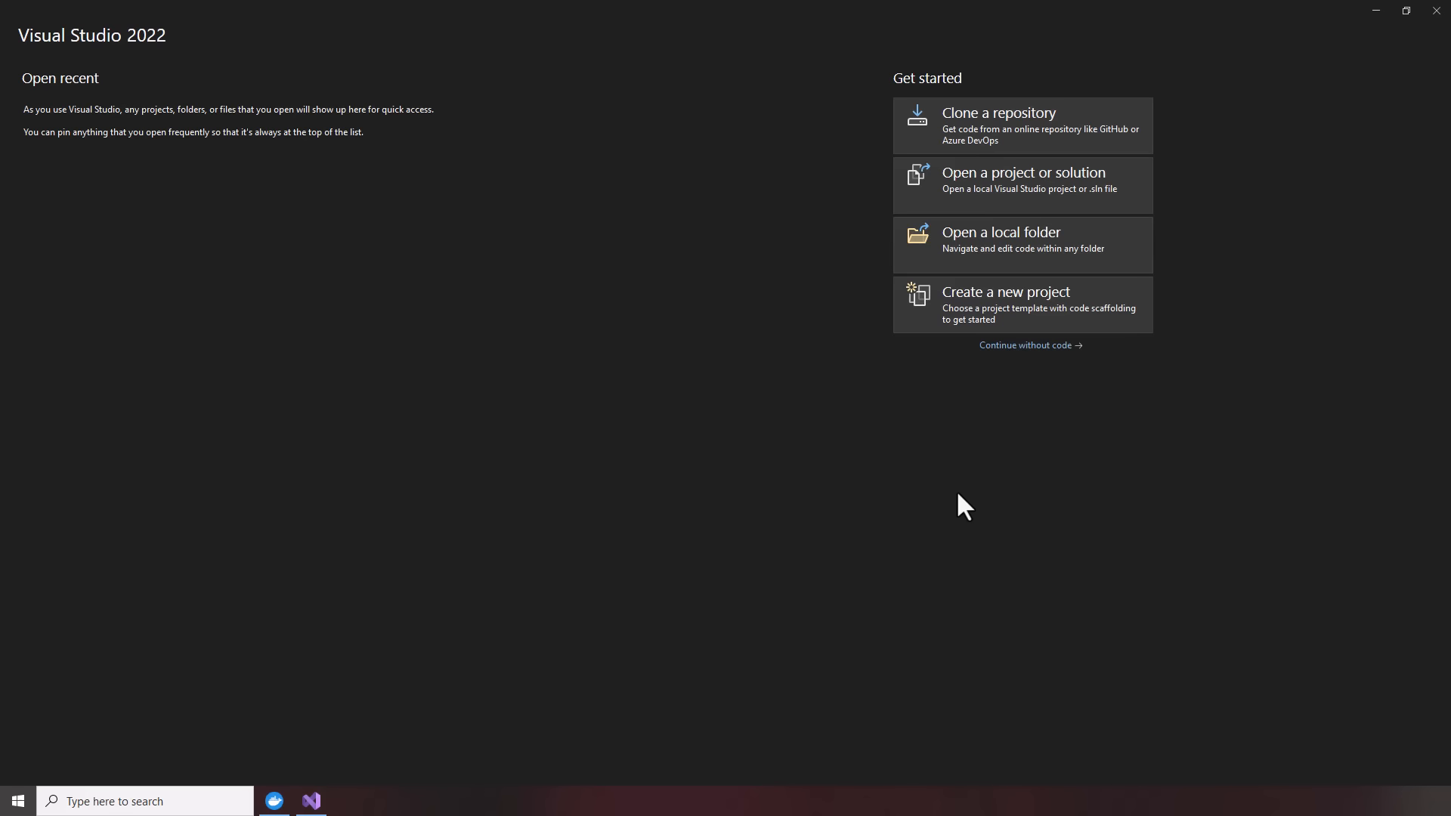
mouse_move(946, 505)
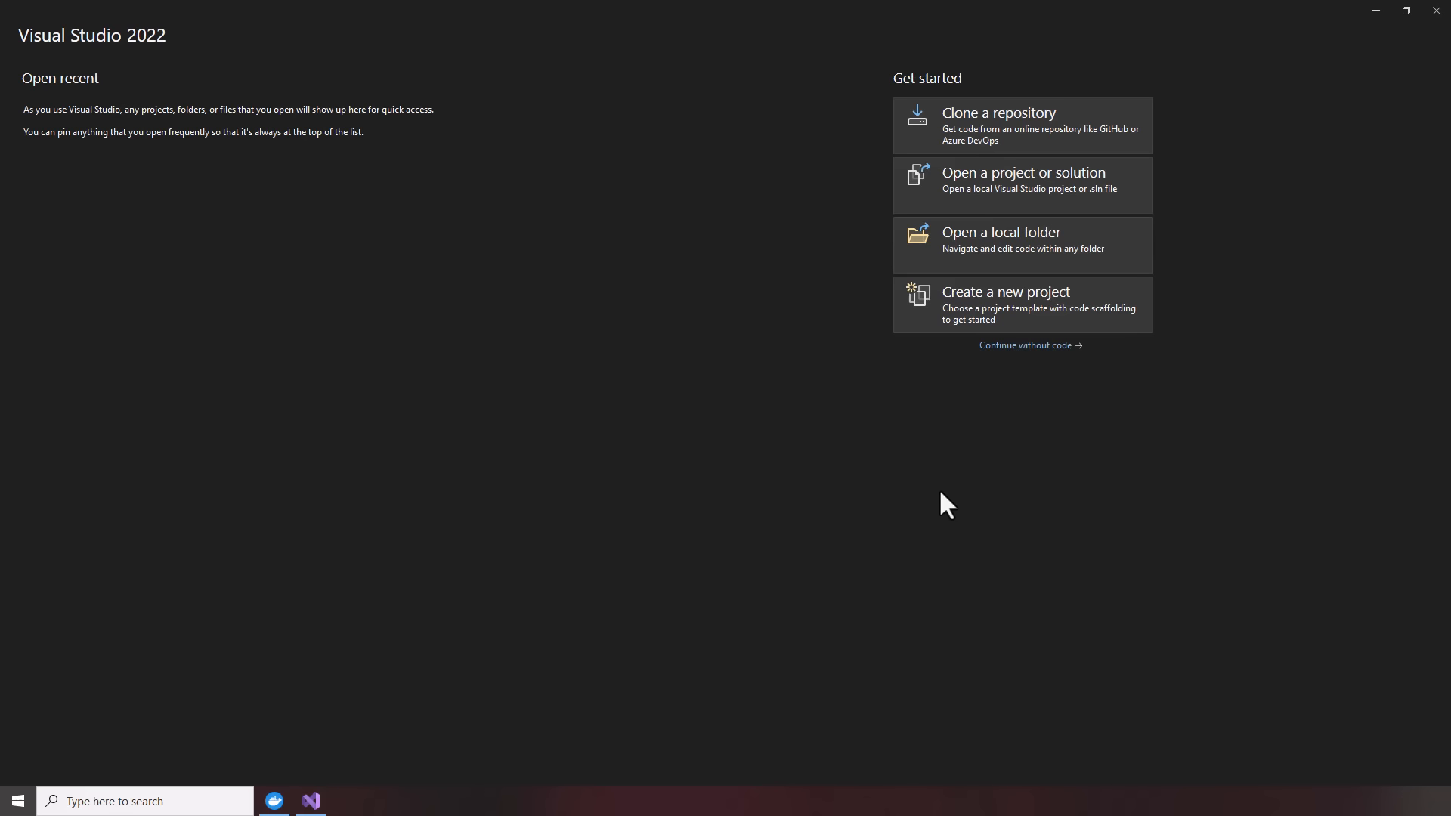
mouse_move(939, 504)
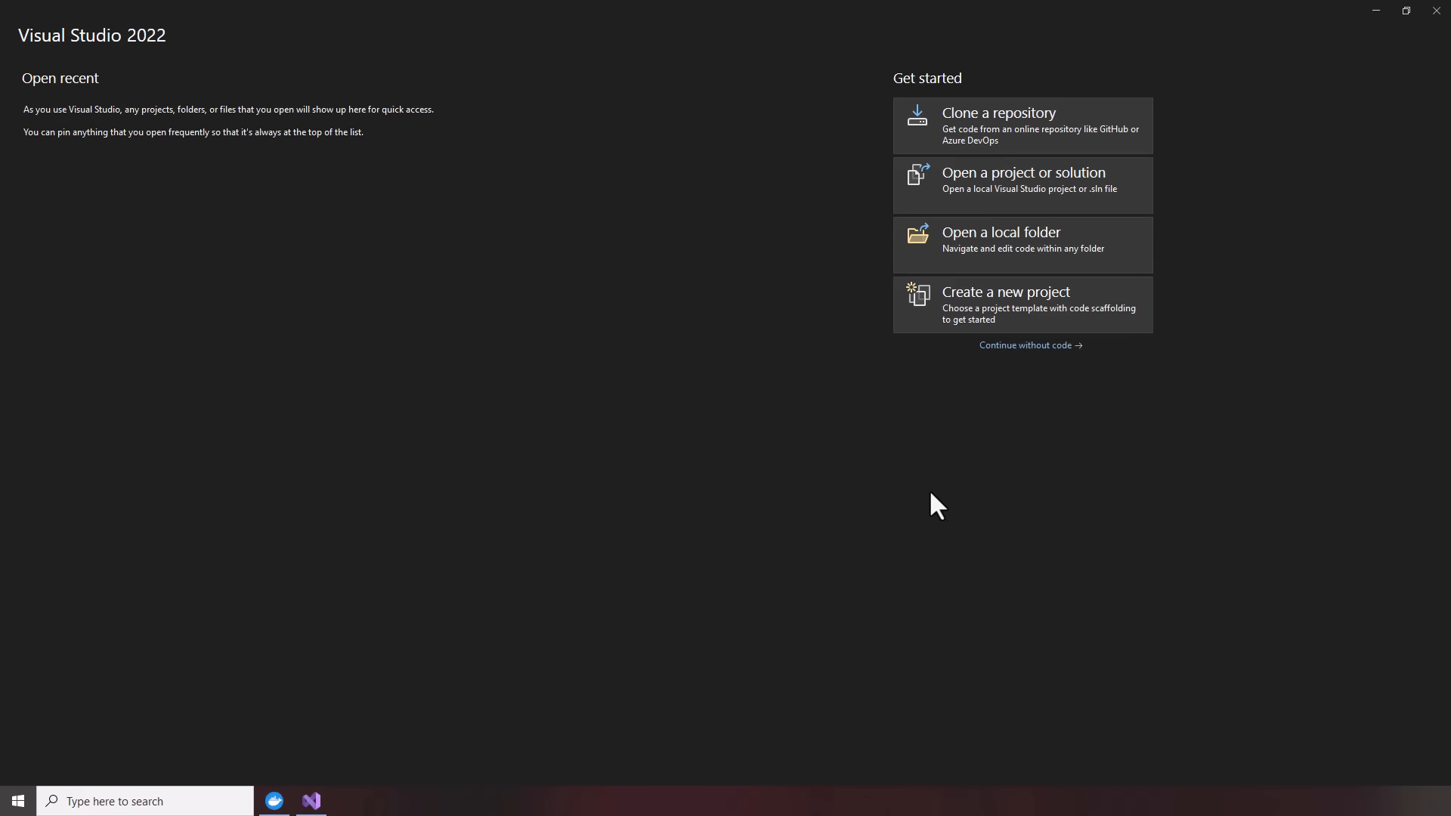
mouse_move(927, 505)
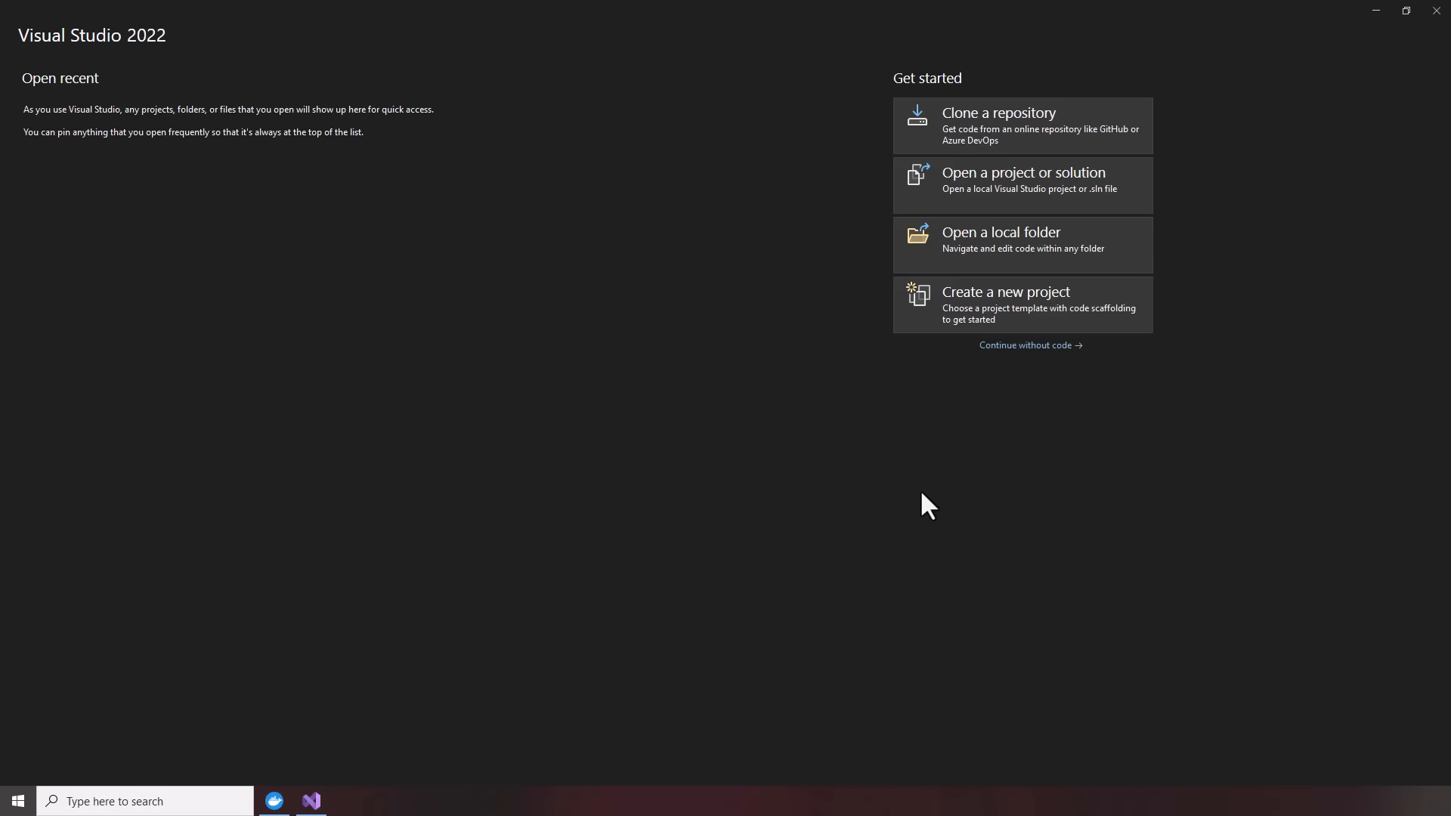
mouse_move(907, 510)
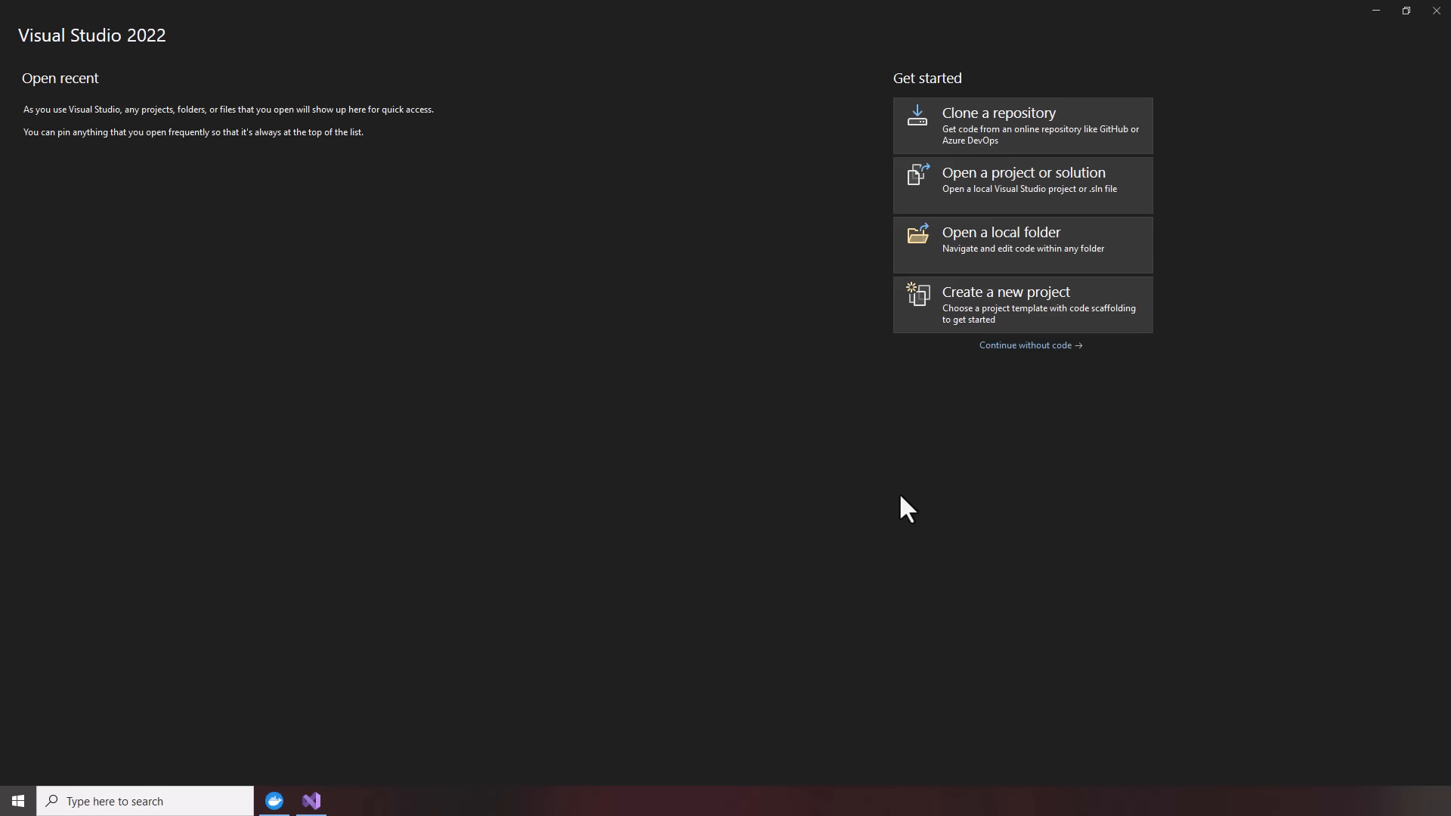
mouse_move(899, 508)
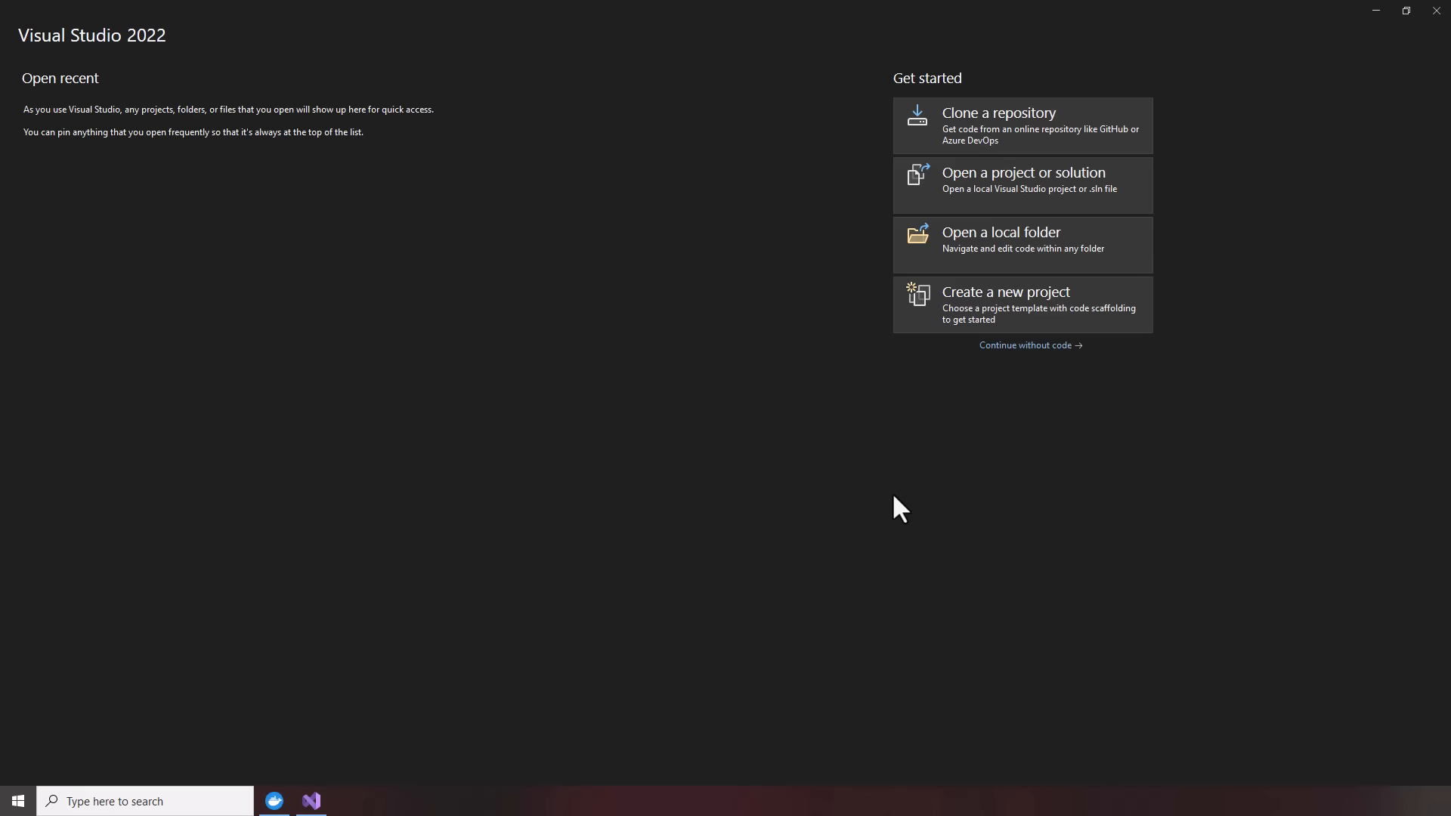
mouse_move(889, 510)
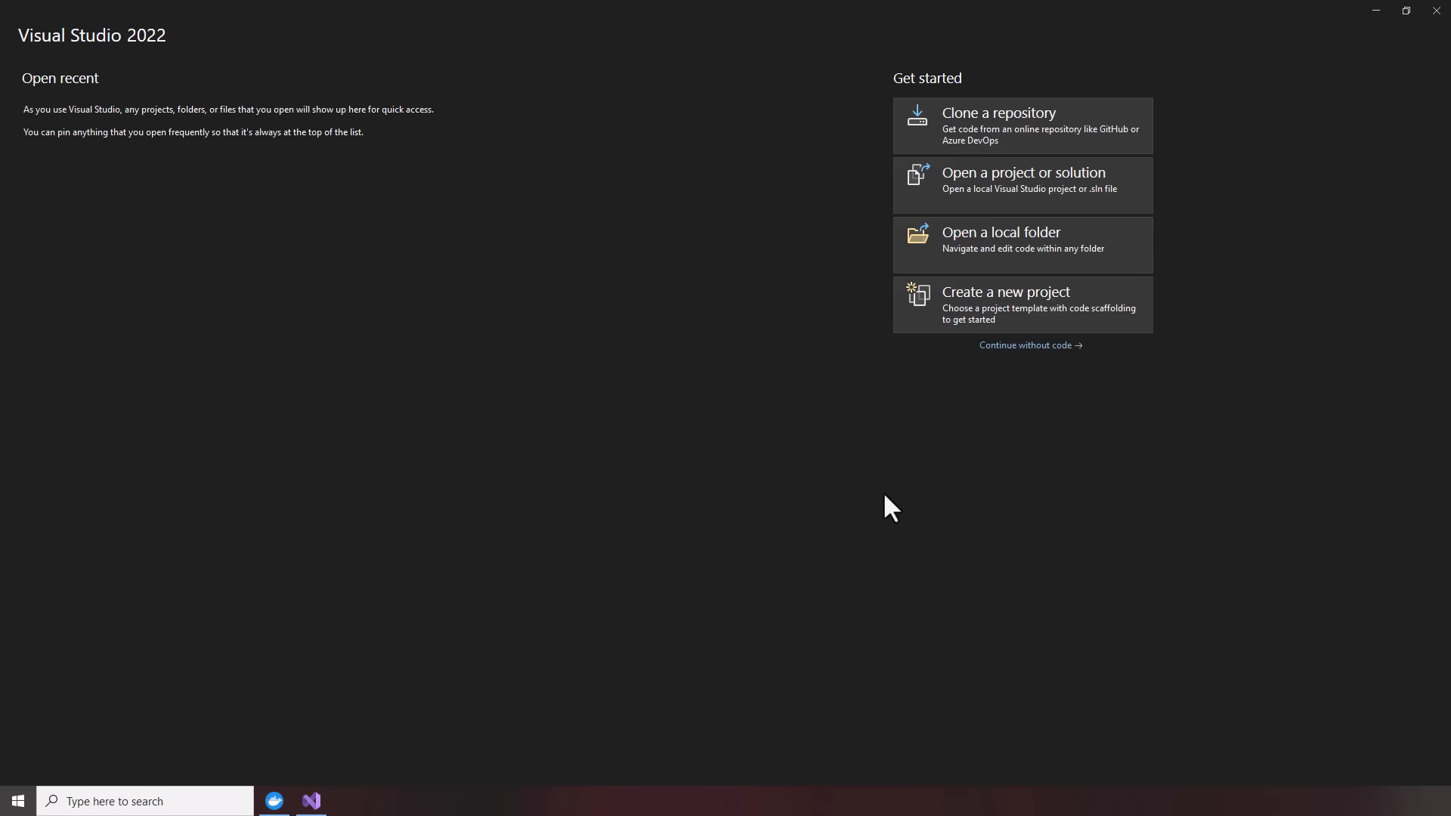
mouse_move(884, 509)
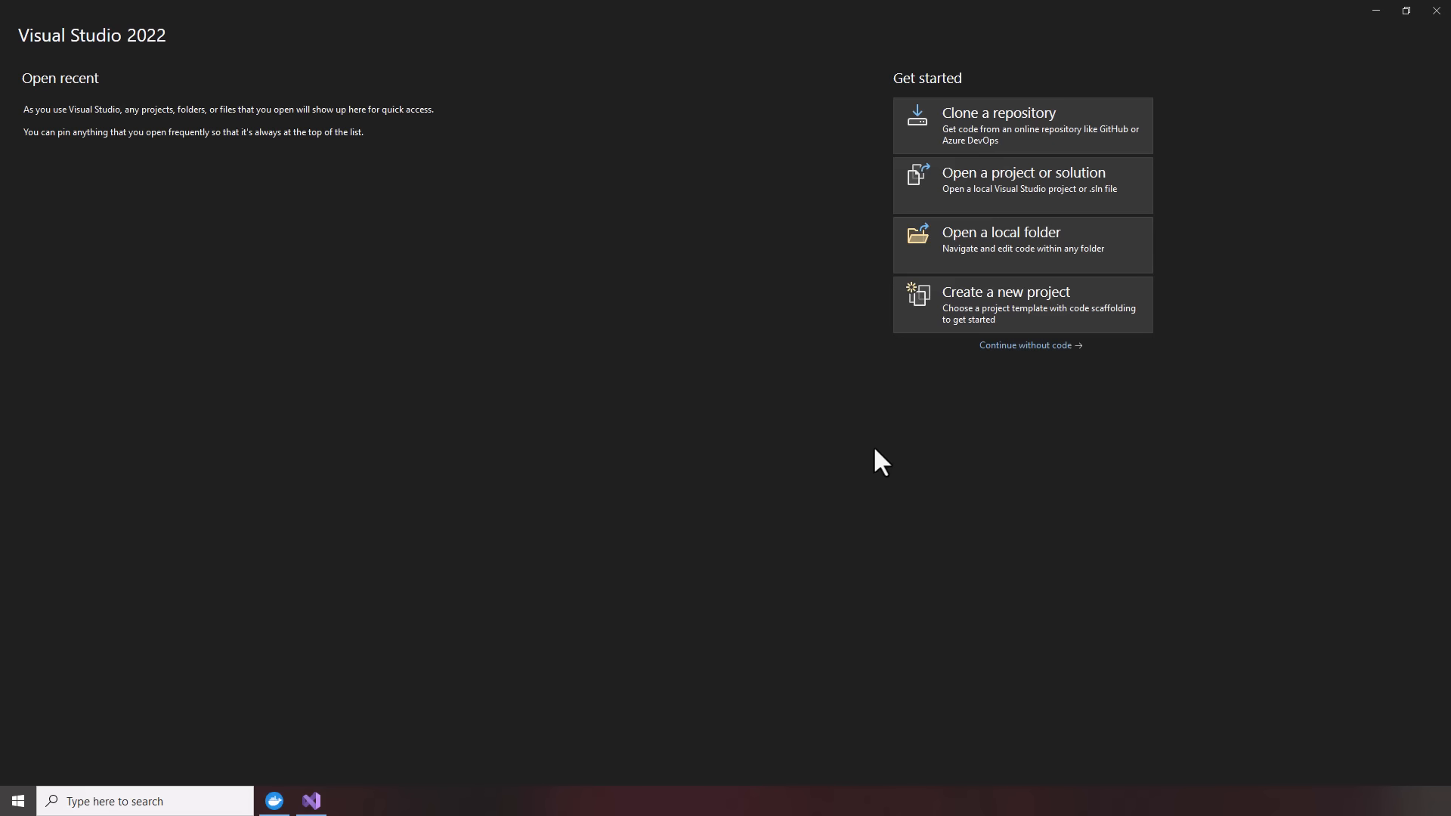
mouse_move(463, 714)
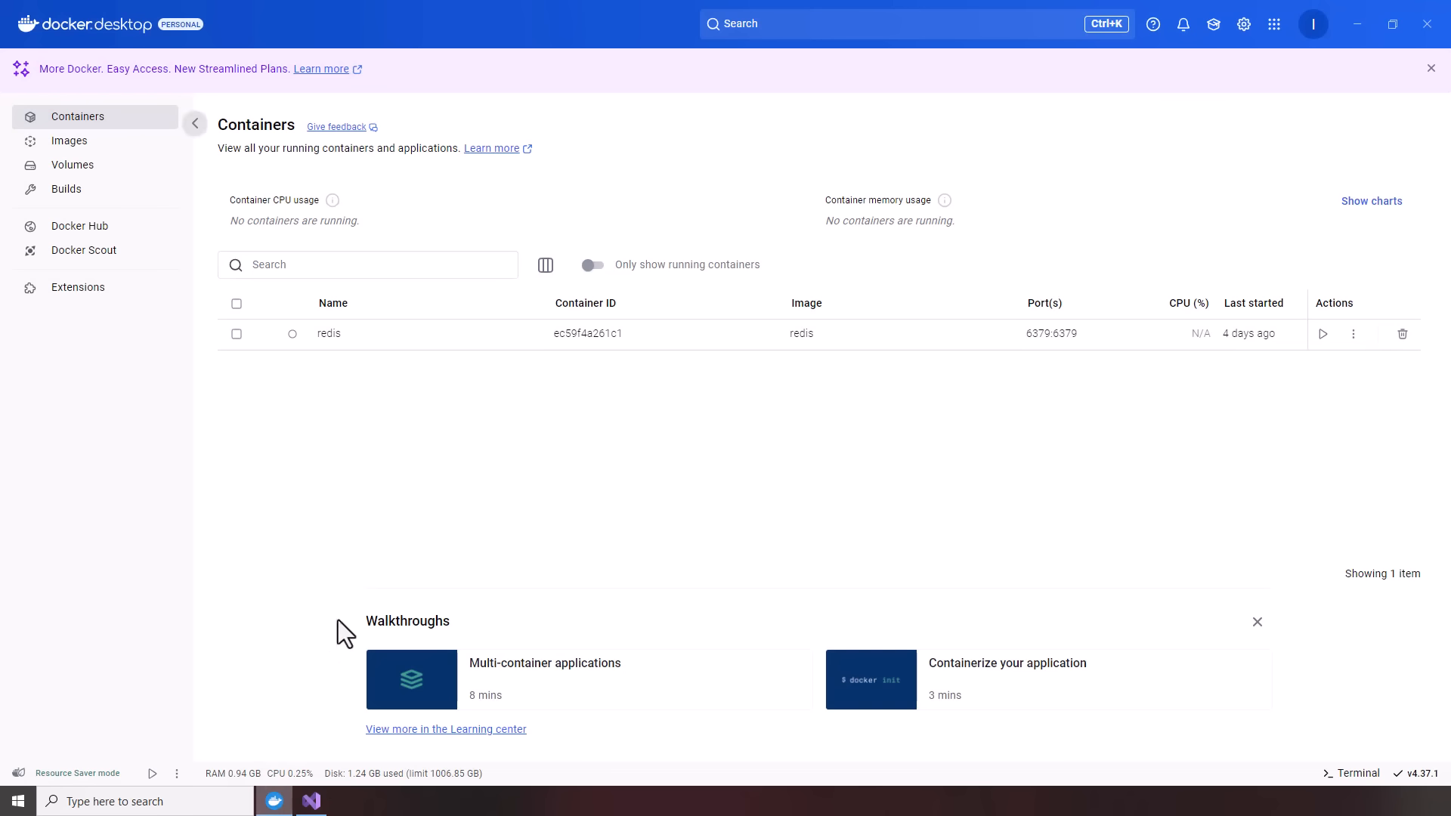
mouse_move(344, 476)
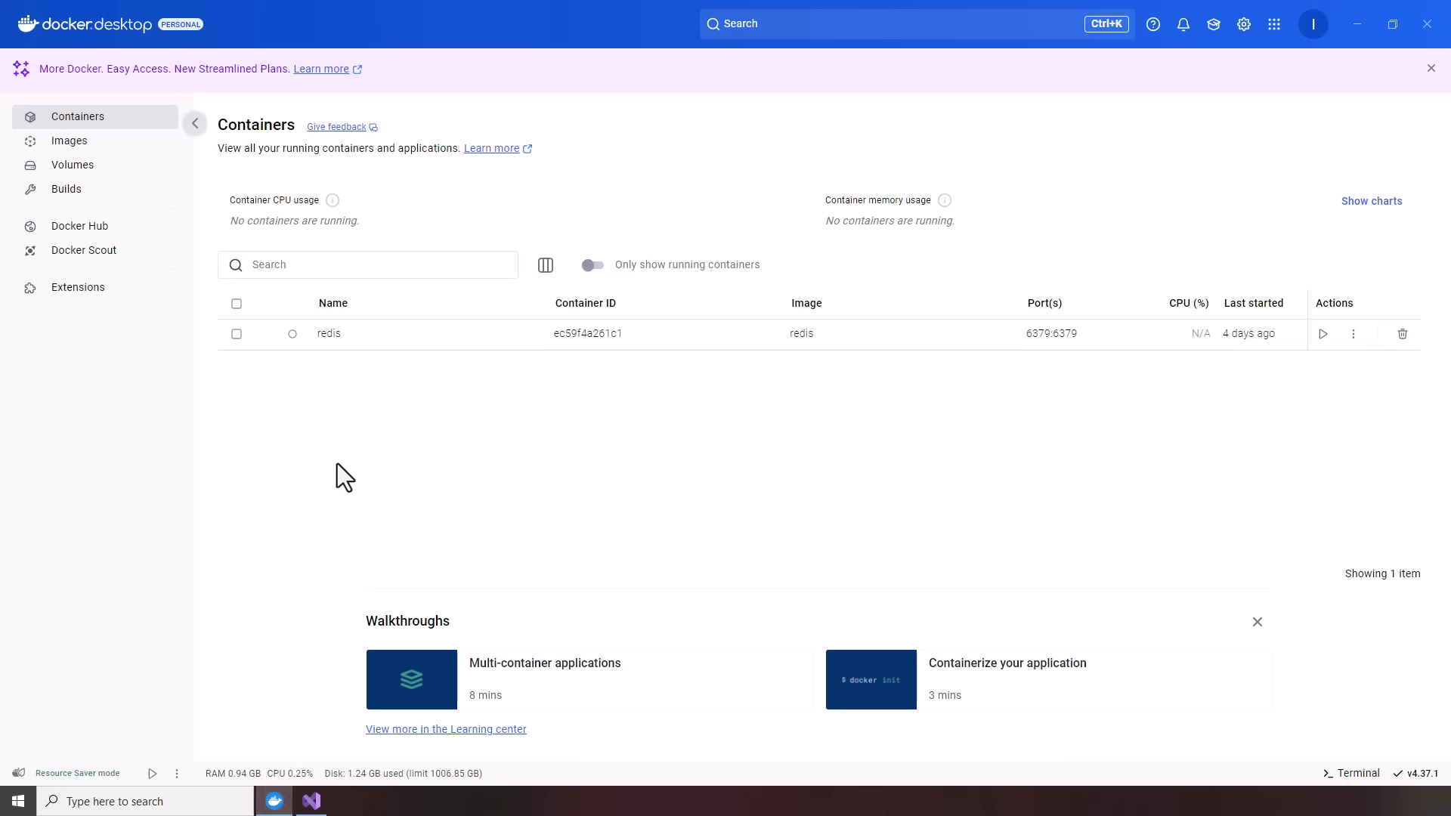
mouse_move(317, 385)
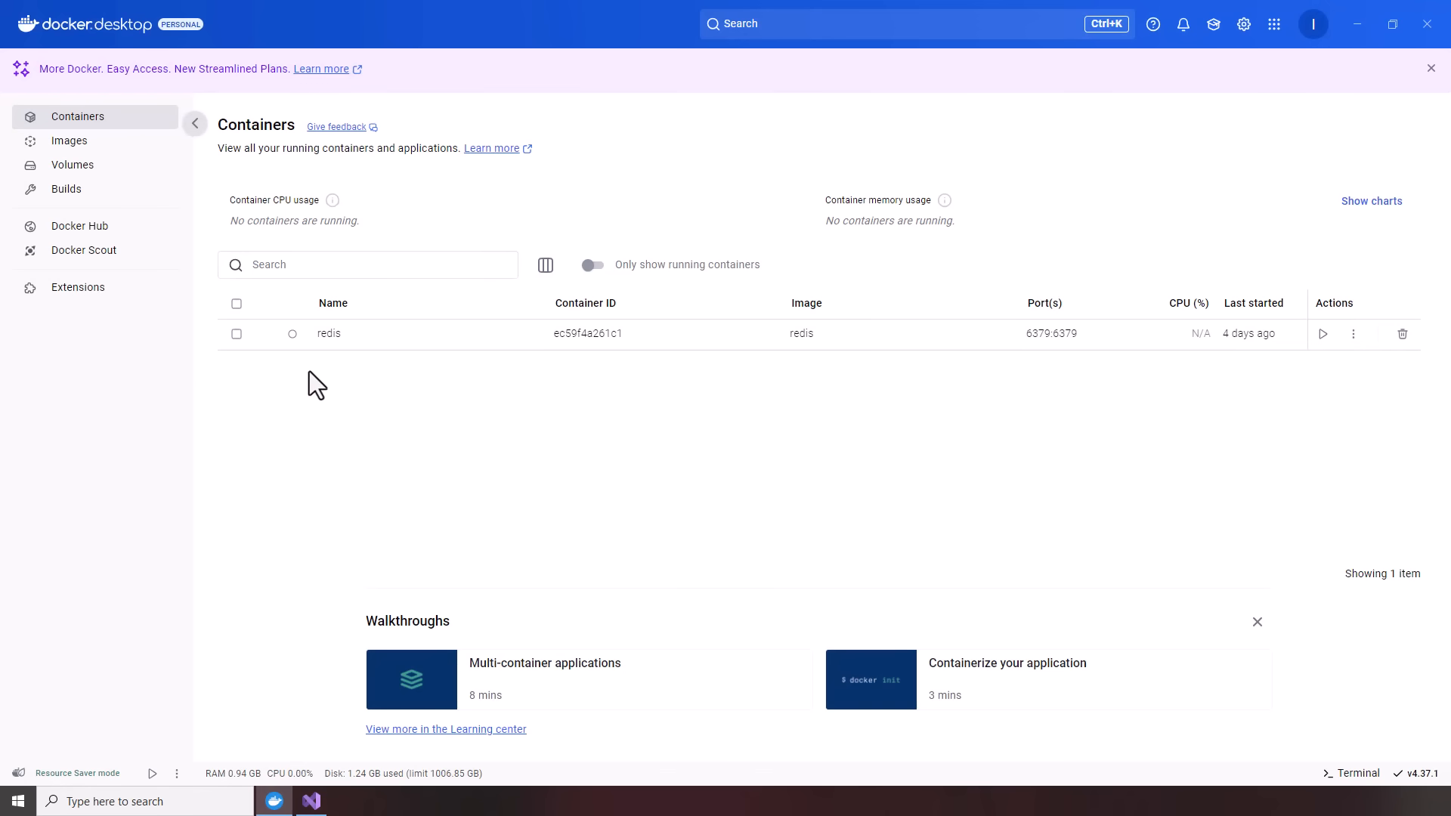
mouse_move(331, 367)
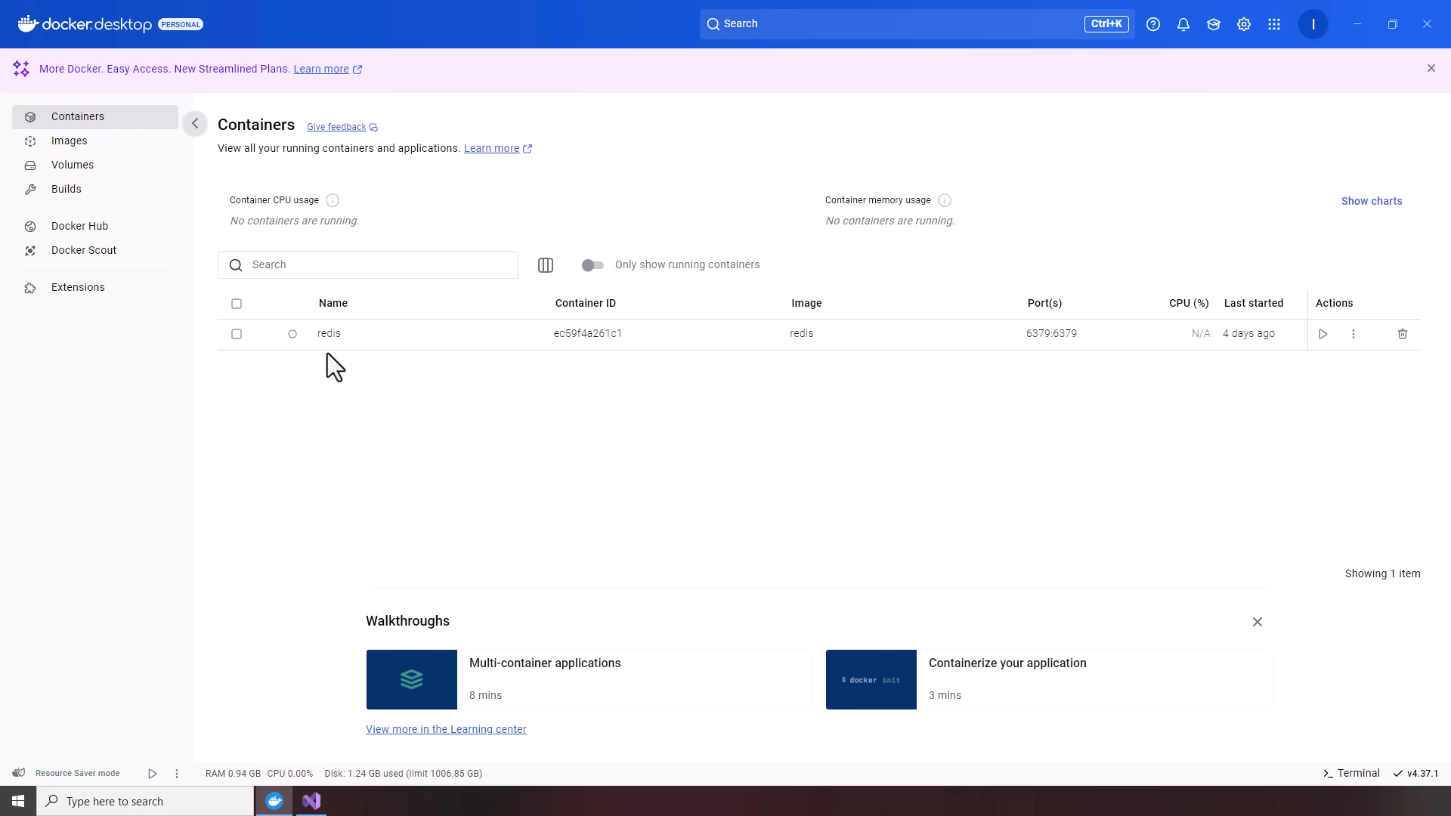
mouse_move(346, 382)
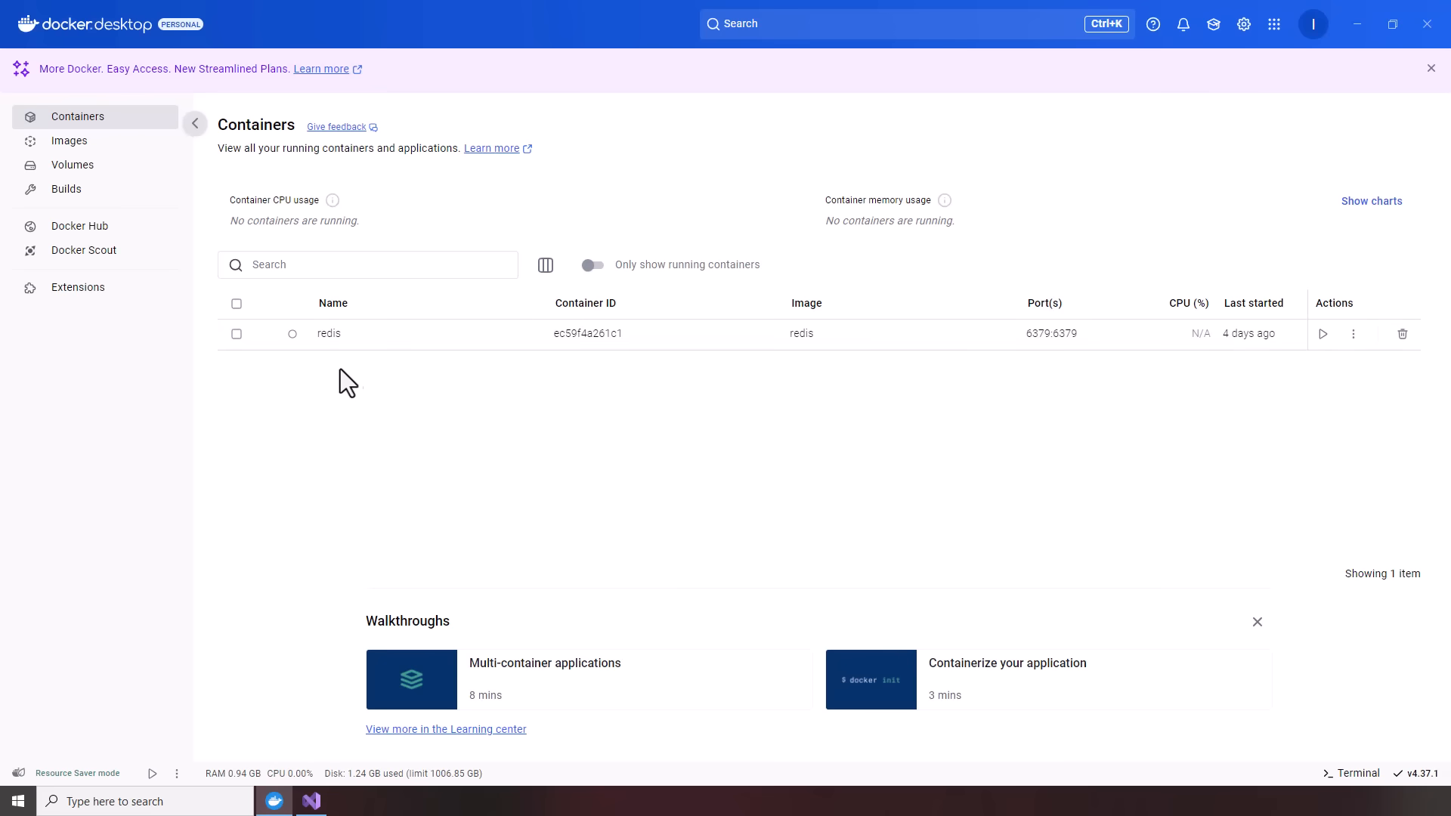
mouse_move(1359, 772)
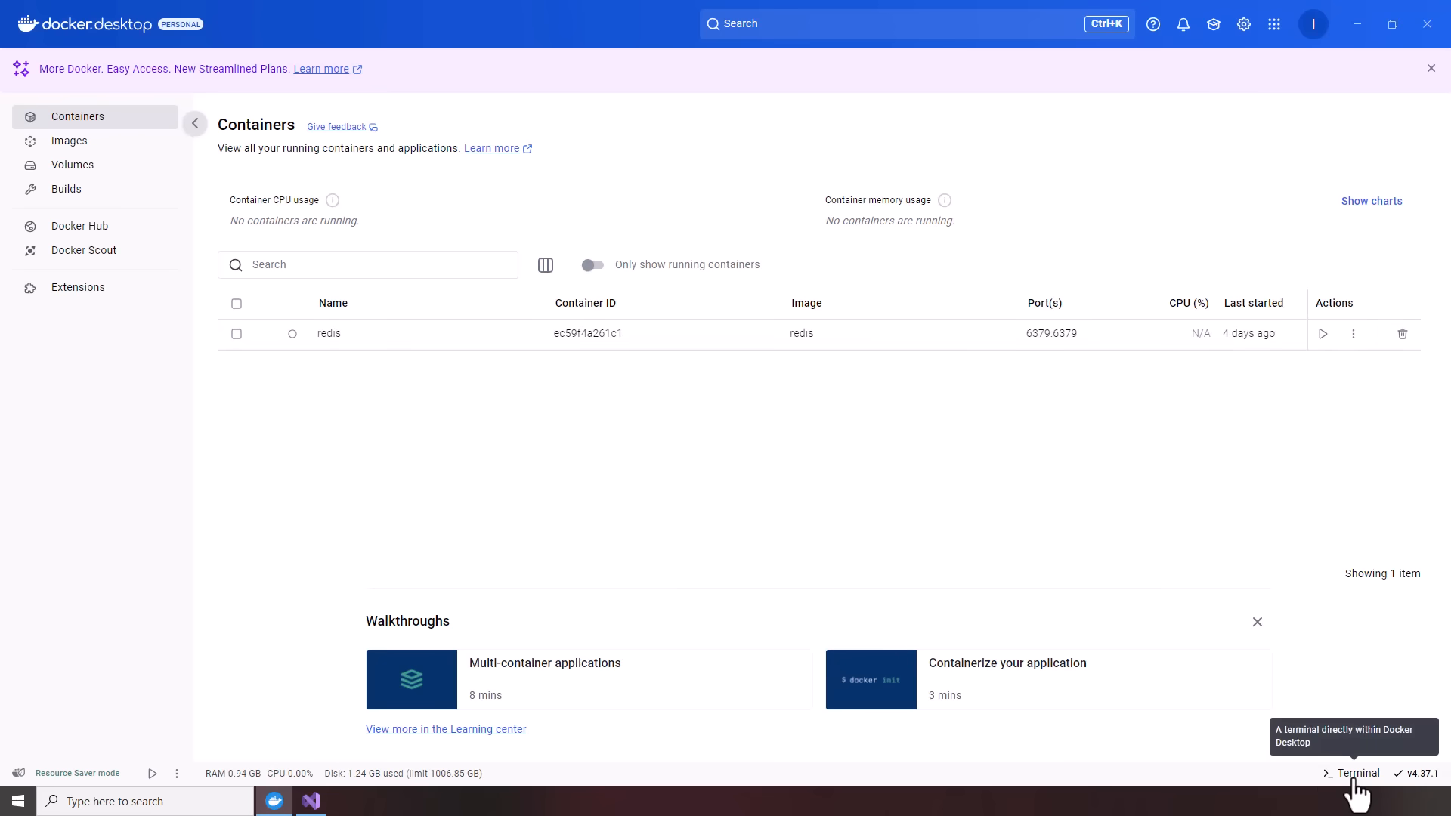
- Enable Docker Desktop's built-in terminal so a PowerShell prompt appears
click(1357, 772)
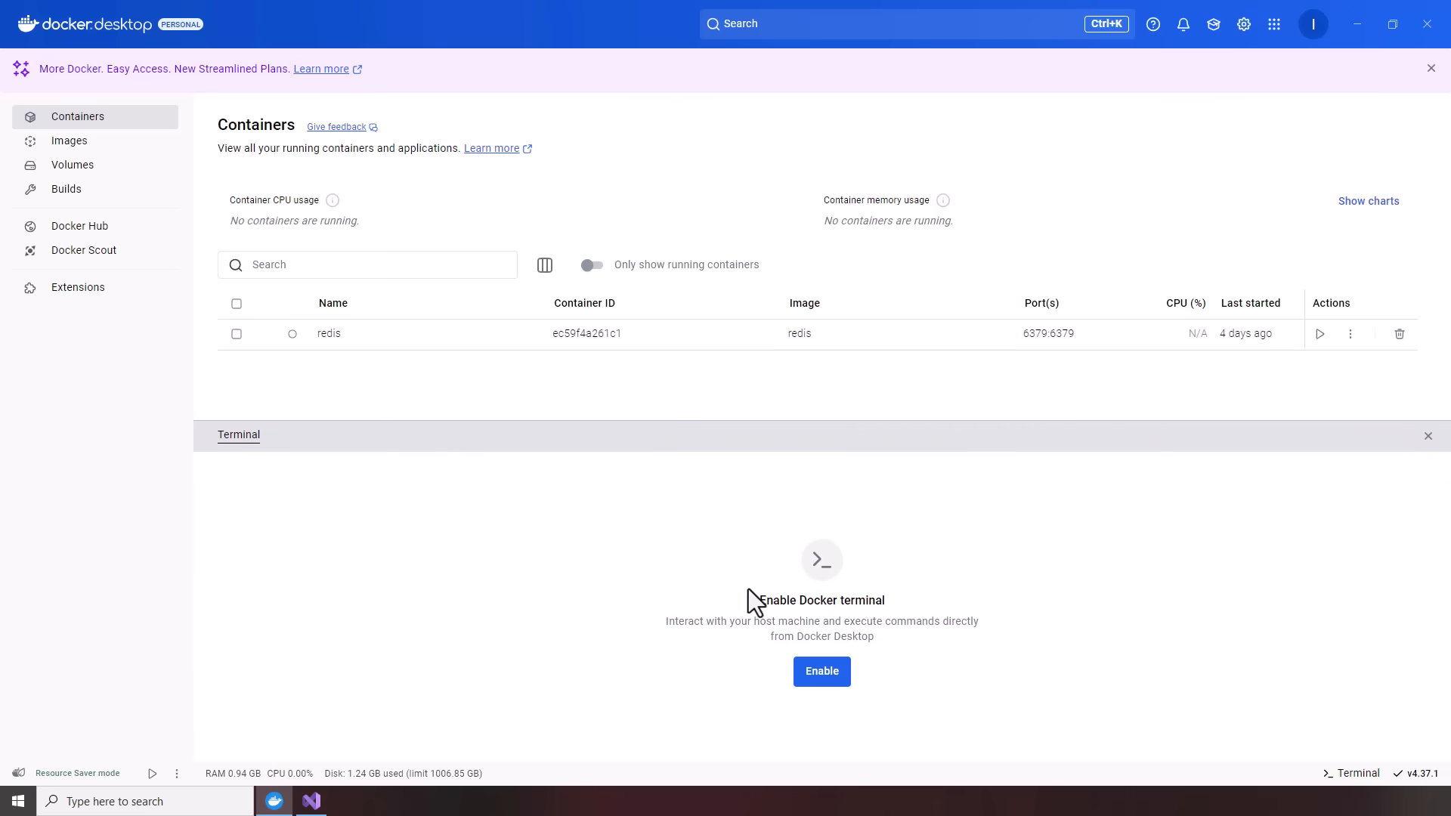
click(819, 671)
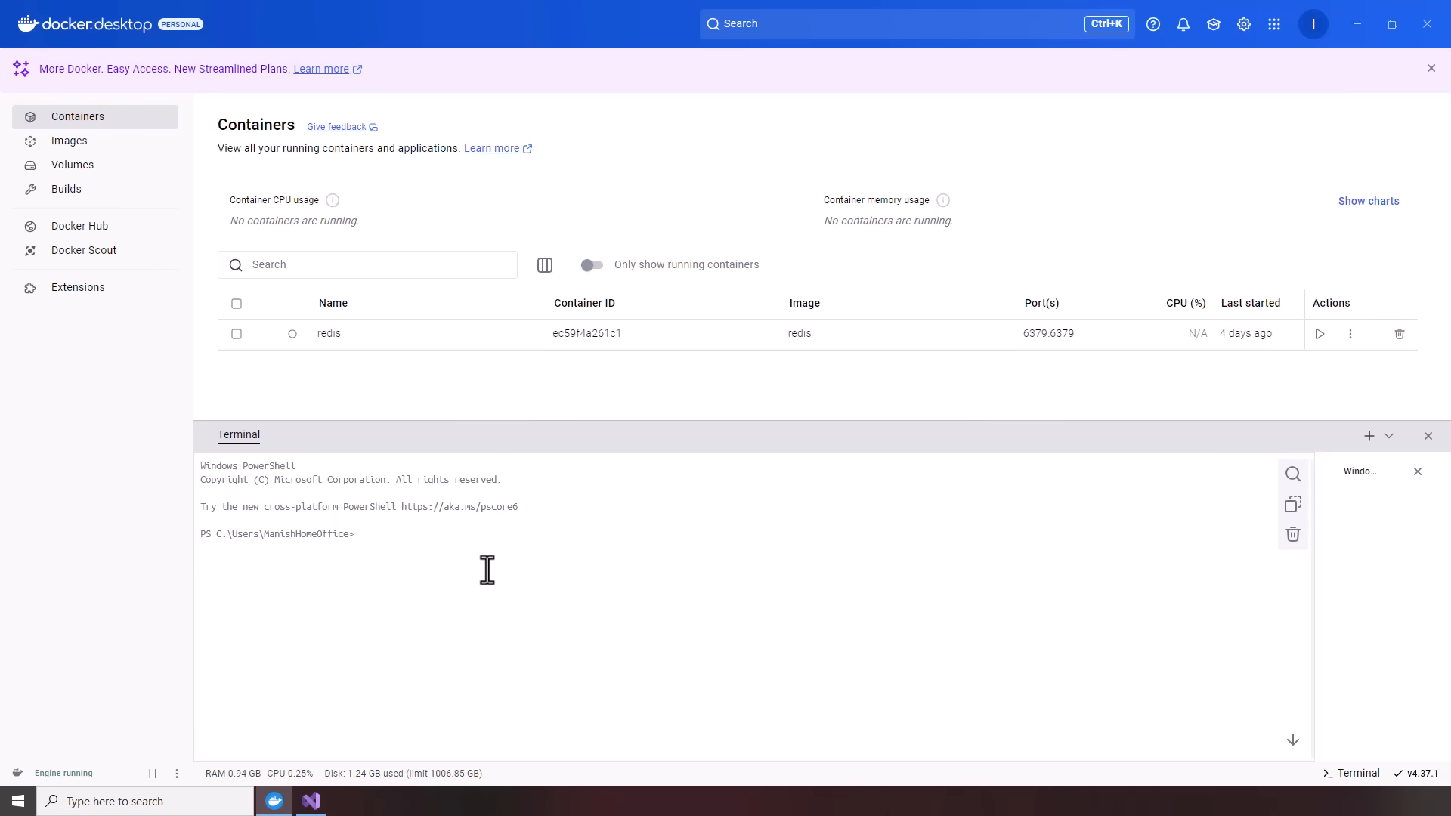
- Run 'docker pull mongo' to download the latest mongo image
text(docker pull mongo)
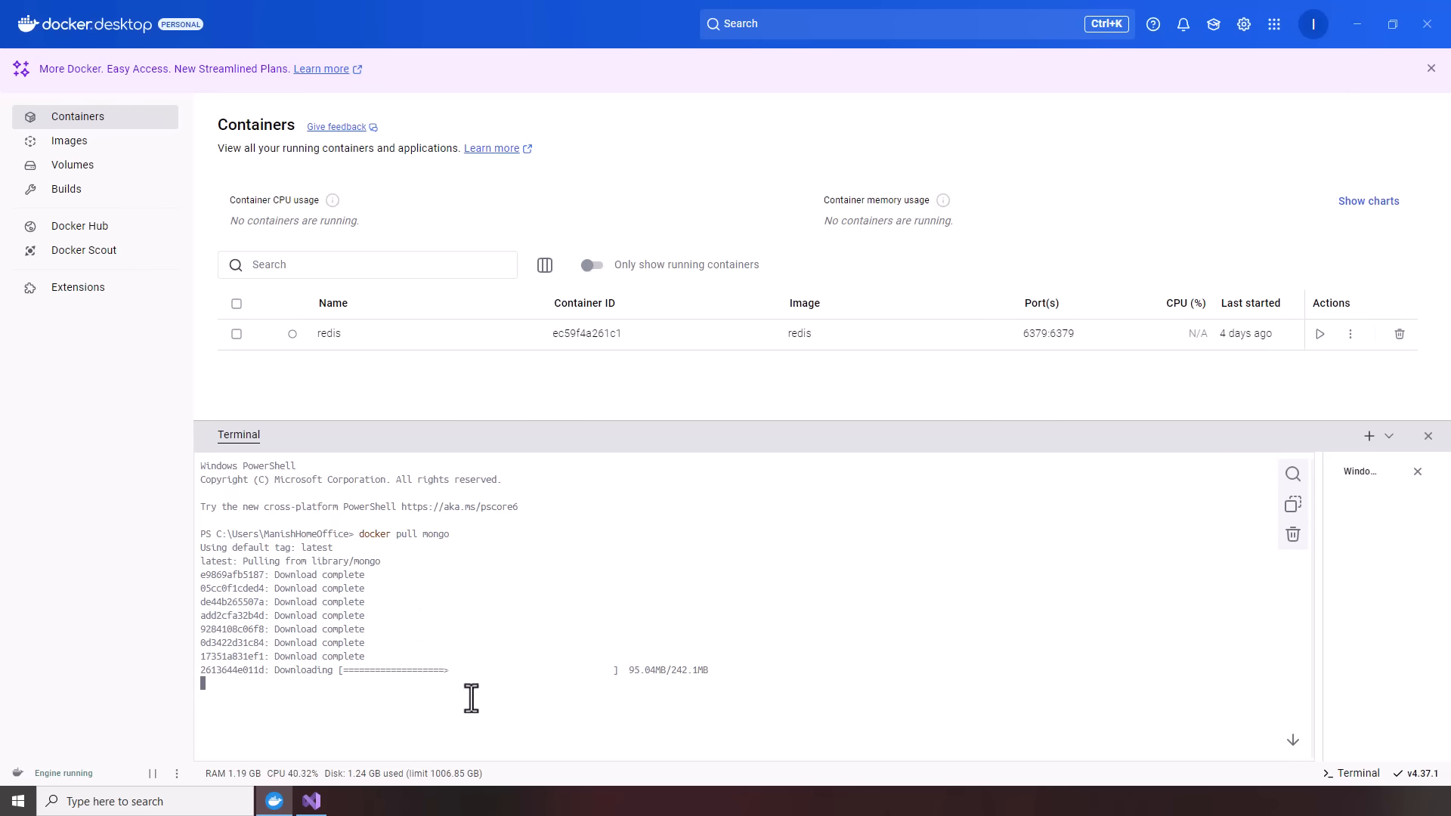
mouse_move(333, 692)
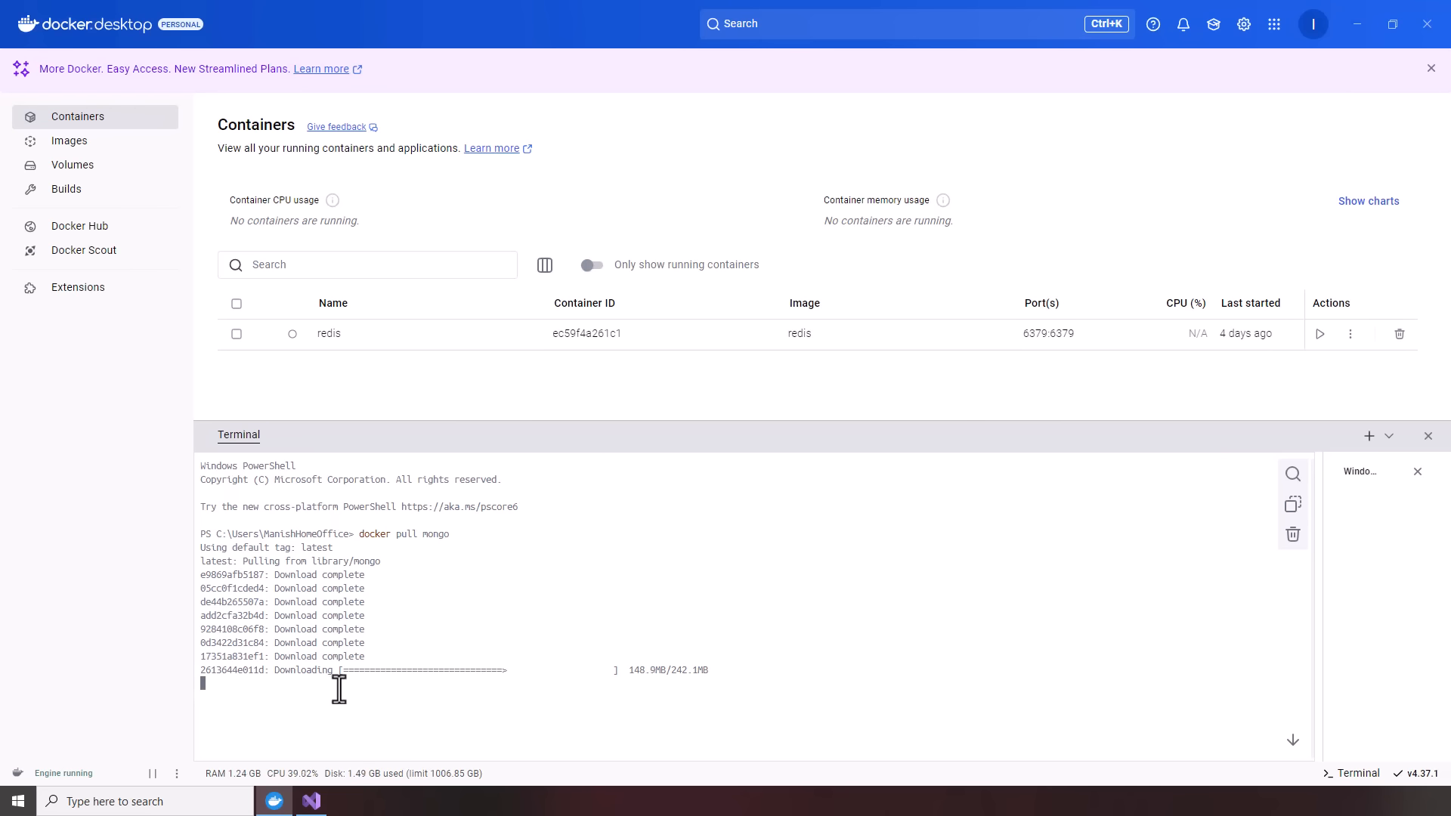
mouse_move(405, 694)
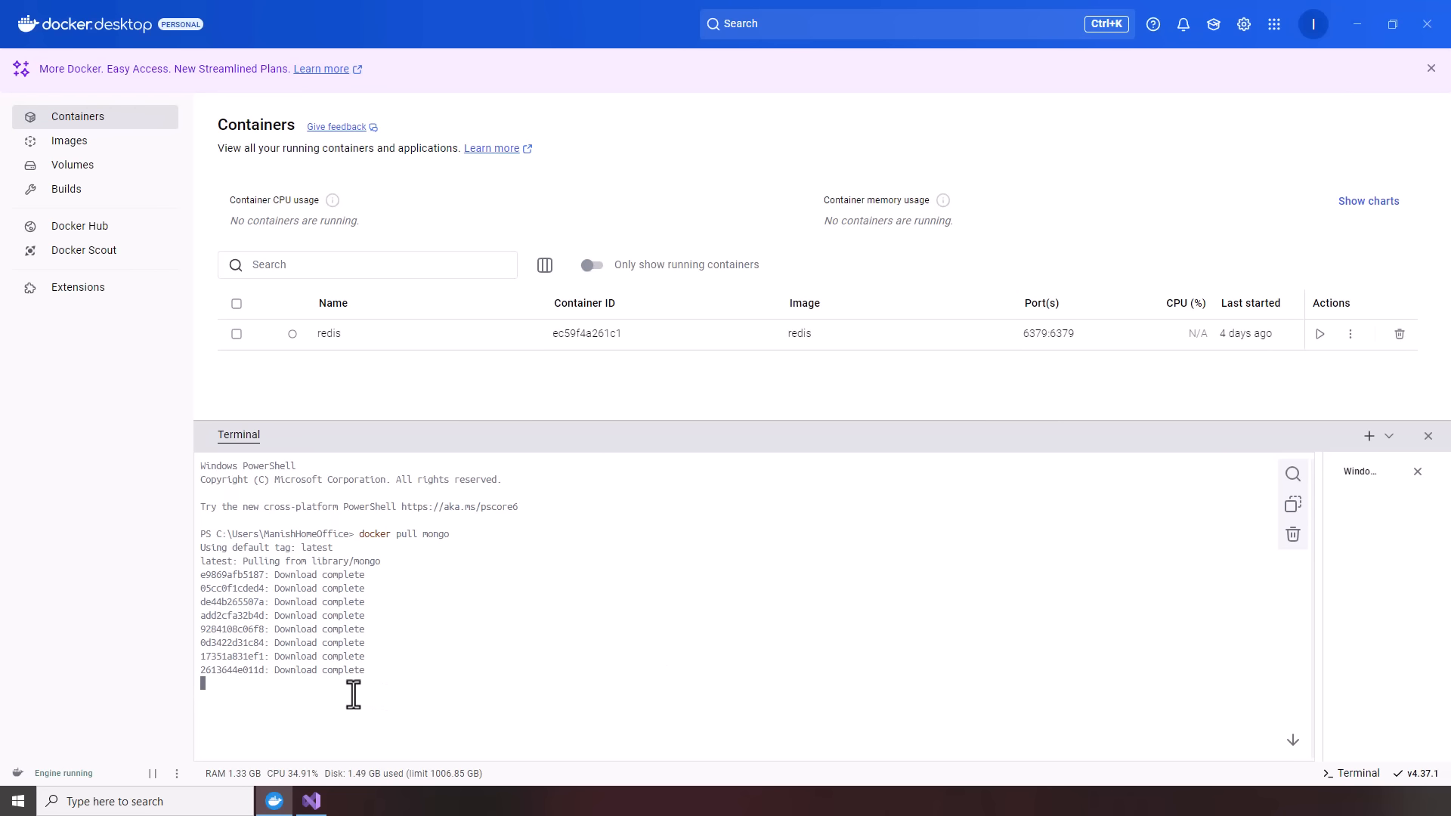
mouse_move(376, 700)
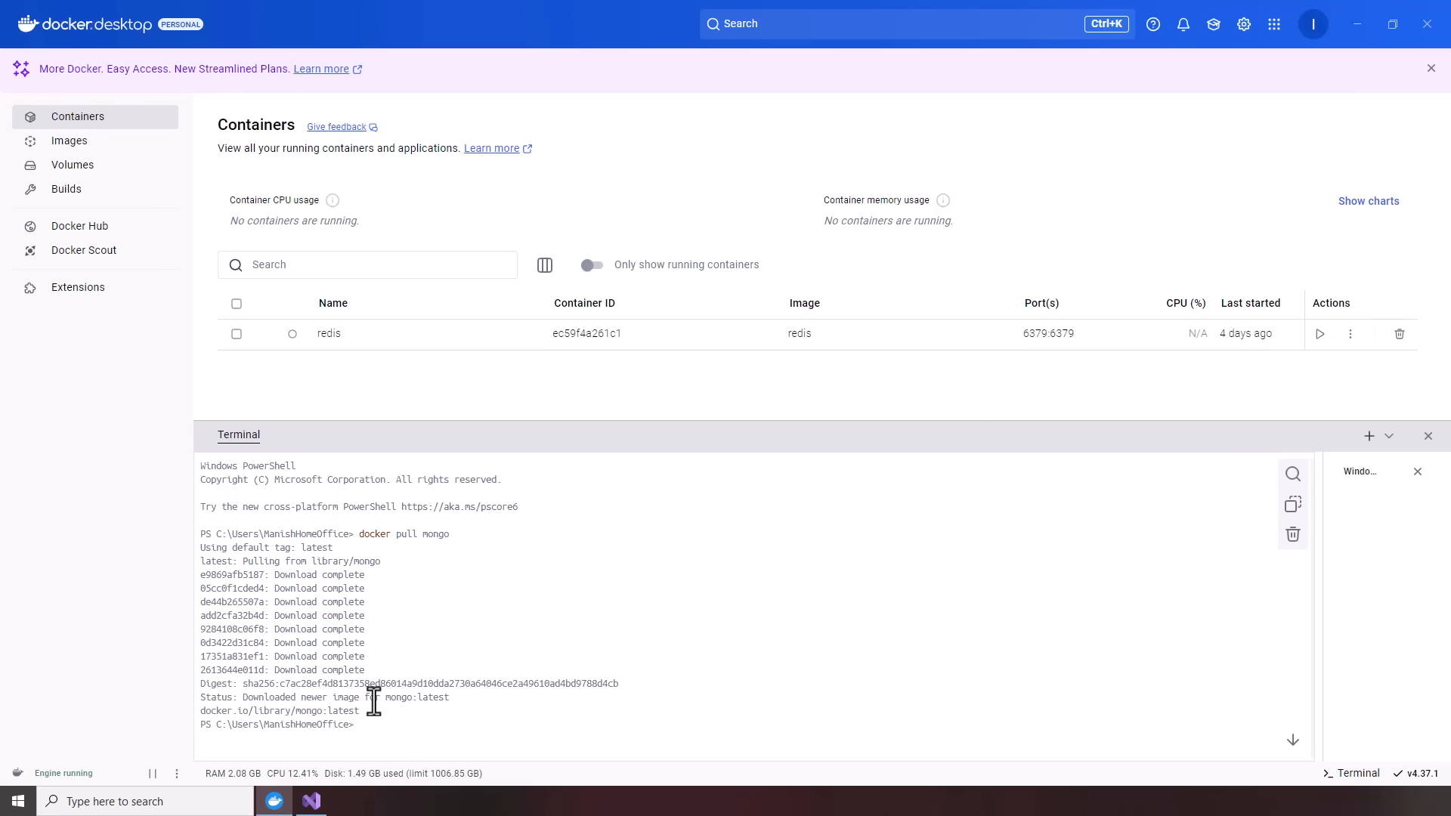
- Run mongodb-container from the mongo image with port 27017:27017 and volume mongo-data:/data/db
text(docker run -d --name mong)
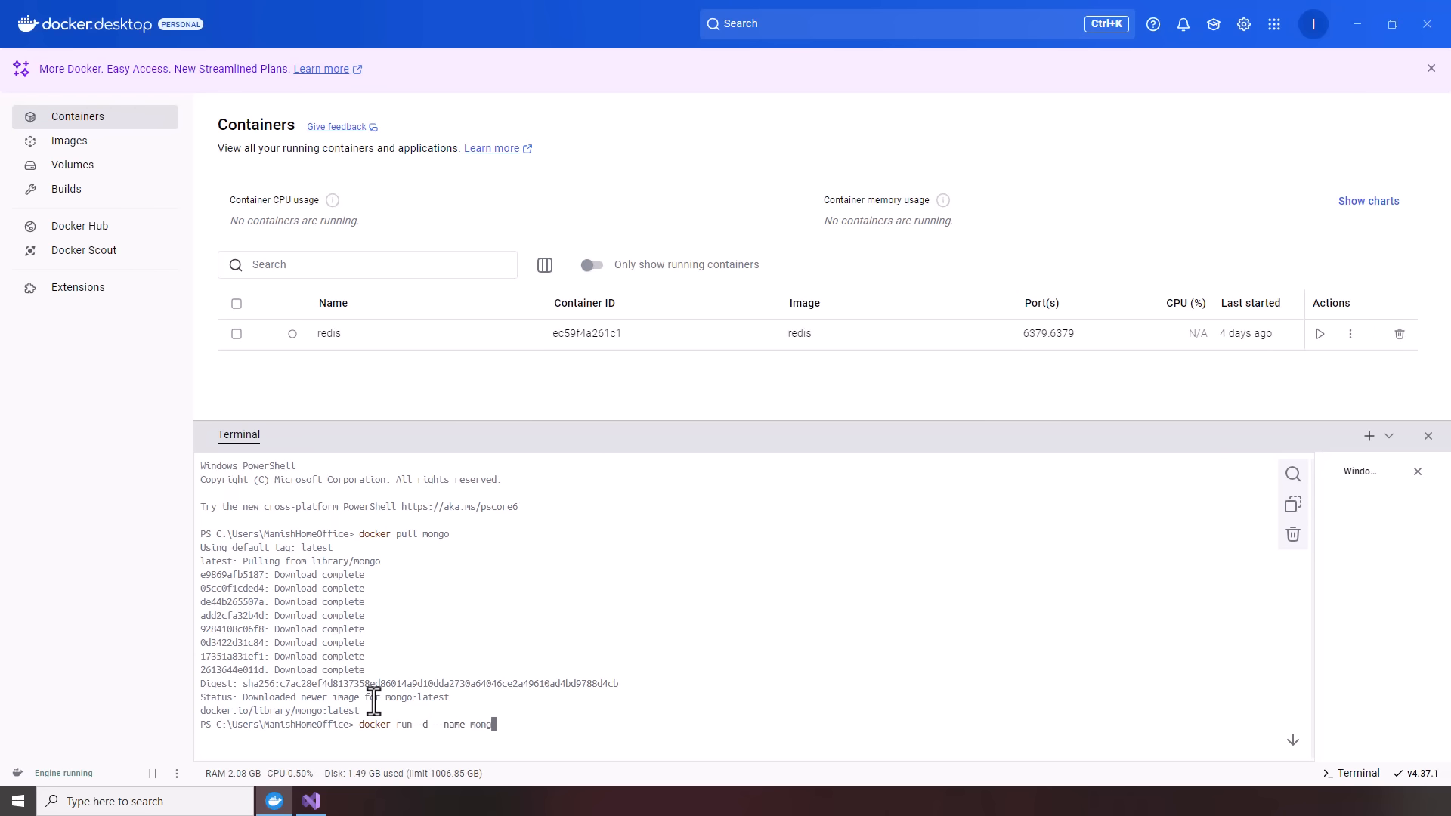
text(db-container -p)
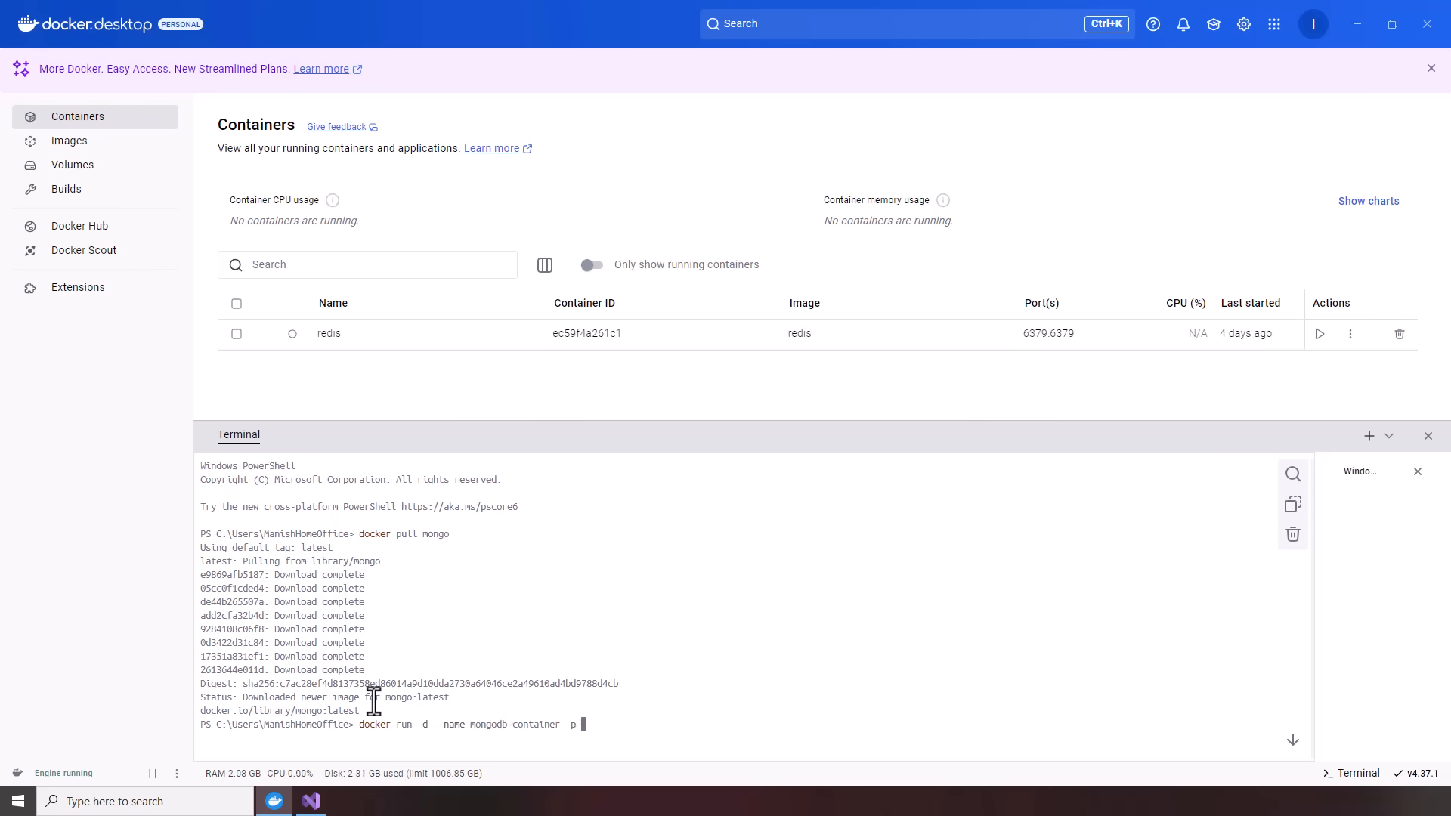
text(27)
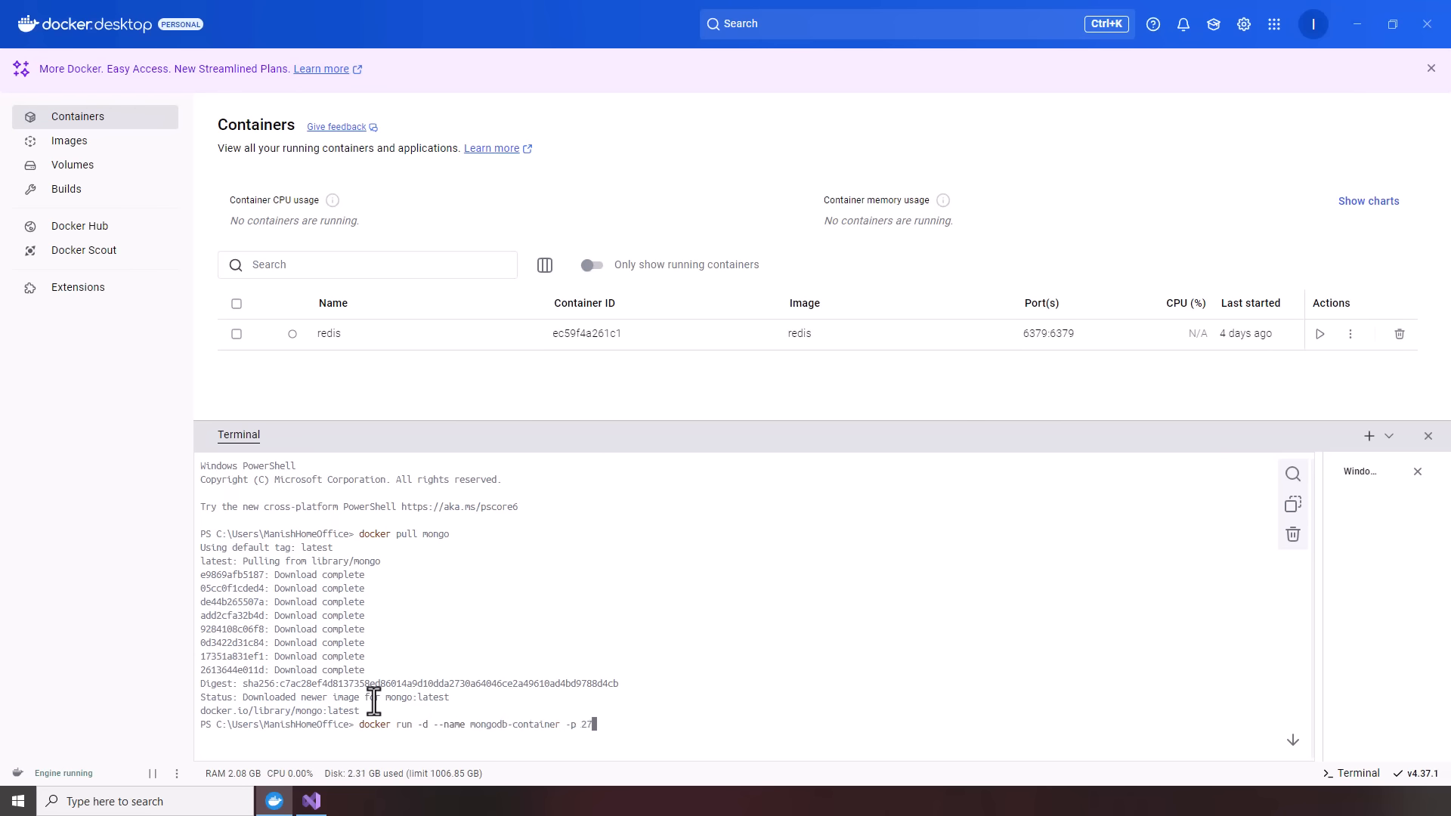
text(017:270)
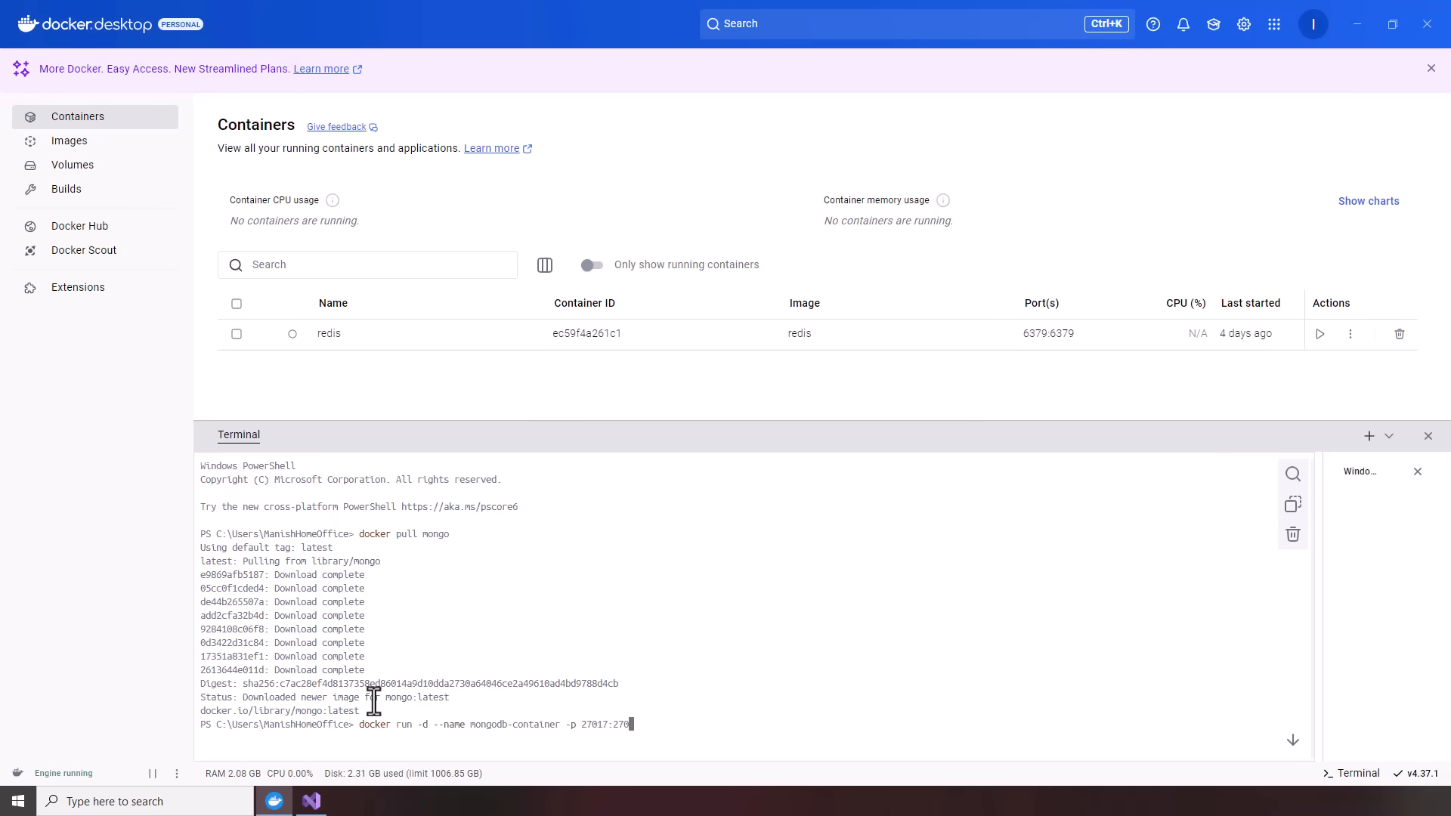
text(17)
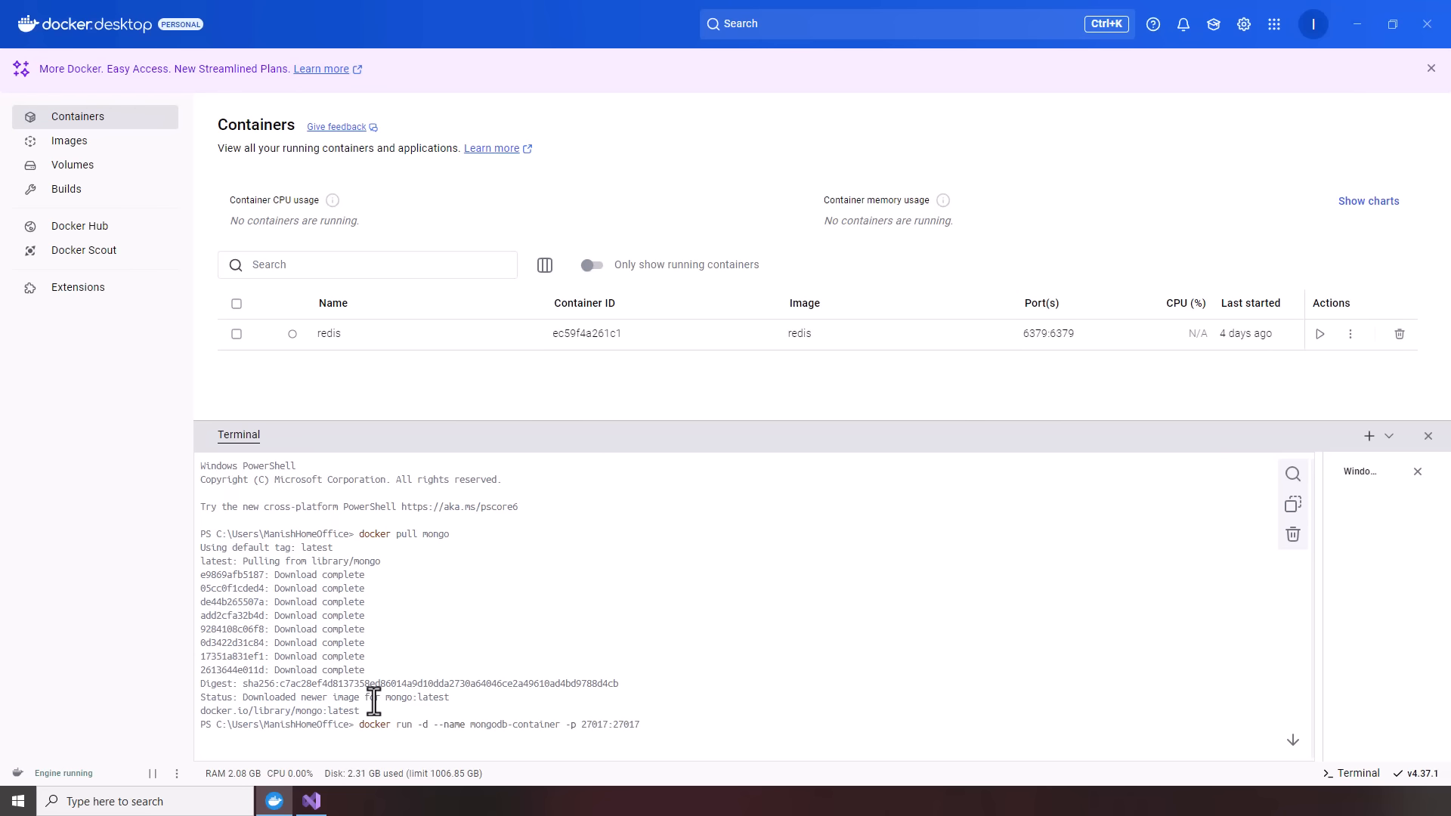
text(-v)
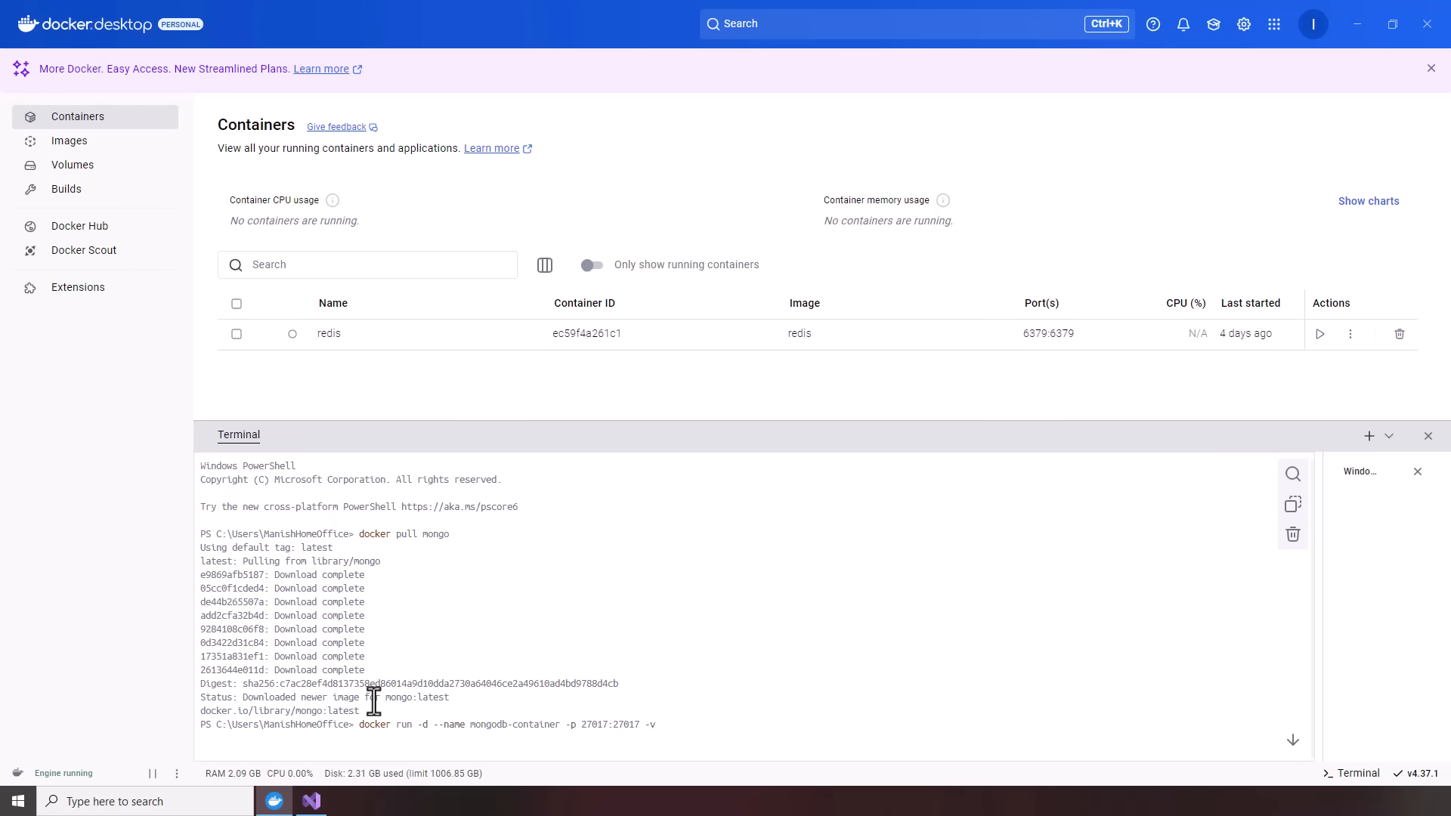
text(mongo-data)
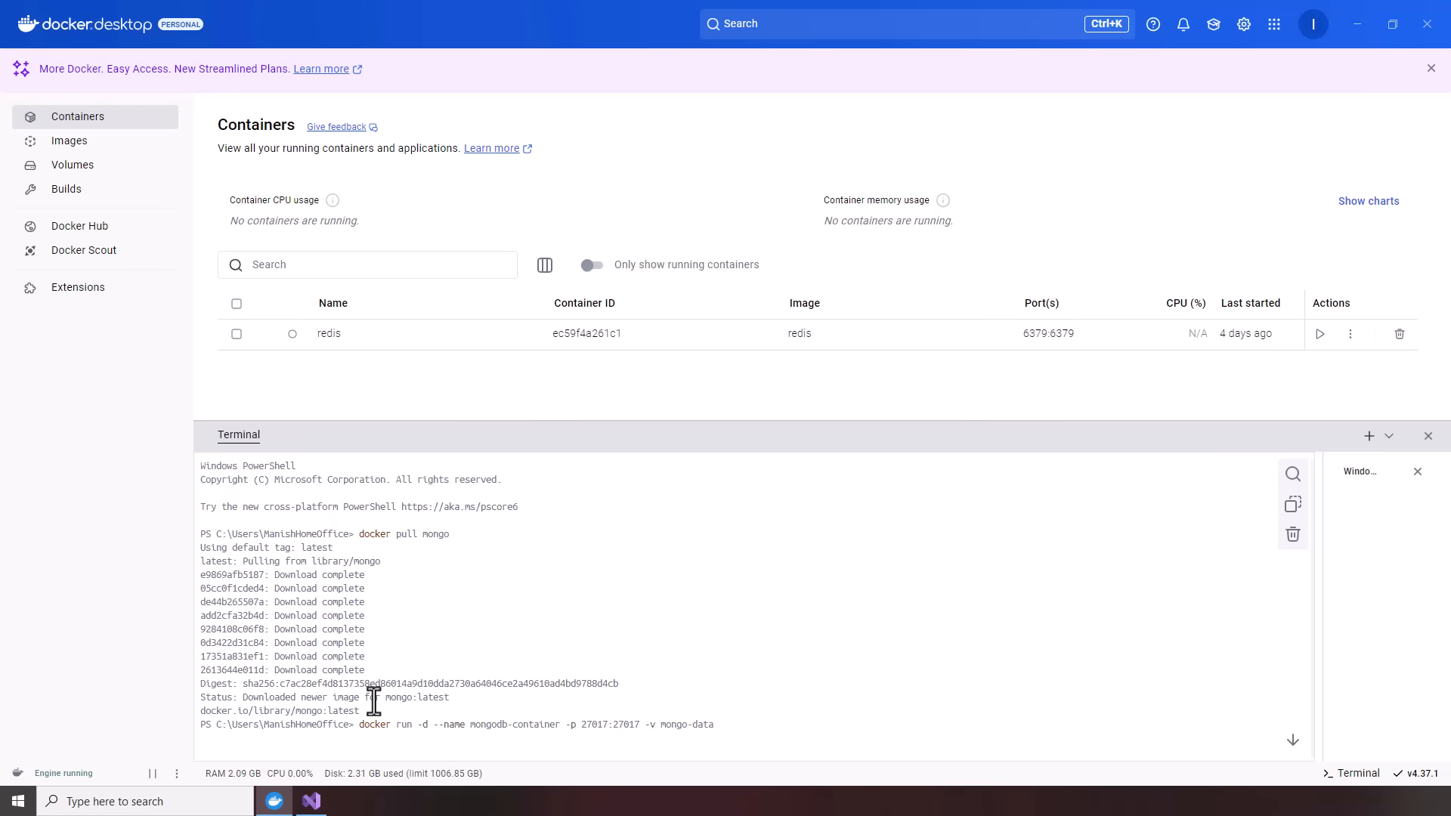
text(:/data)
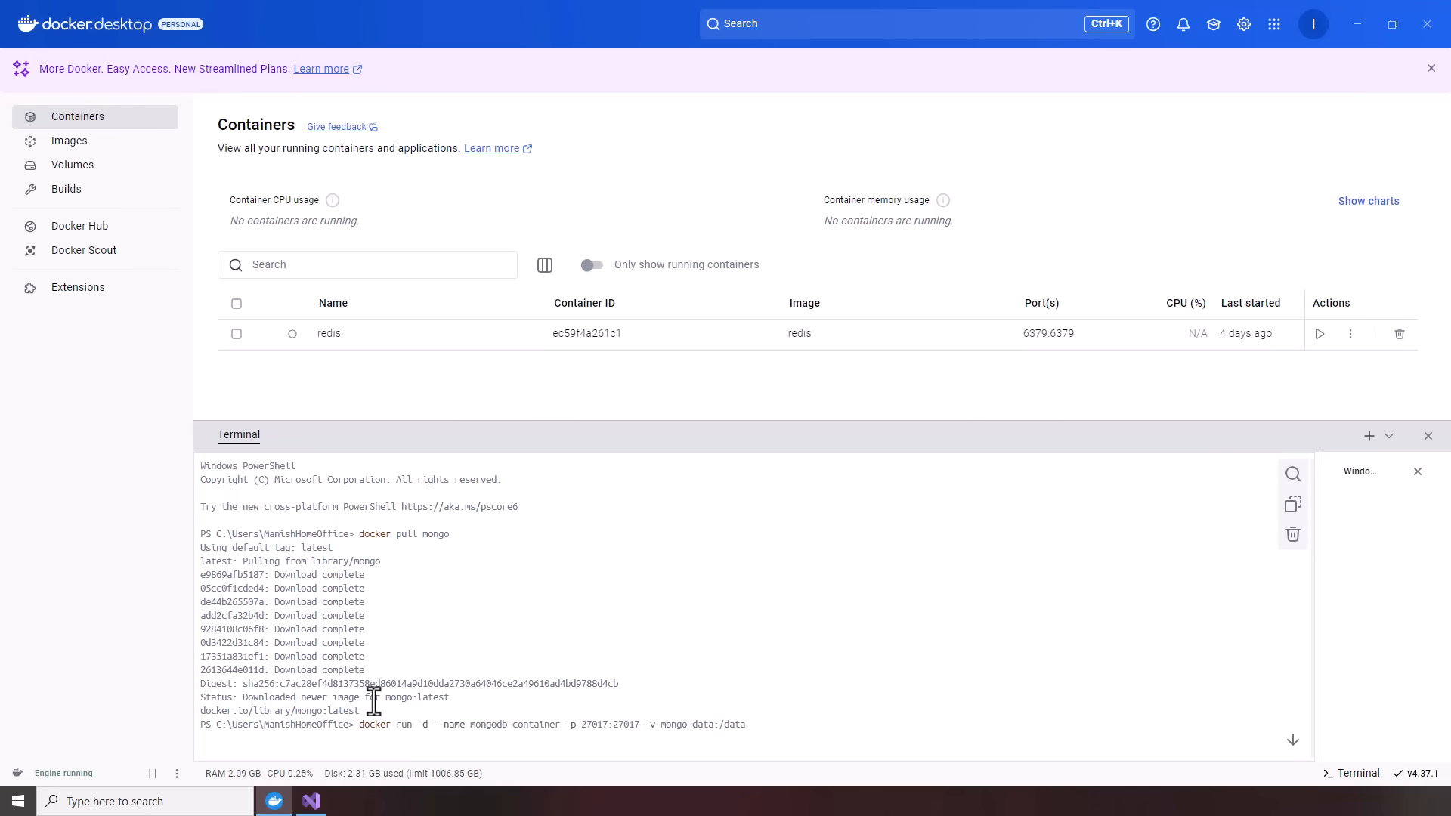
text(/db mongo)
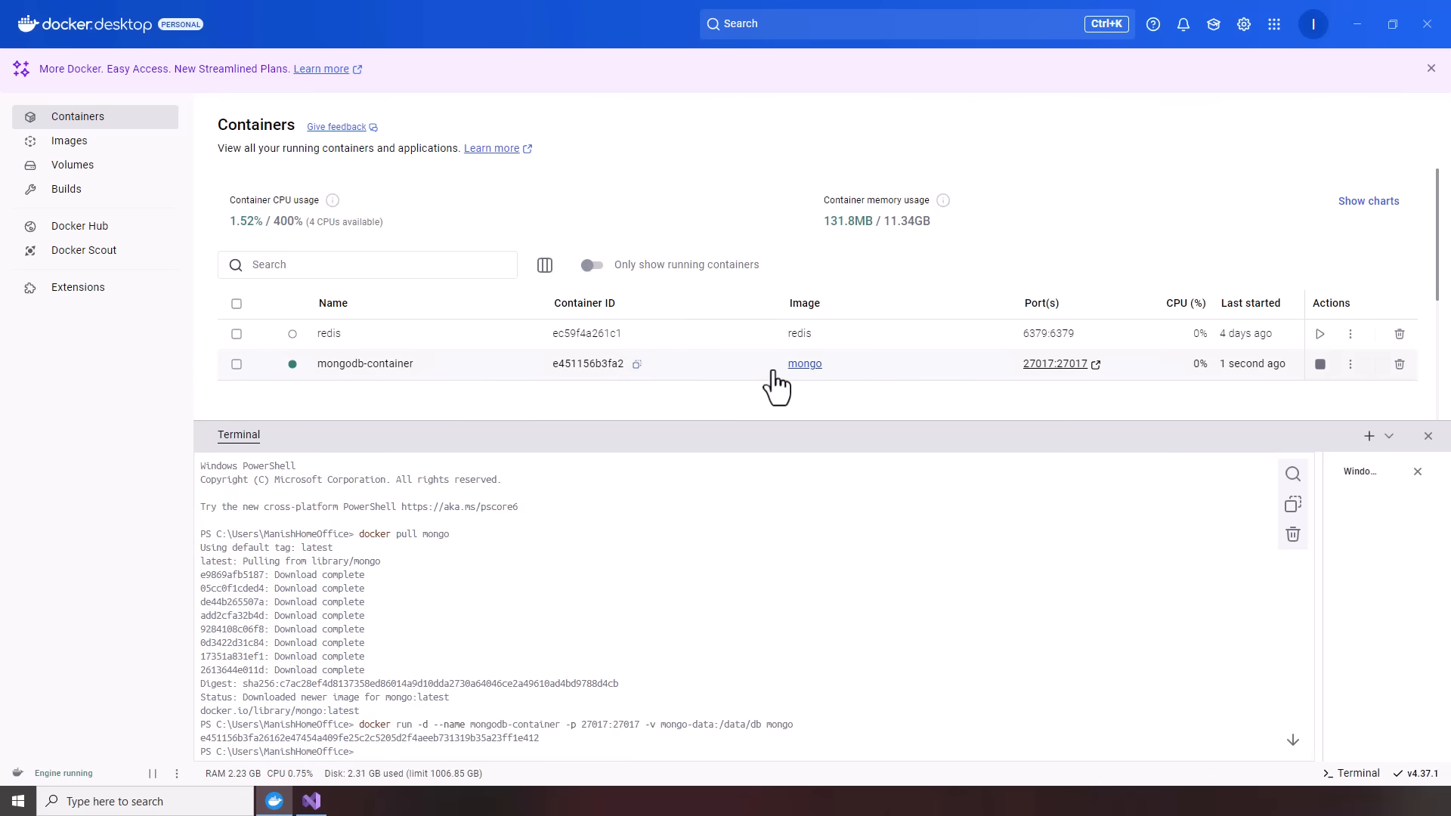
mouse_move(1054, 364)
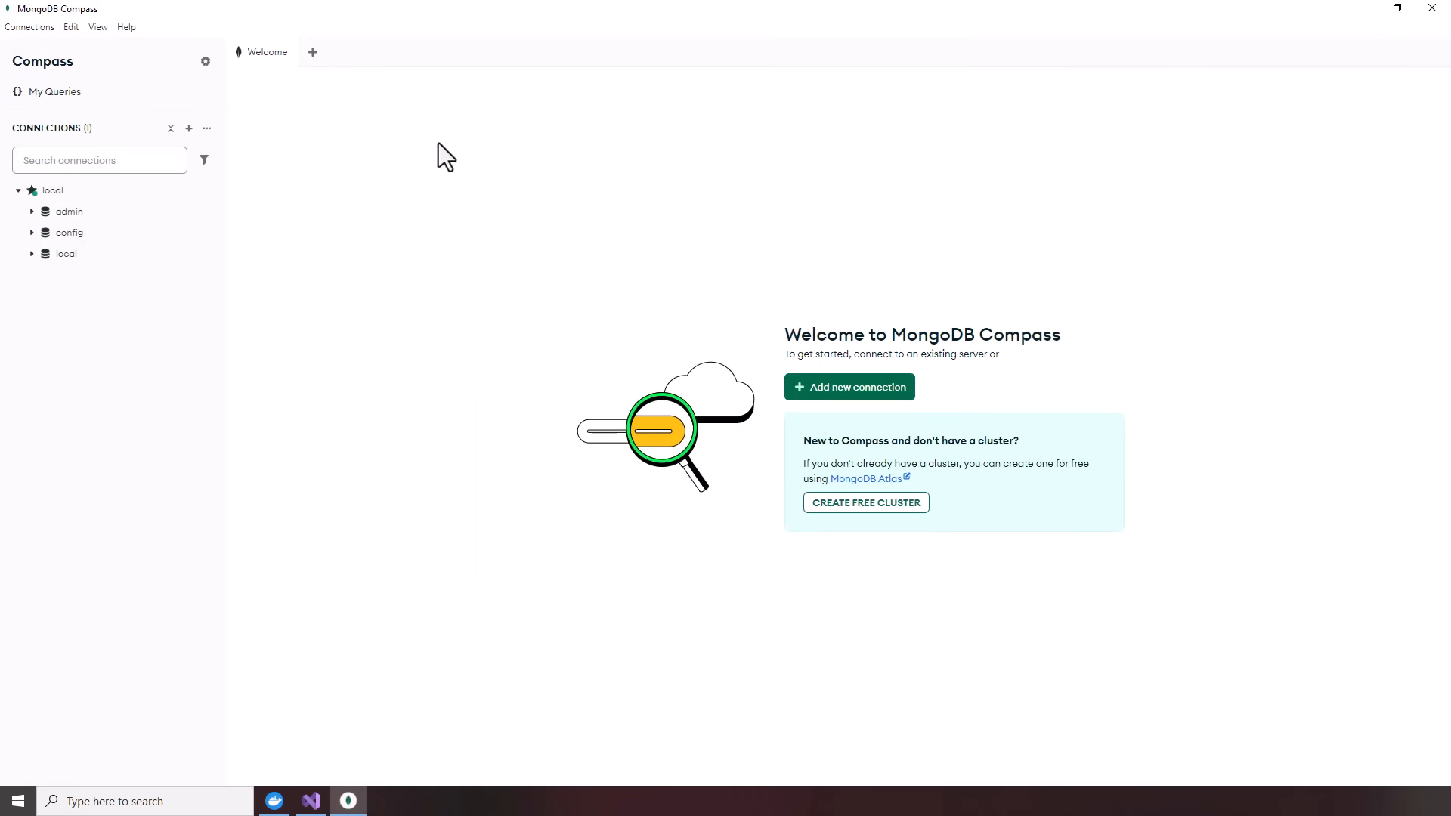
mouse_move(46, 281)
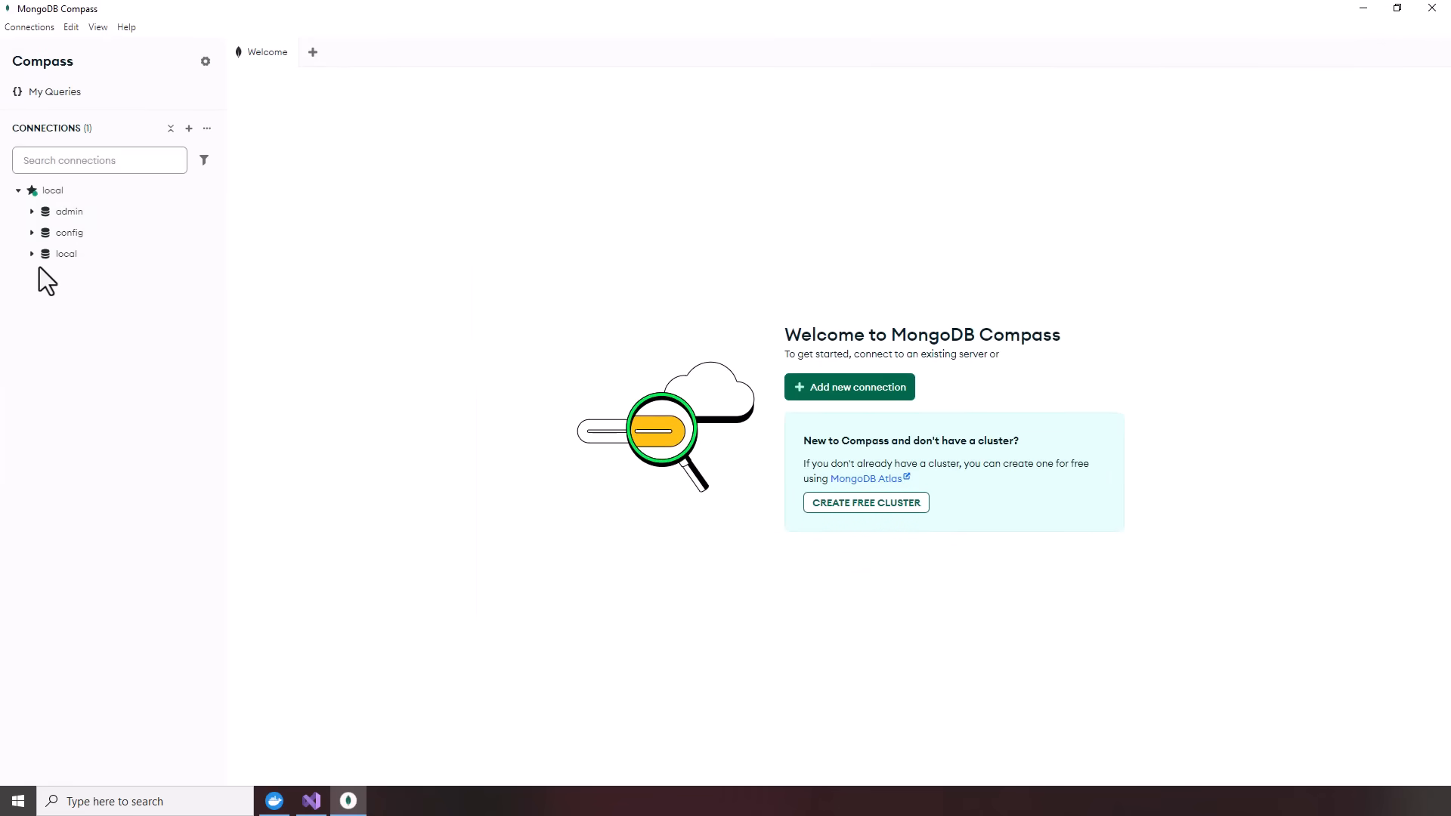
- Expand the local database and view its collections, including startup_log and its stats
click(65, 253)
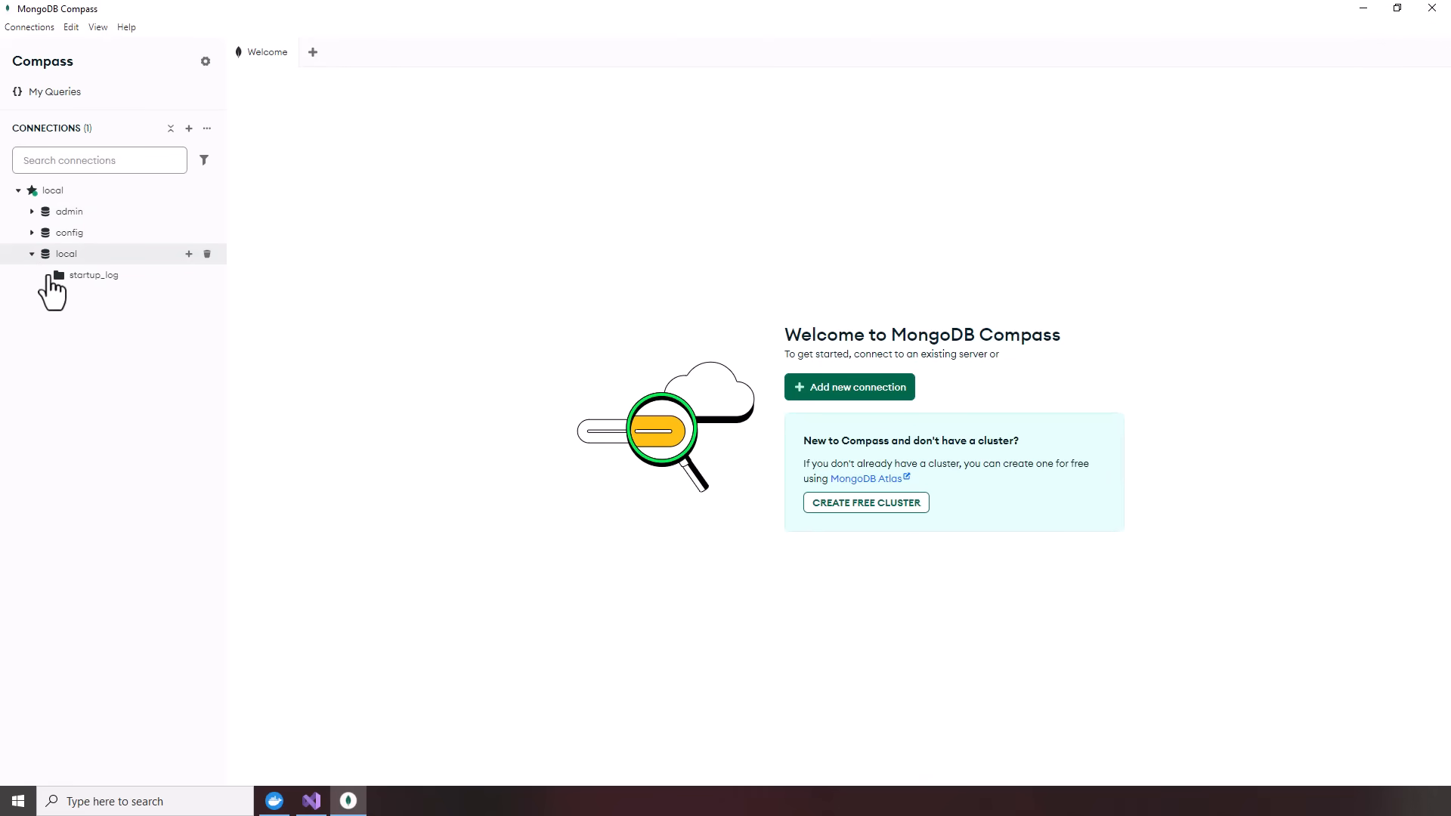
mouse_move(190, 254)
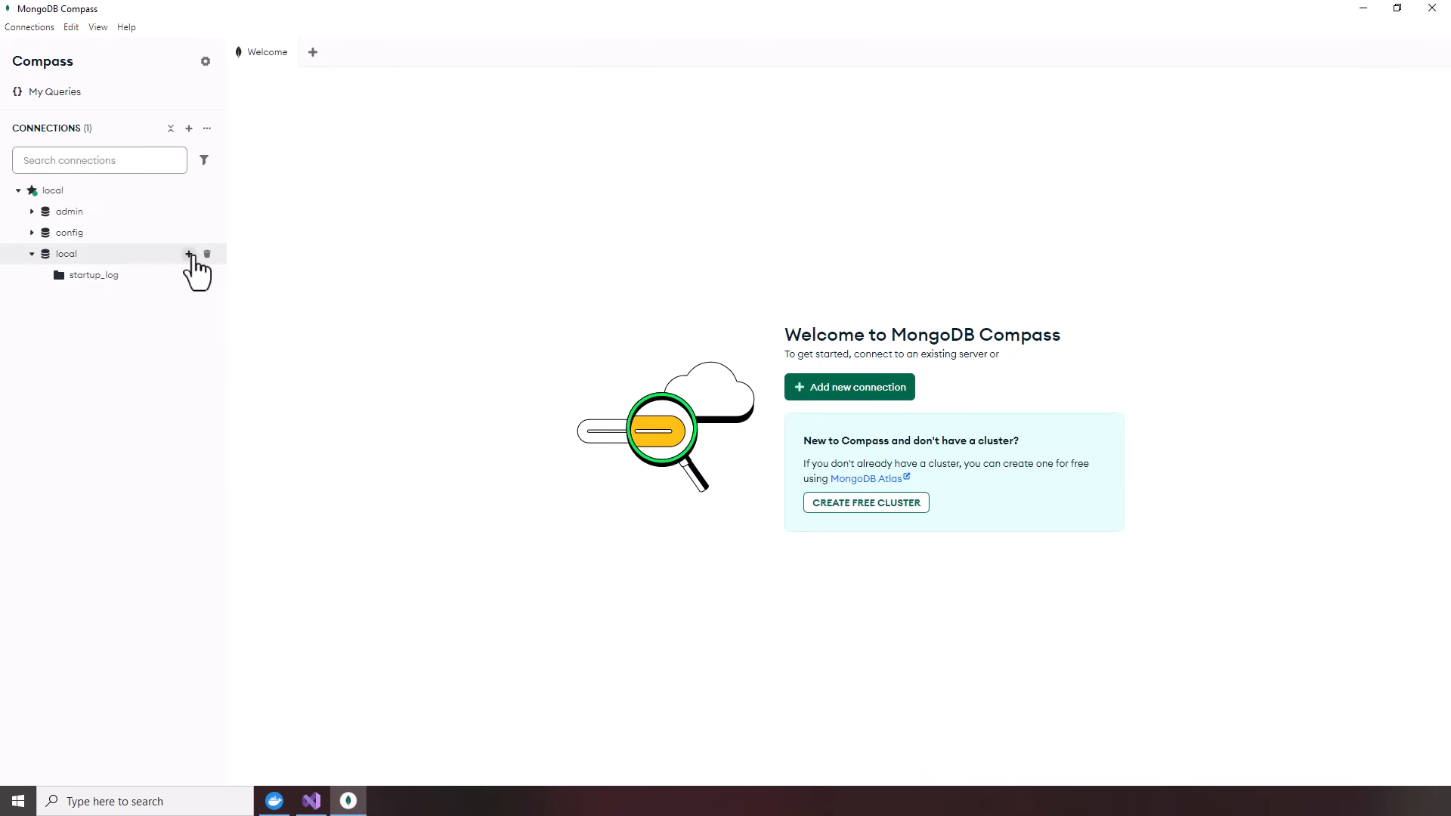
mouse_move(158, 270)
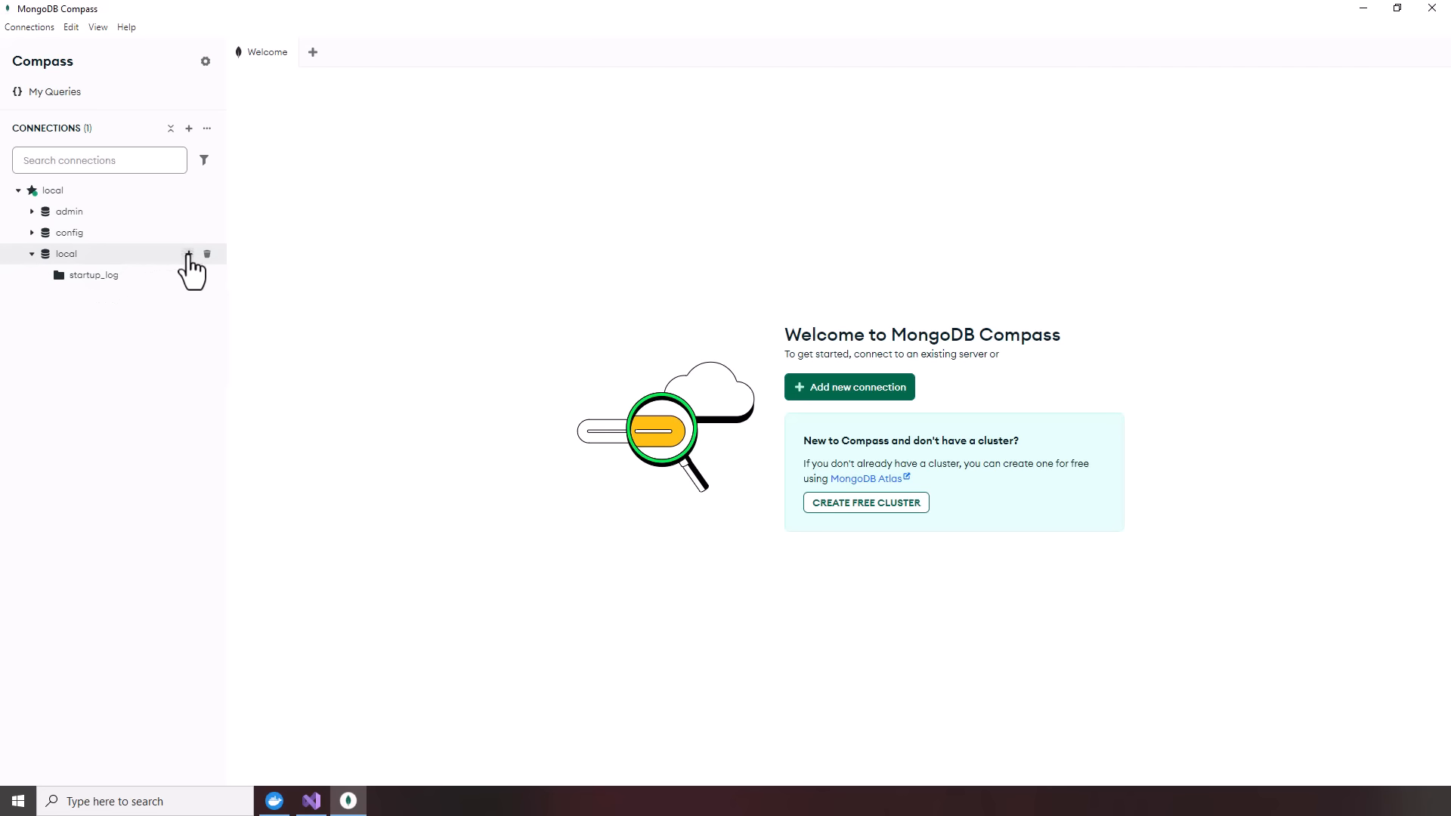
click(191, 254)
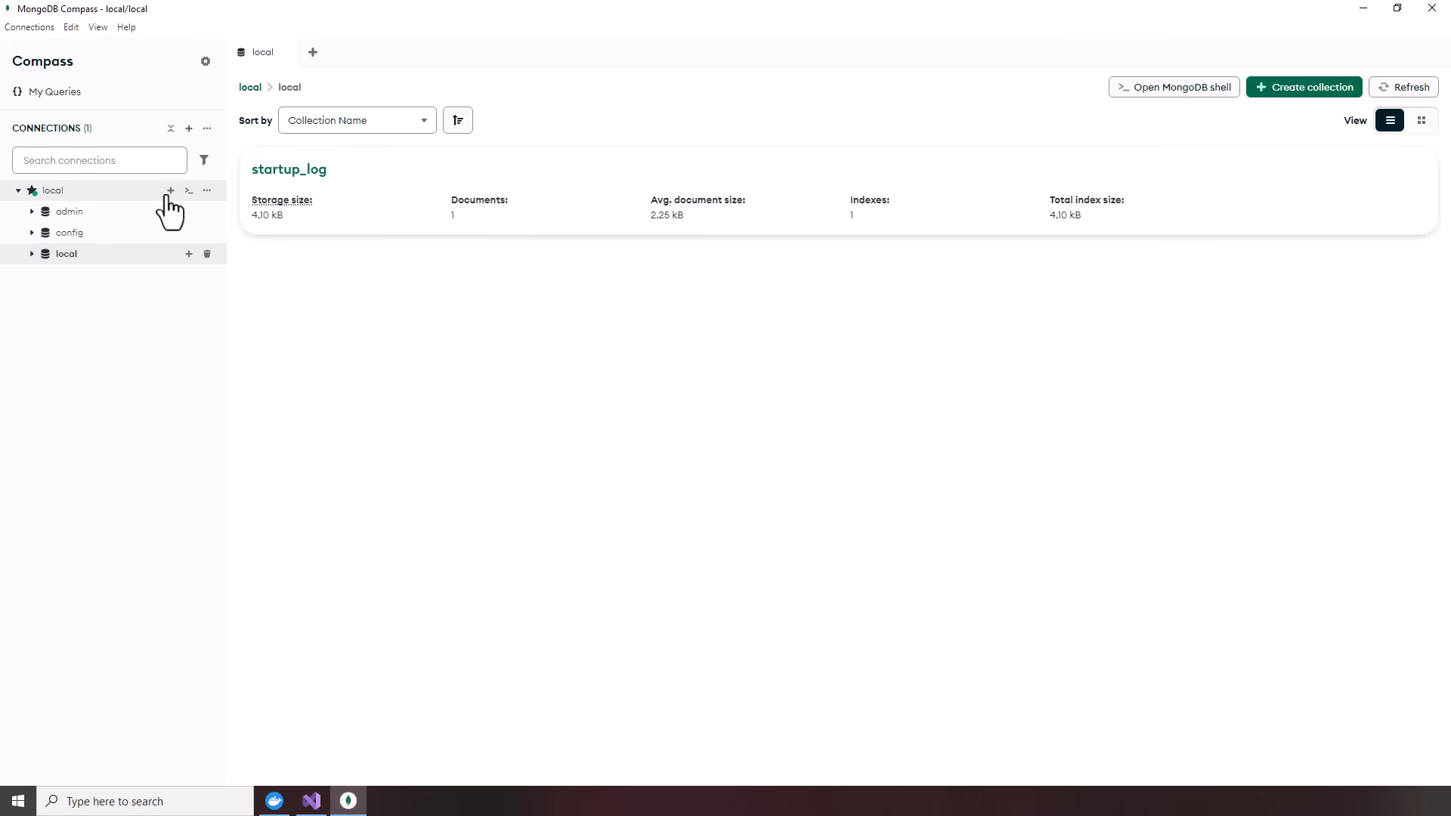
- Create database WeatherDb with an empty WeatherCollection on the local connection
click(171, 190)
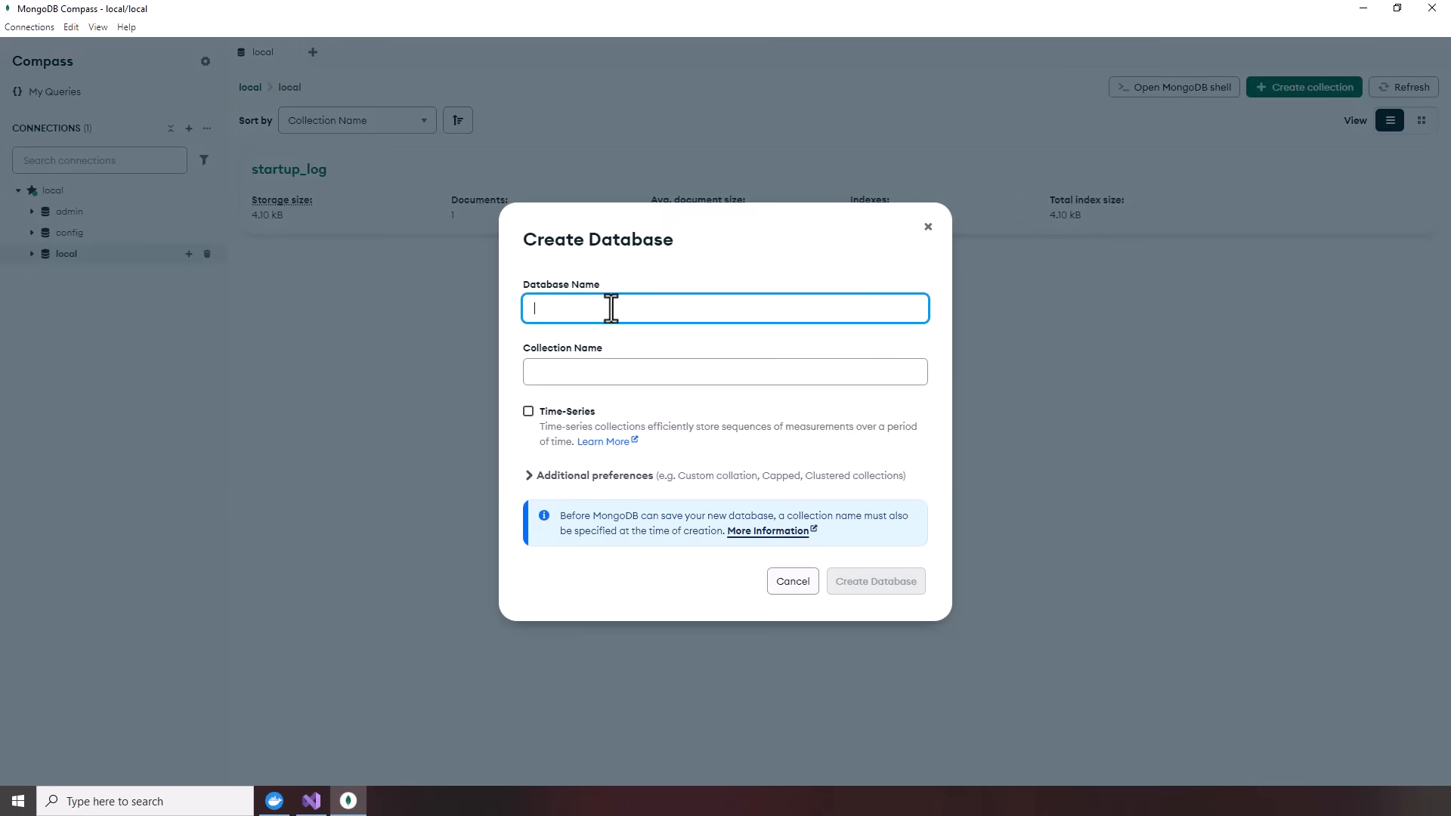
text(WeatherDb)
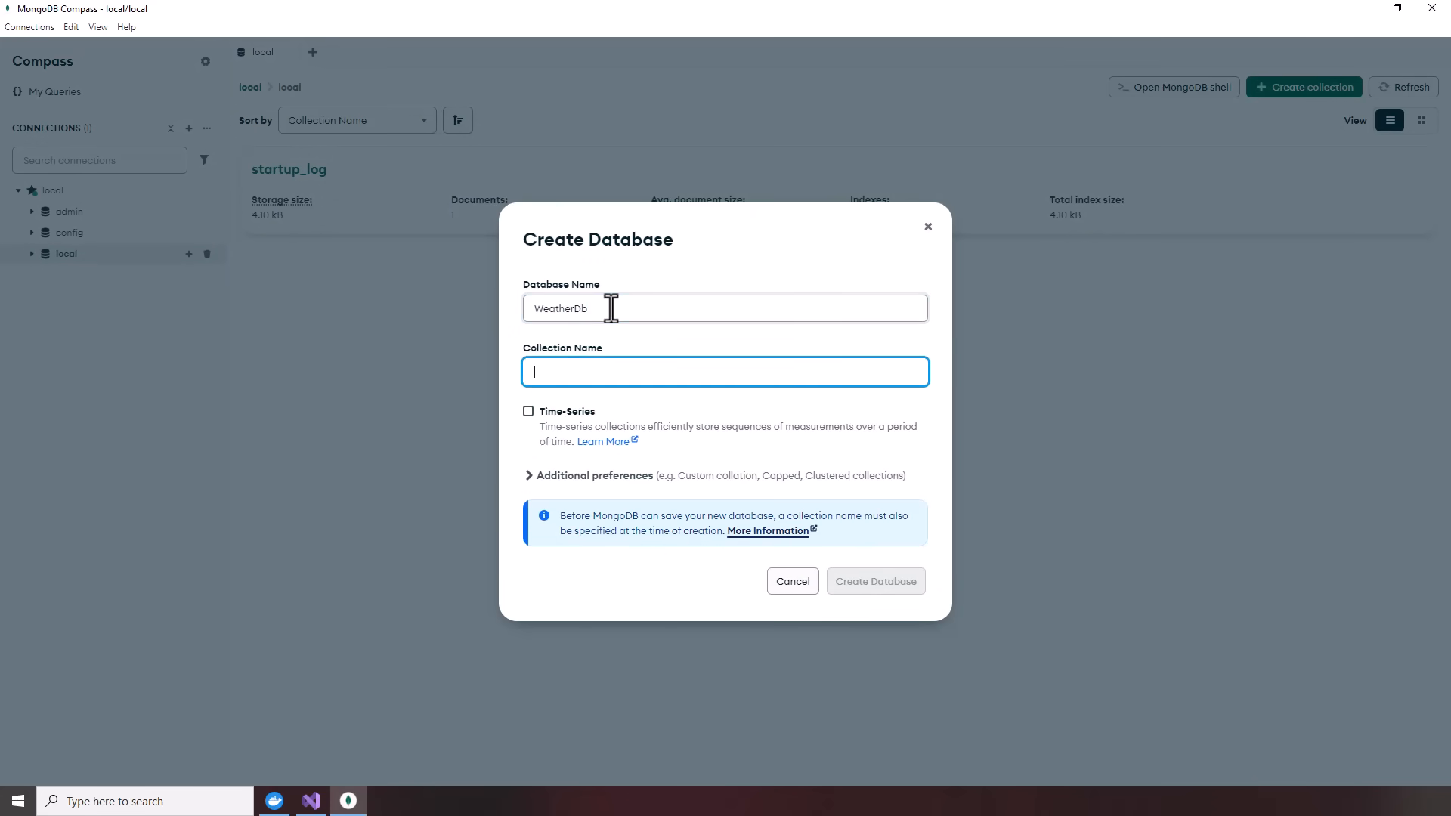
text(WeatherCollection)
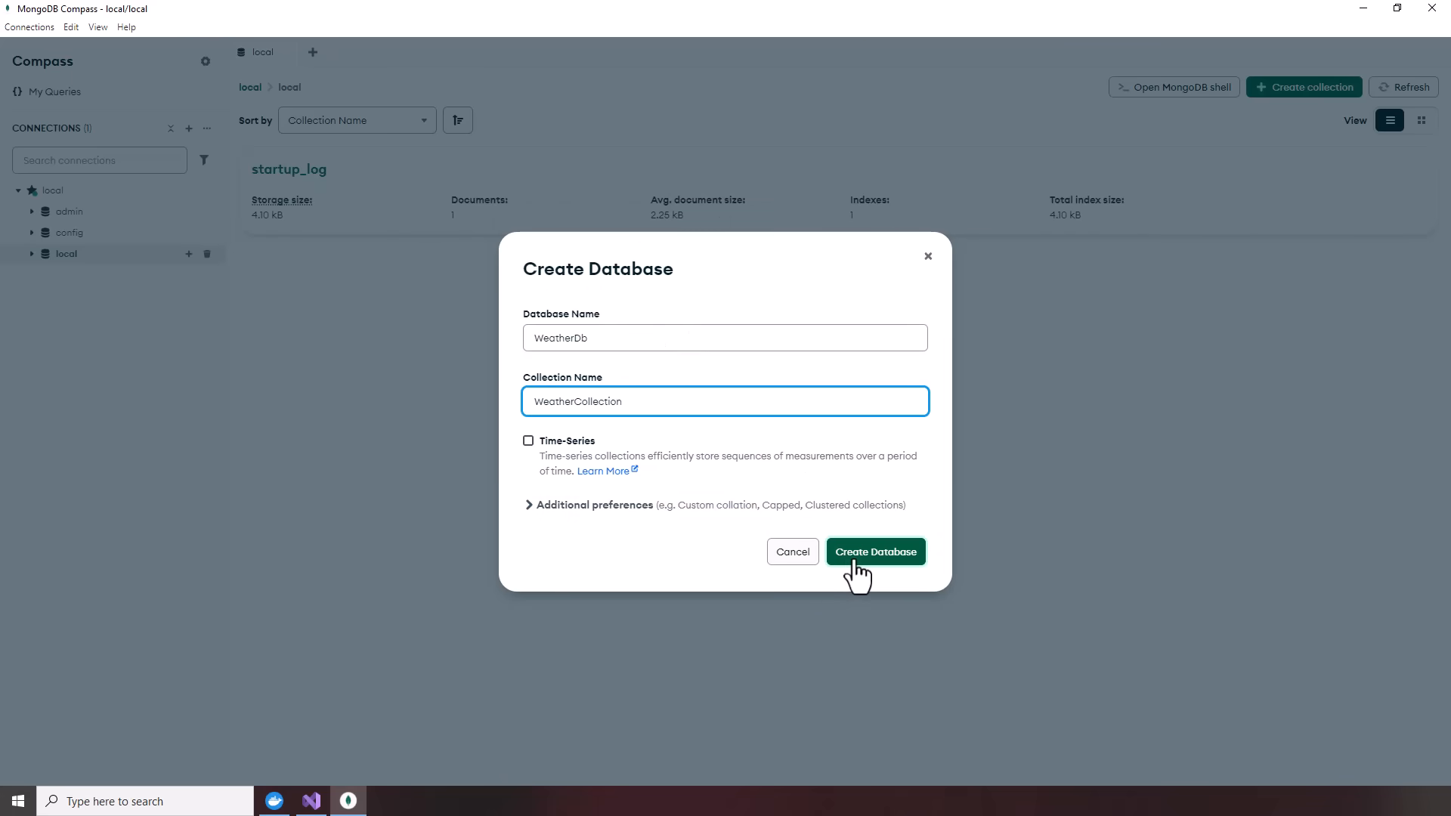
click(873, 551)
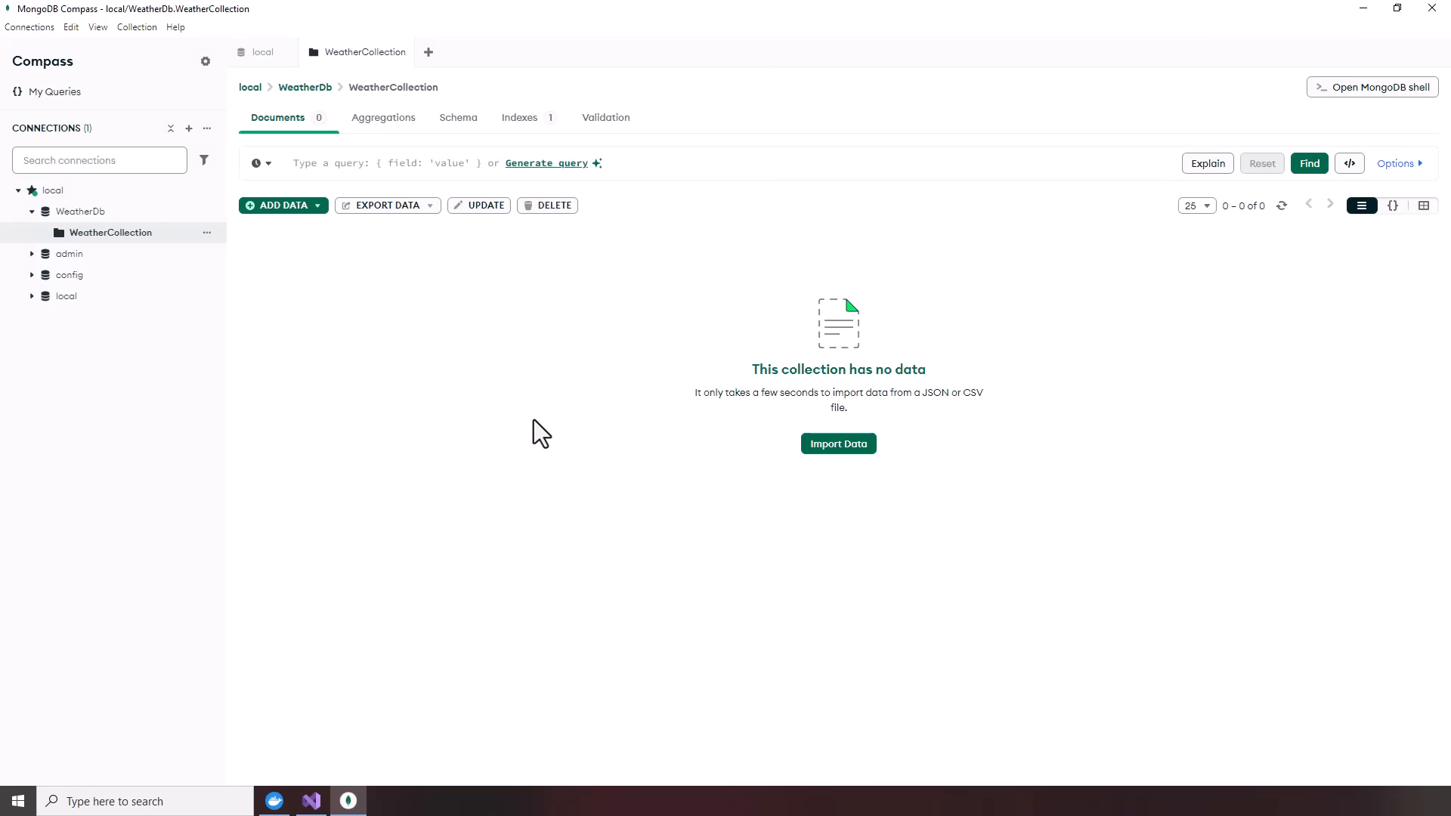
mouse_move(435, 577)
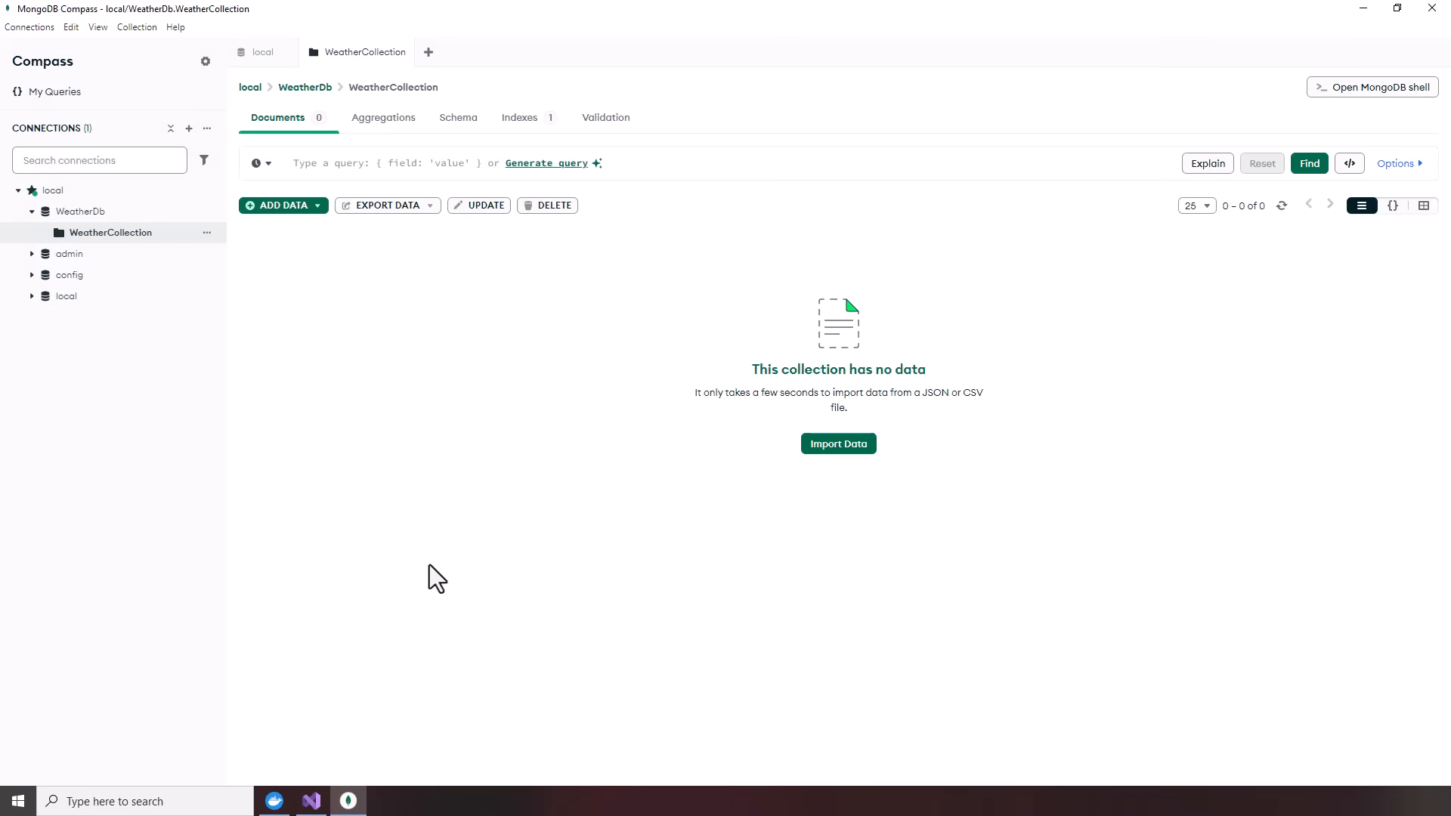
click(310, 801)
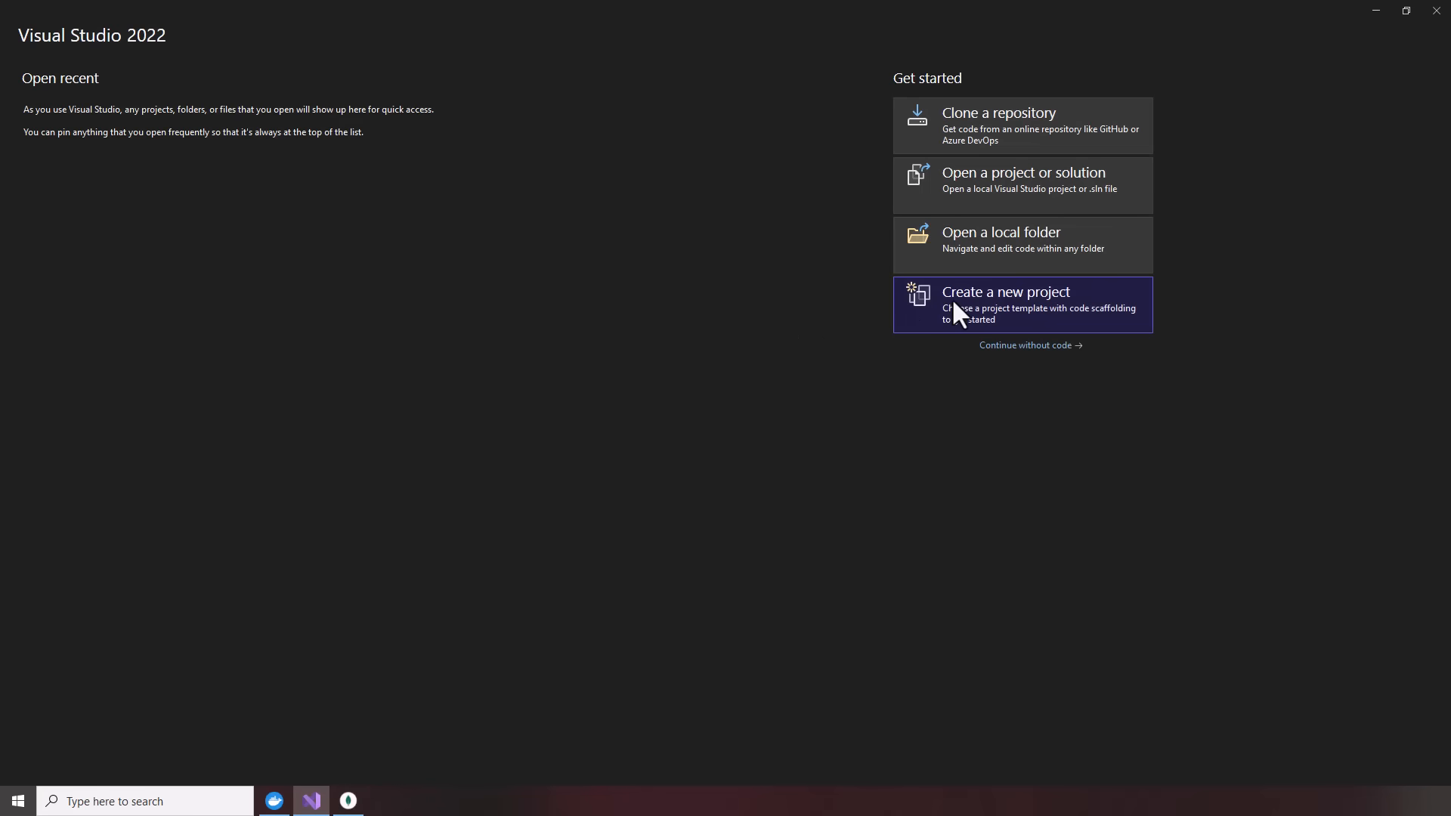
- Start a new project from the ASP.NET Core Web API template
click(1007, 304)
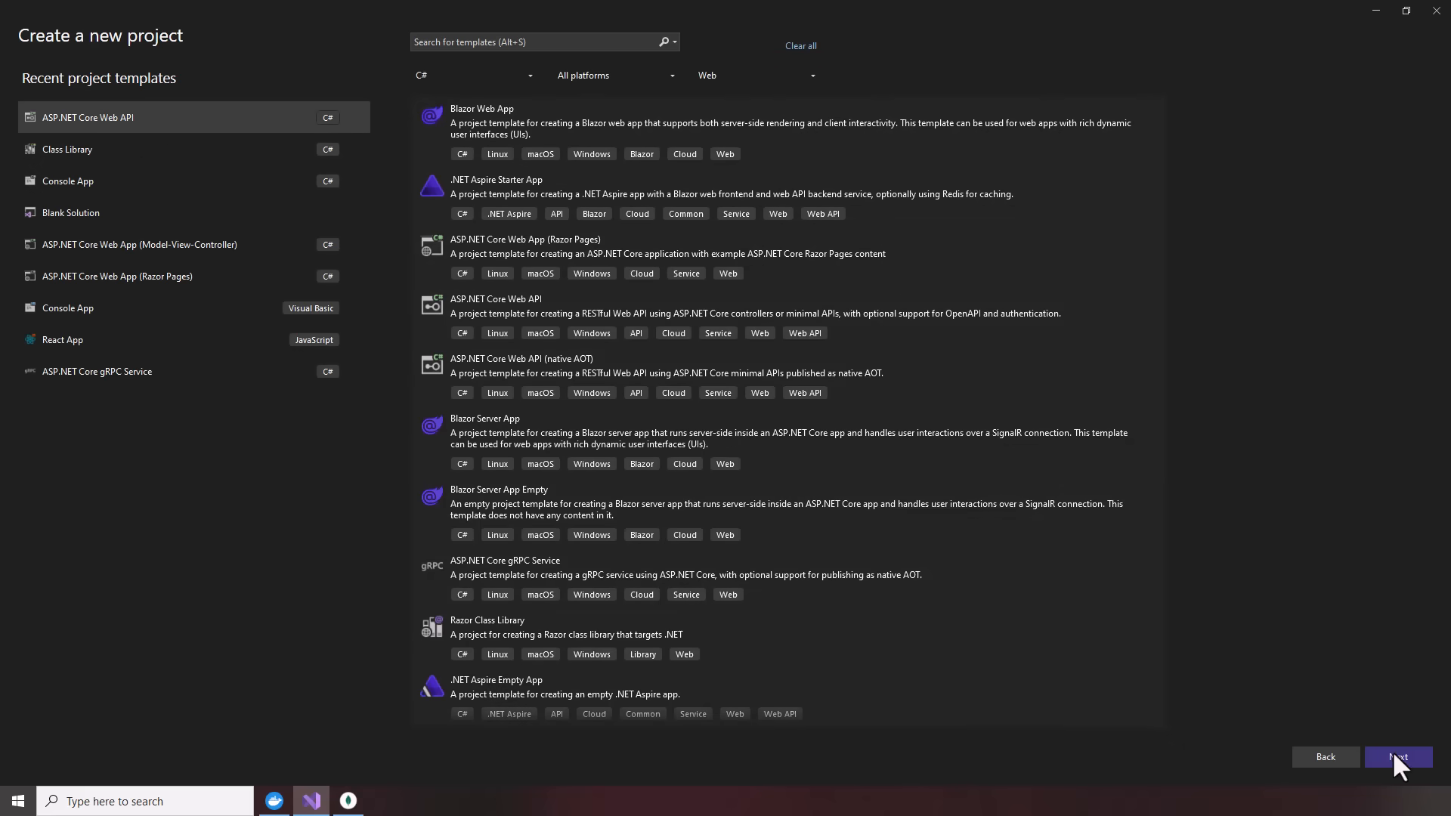
click(1397, 758)
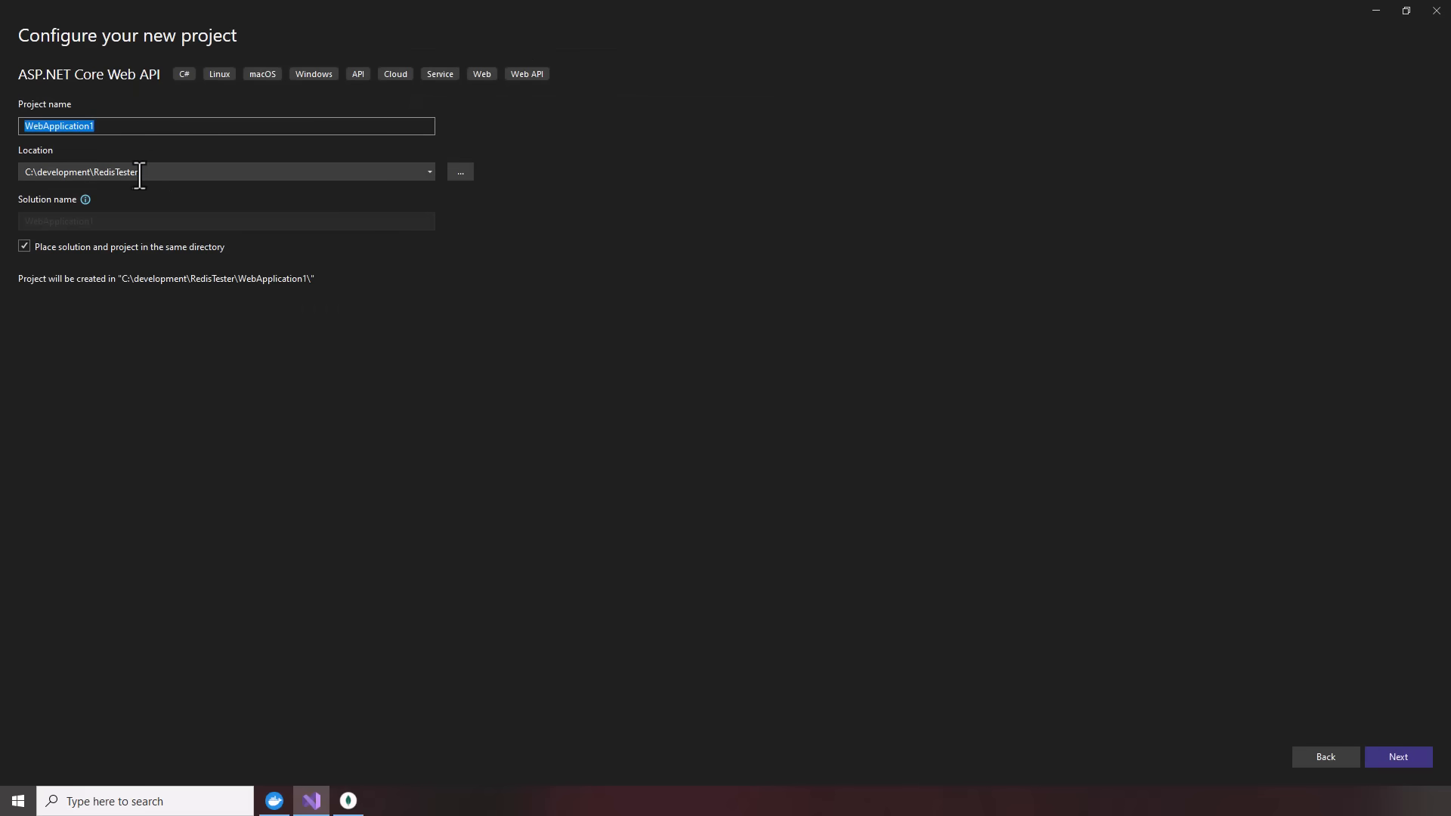
double_click(122, 172)
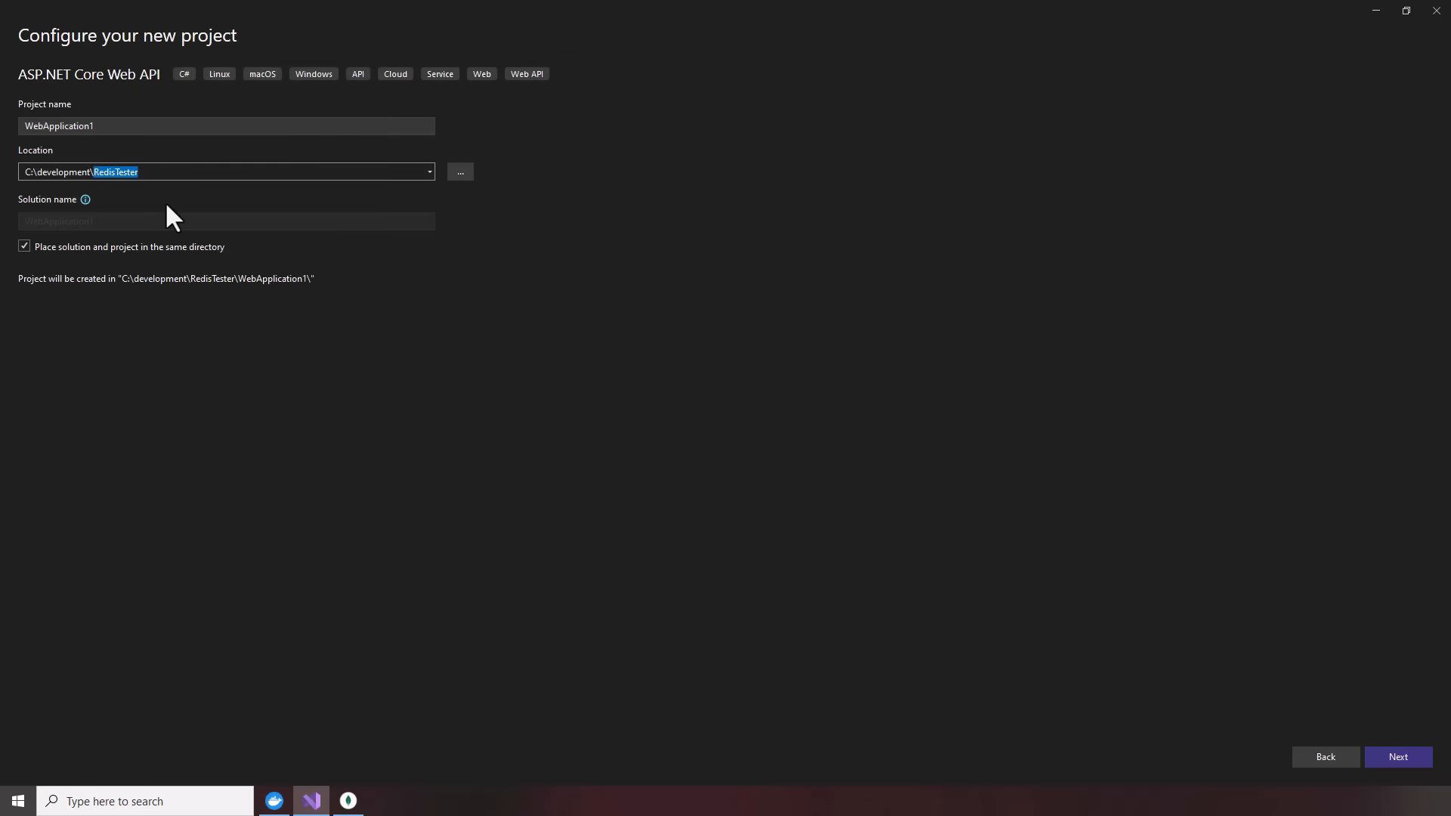
- Name it MongoWeatherApi under the MongoTester folder, targeting .NET 8.0, and create it
text(MongoTest)
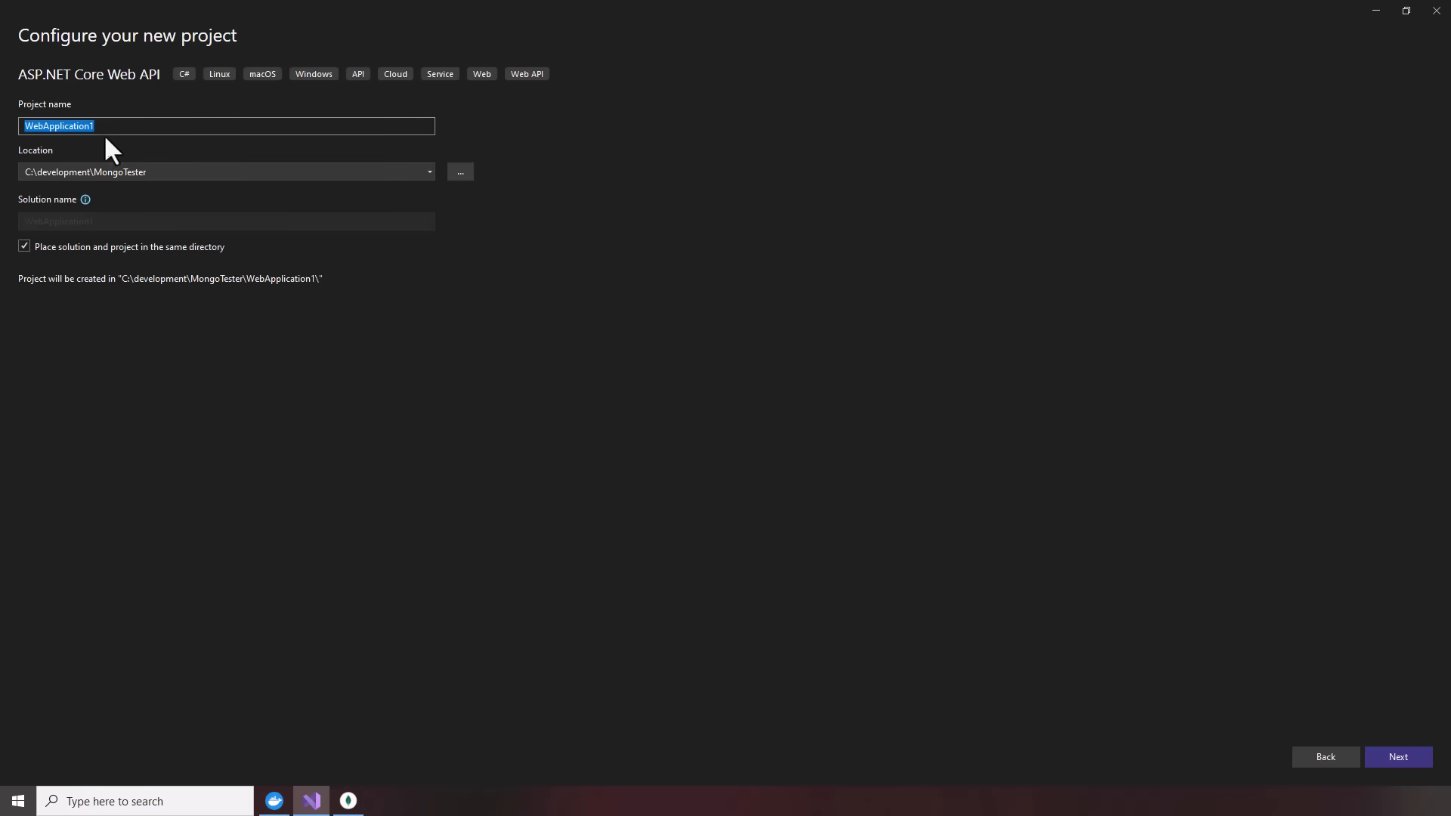
text(MongoWeatherApi)
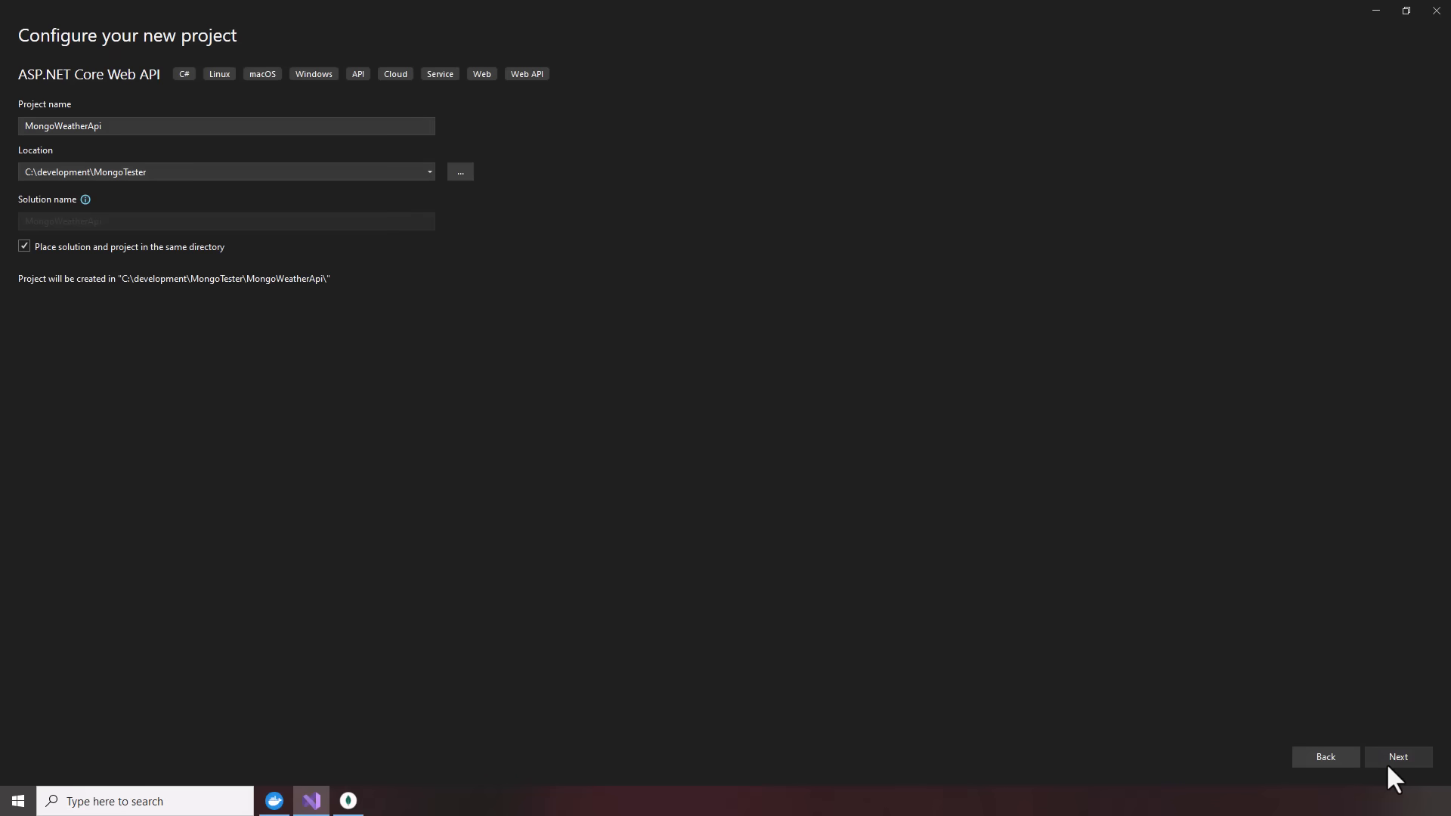
click(1398, 756)
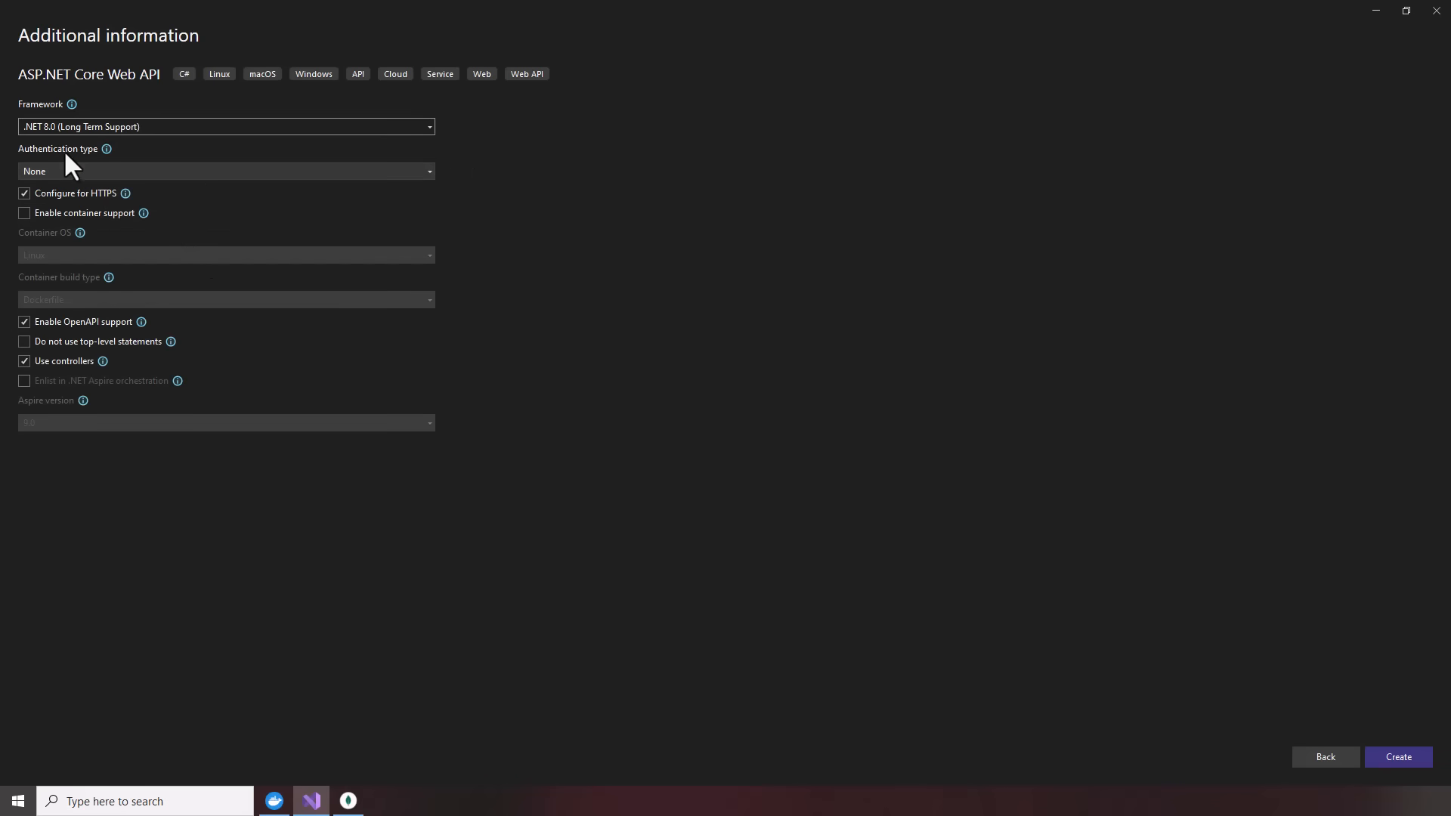
mouse_move(1080, 740)
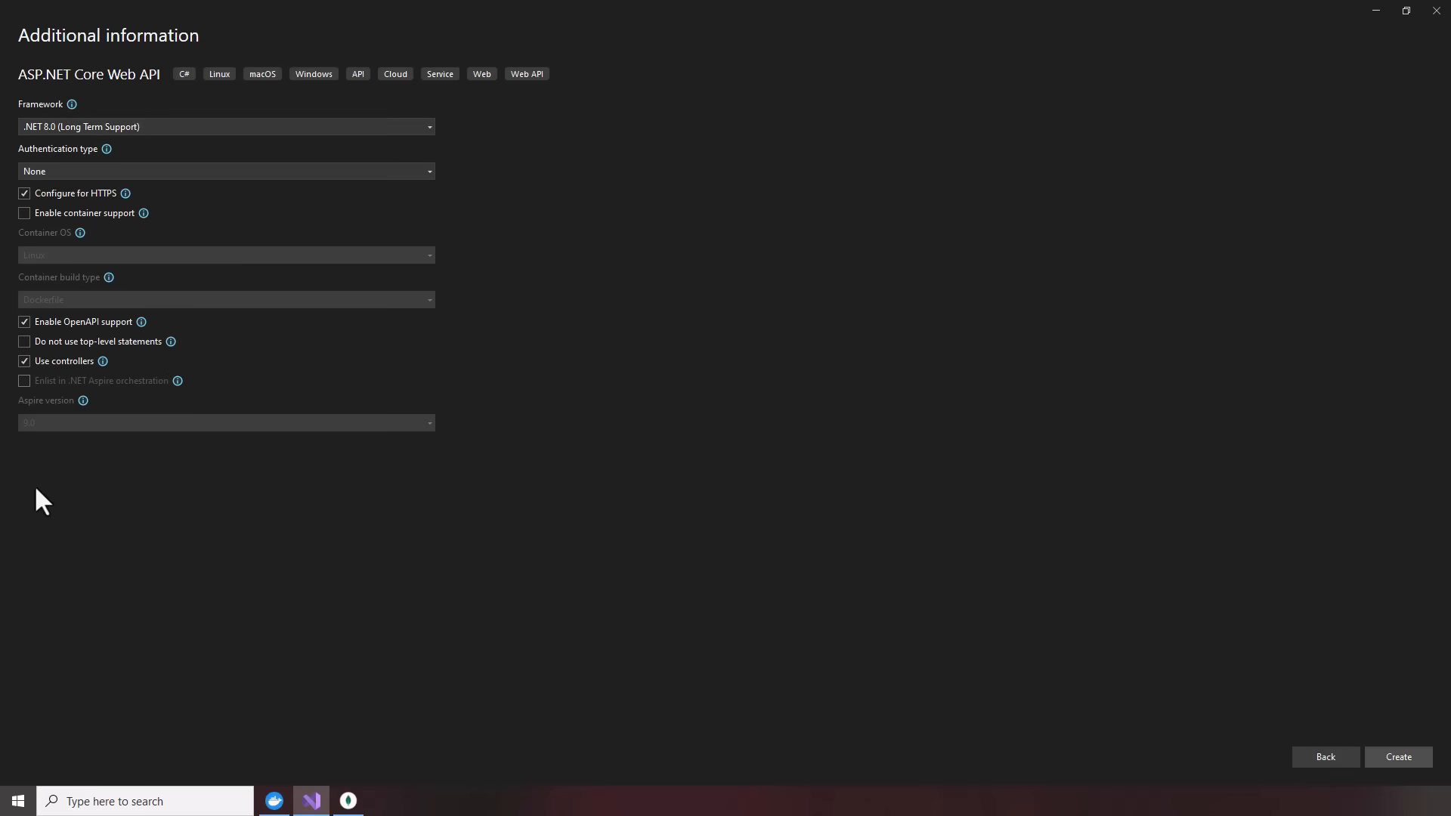
click(1398, 757)
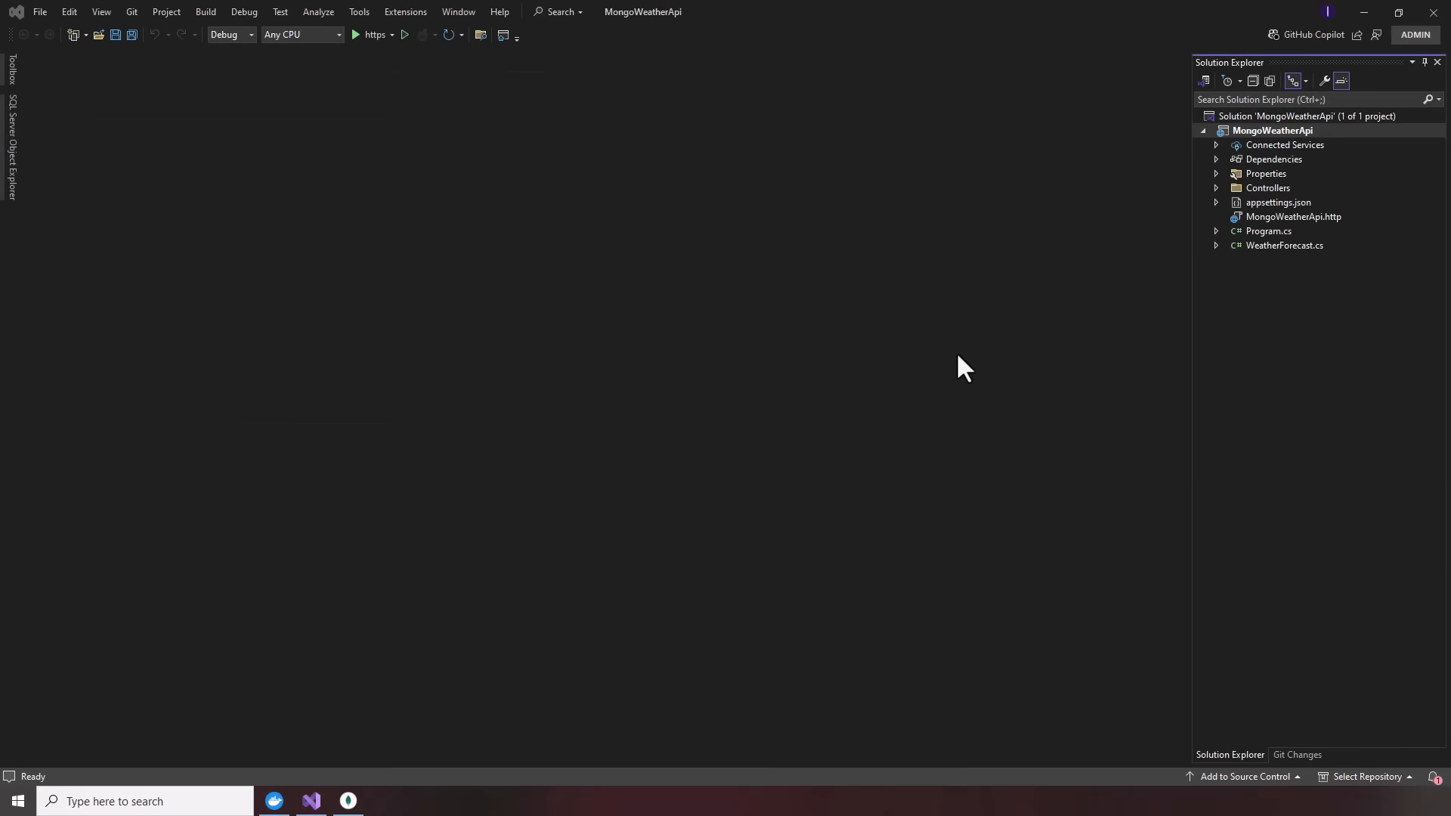
mouse_move(404, 146)
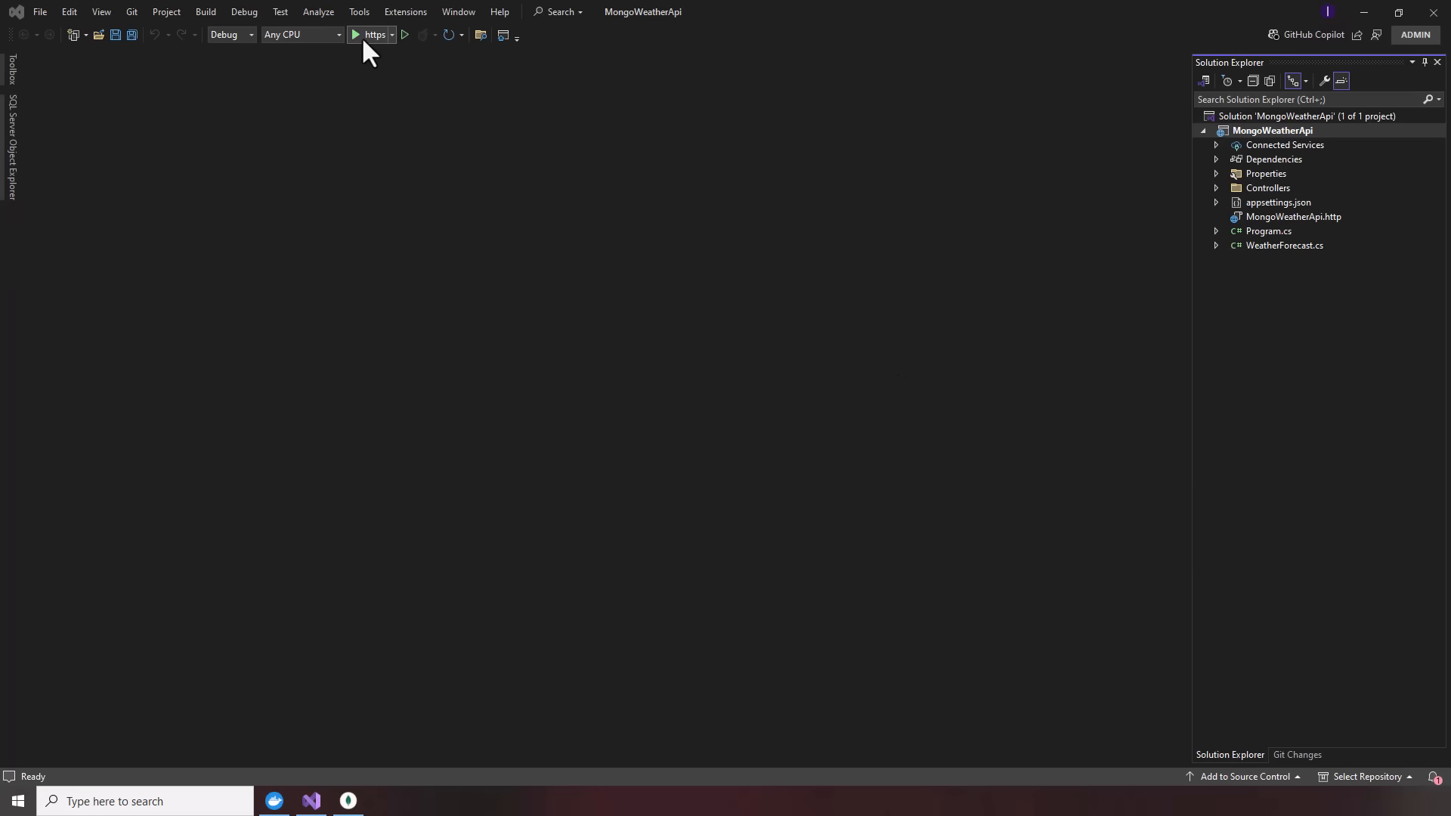
- Build and run MongoWeatherApi with the https profile so its Swagger page loads
click(353, 34)
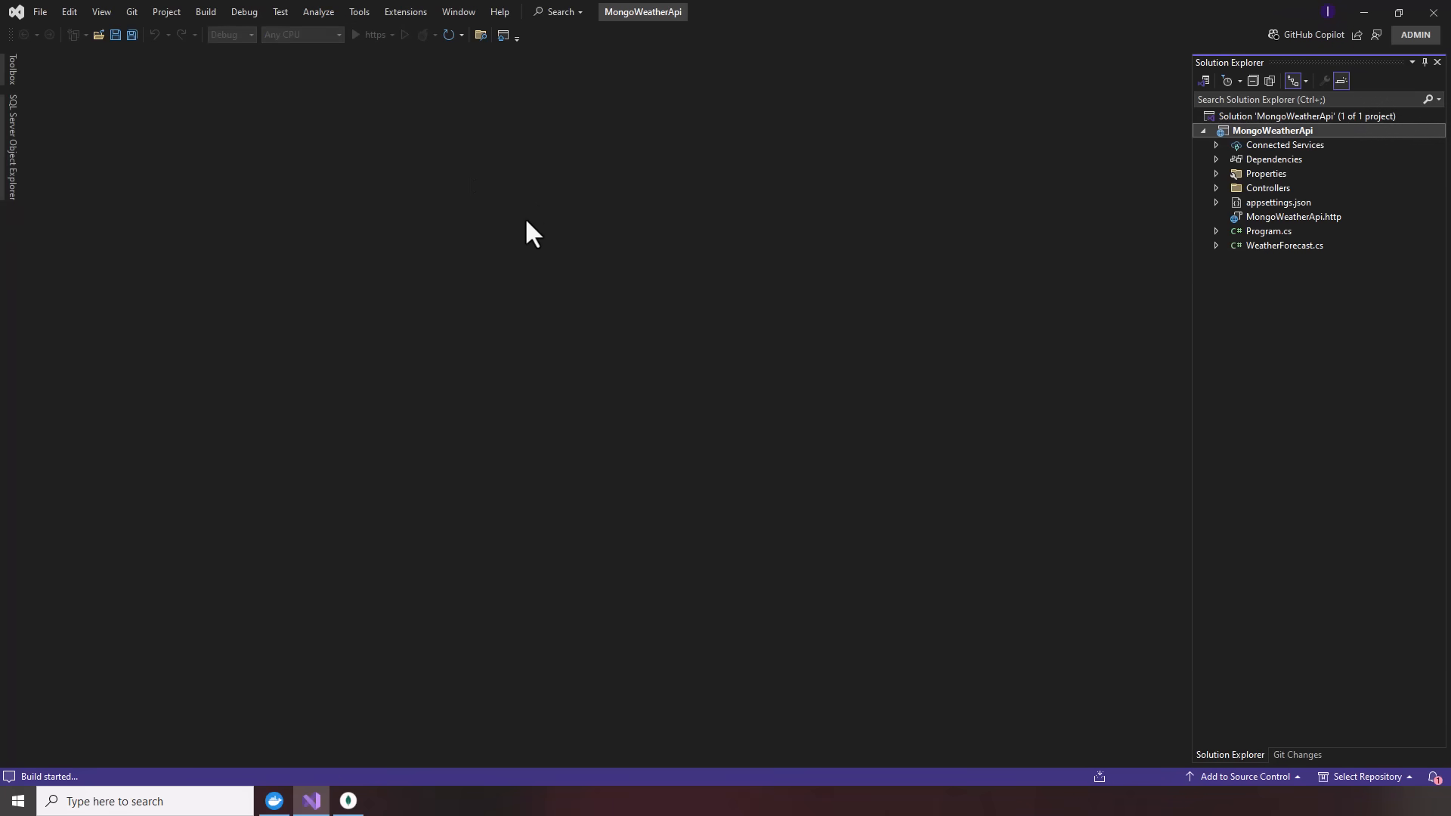
mouse_move(615, 257)
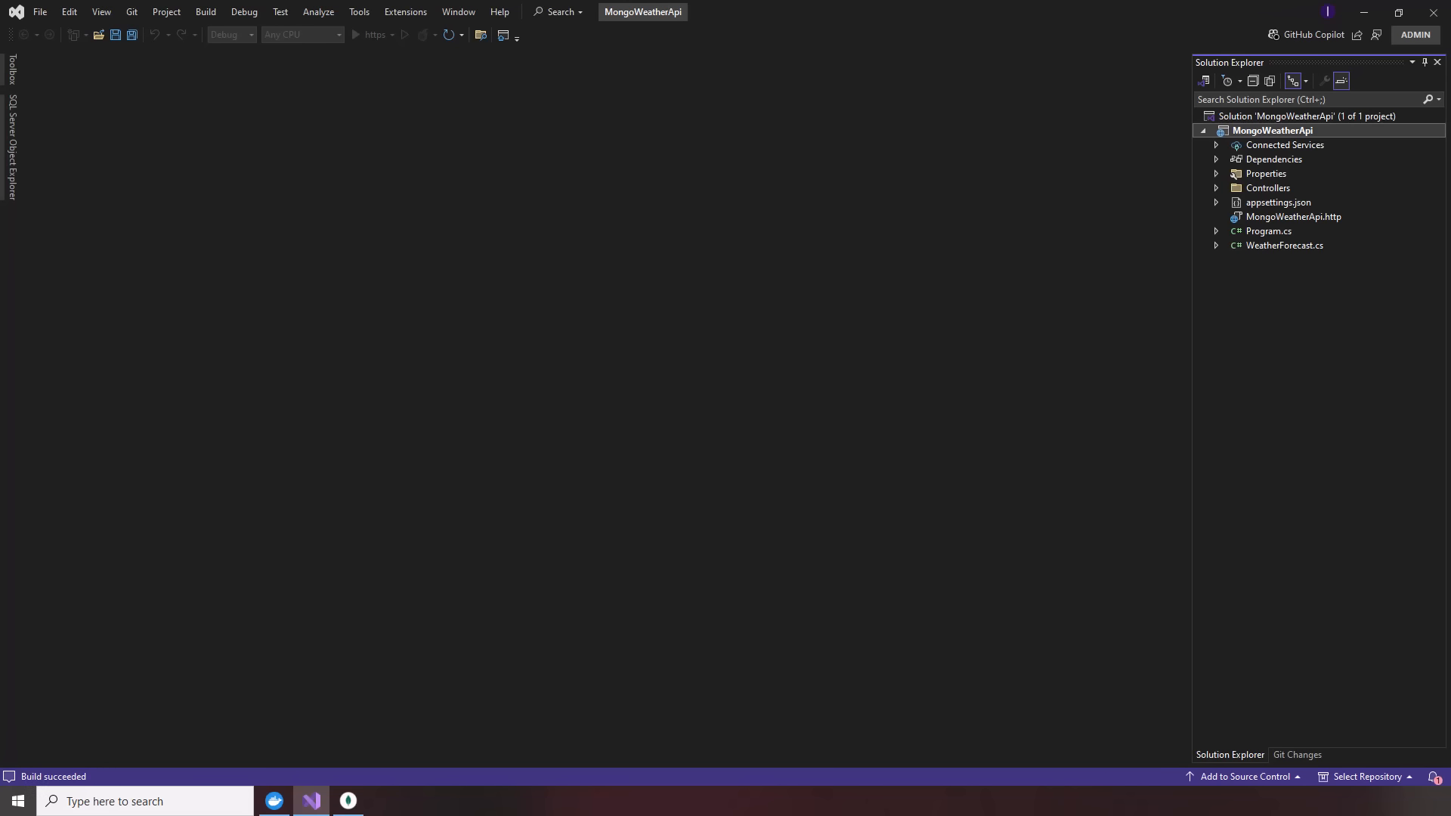
mouse_move(1134, 508)
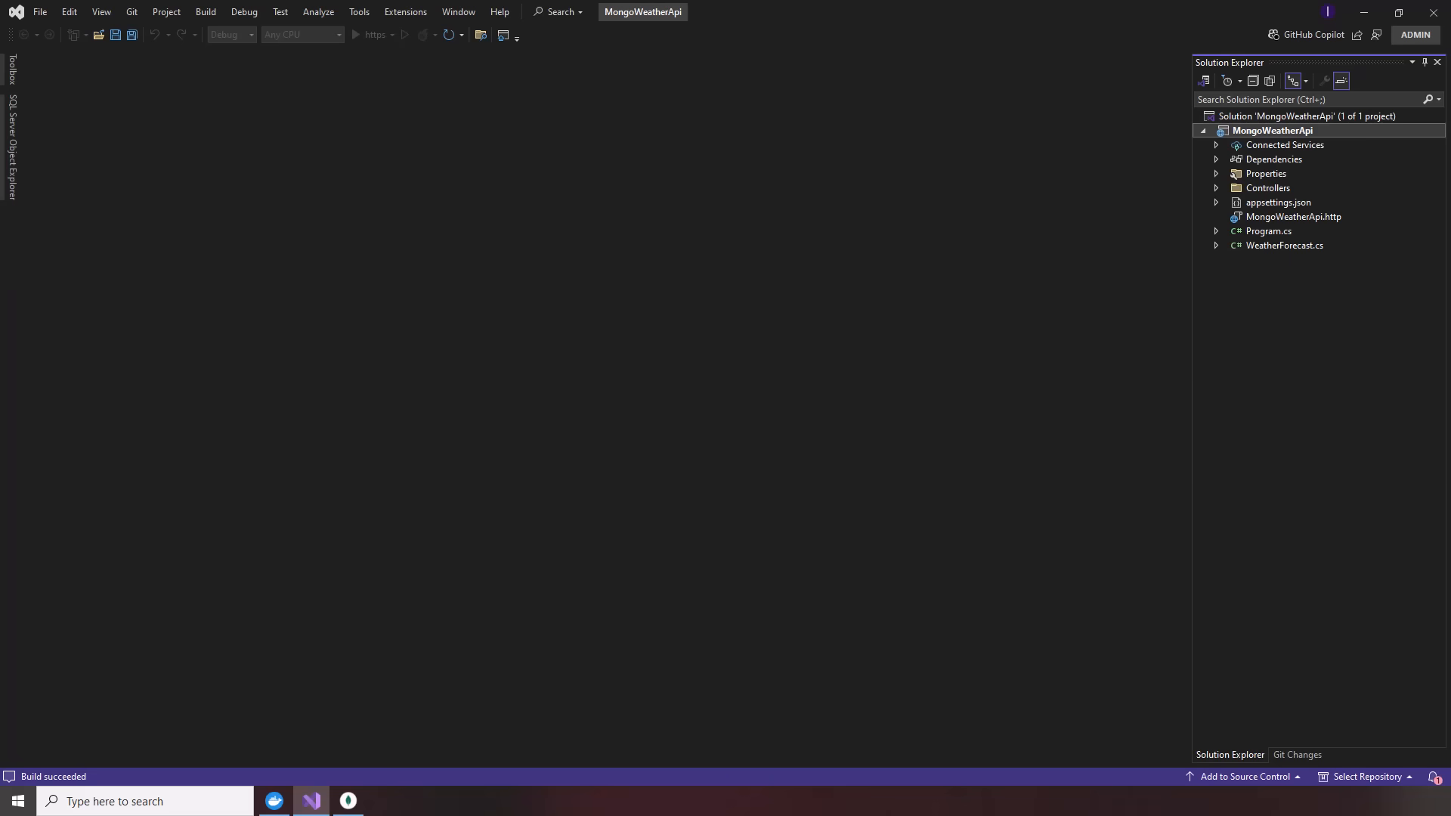
click(355, 35)
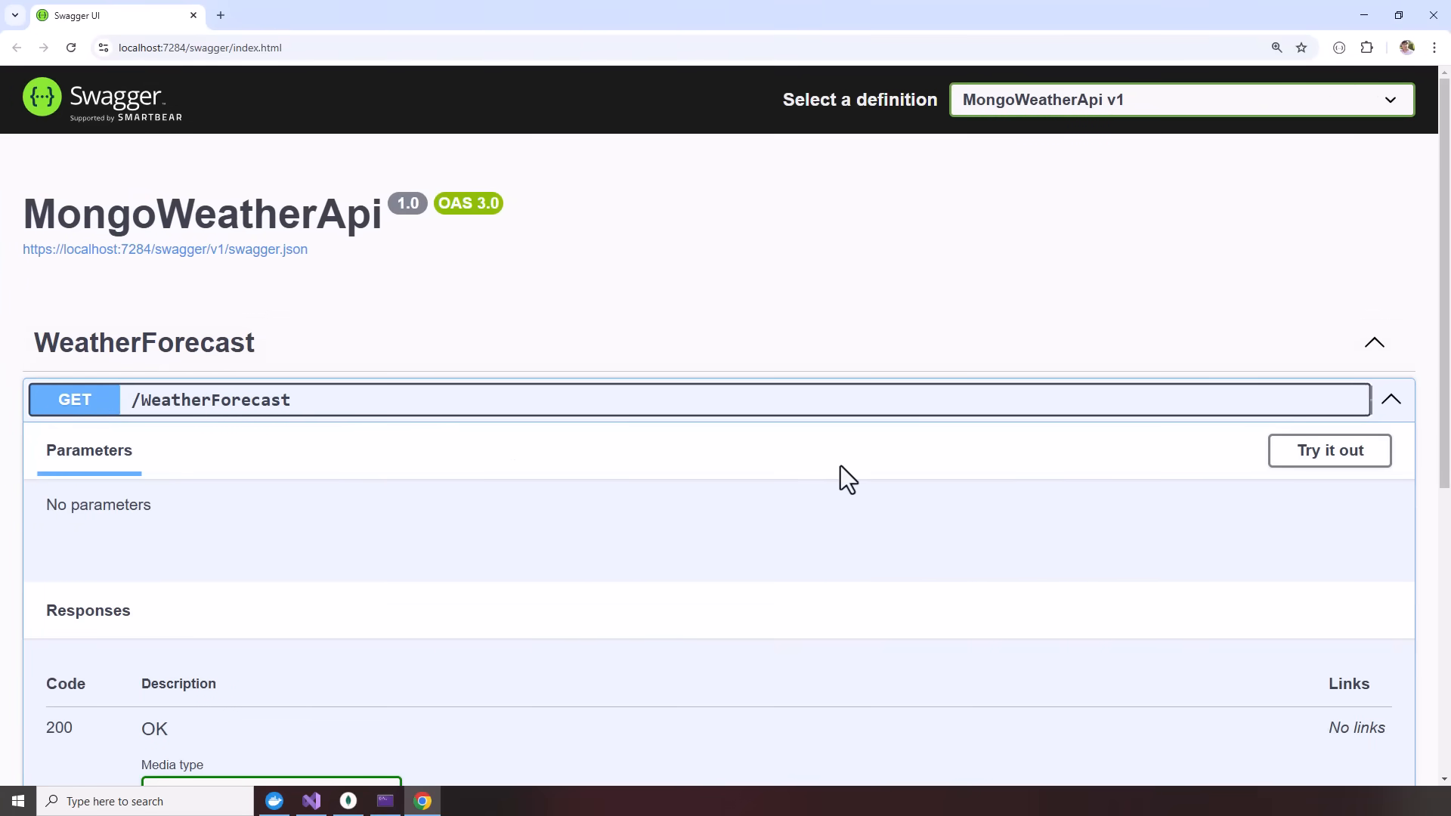
mouse_move(1328, 451)
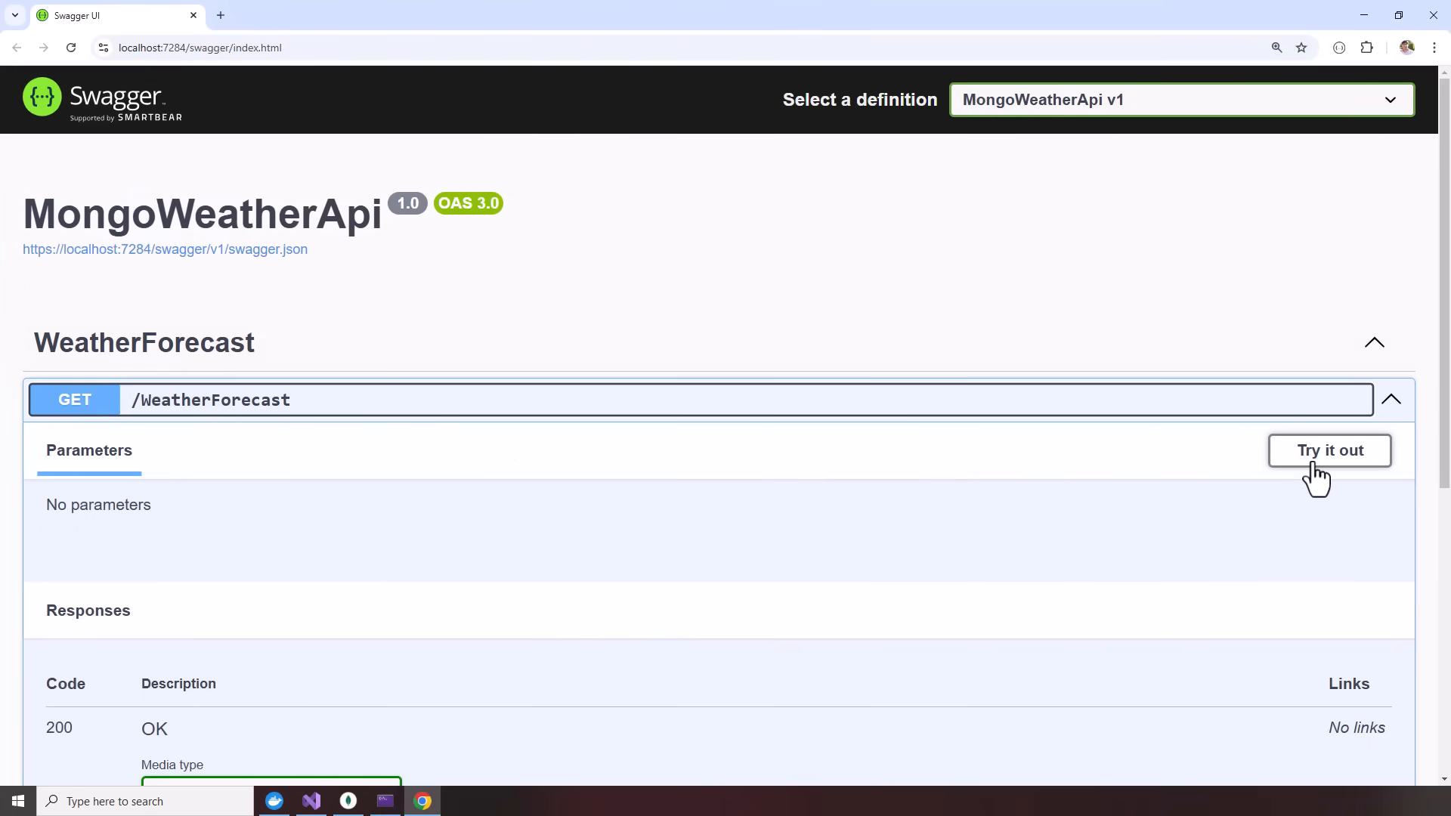
- Expand GET /WeatherForecast in Swagger UI and activate Try it out
click(1328, 450)
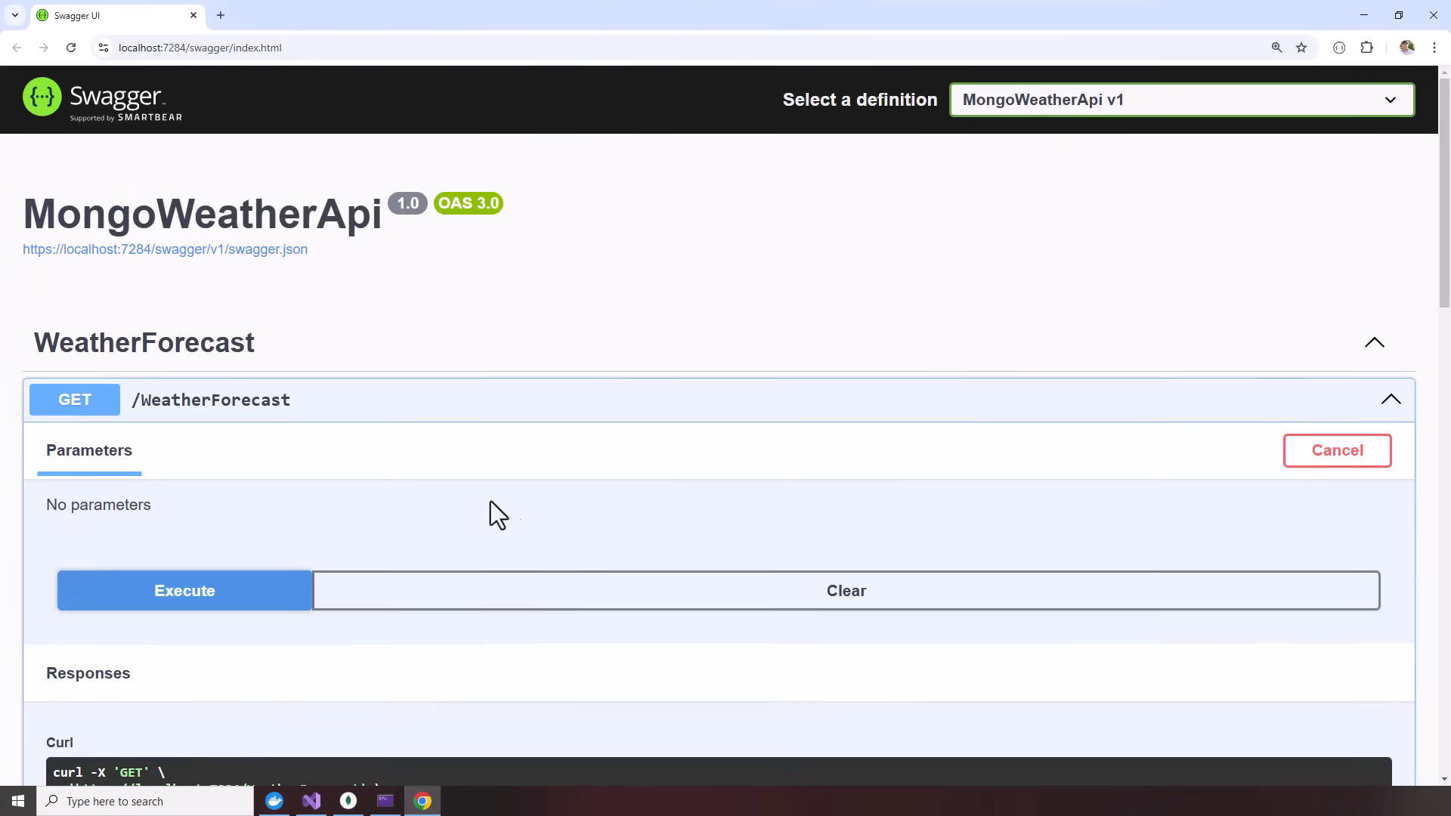
click(185, 591)
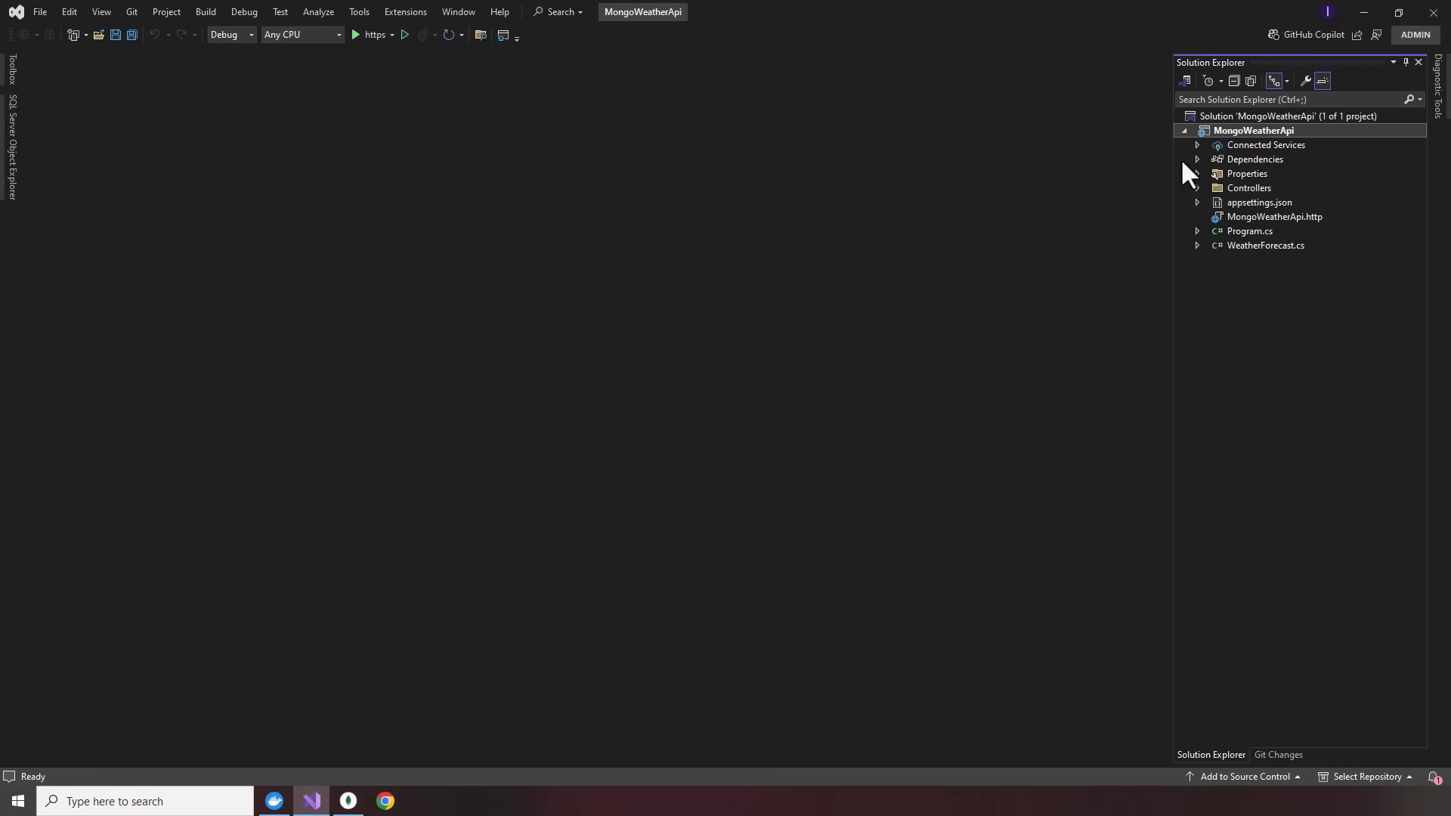
- Install the MongoDB.Driver 3.1.0 NuGet package into the MongoWeatherApi project
right_click(1253, 130)
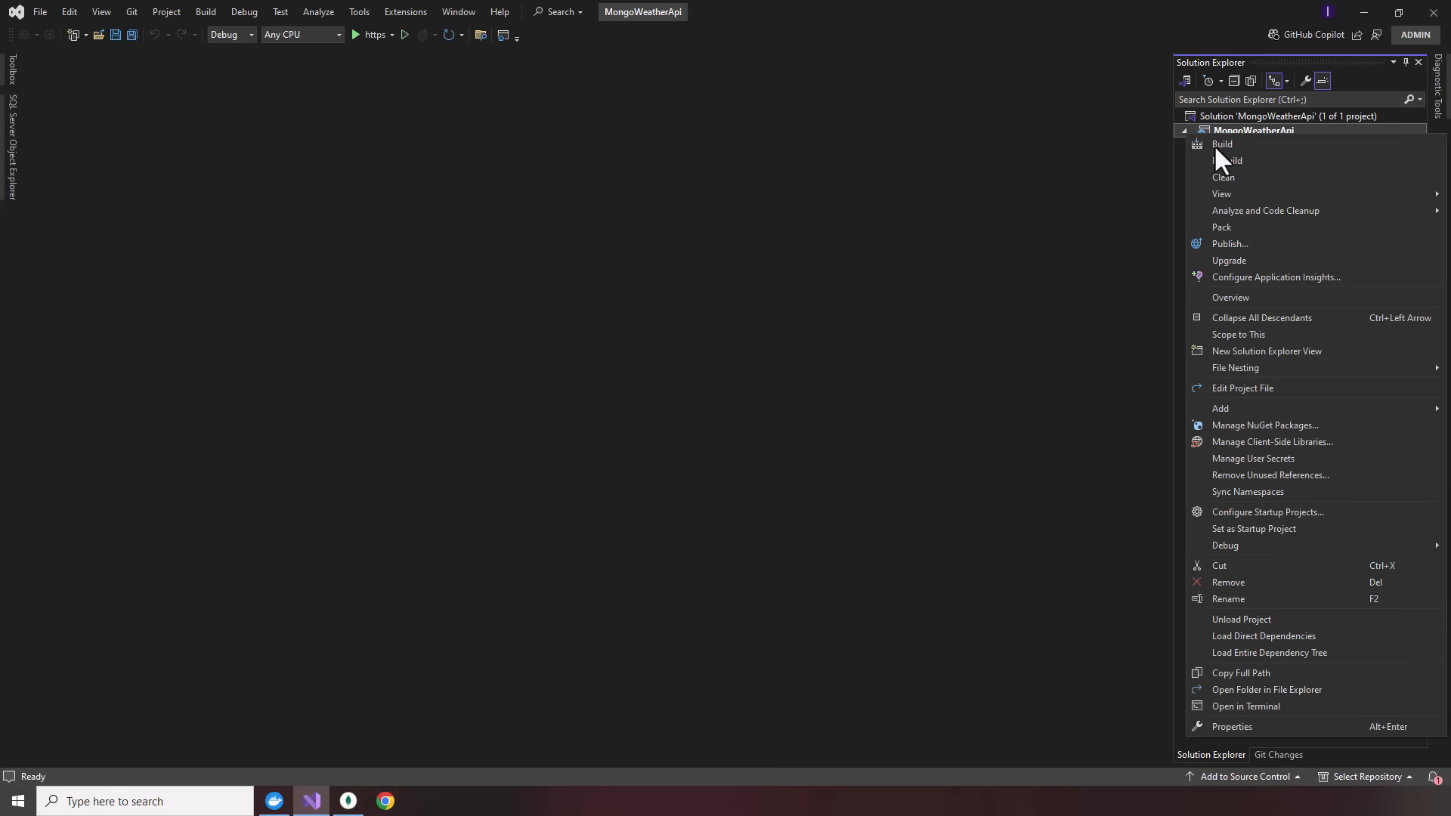
click(1044, 407)
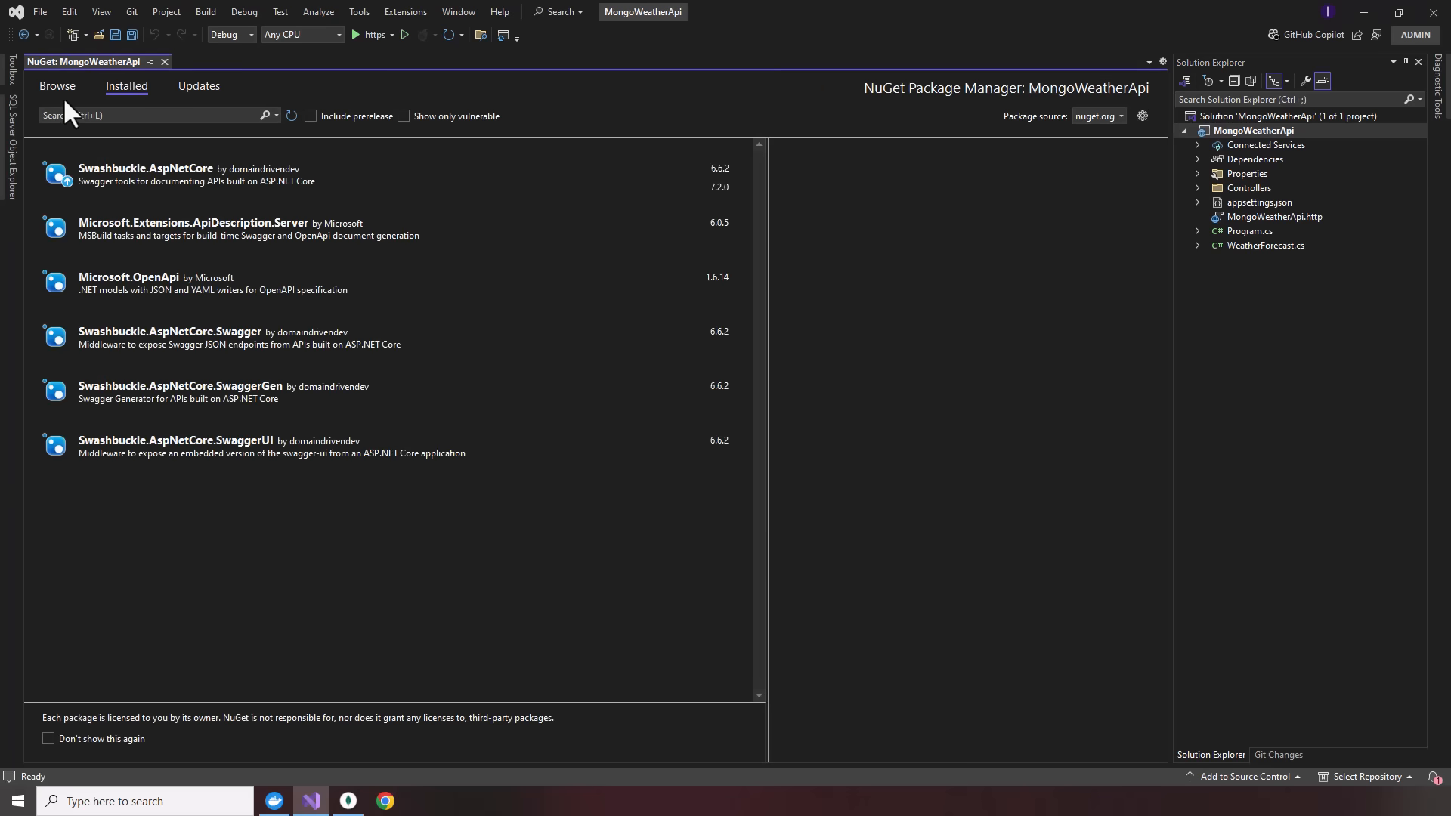
click(56, 86)
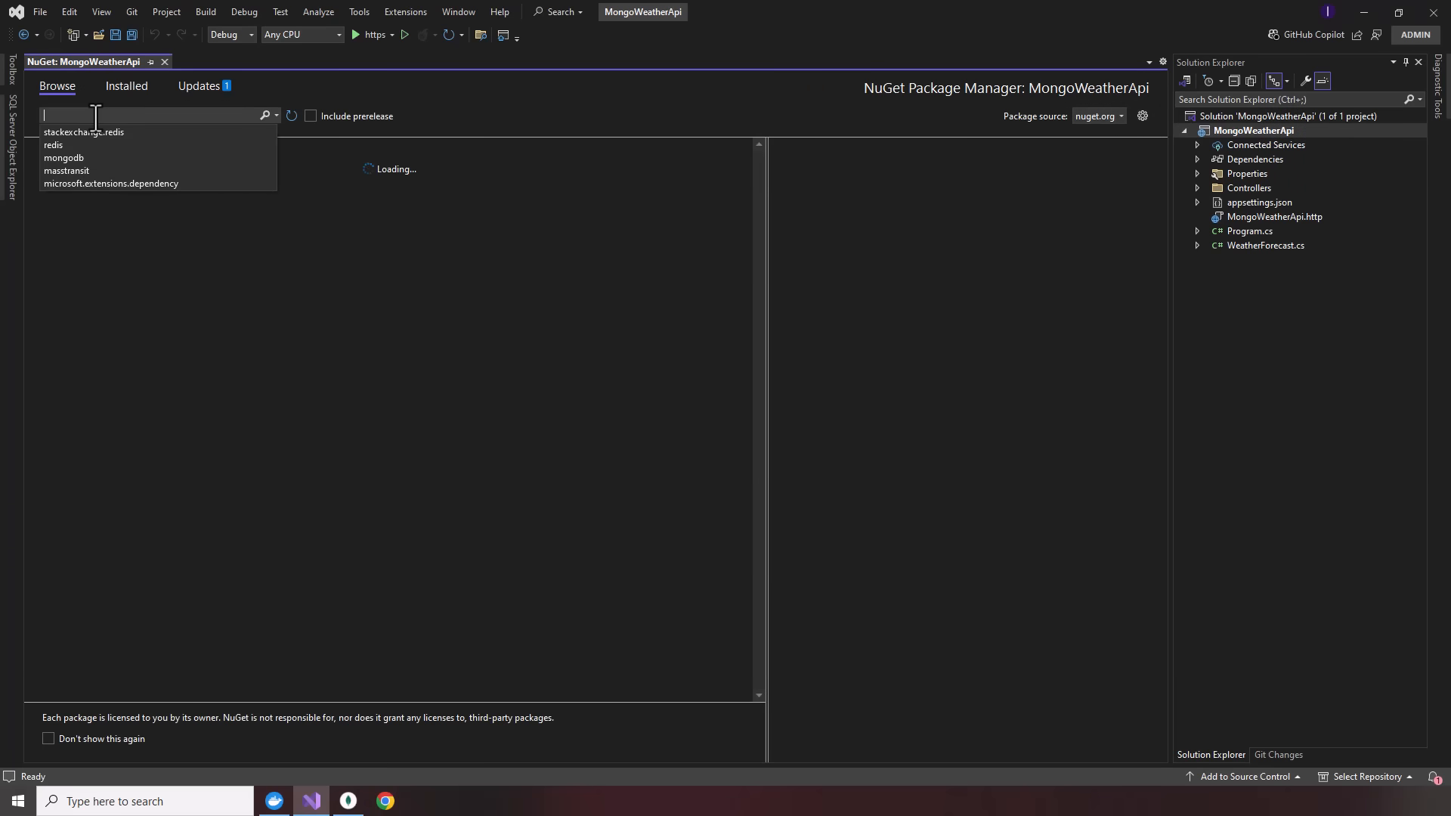
text(.pm)
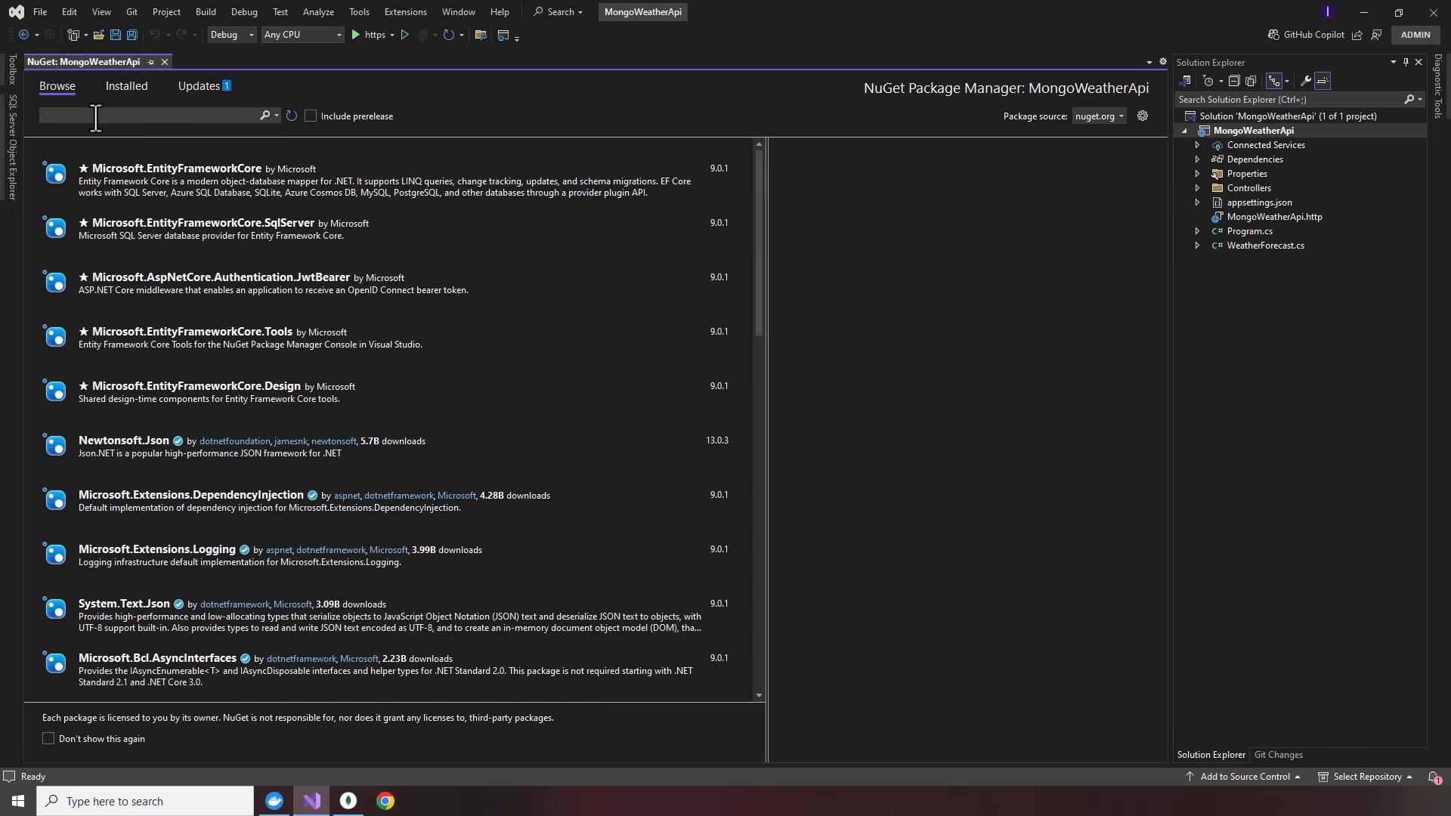
text(mongodb)
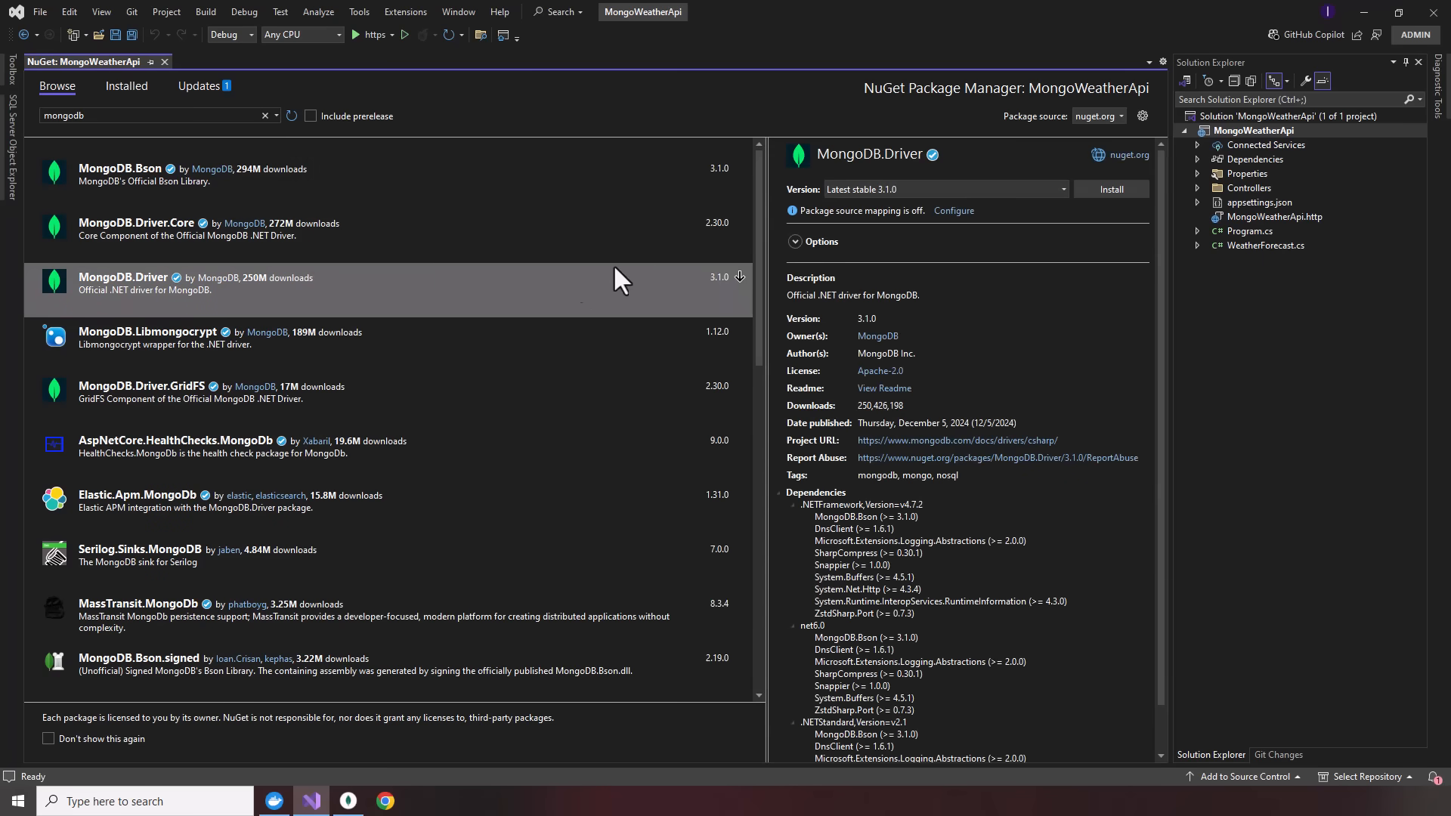
mouse_move(1111, 189)
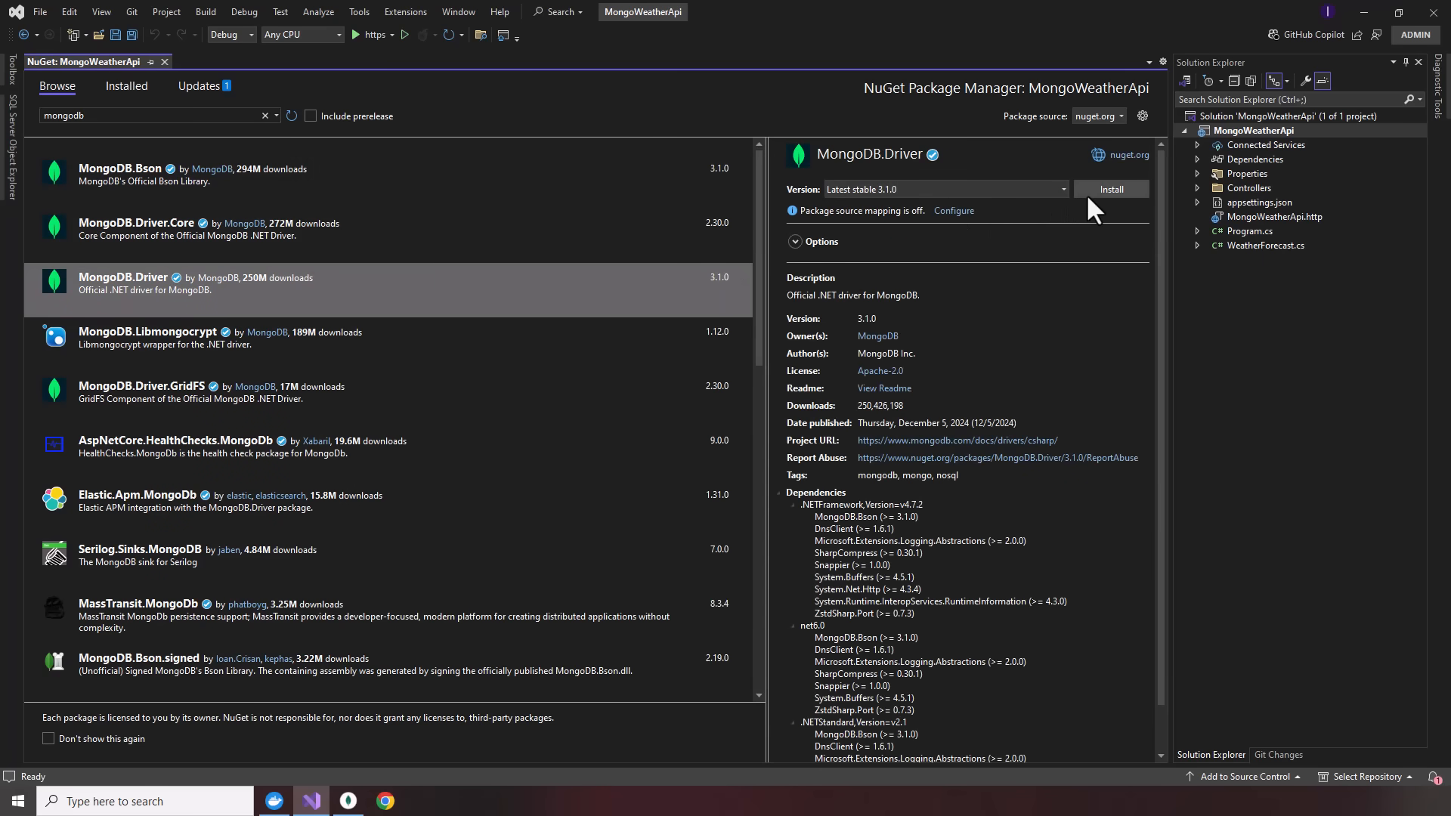
click(1111, 189)
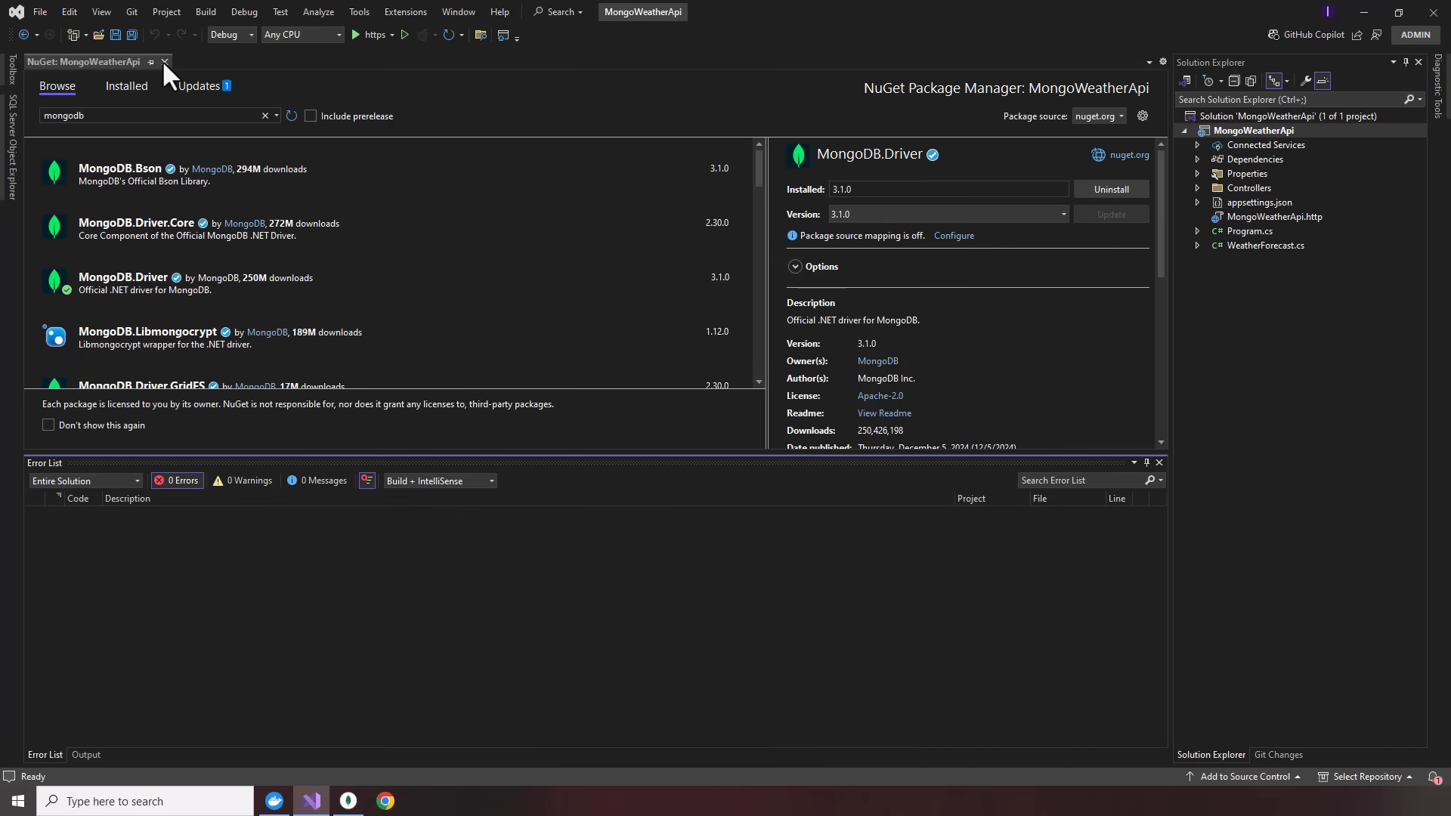
- Close the NuGet package manager and the Error List pane
click(165, 62)
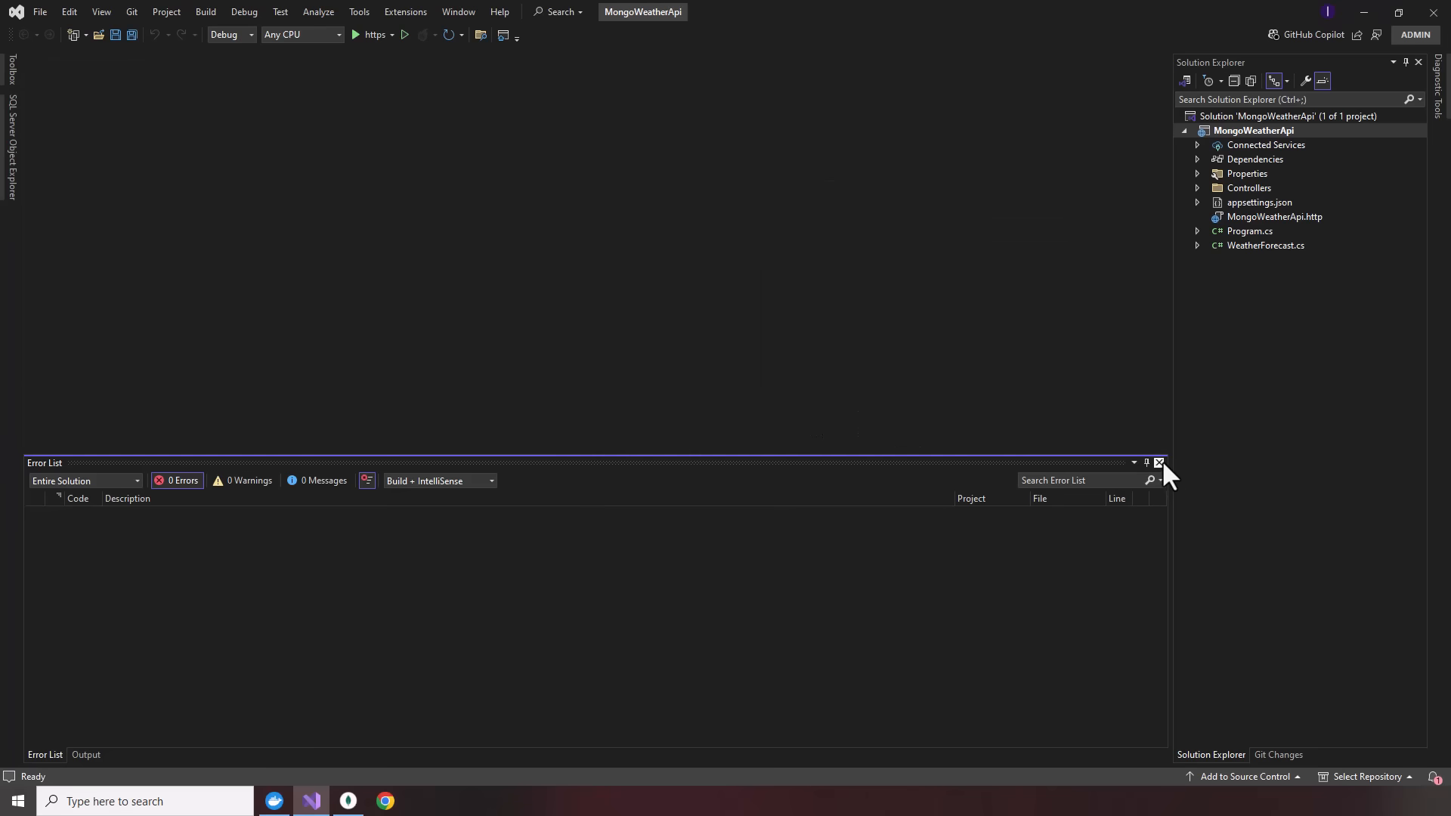
click(1159, 463)
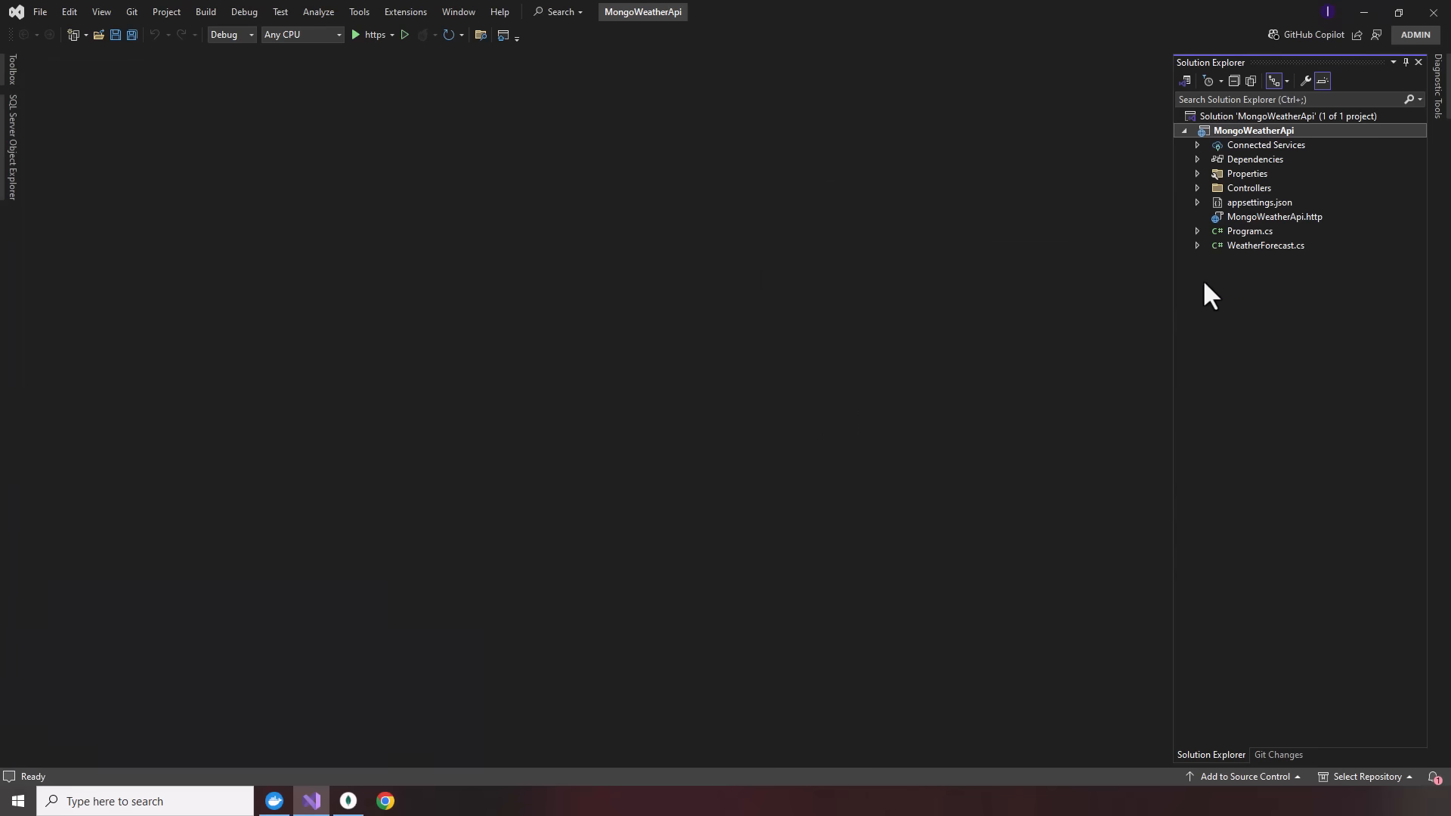
- In appsettings.json add DatabaseSettings with ConnectionString mongodb://127.0.0.1:27017?readPreference=primary&ssl=false
double_click(1257, 202)
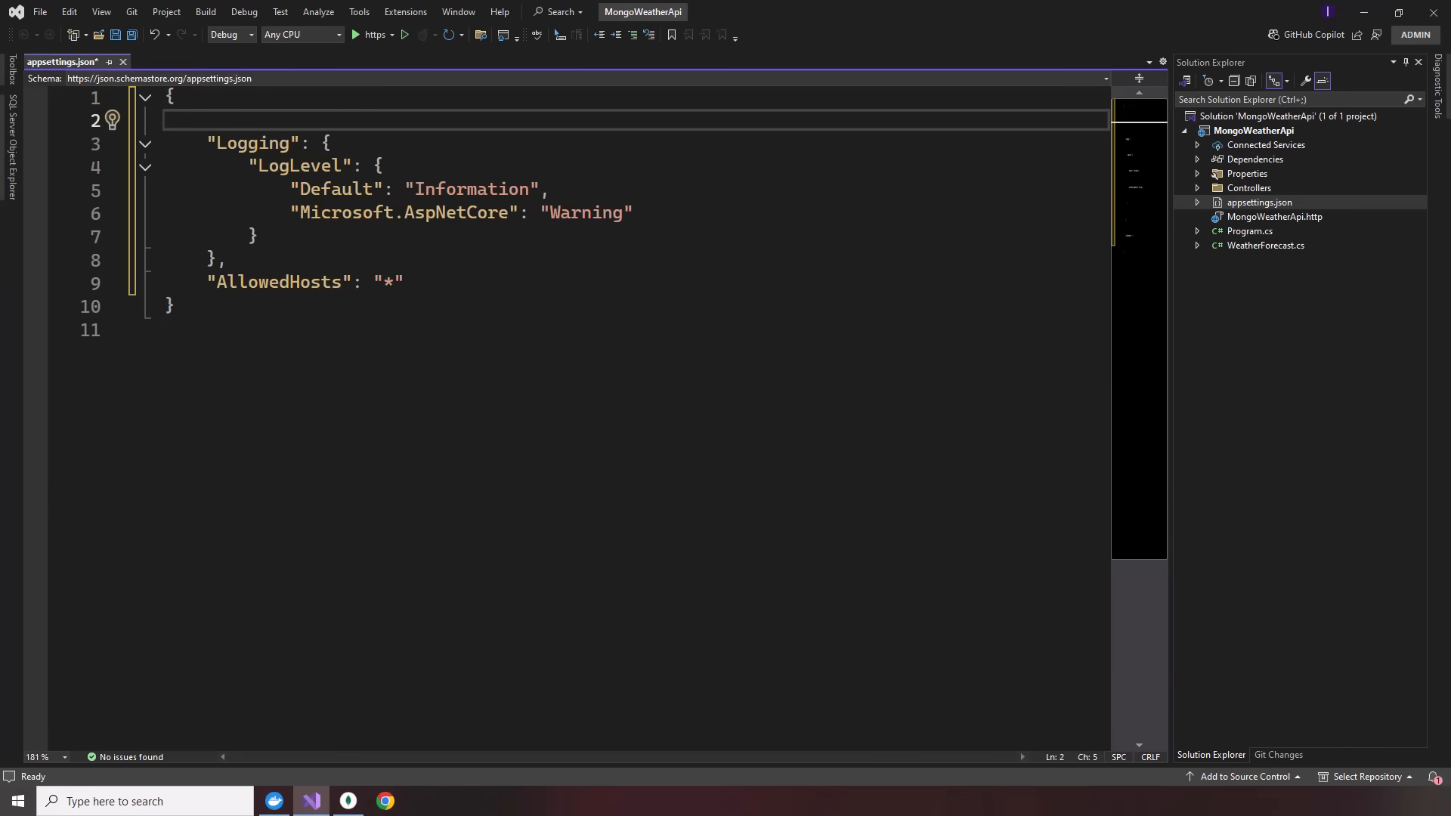
mouse_move(517, 230)
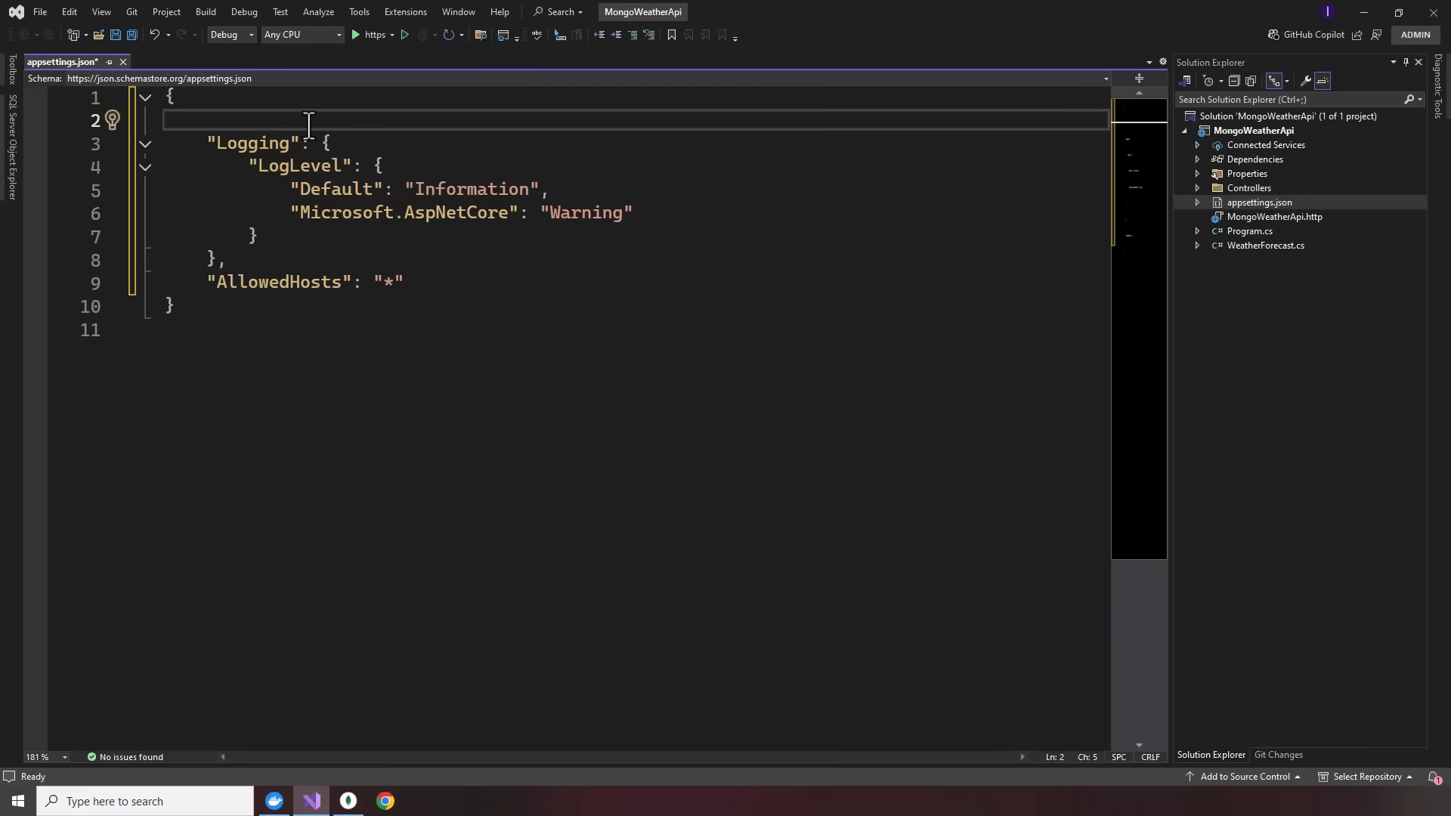
text("DatabaseSettings":)
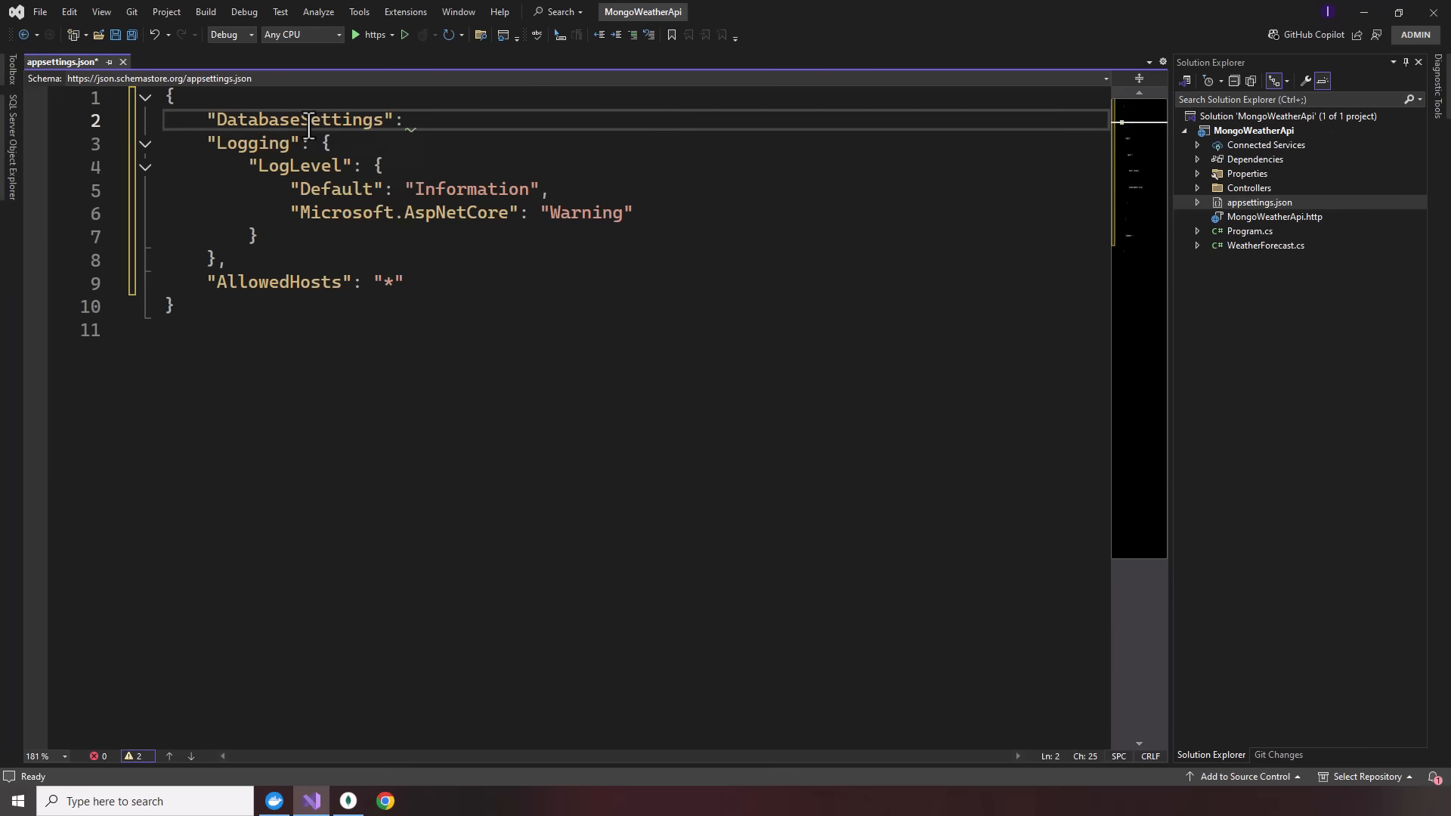
text({)
text("C)
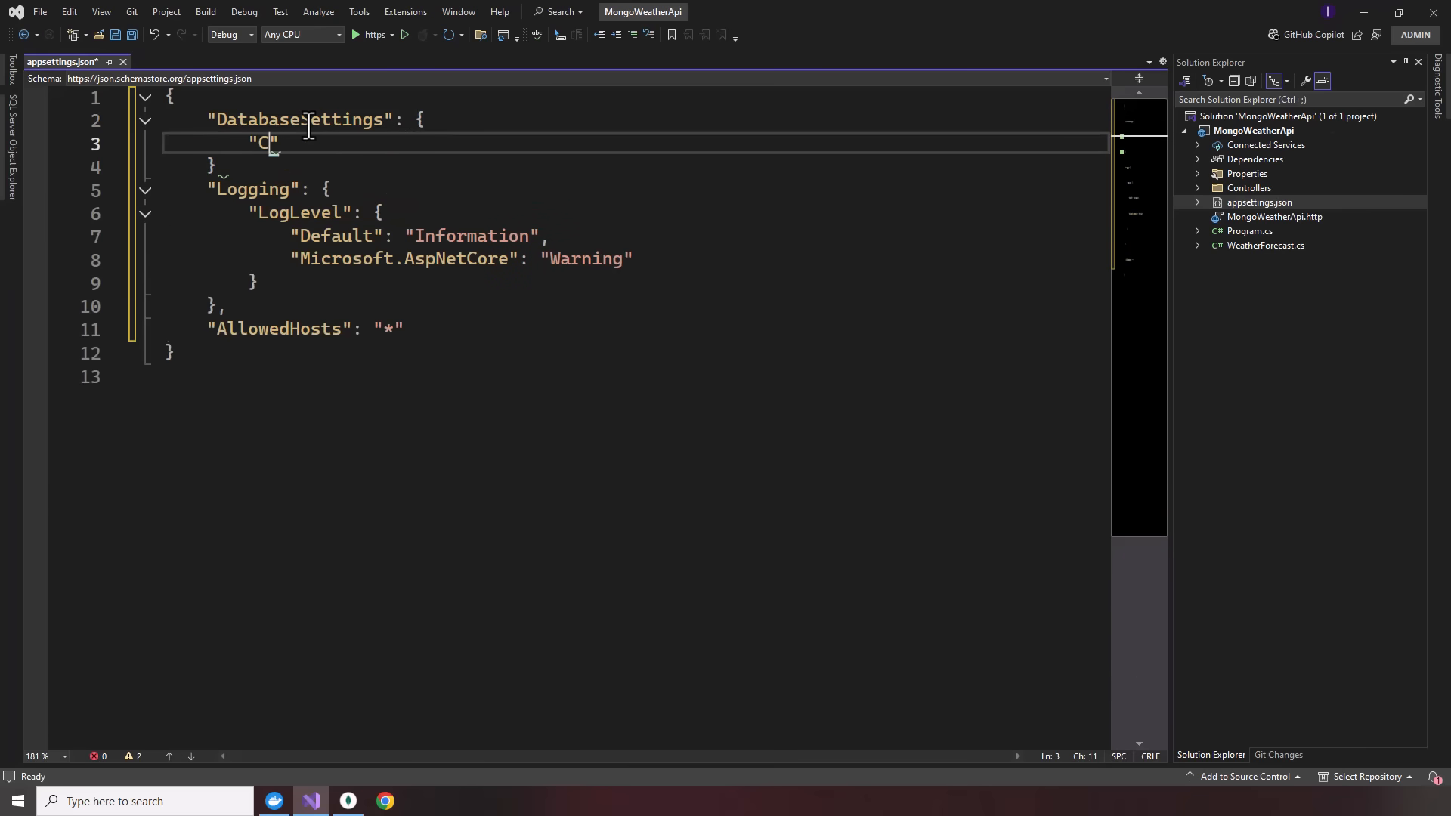
text(onnectionStr)
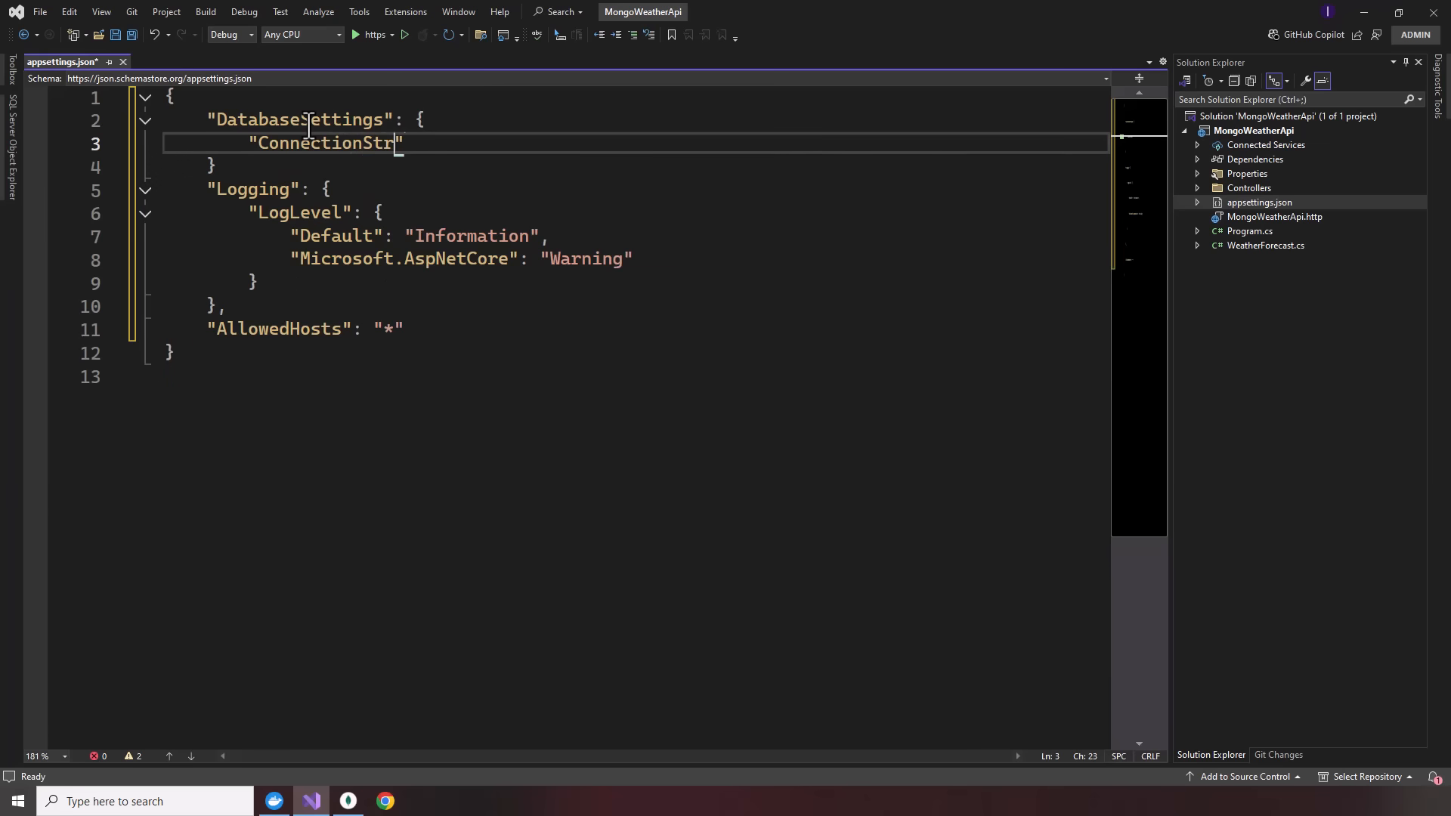
text(ing":)
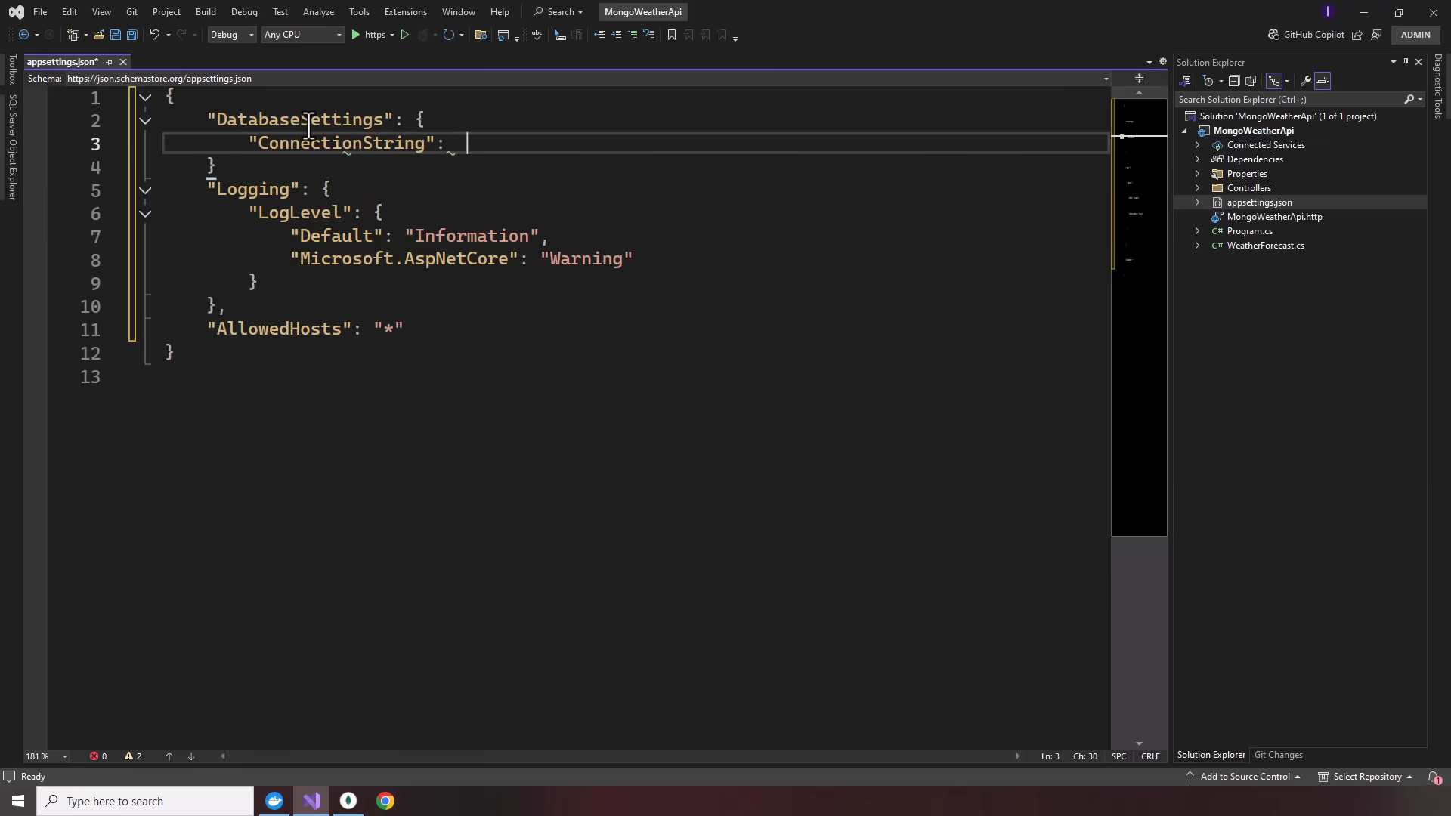
text("mongodbo")
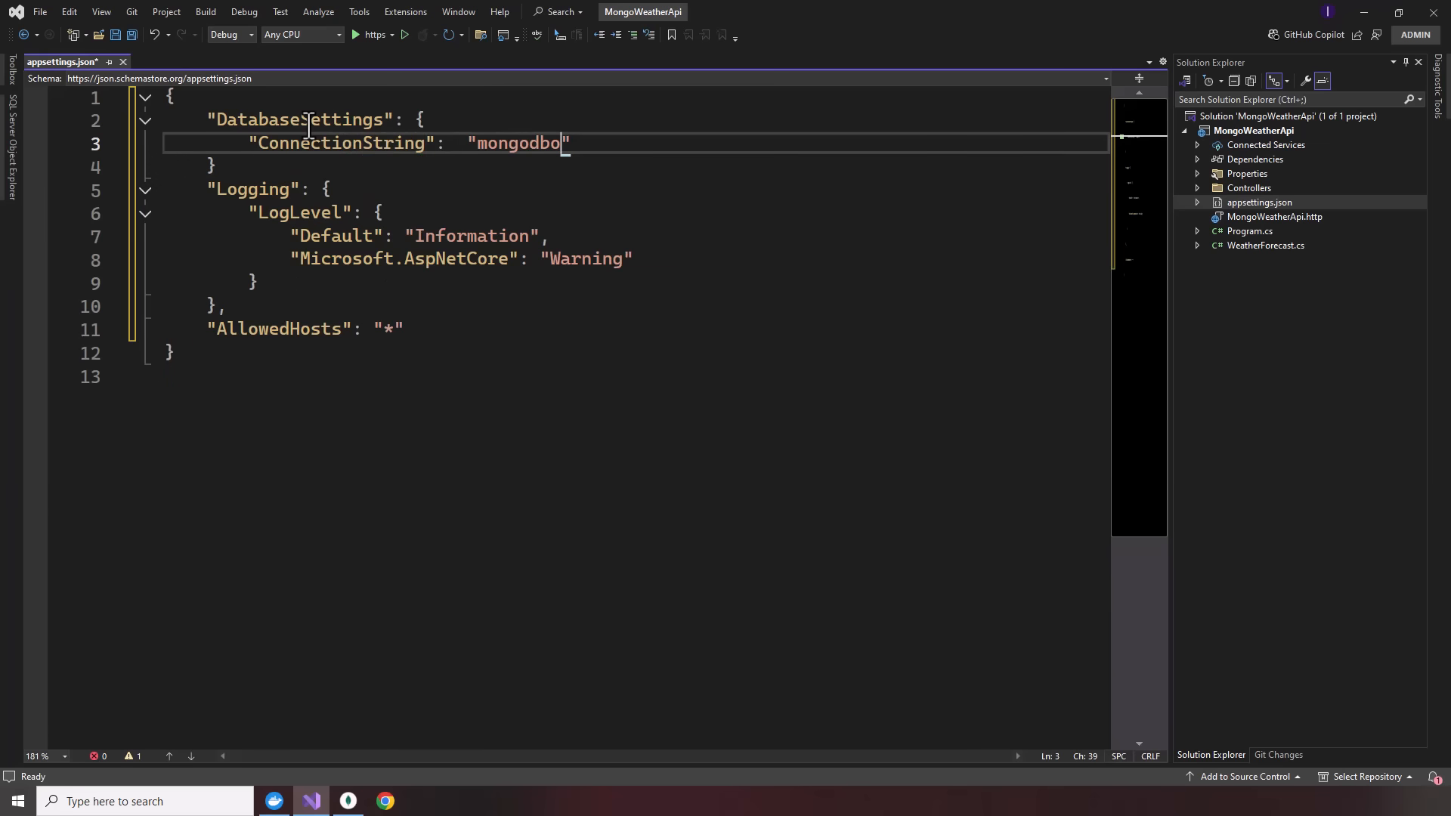
key(Backspace)
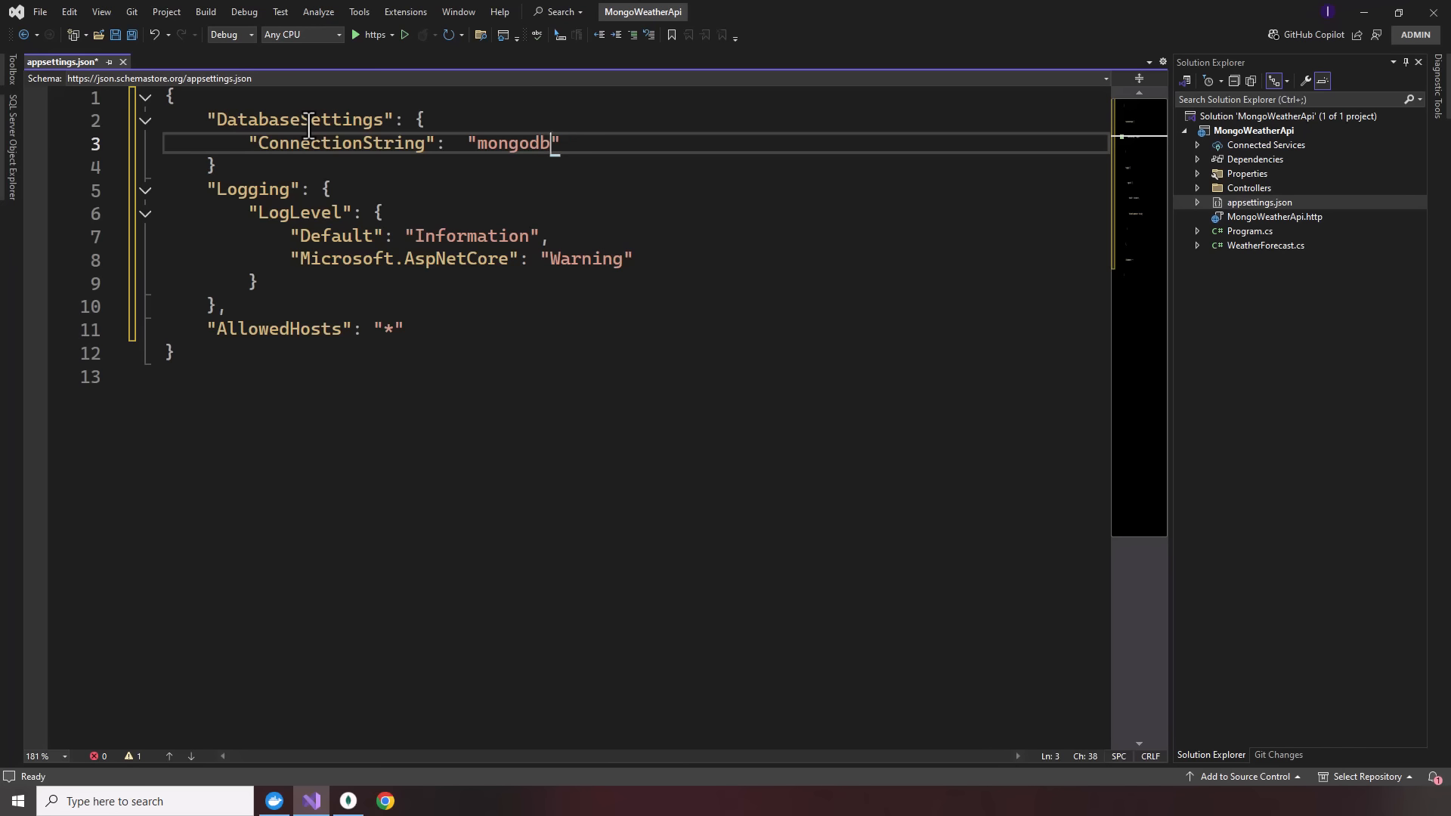
text(://1)
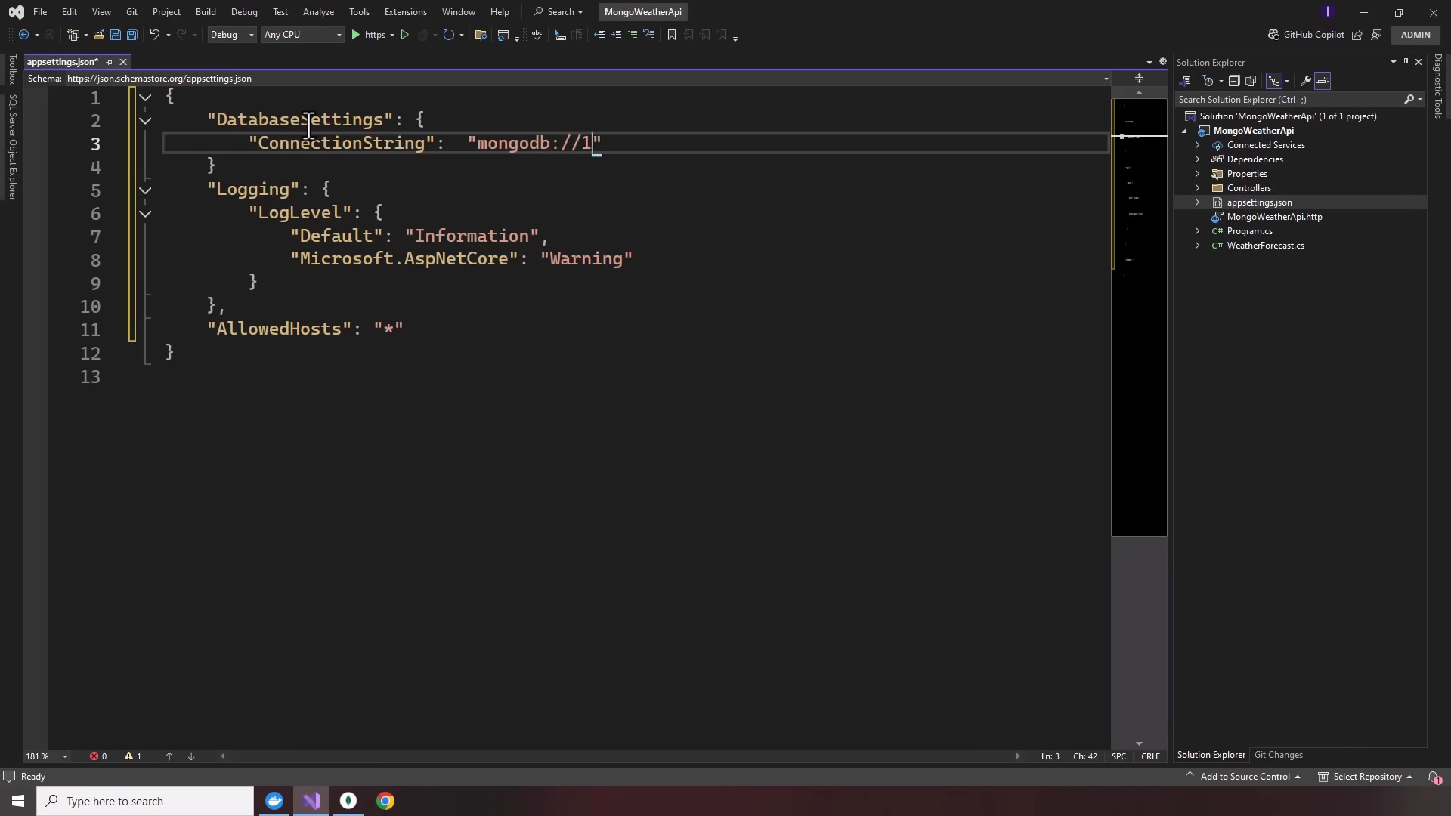
text(27.0.0)
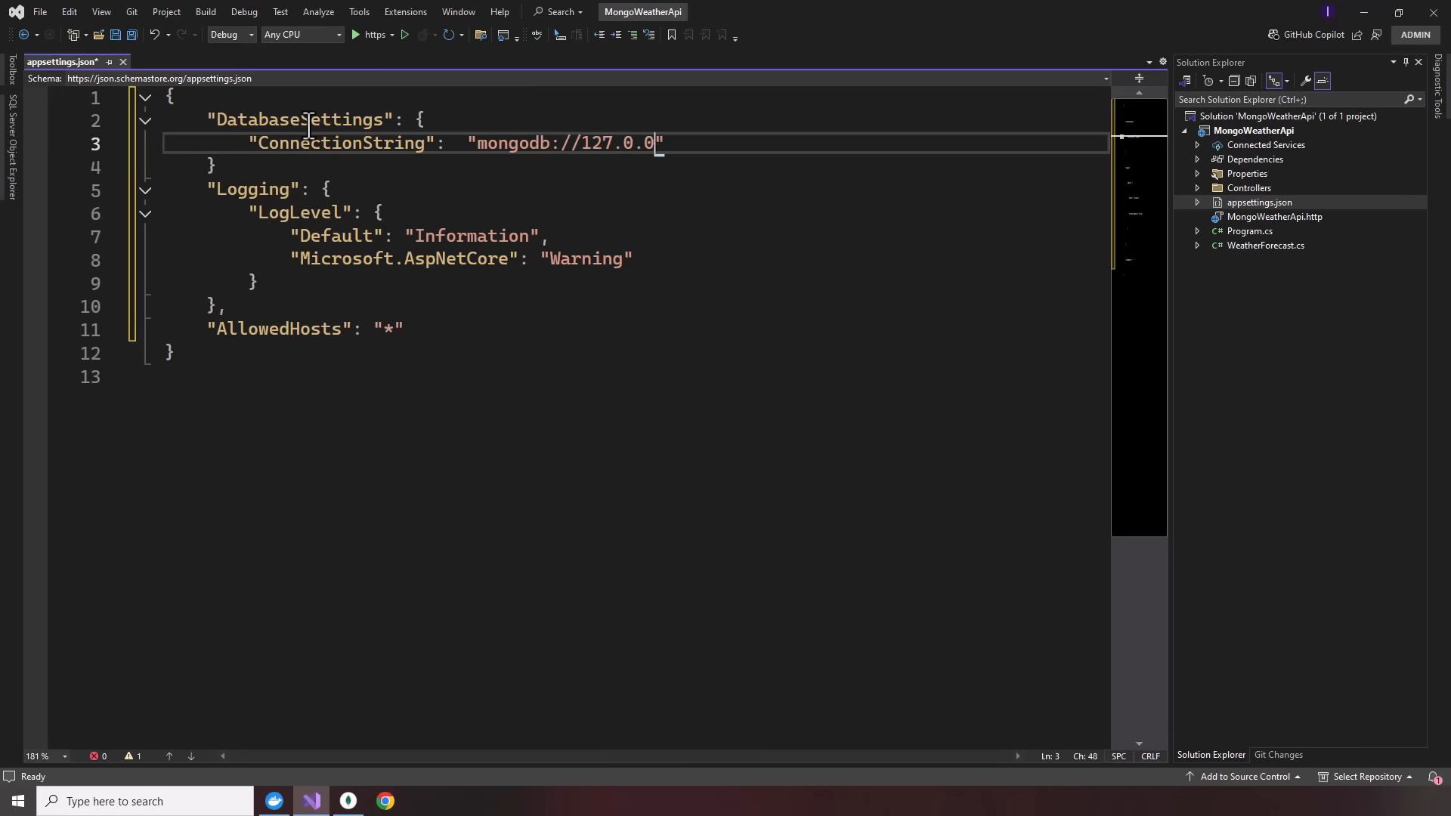
text(.1:)
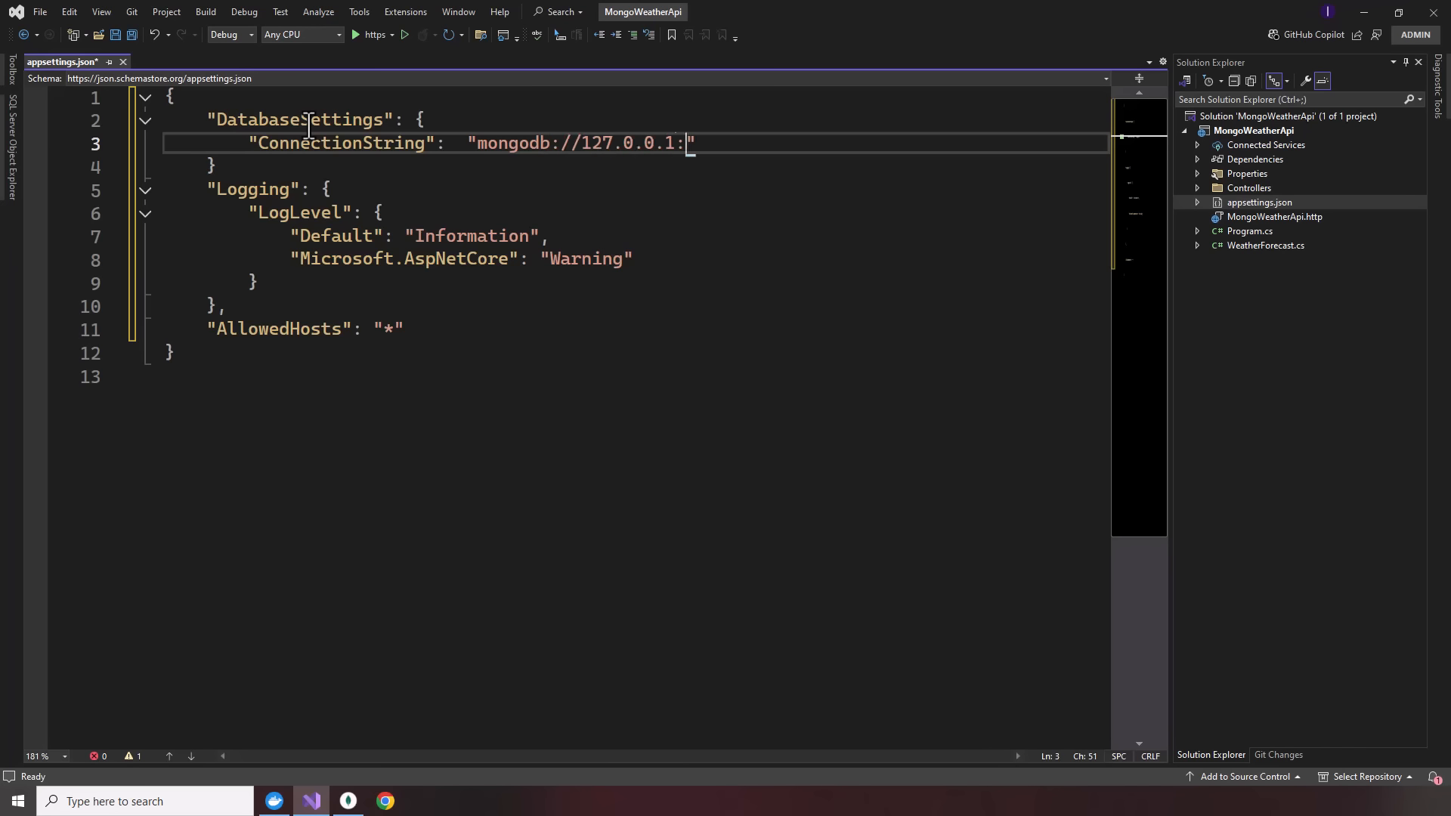
text(27017)
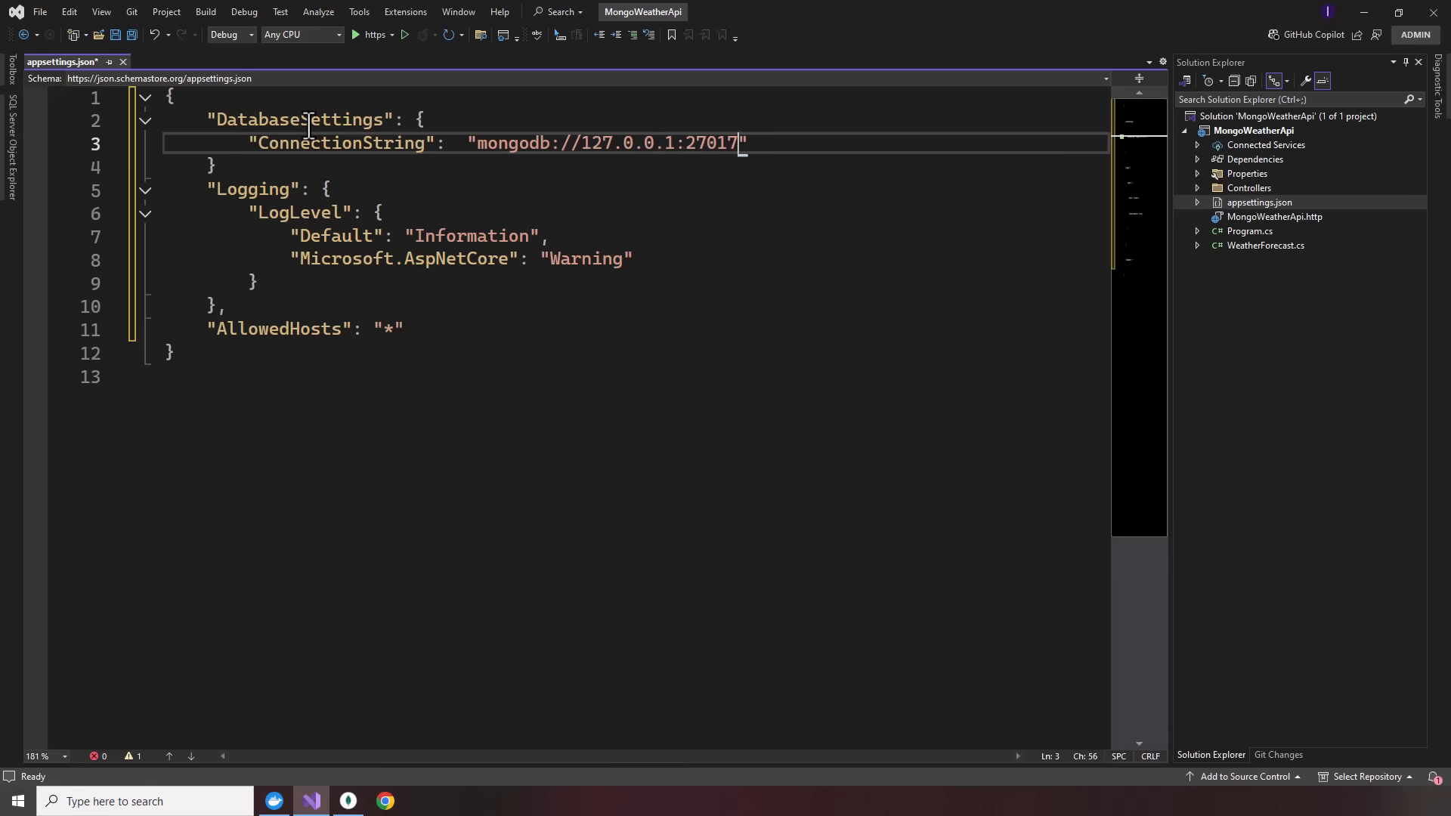
text(?readPre)
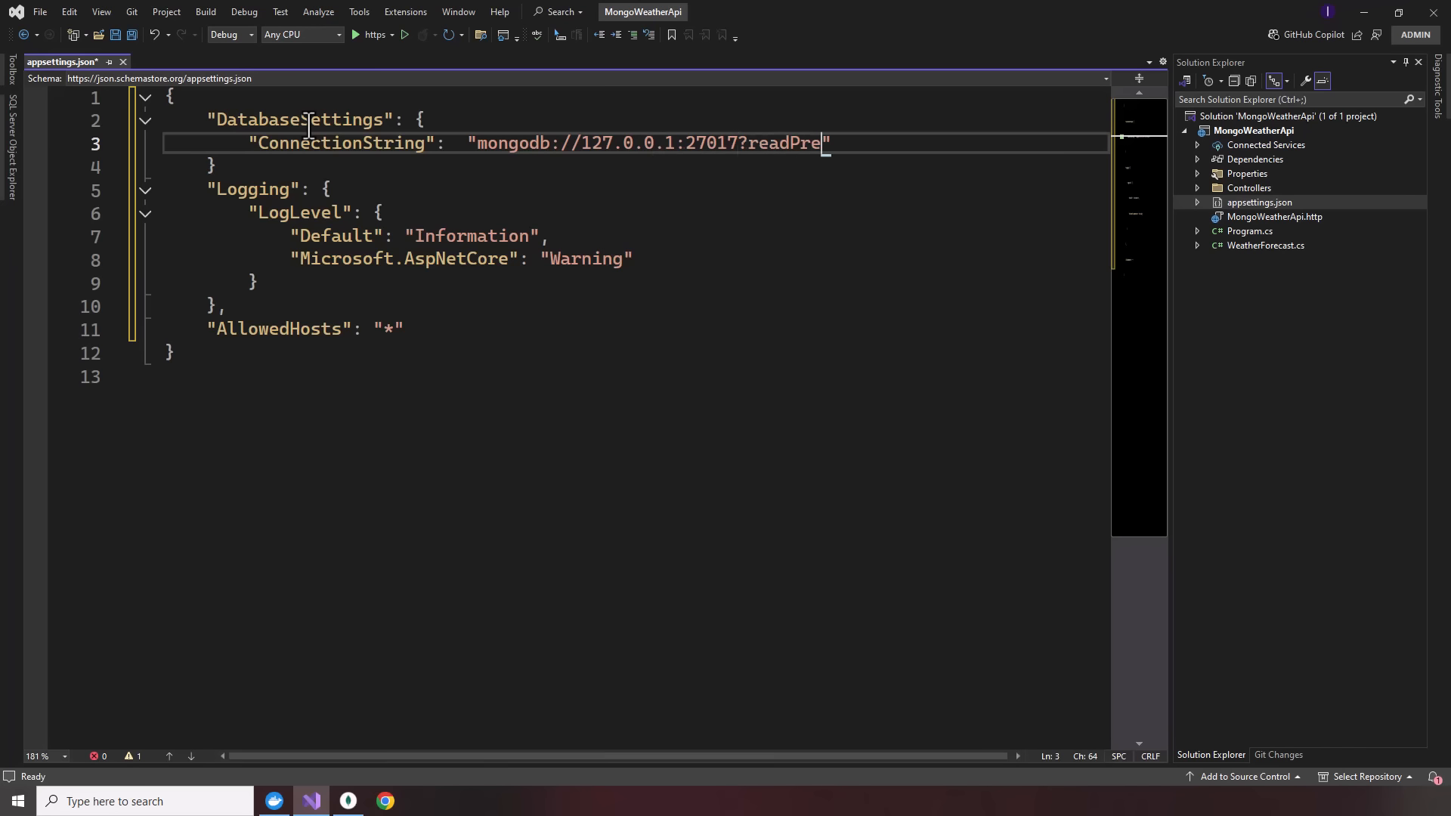
text(ference)
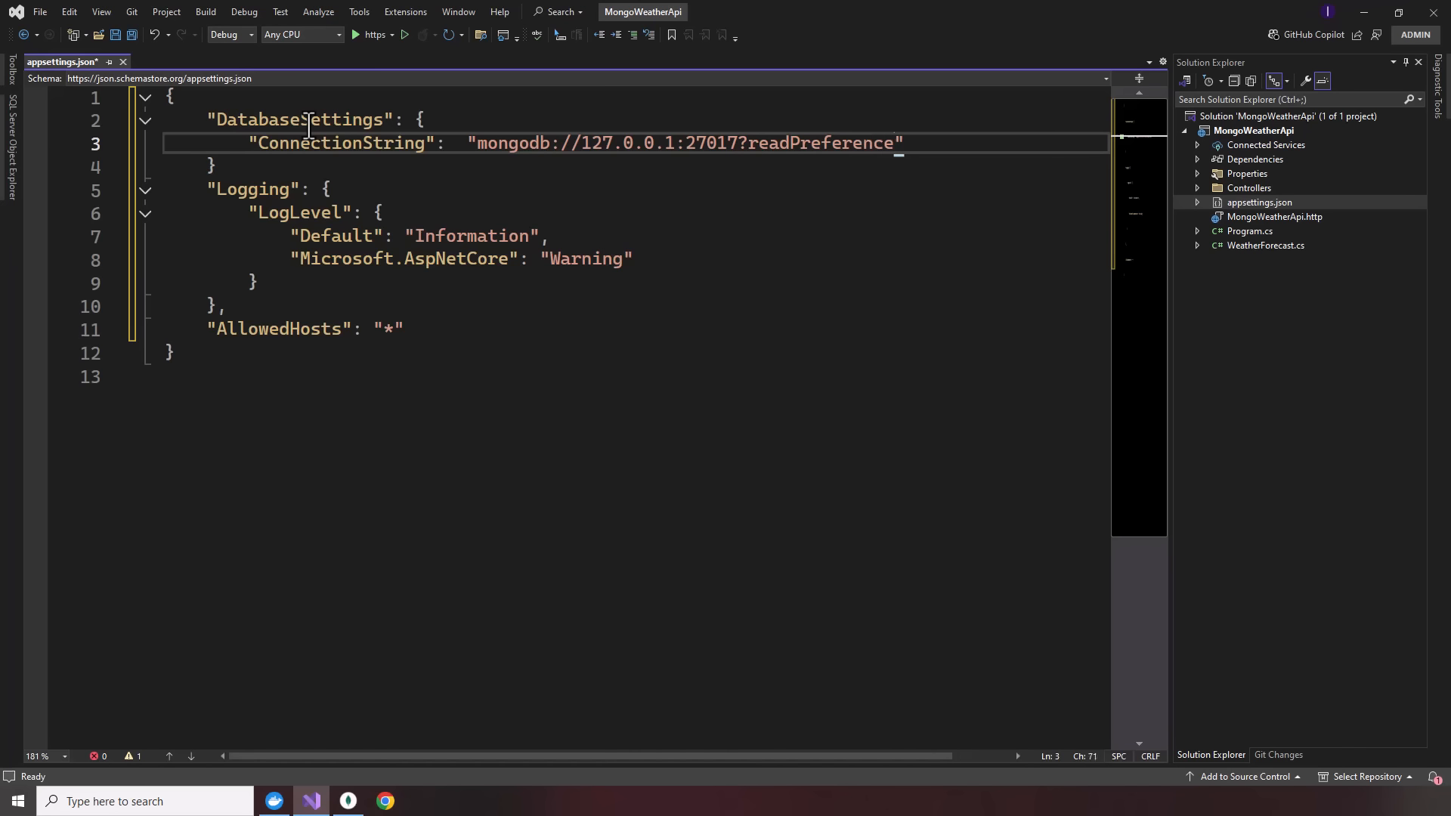
text(=primary)
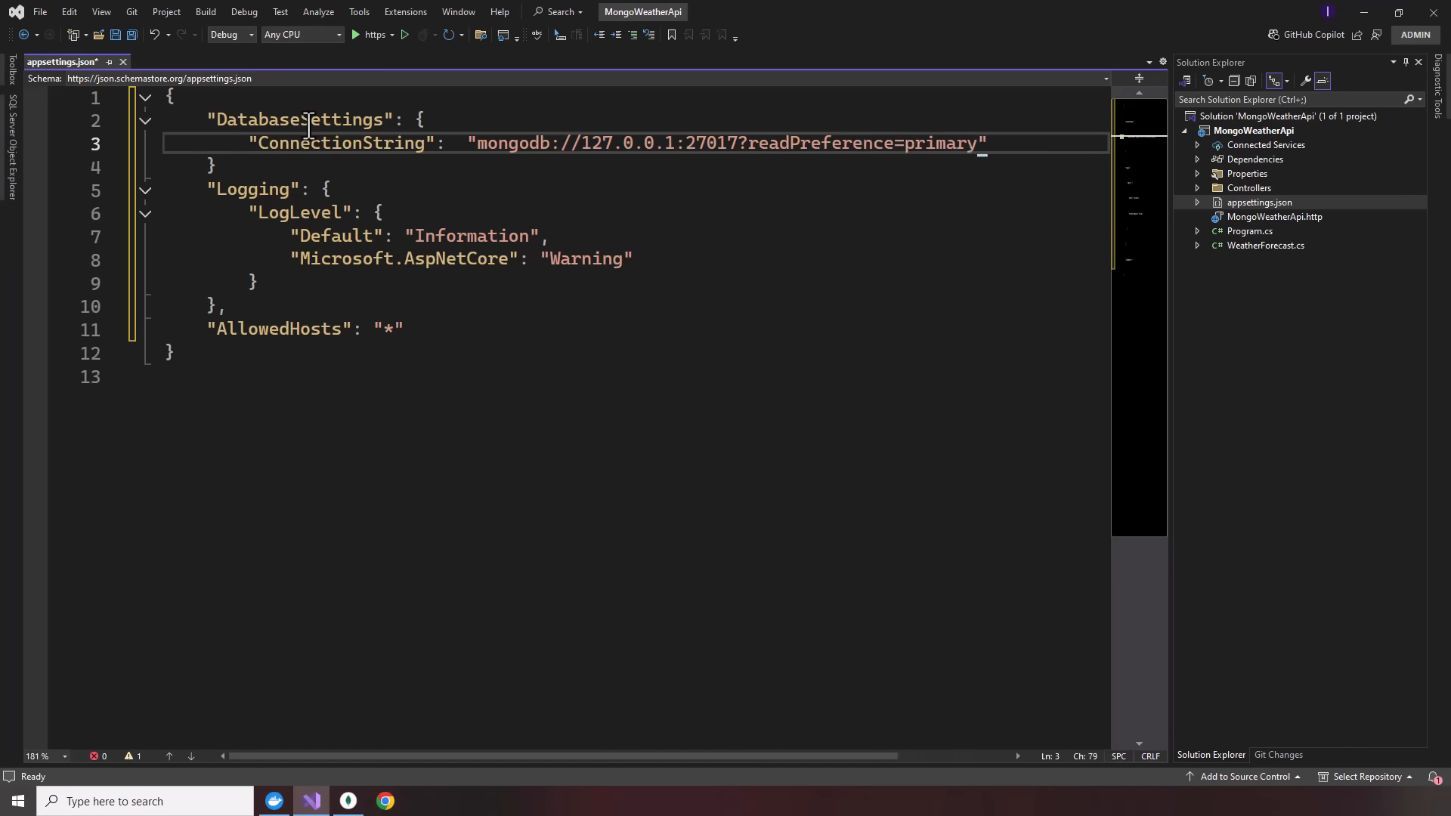
text(%)
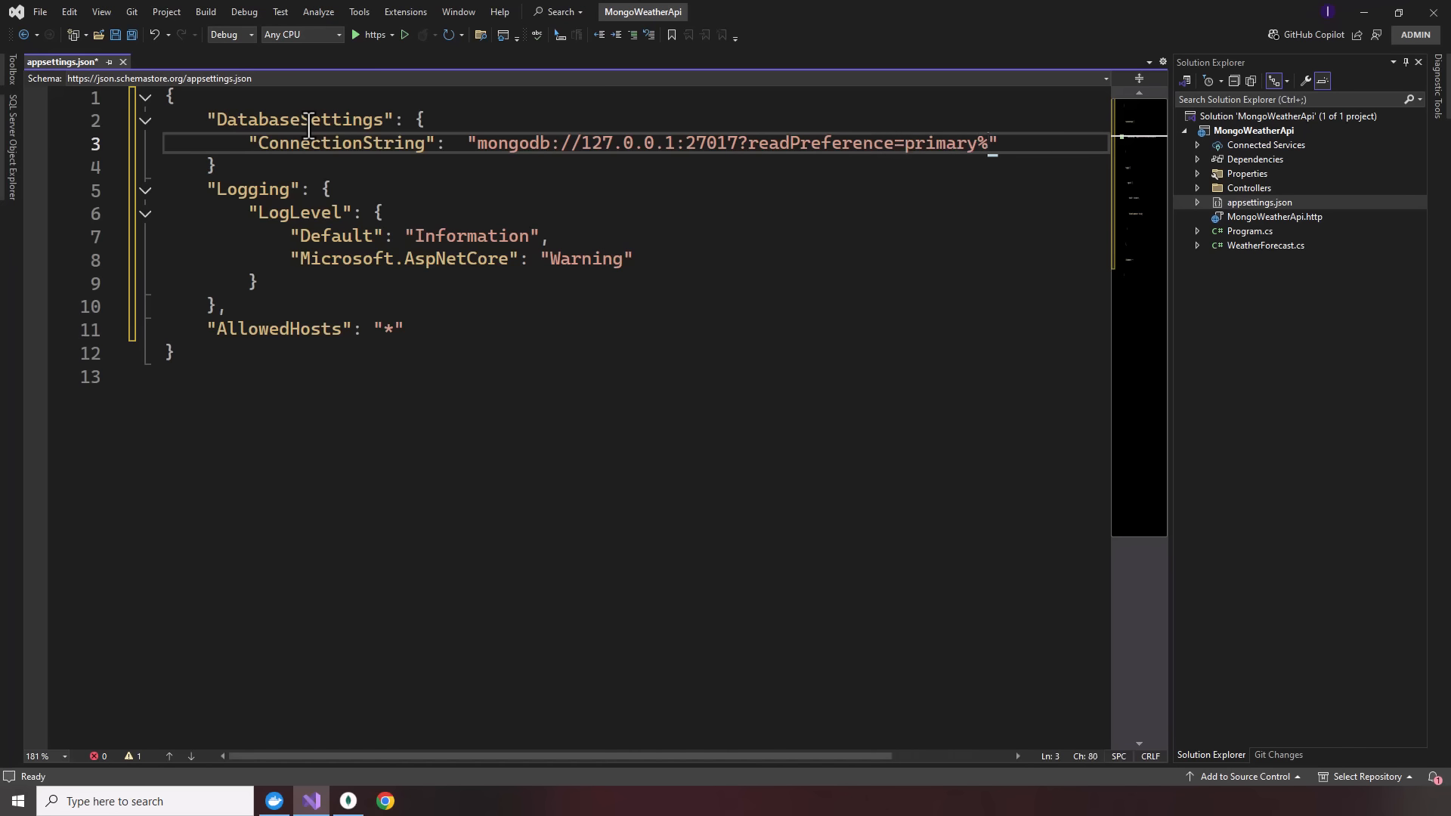
key(Backspace)
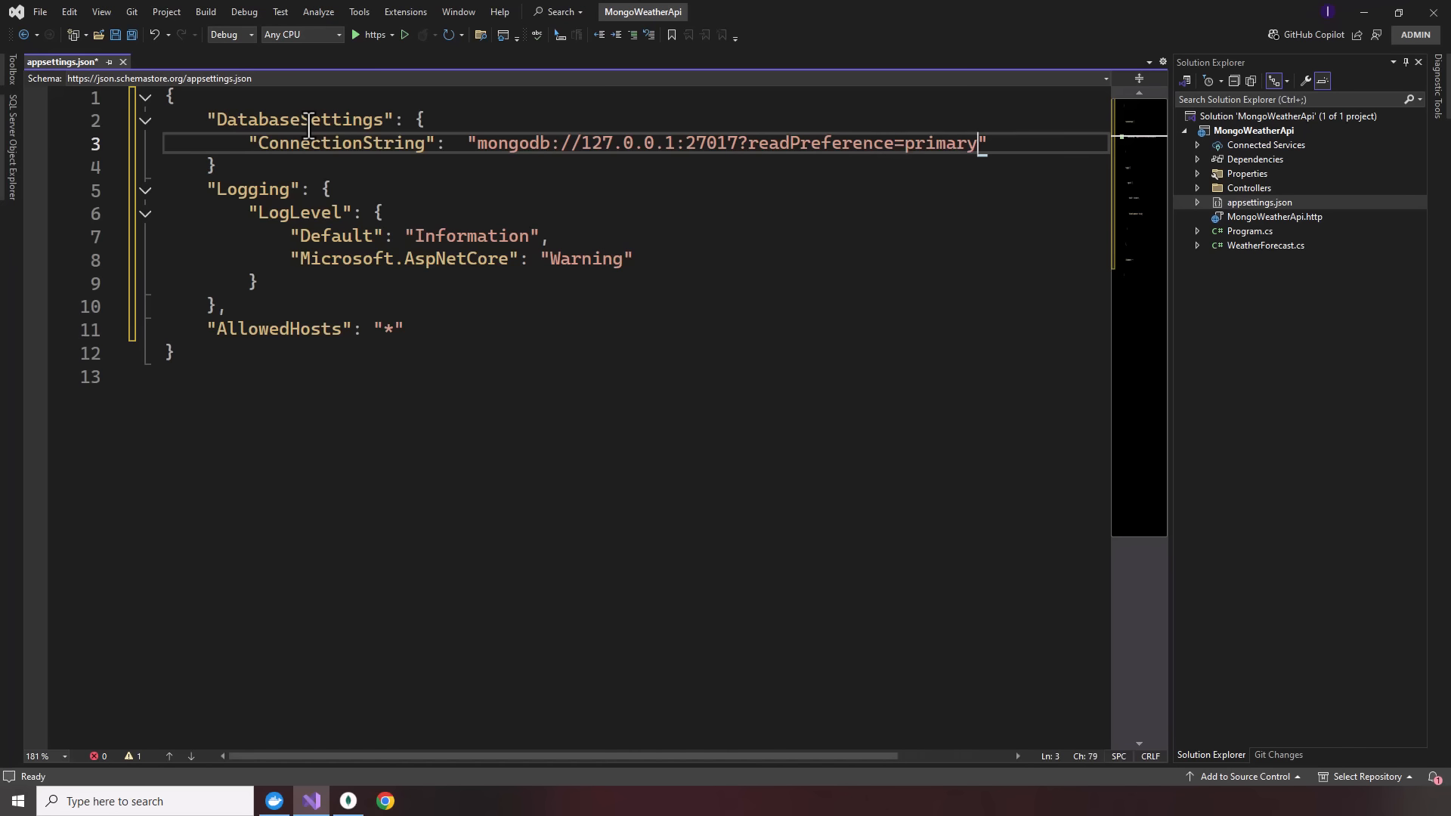
text(&ssl)
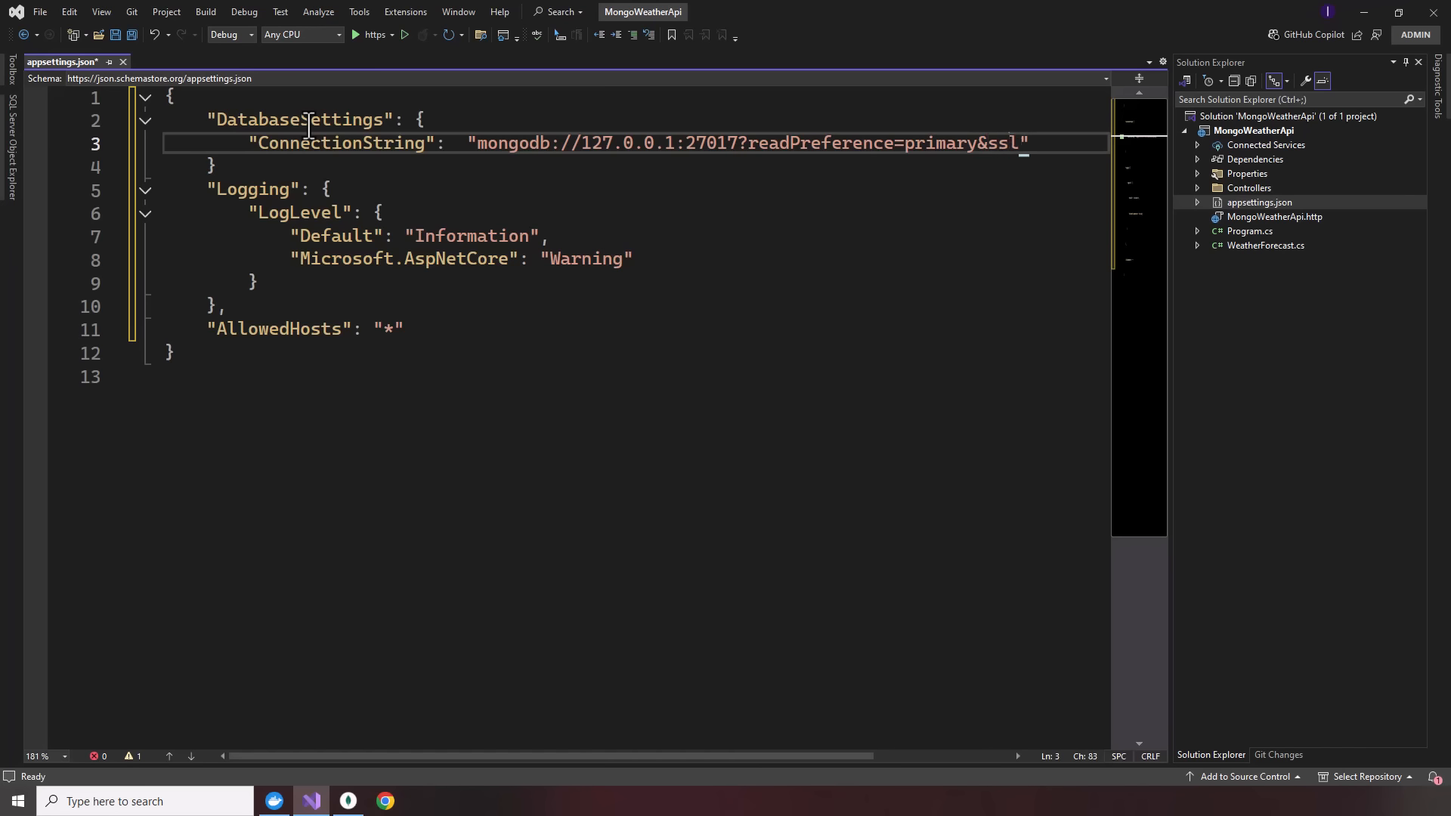
text(=false)
text(")
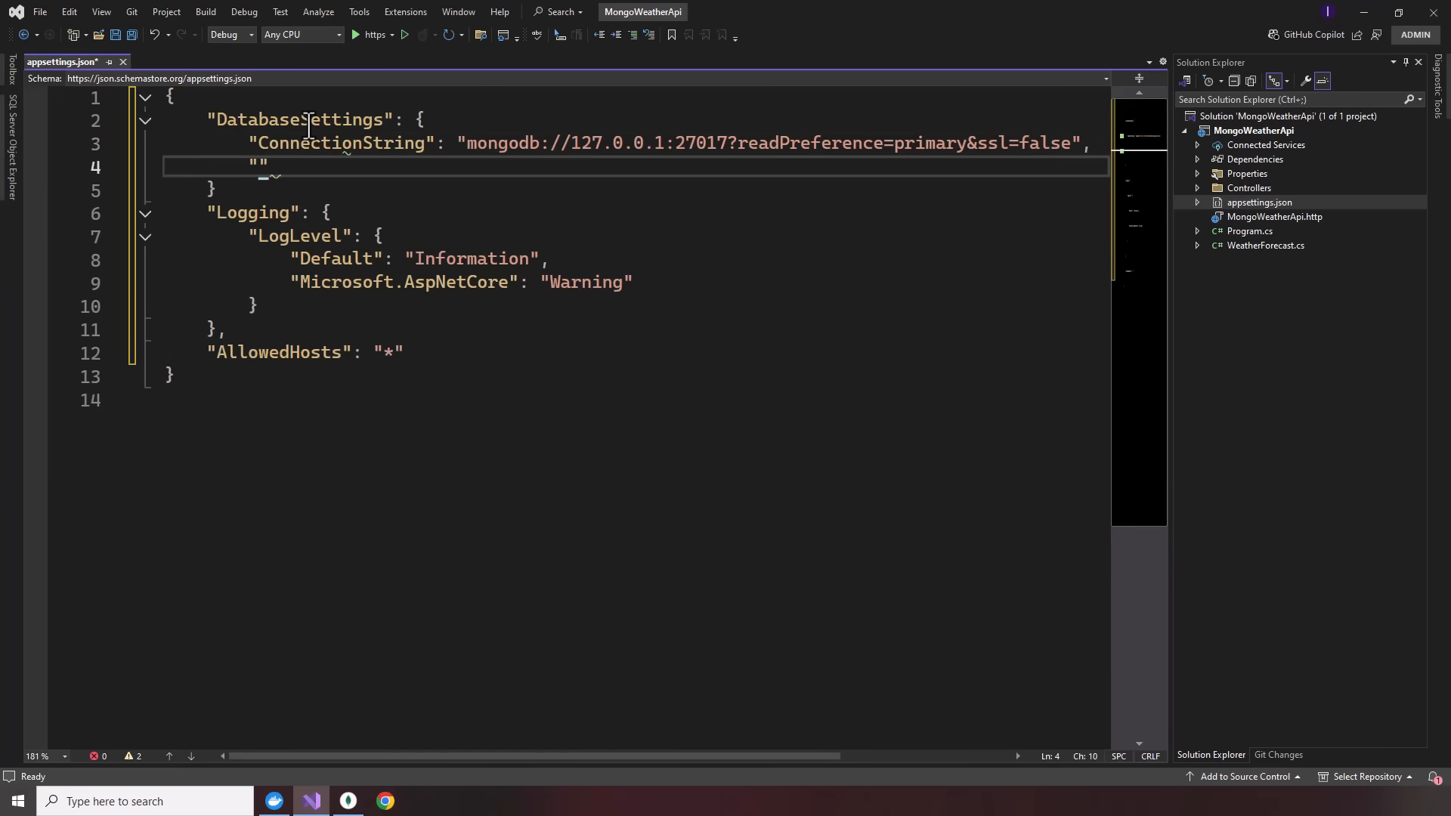
- Add DatabaseName WeatherDb and CollectionName WeatherCollection, then save the file
text(DatabaseN)
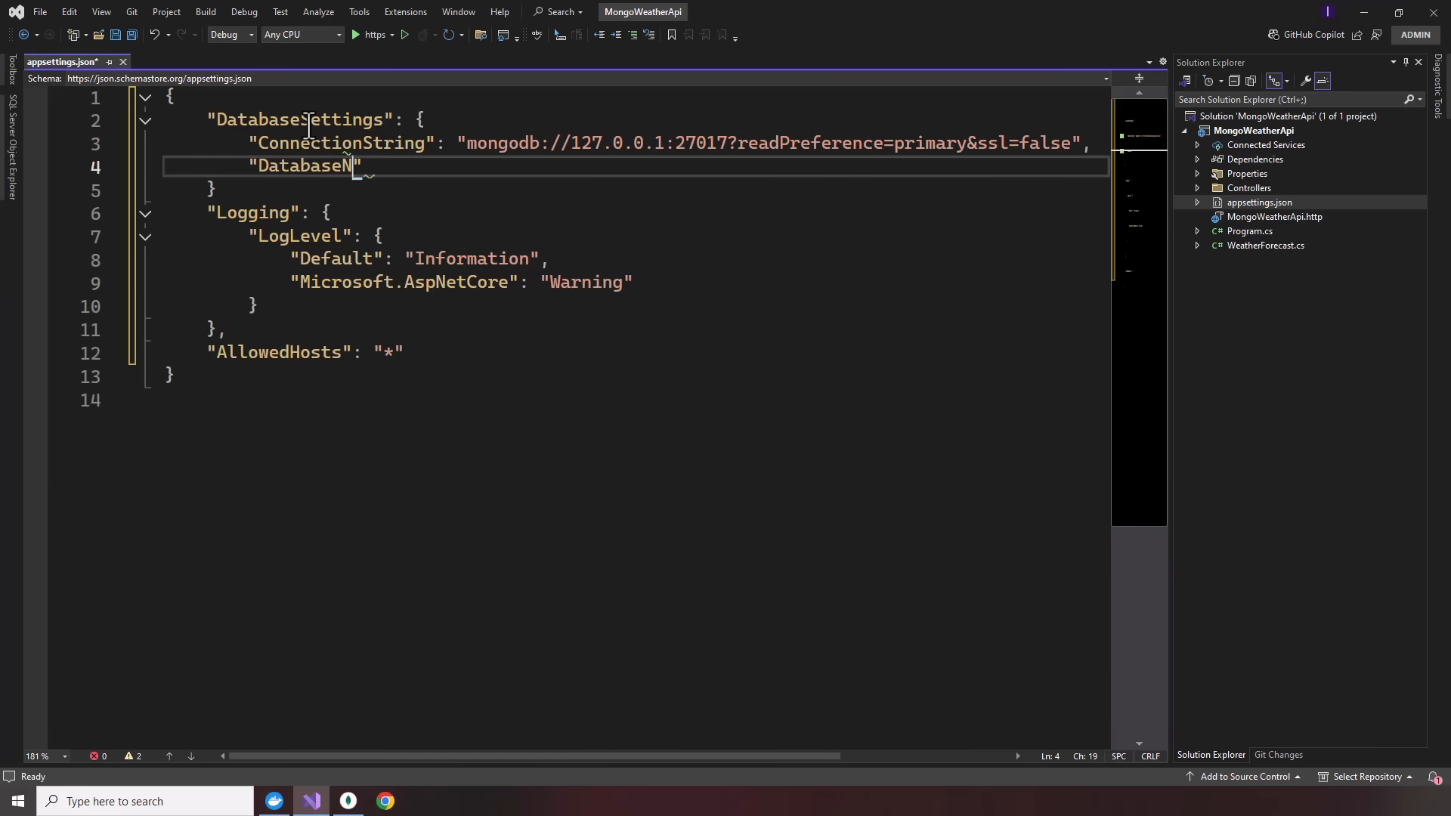
text(ame":)
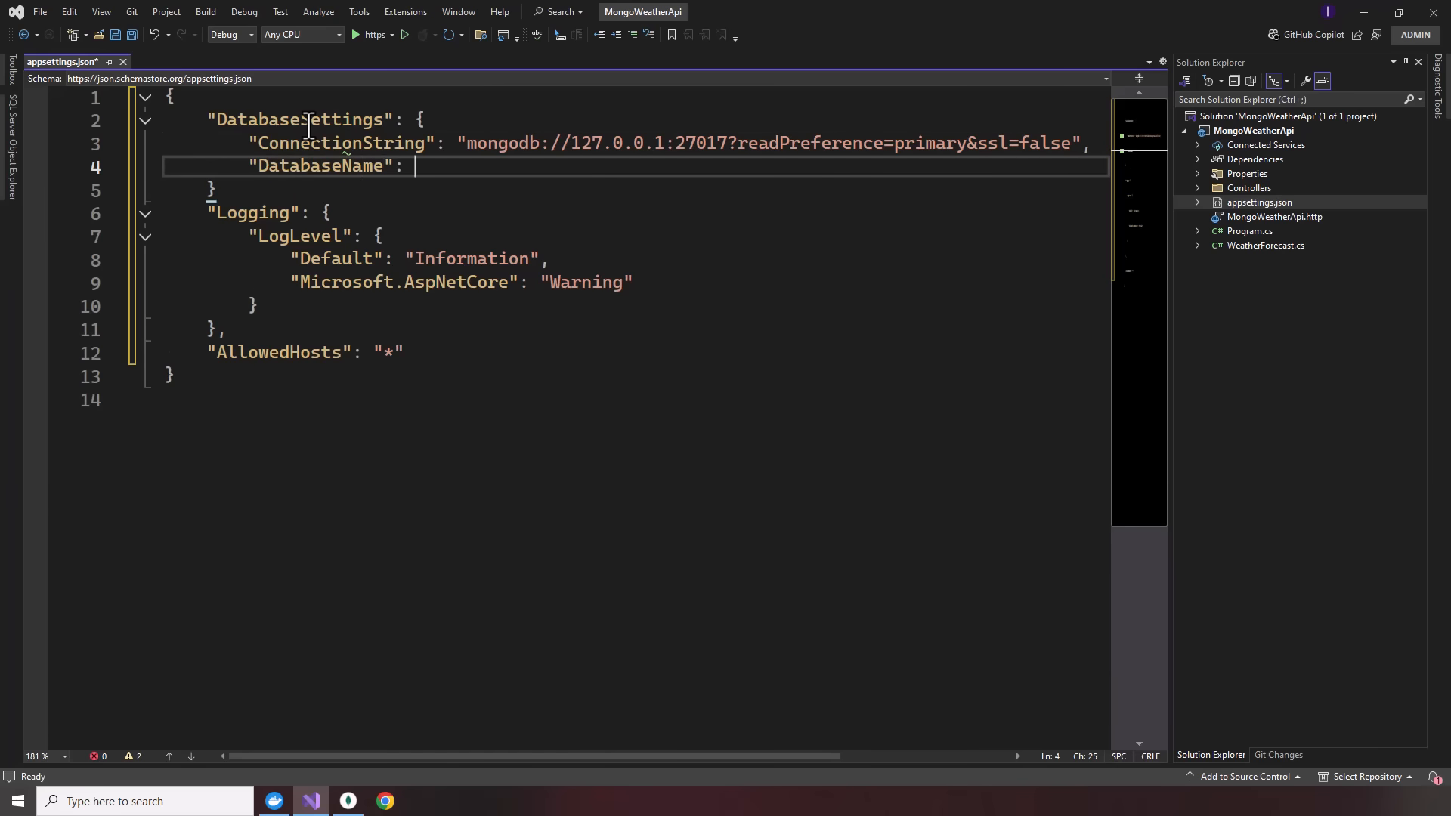
text("We")
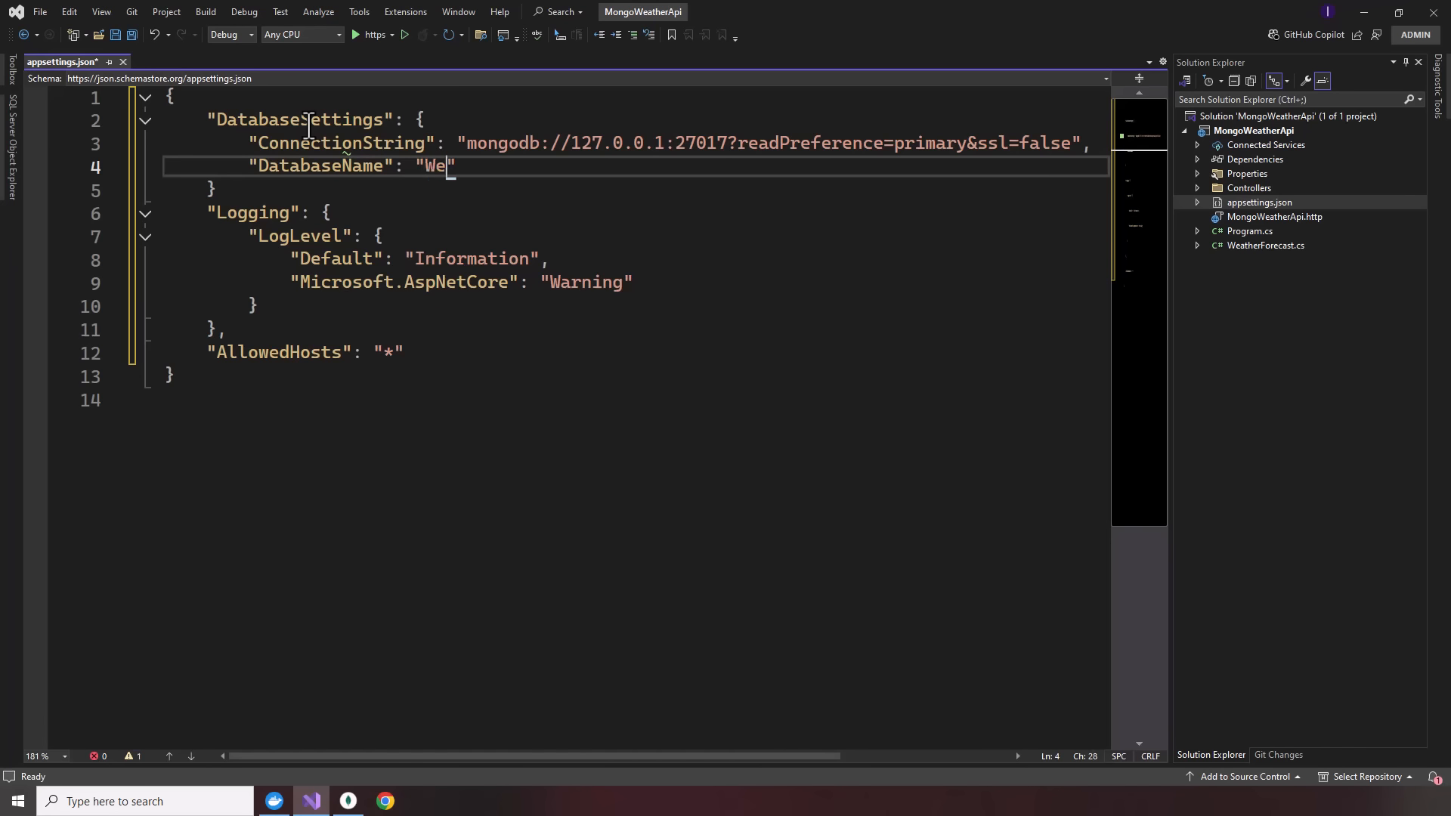
text(atherDb)
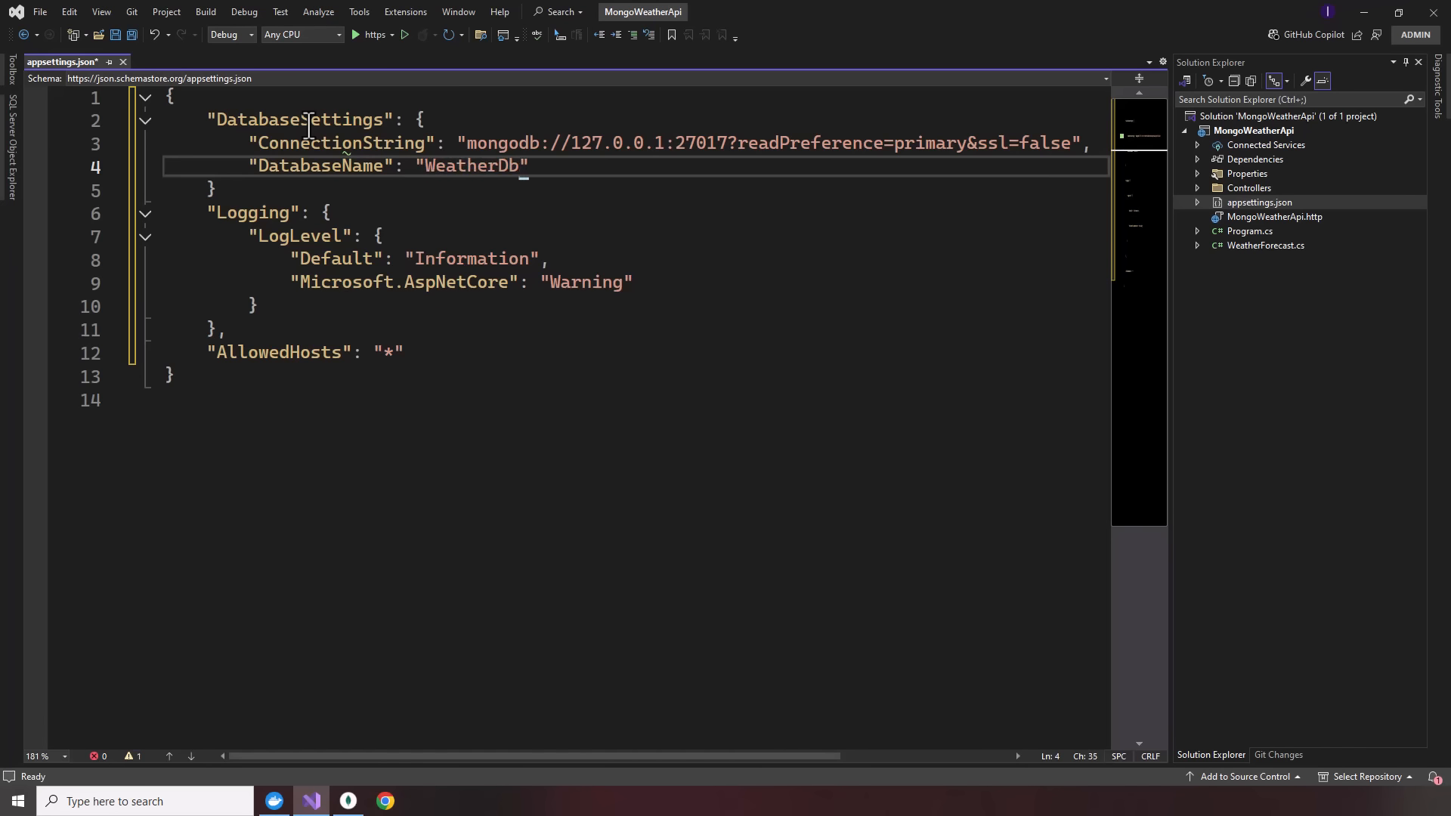
click(347, 801)
text(,)
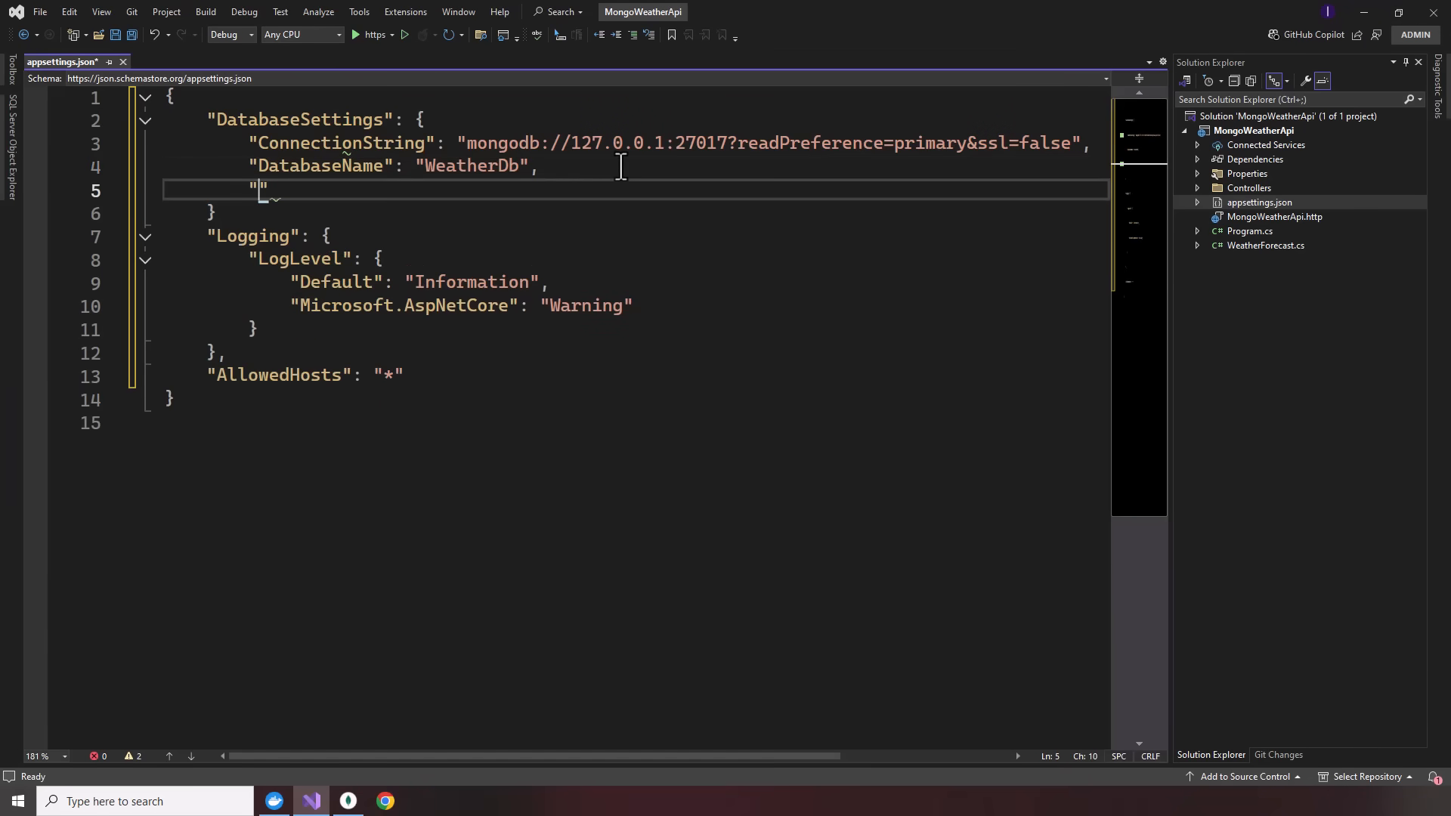
text(Collection)
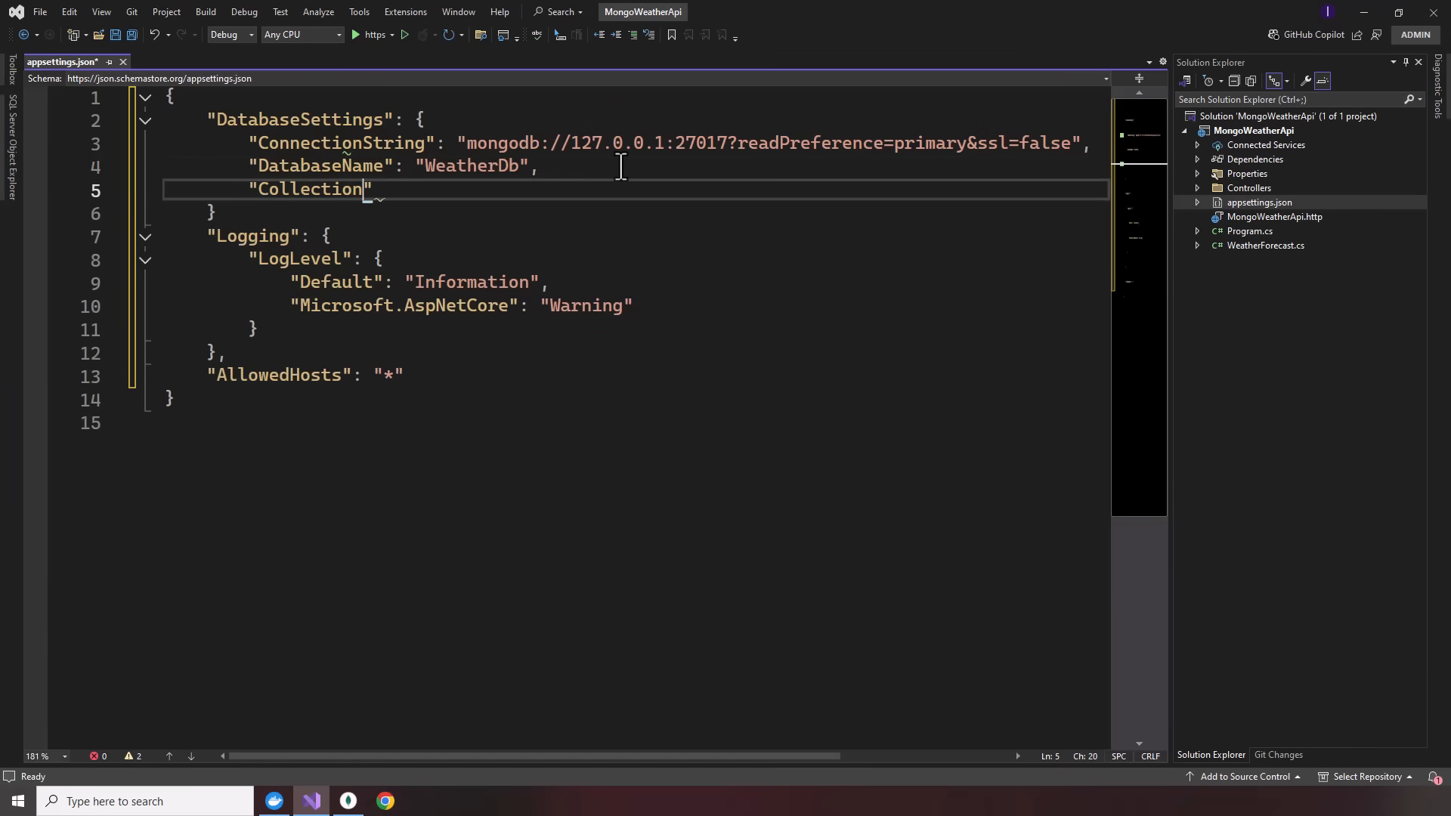
text(Name":)
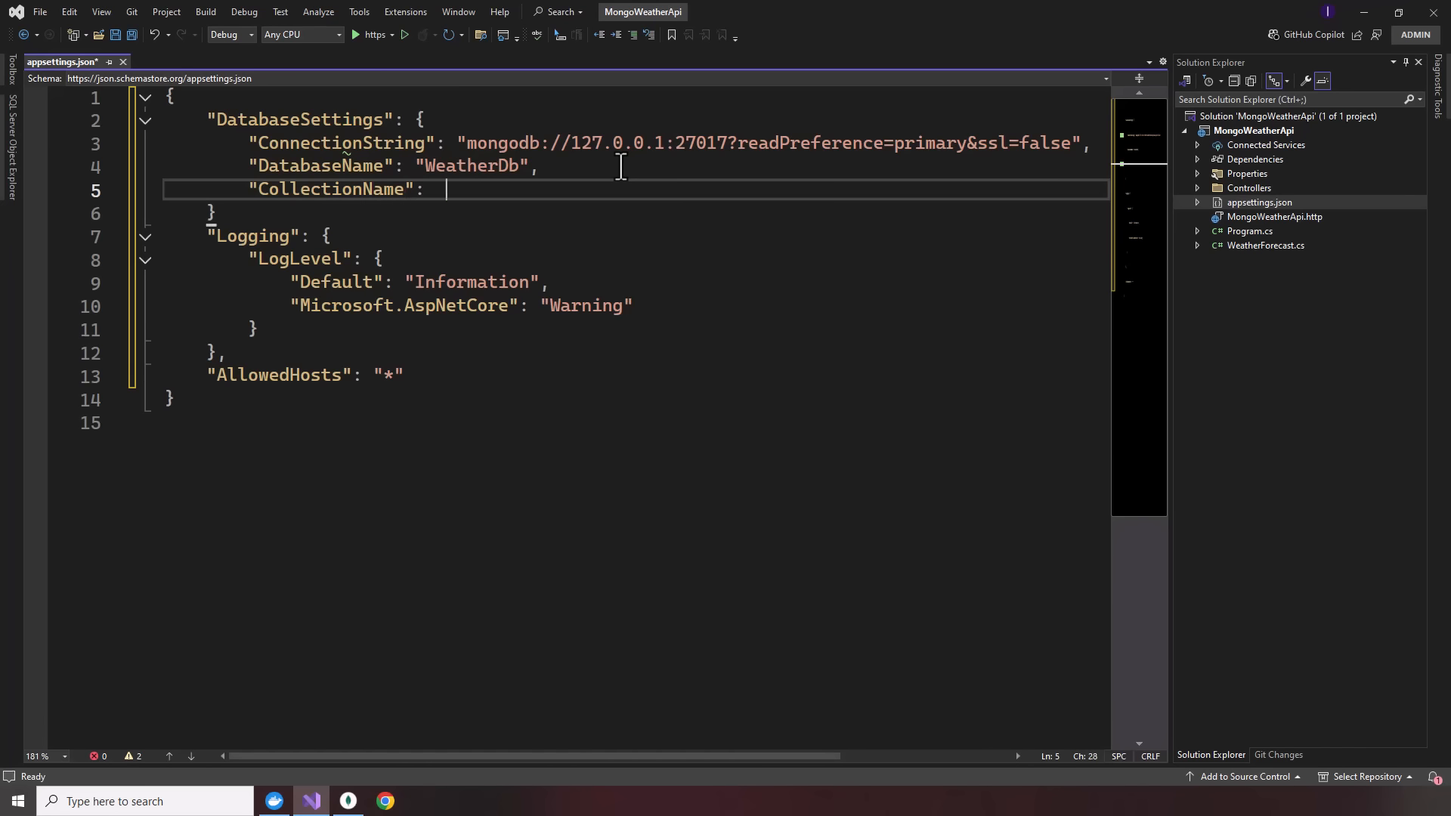
text("")
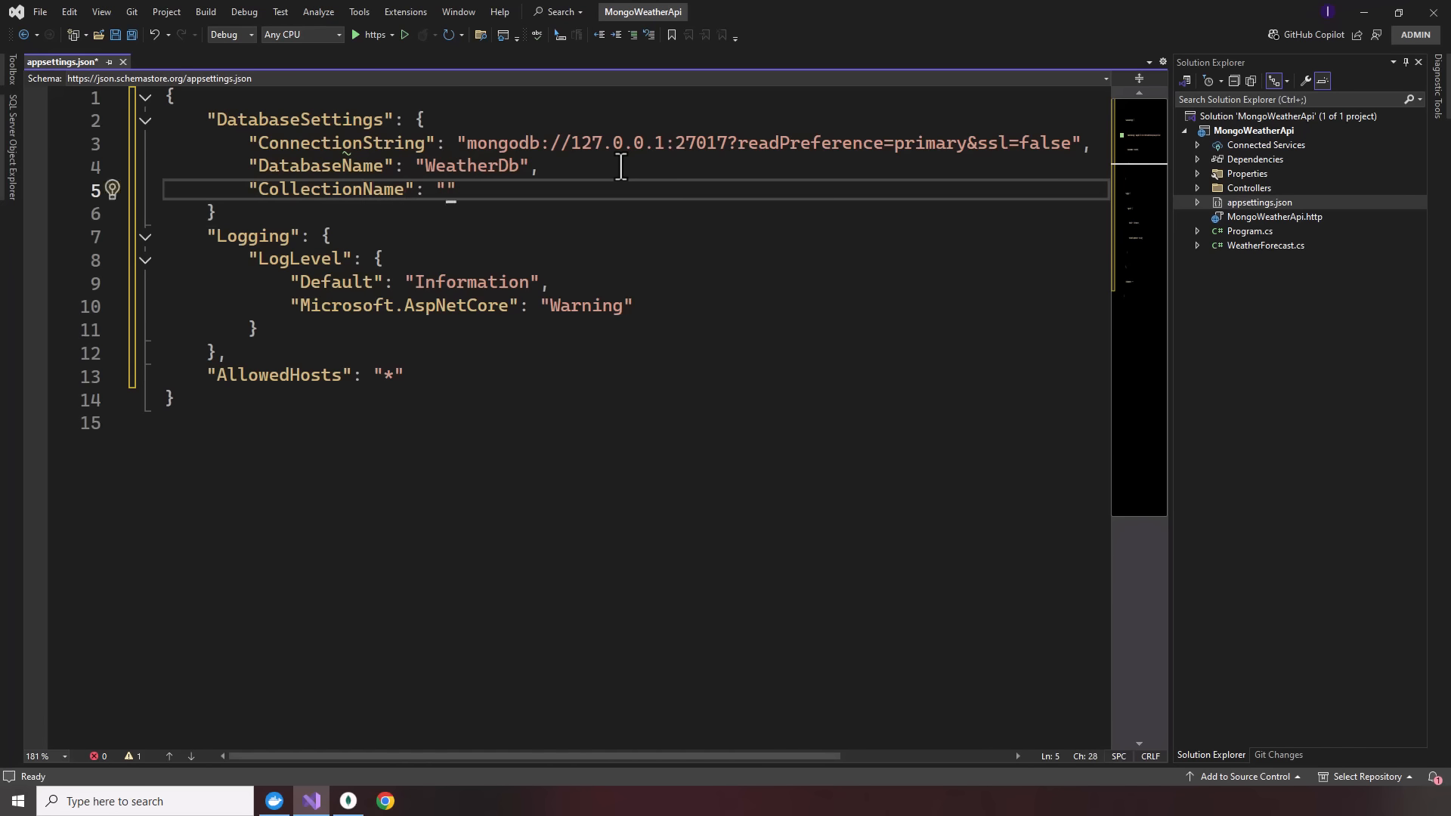
text(WeatherCollec)
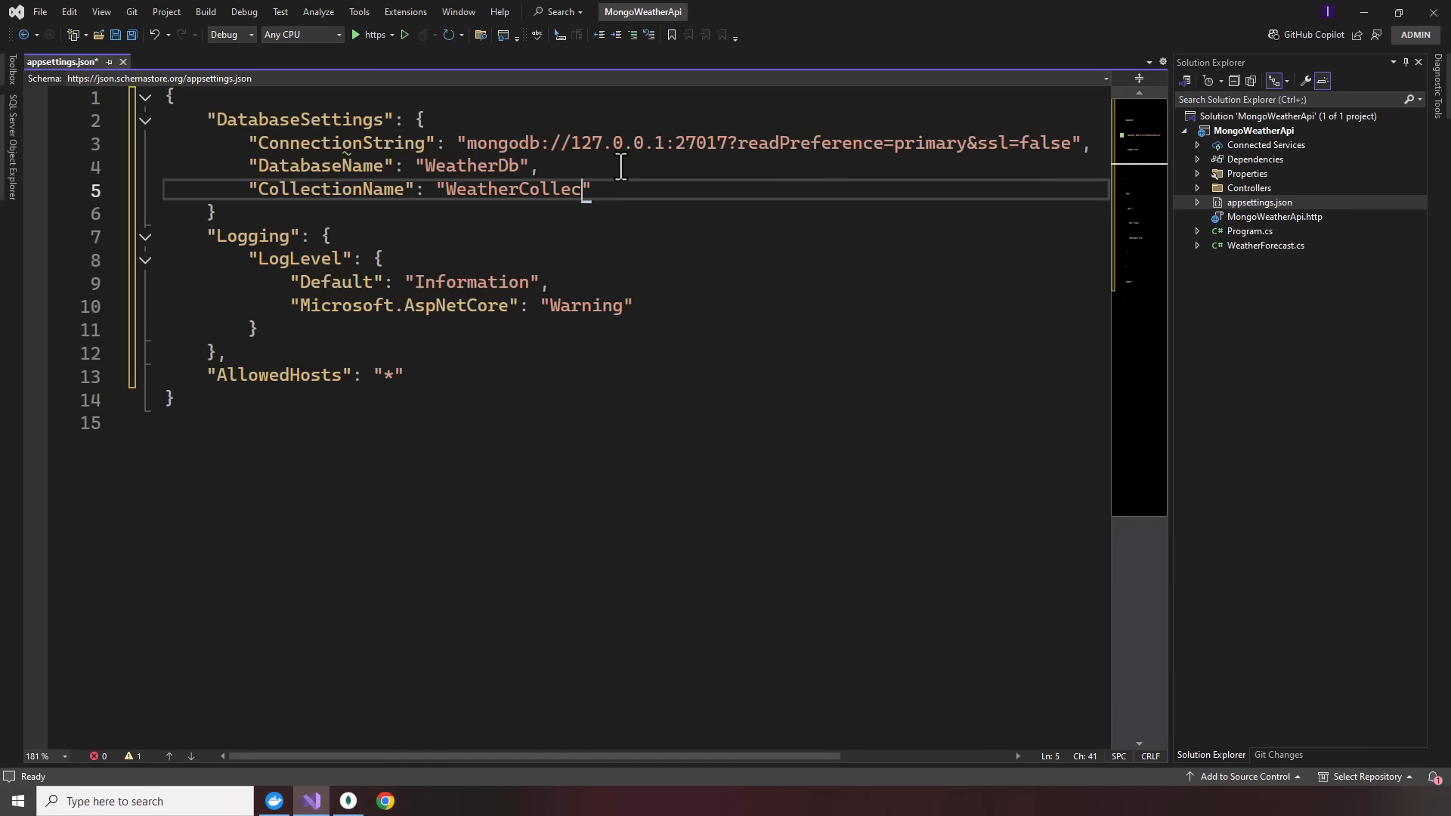
text(ion)
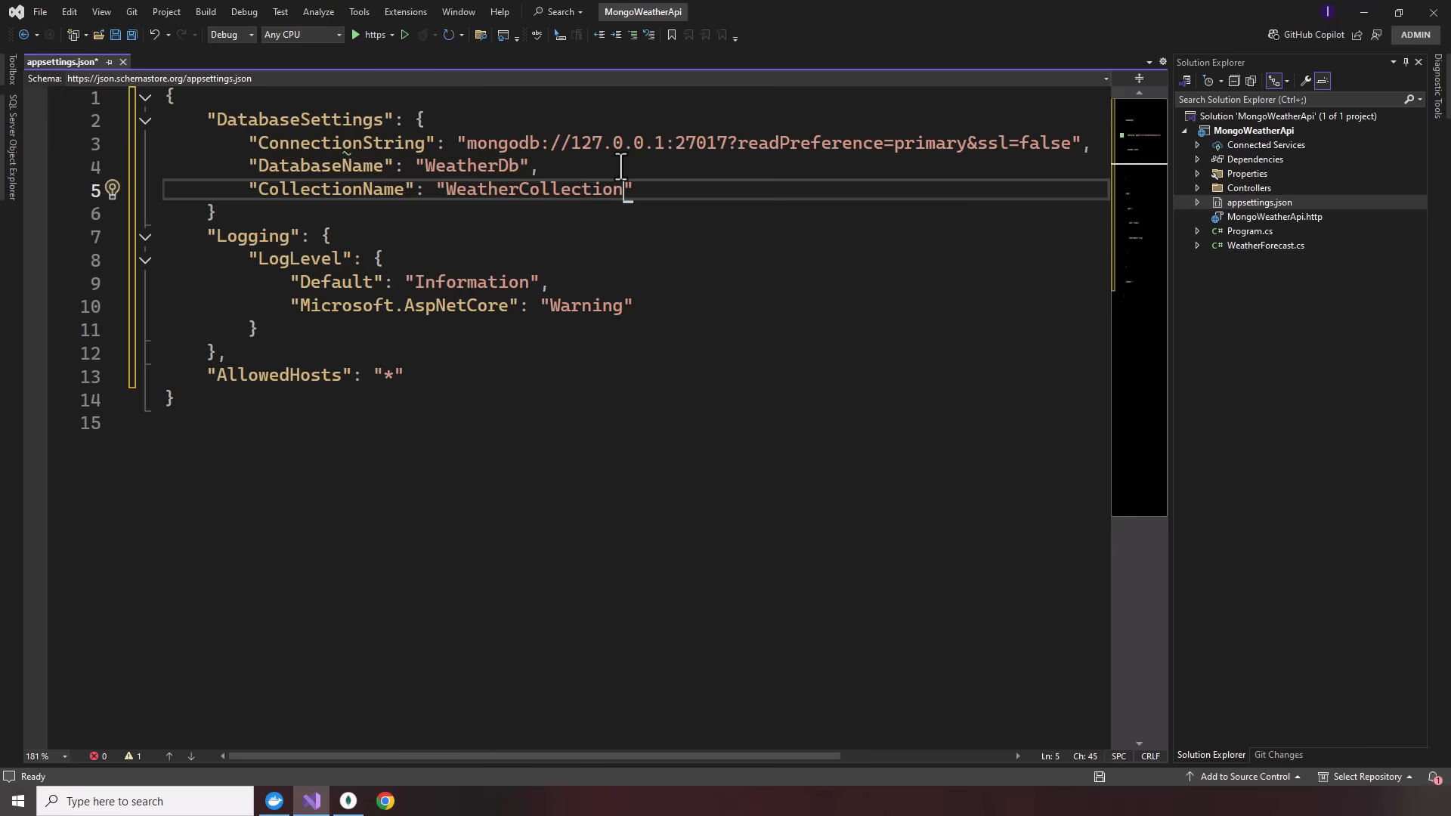
key(ctrl+s)
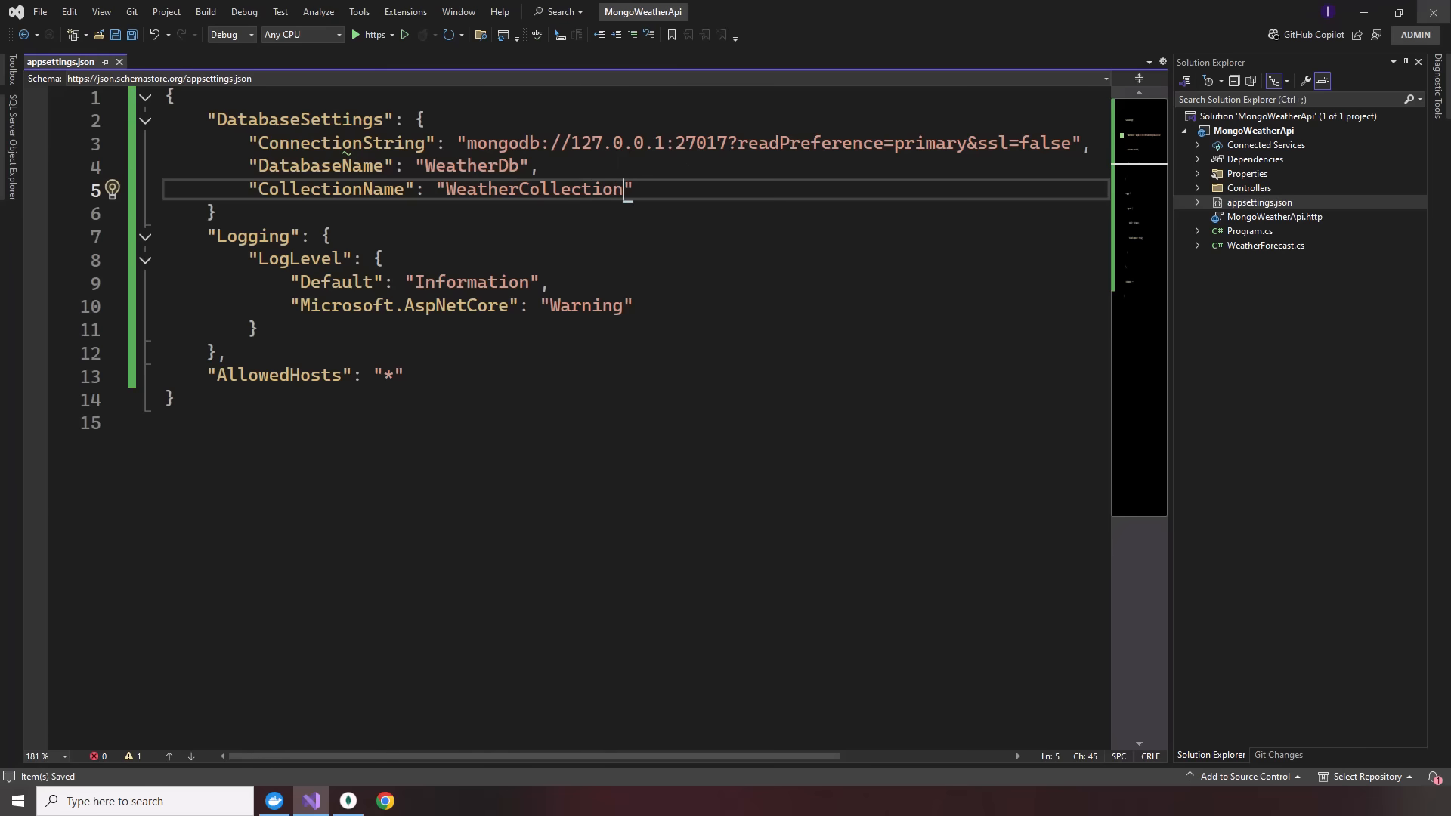
mouse_move(1244, 257)
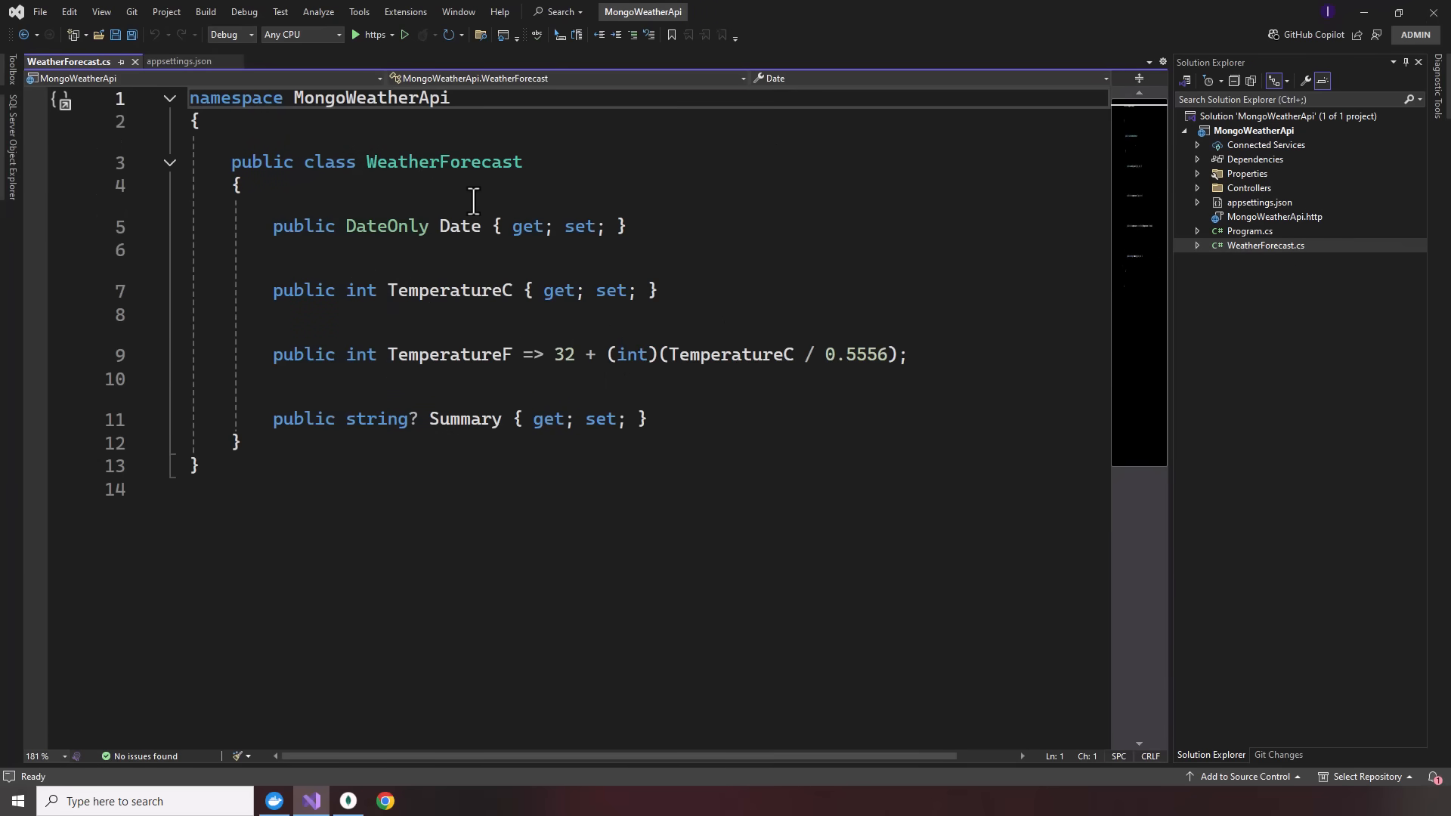
- Add public Guid Id with [BsonId] and [BsonRepresentation(BsonType.String)], importing MongoDB.Bson attributes
click(239, 184)
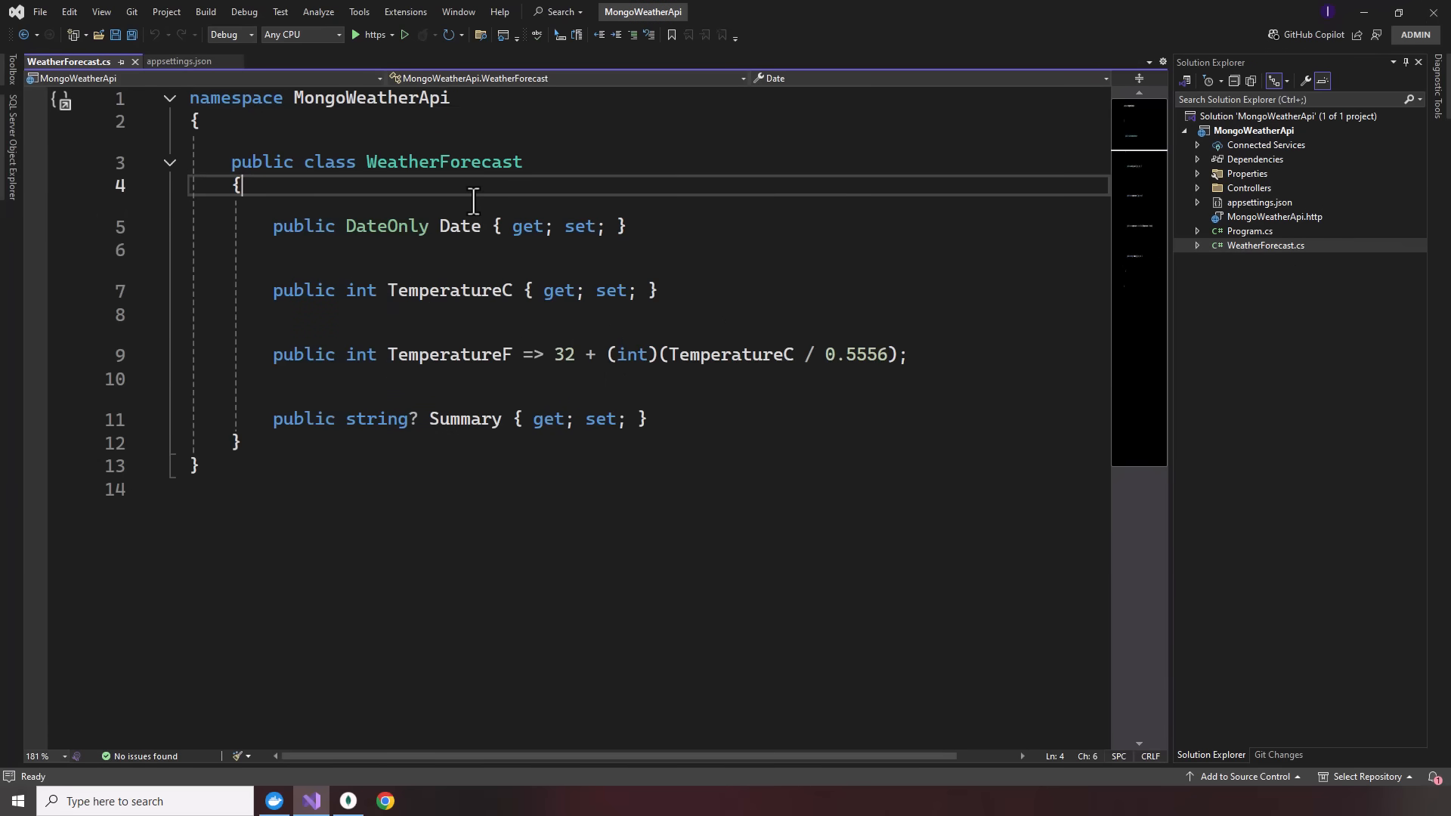
key(enter)
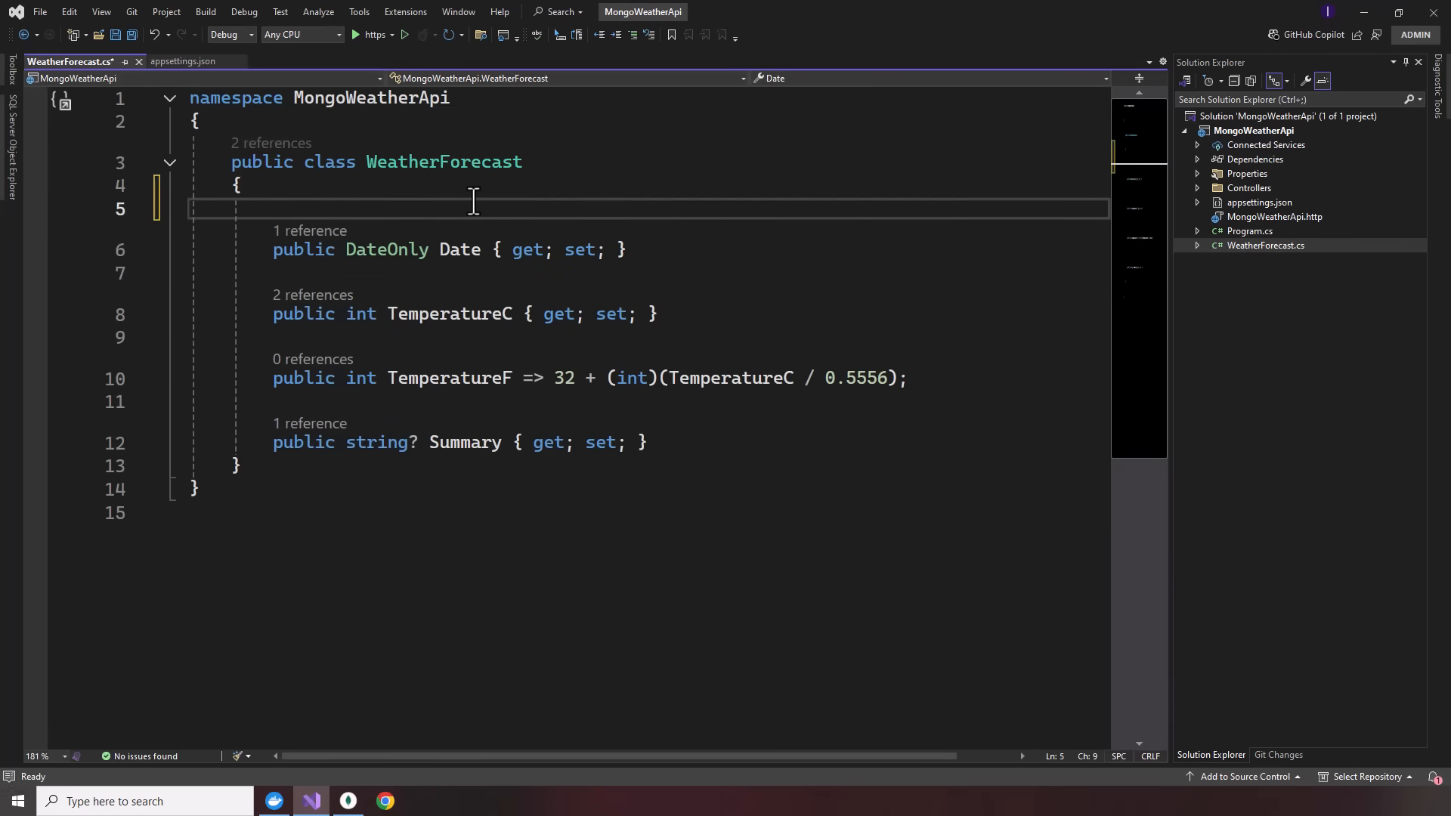
text([B)
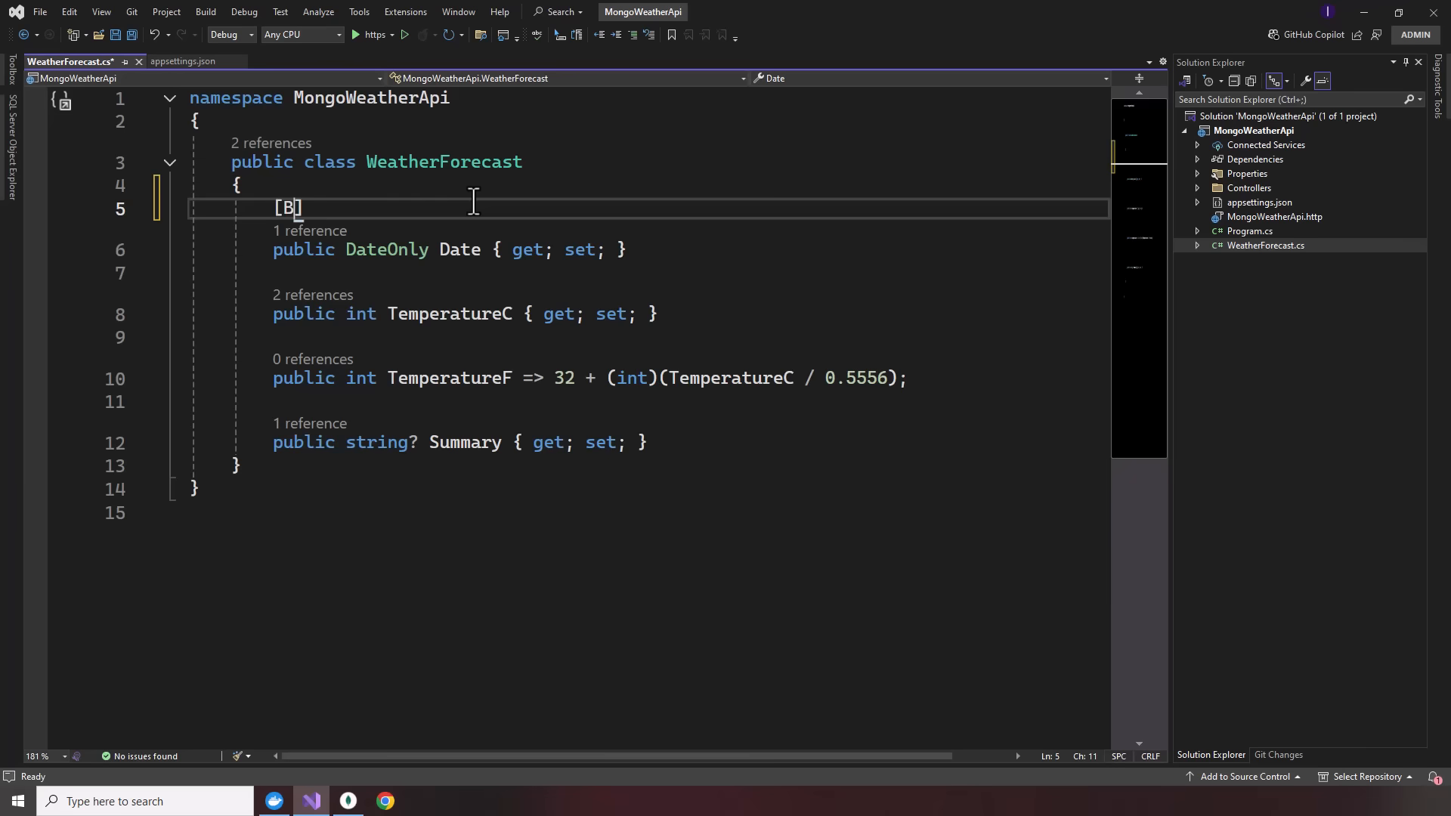
text(sonId)
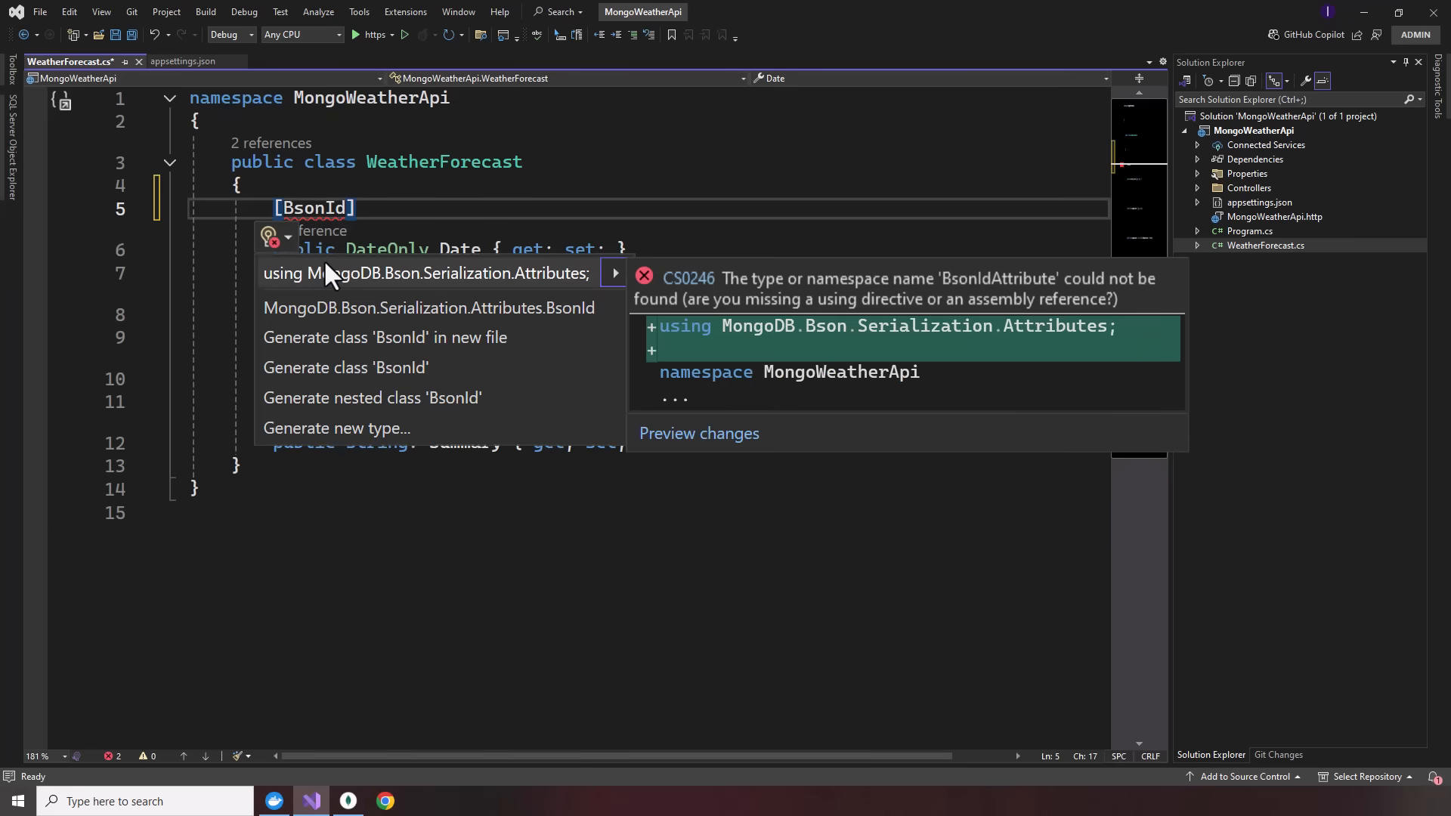
click(426, 274)
text([)
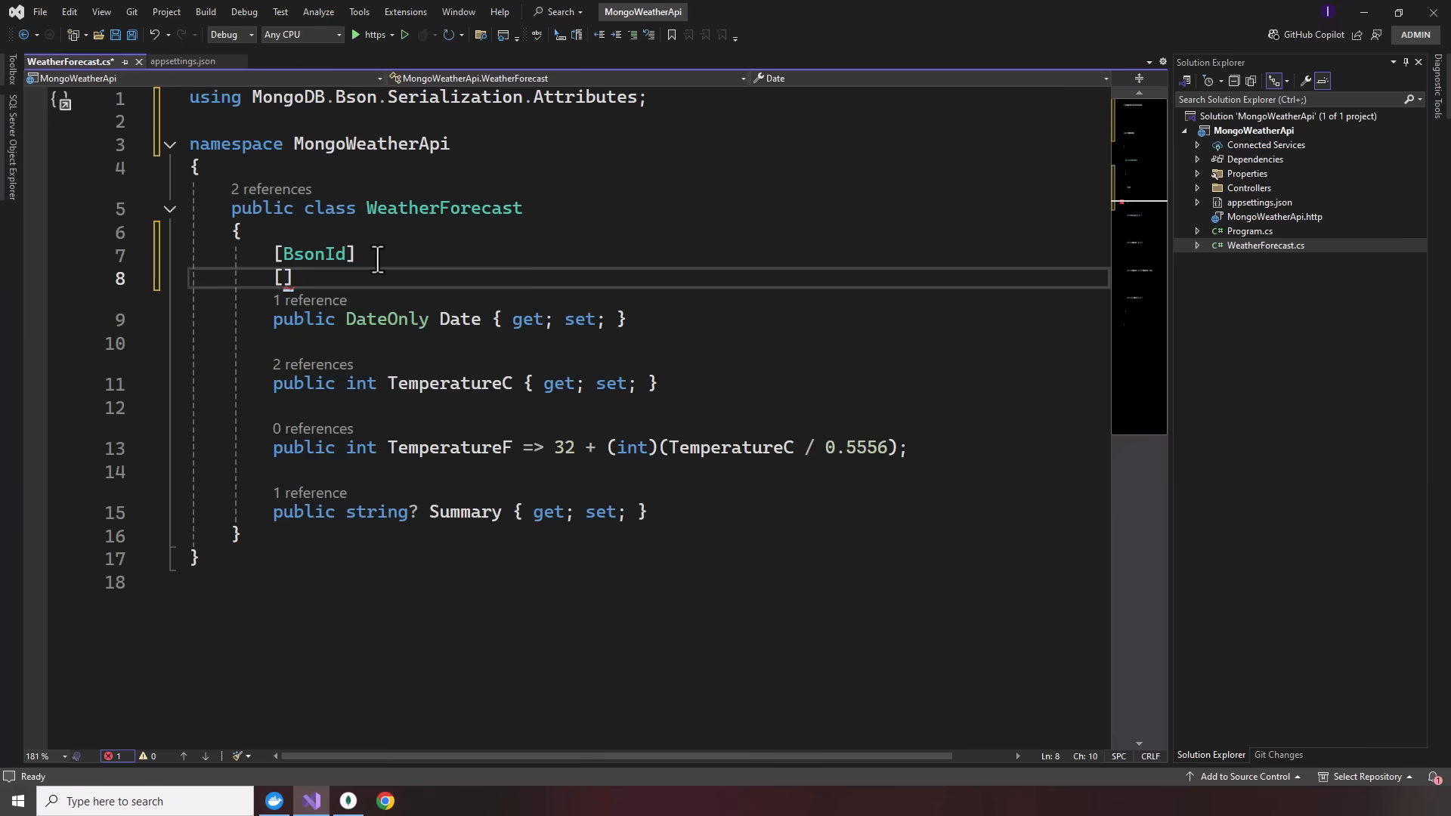
text(BsonR)
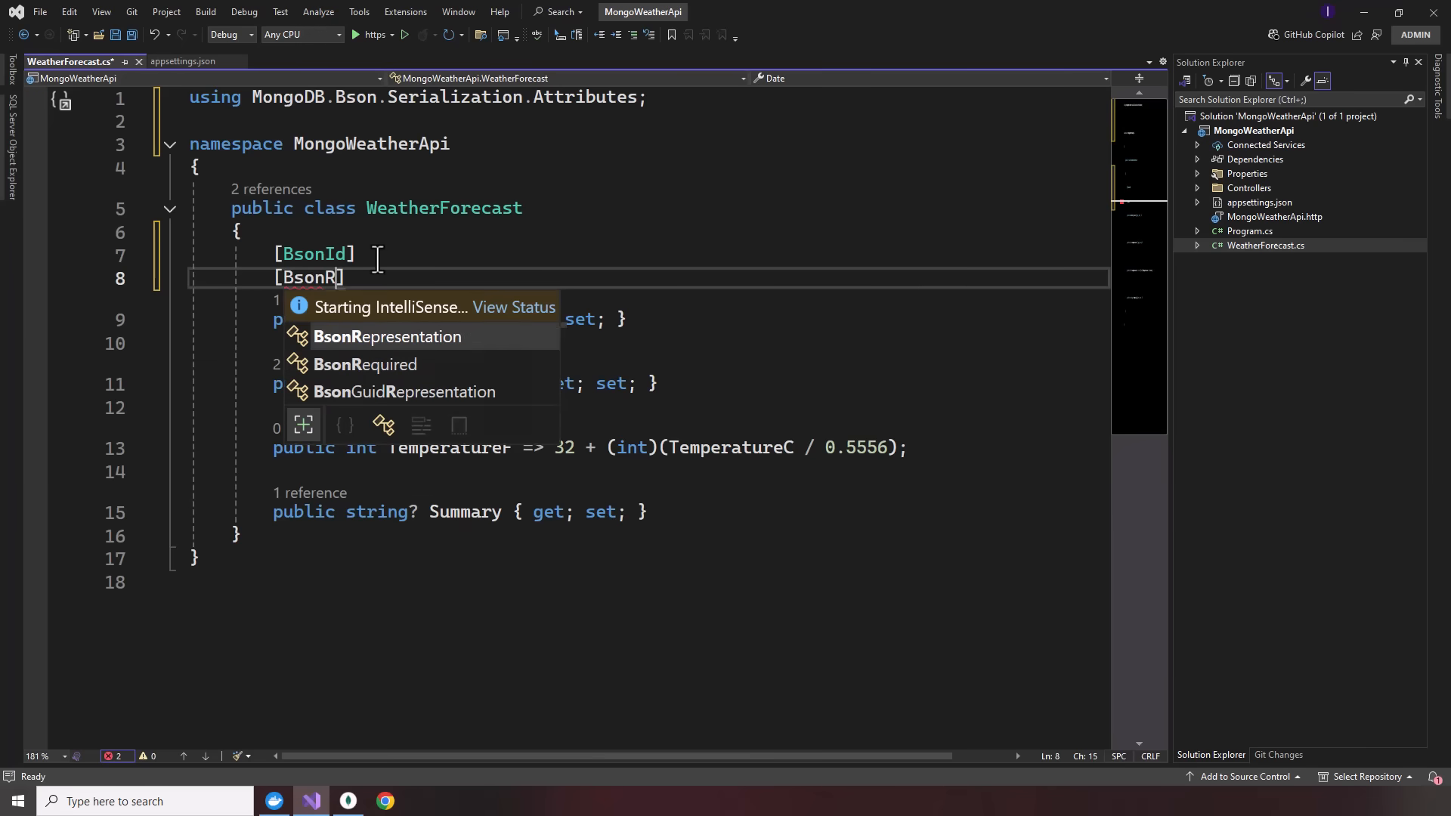
text(epresentation()
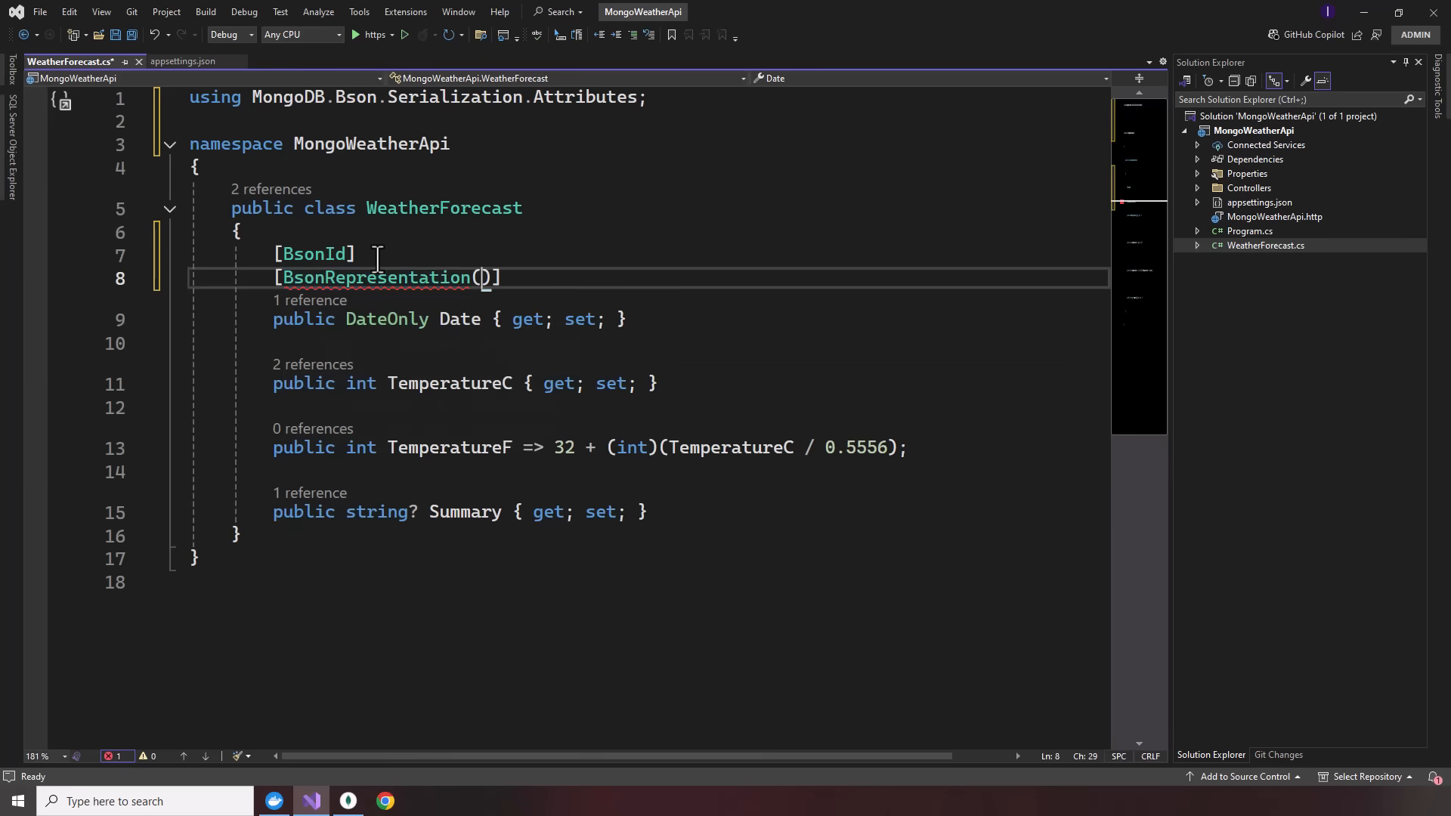
text(MongoDB.Bson.BsonType.String)
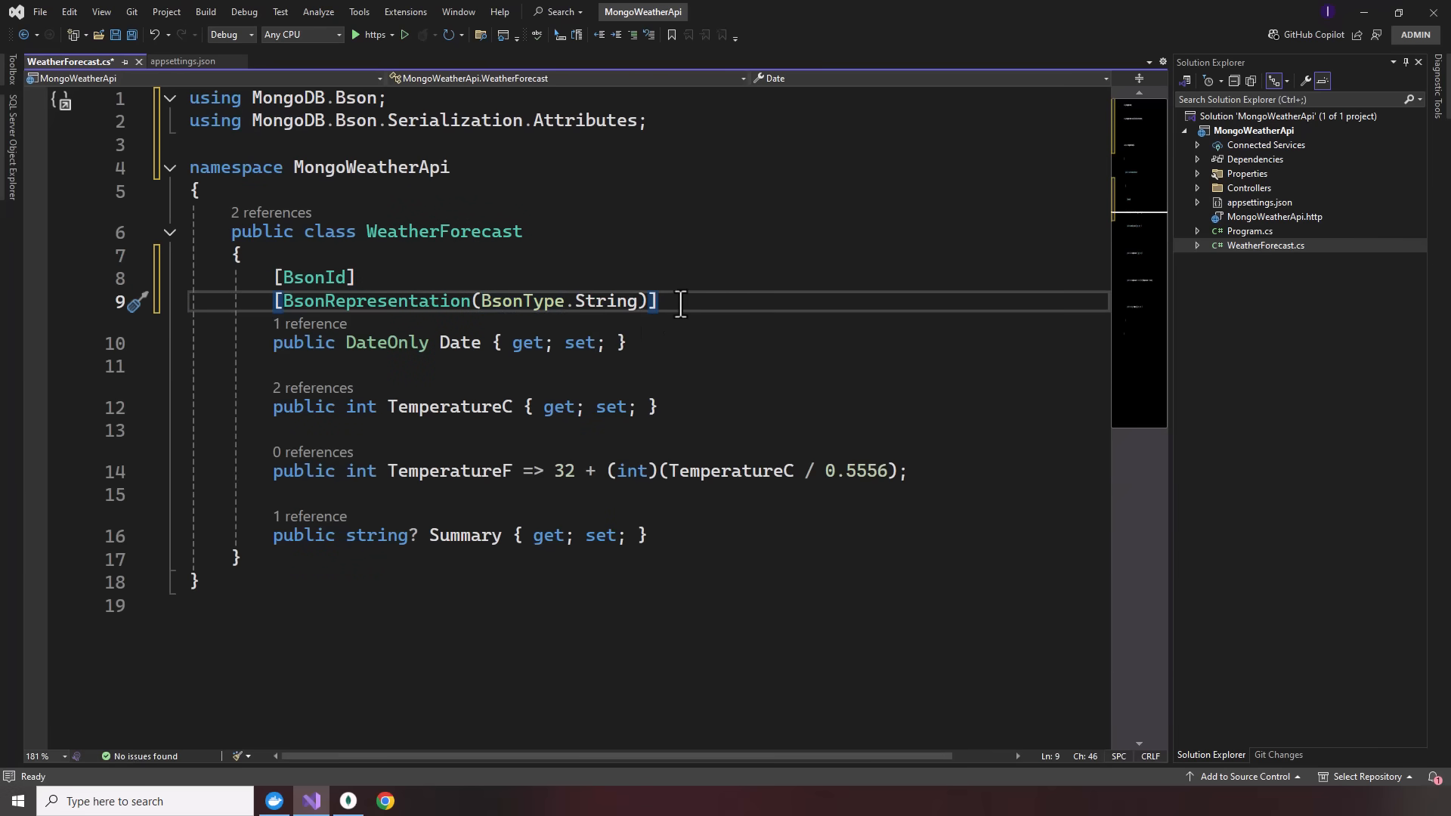
text(public string Id { get; set; })
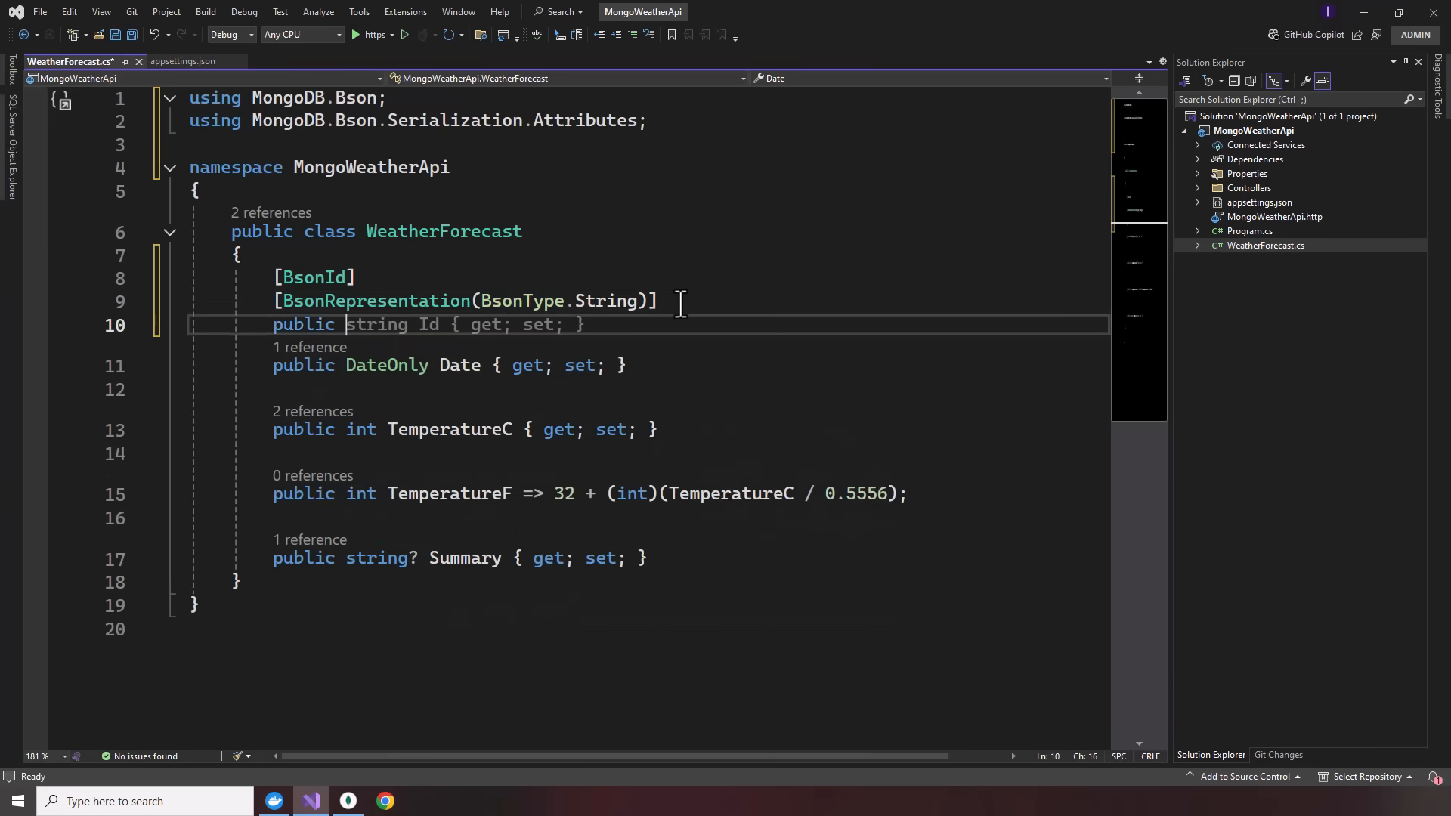
text(Guid Id { get; set;)
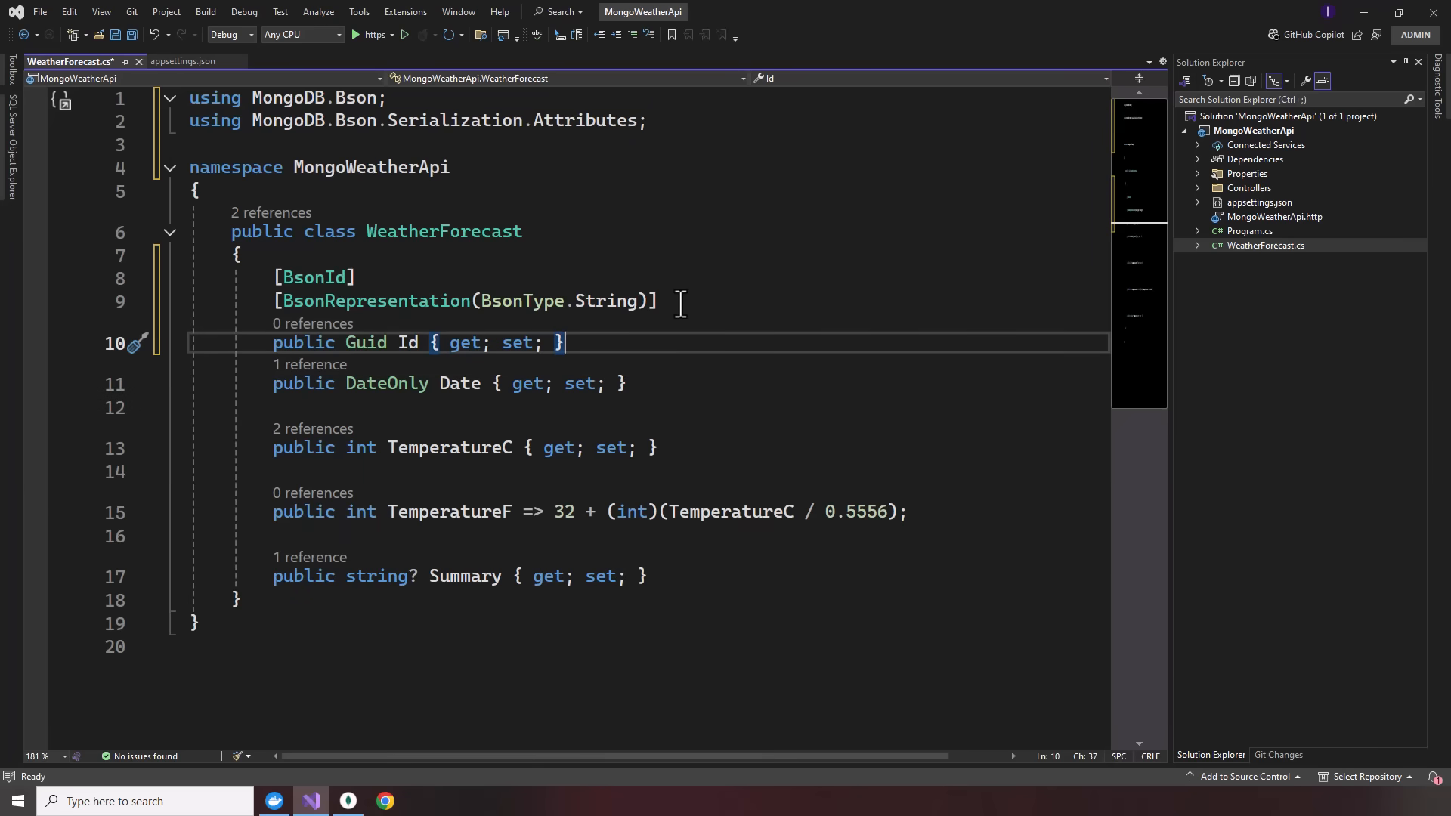
text([BsonId])
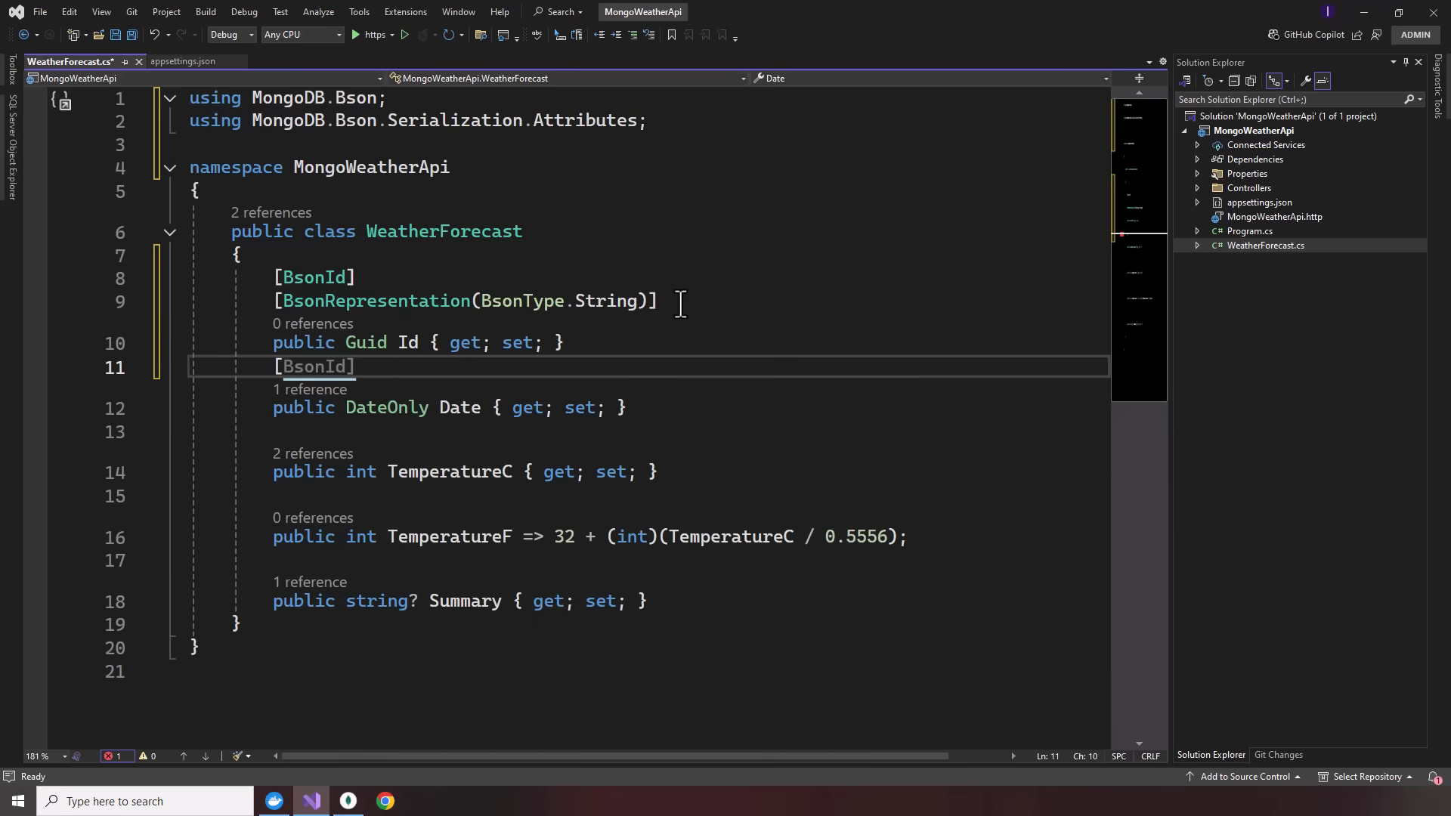
- Annotate Date with [BsonElement] and [BsonRepresentation(BsonType.DateTime)]
text(E])
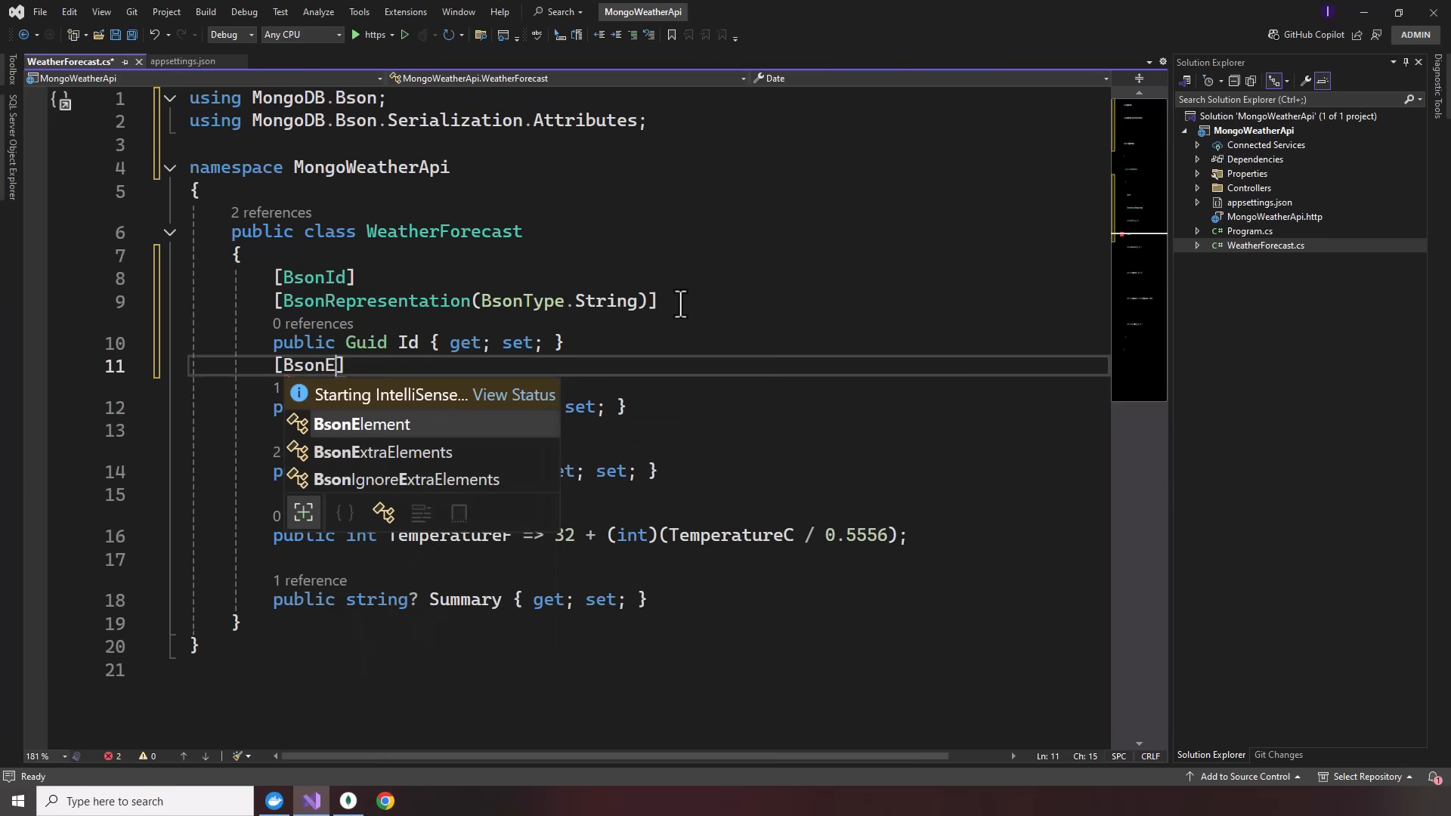
text(lement)
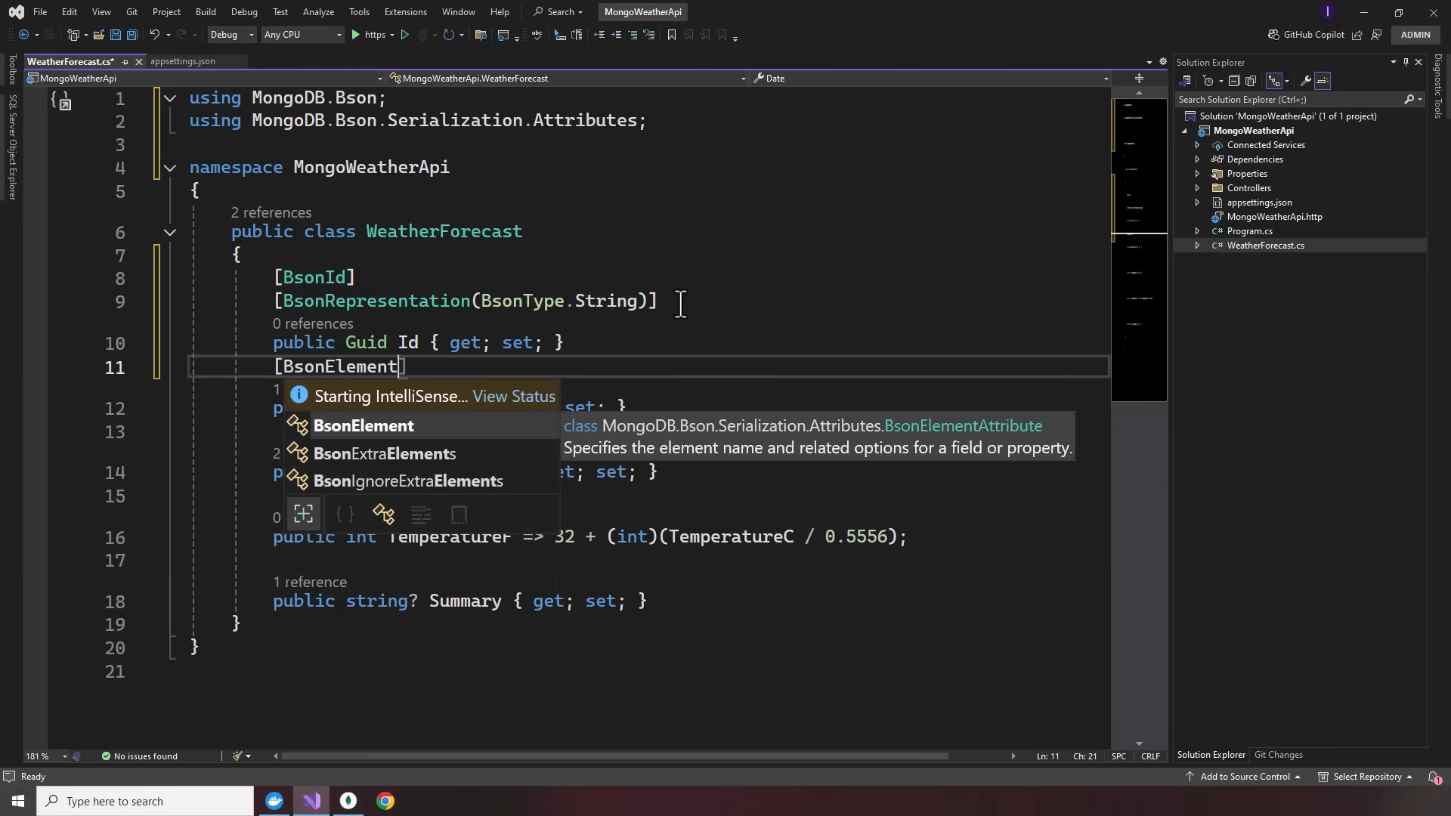
text((D)
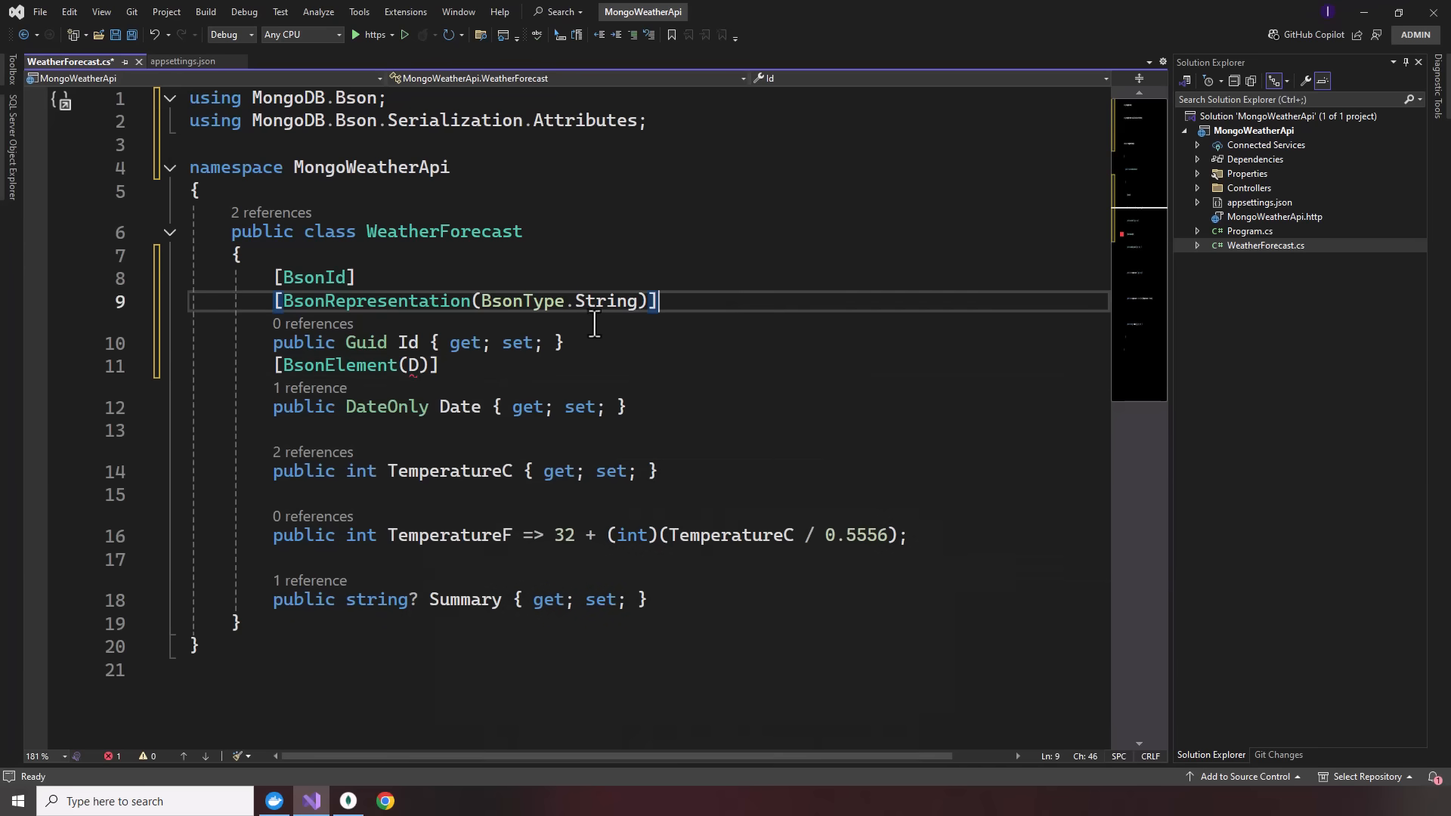
click(414, 364)
text("Dat)
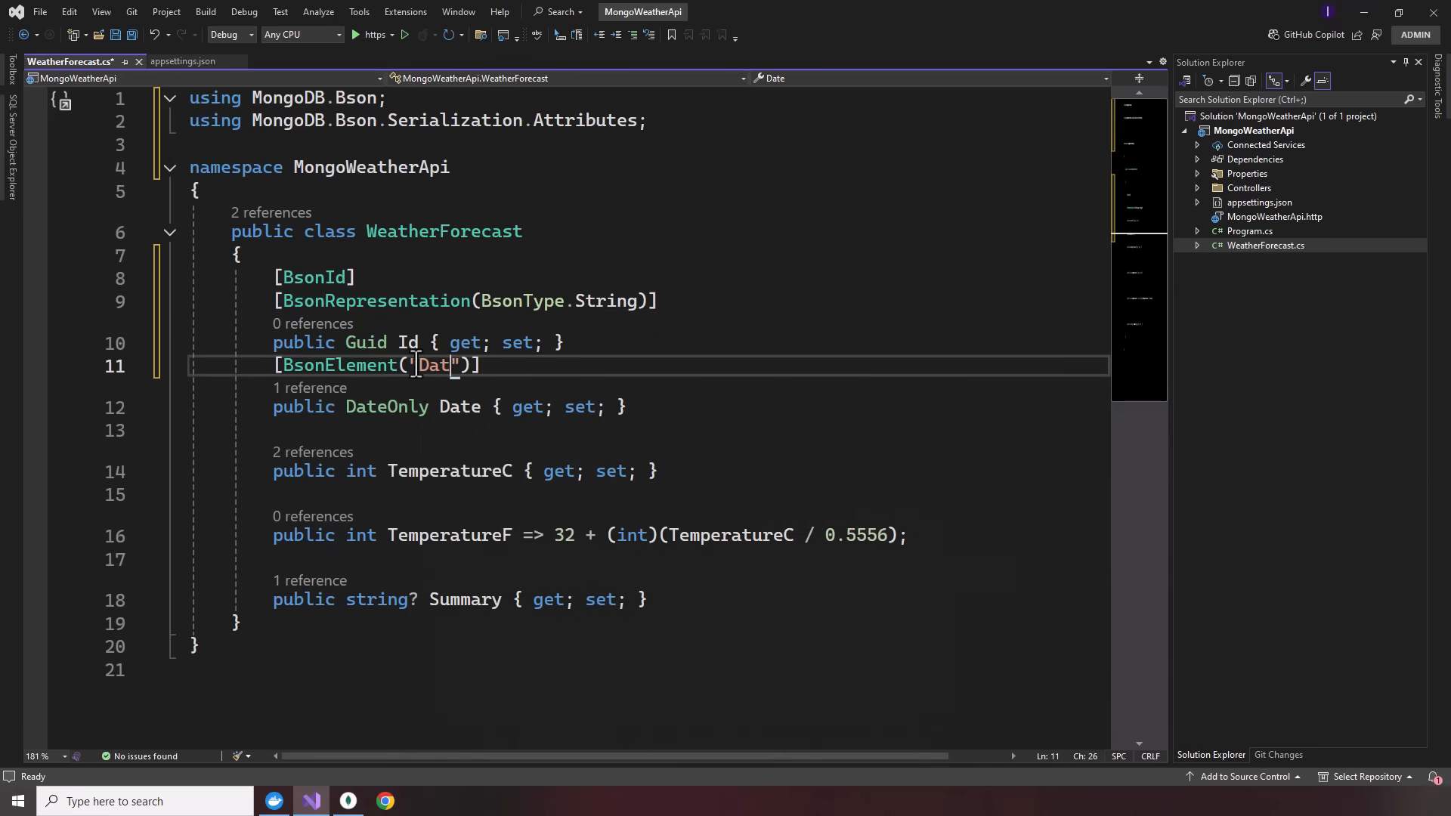
text(e)
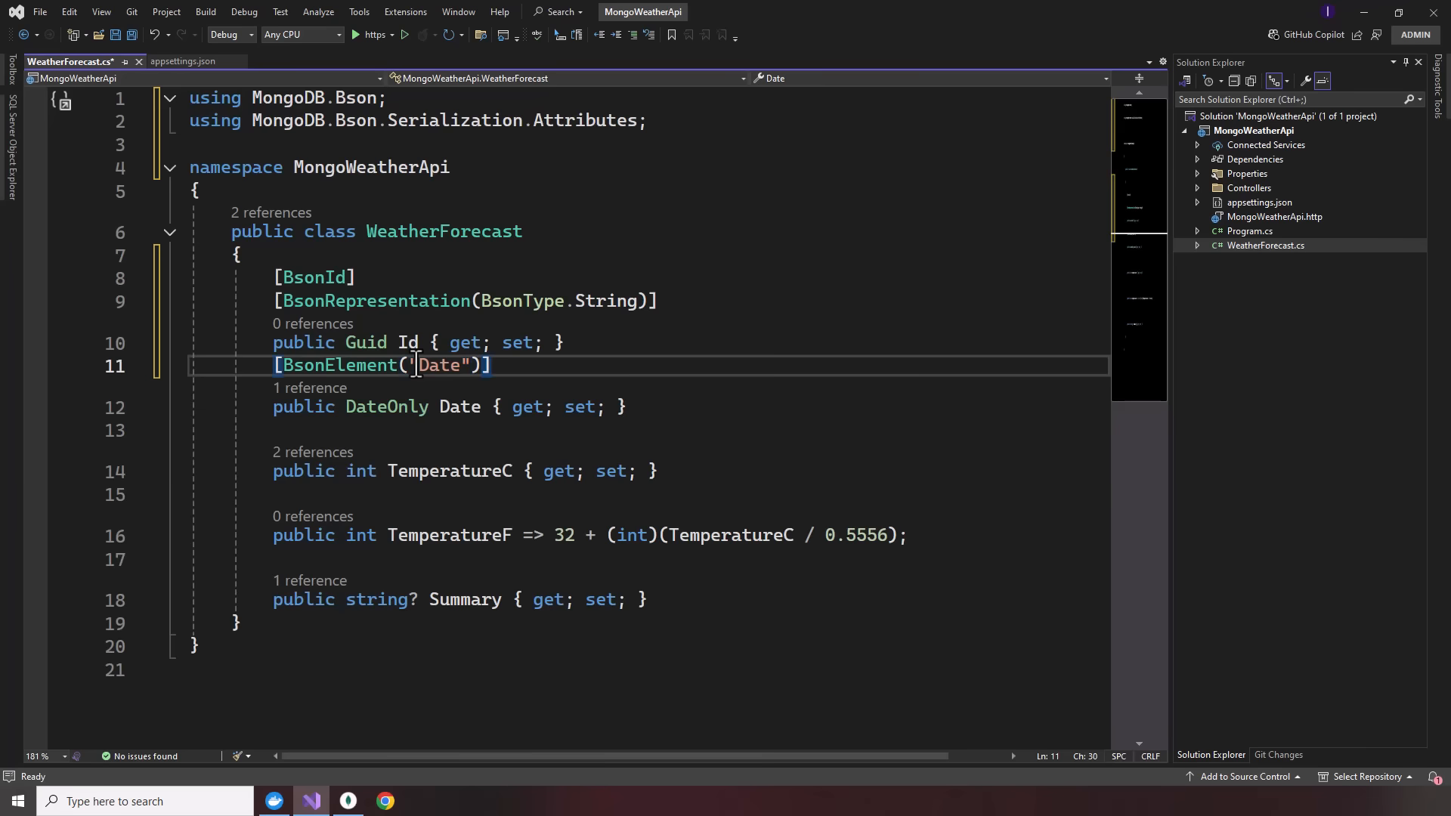
text([BsonRepresentation)
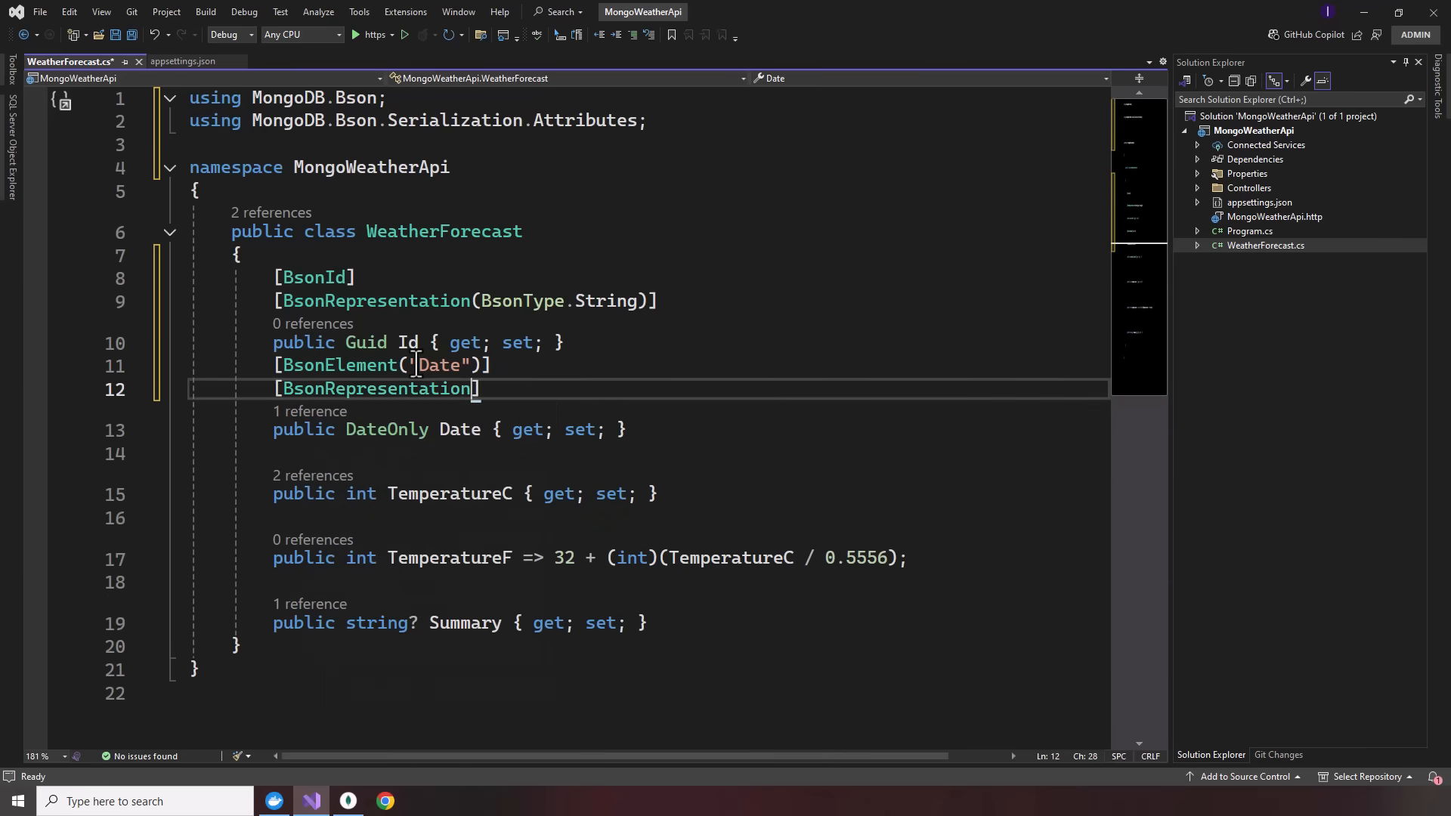
text((bson)
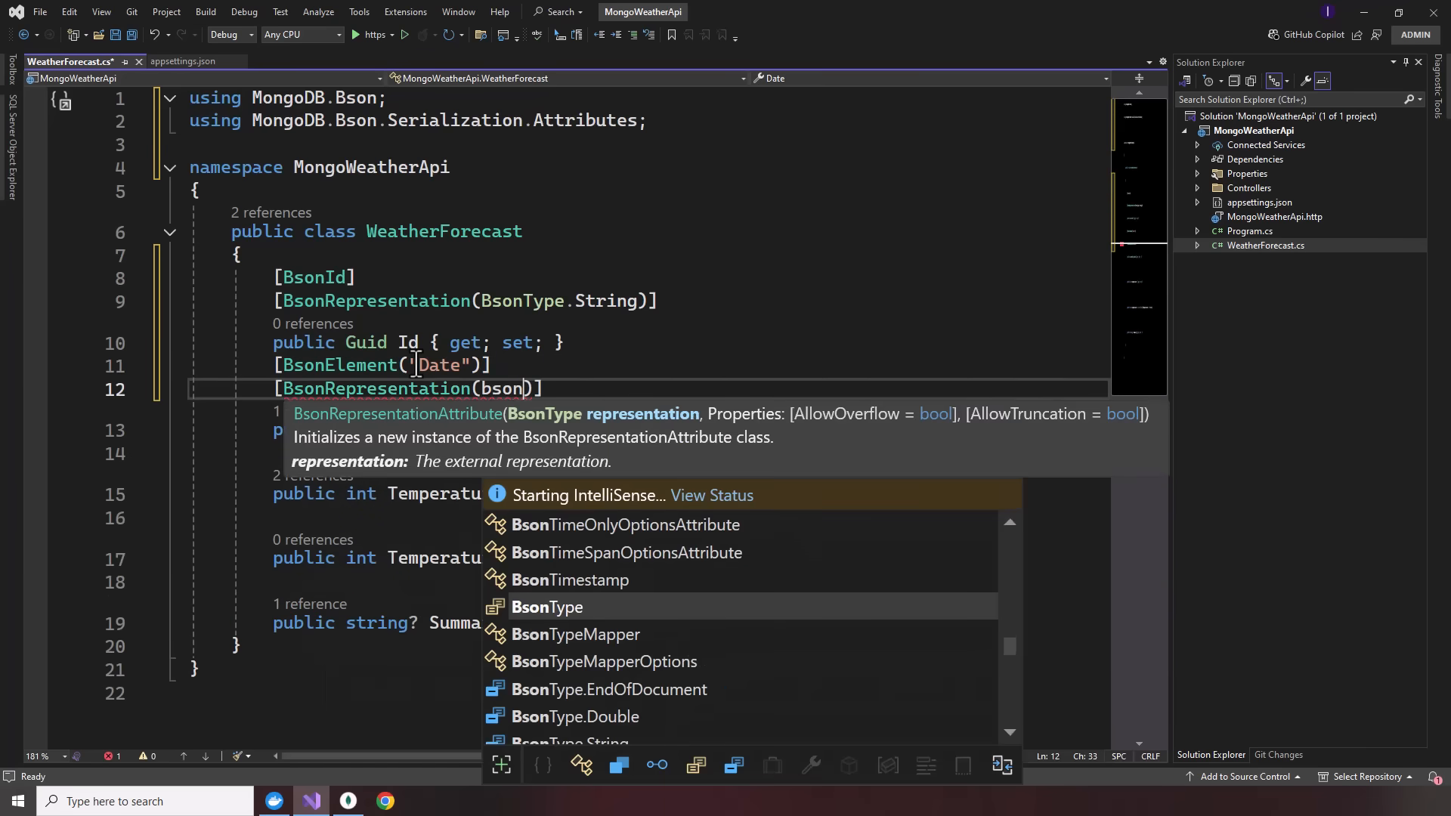
text(BsonType.)
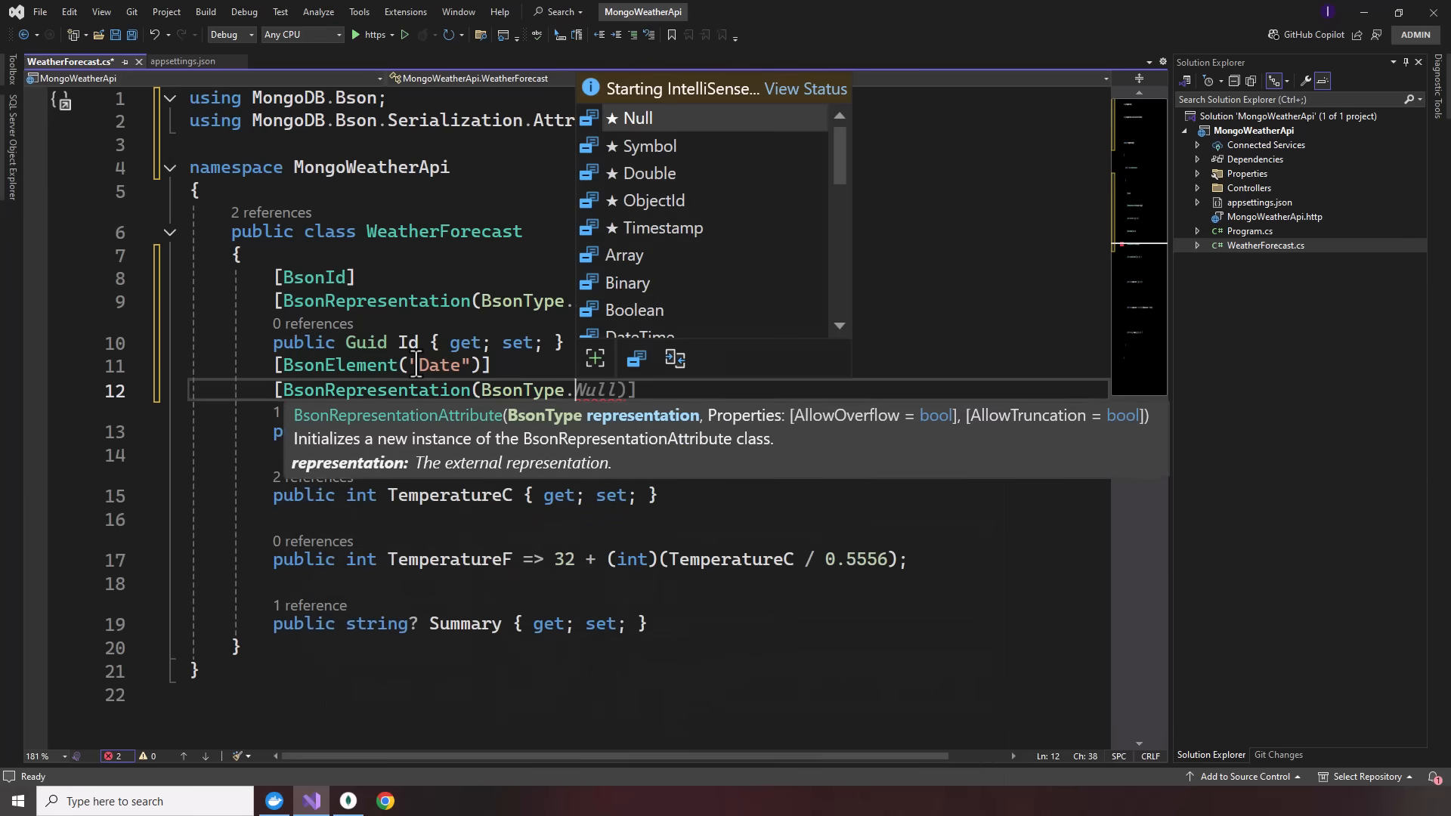
text(DateTime)
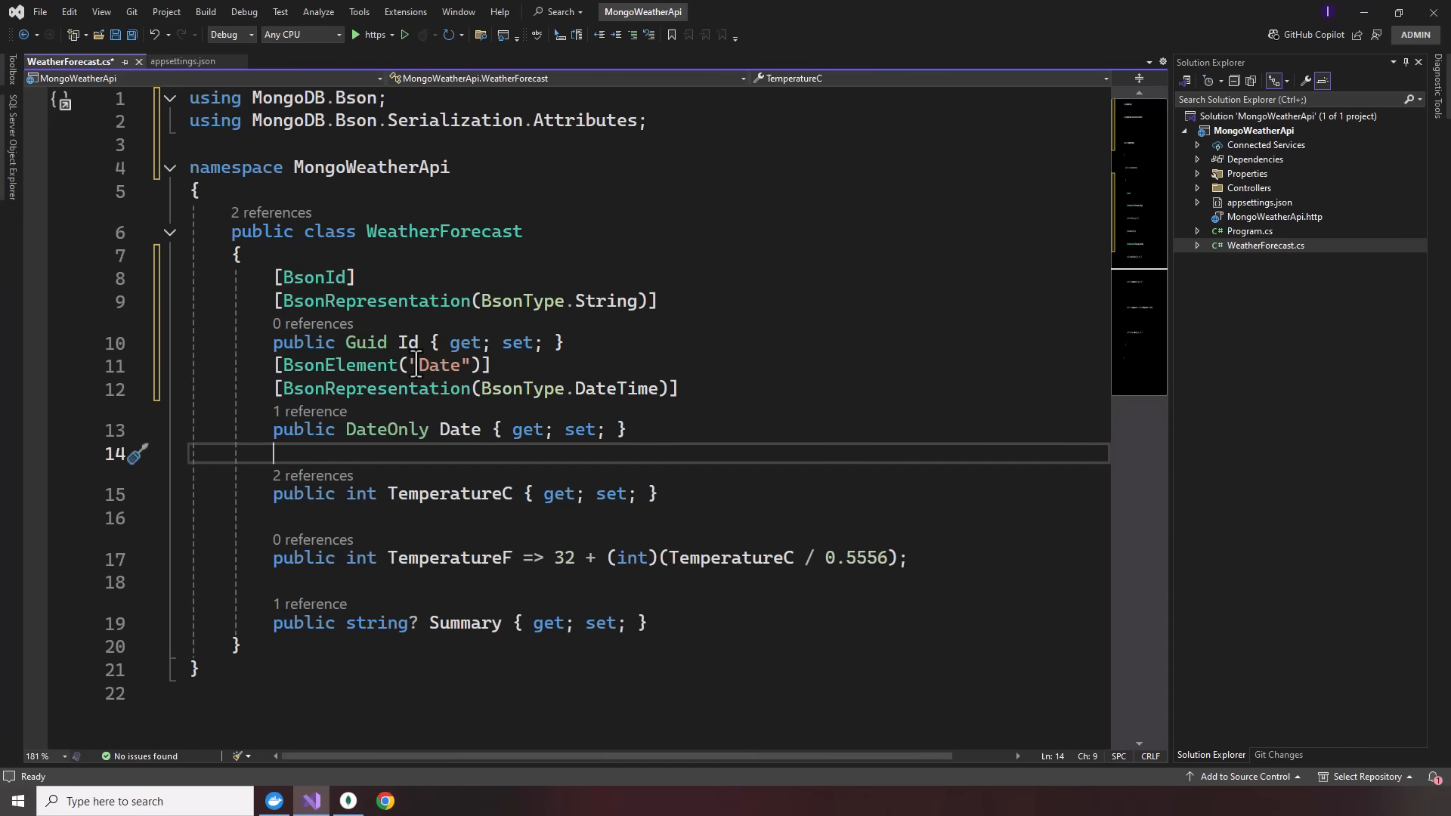
- Annotate TemperatureC with [BsonElement] and an Int64 BsonRepresentation
text([)
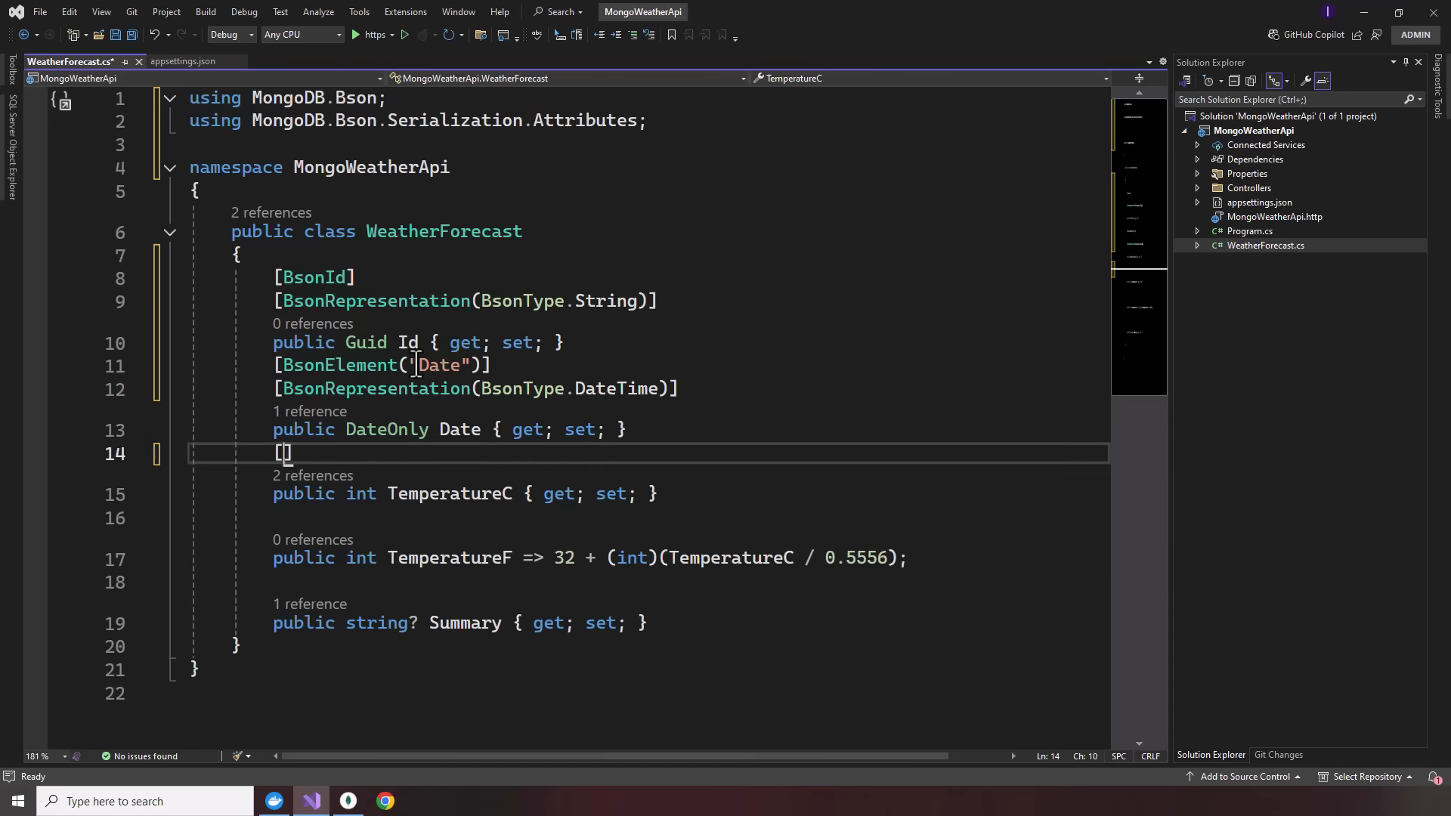
text(Bsonel)
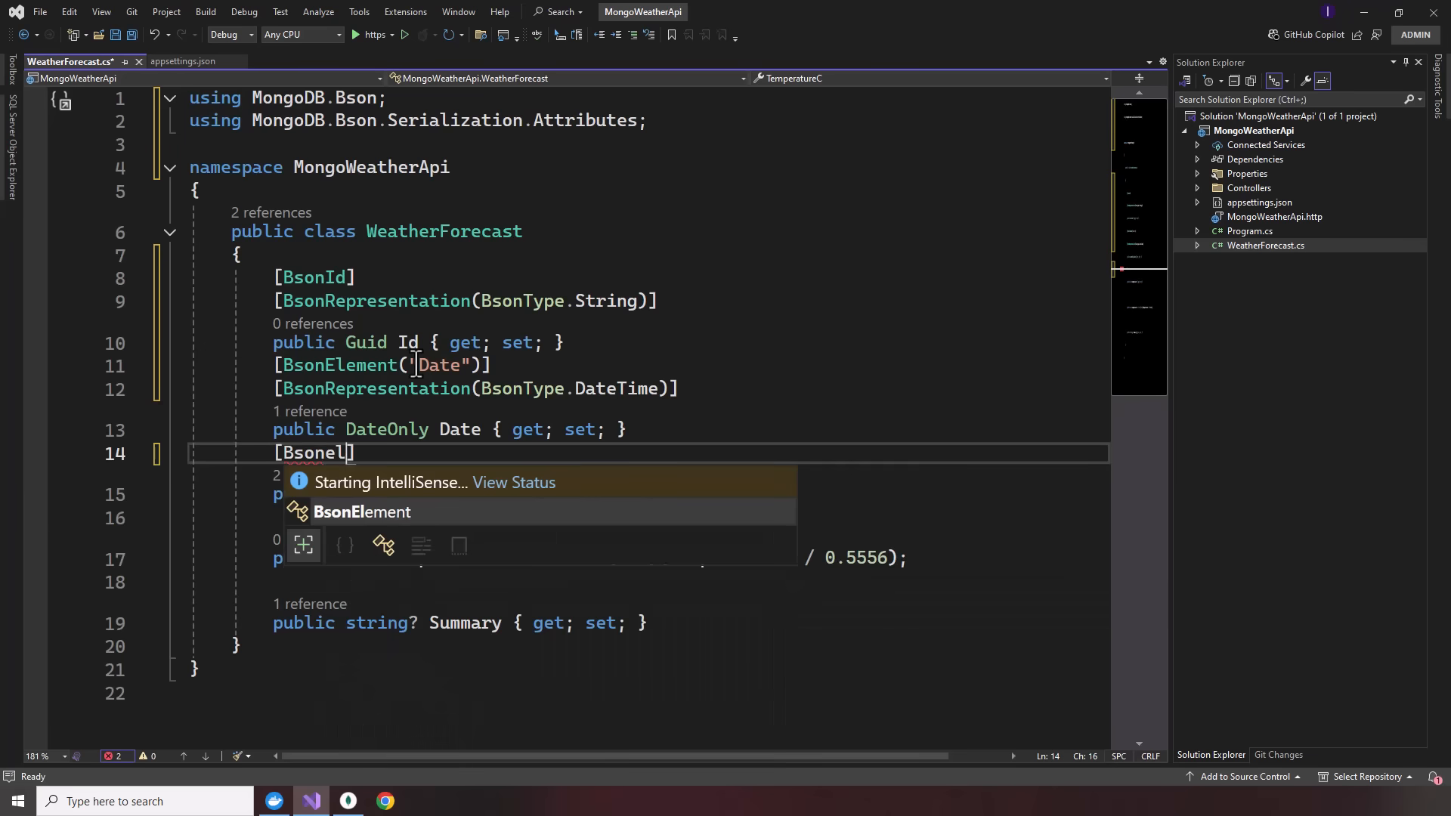
key(Tab)
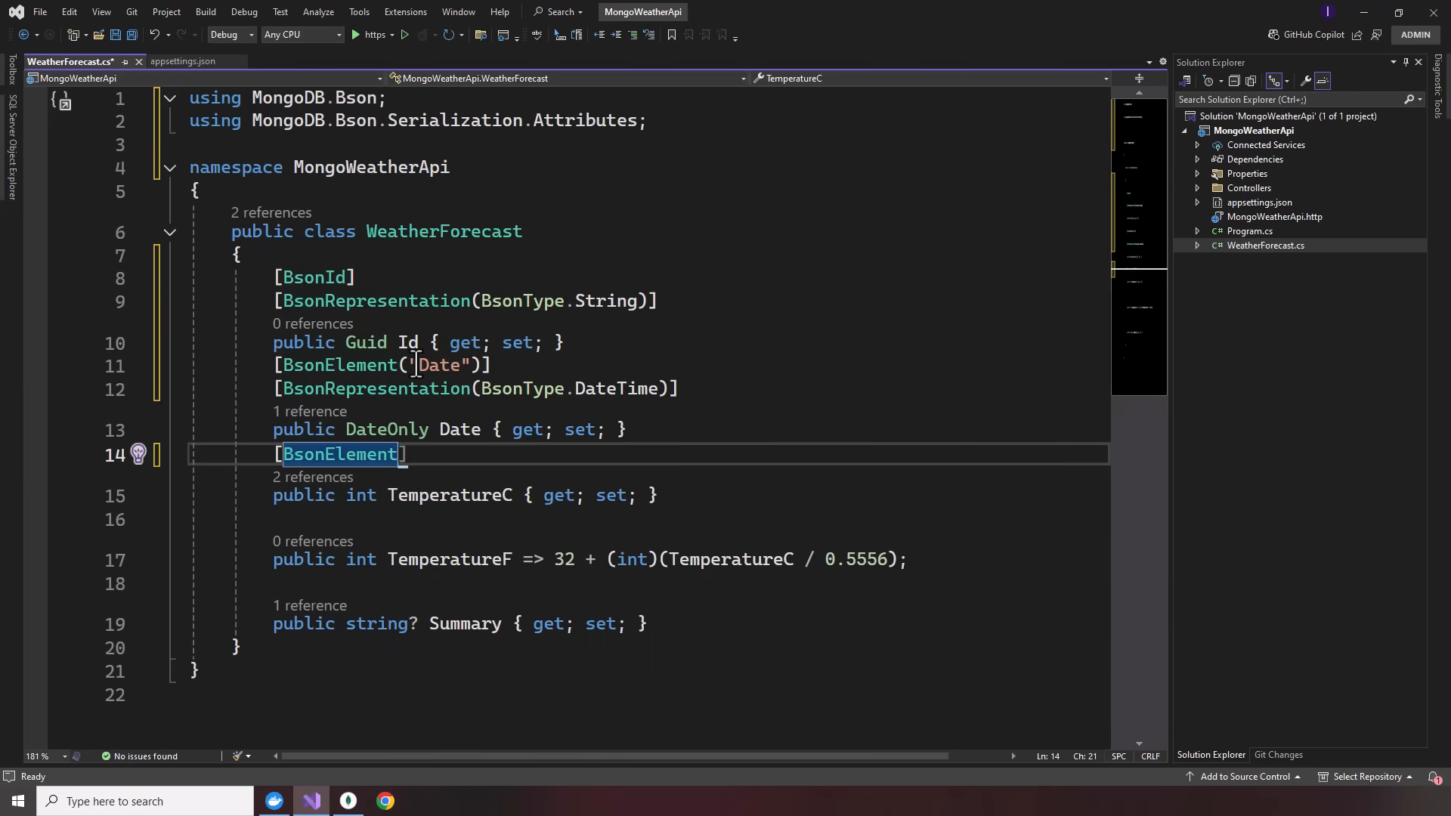
text((T)
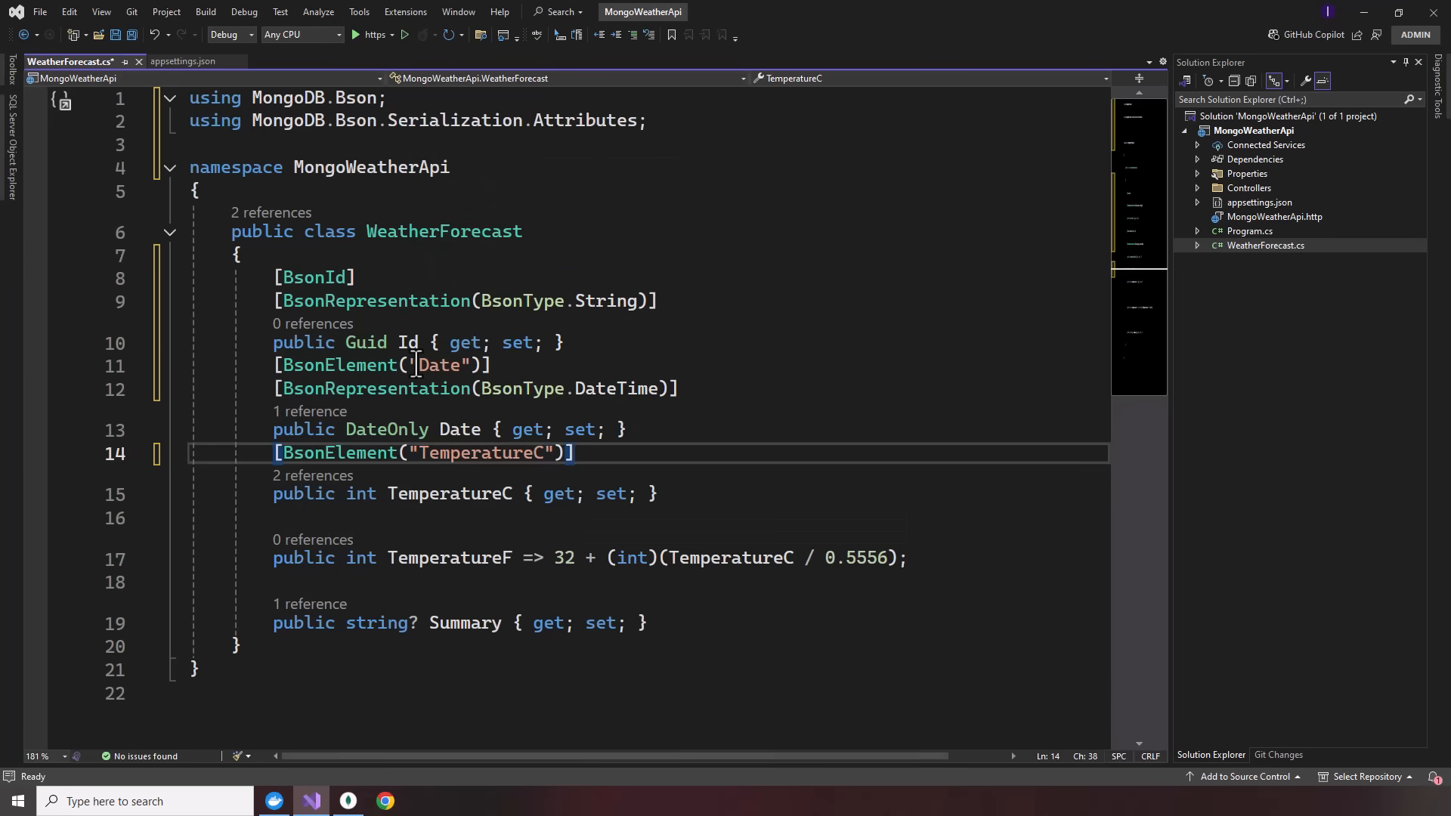
text([BsonRepresentation(BsonType.String)])
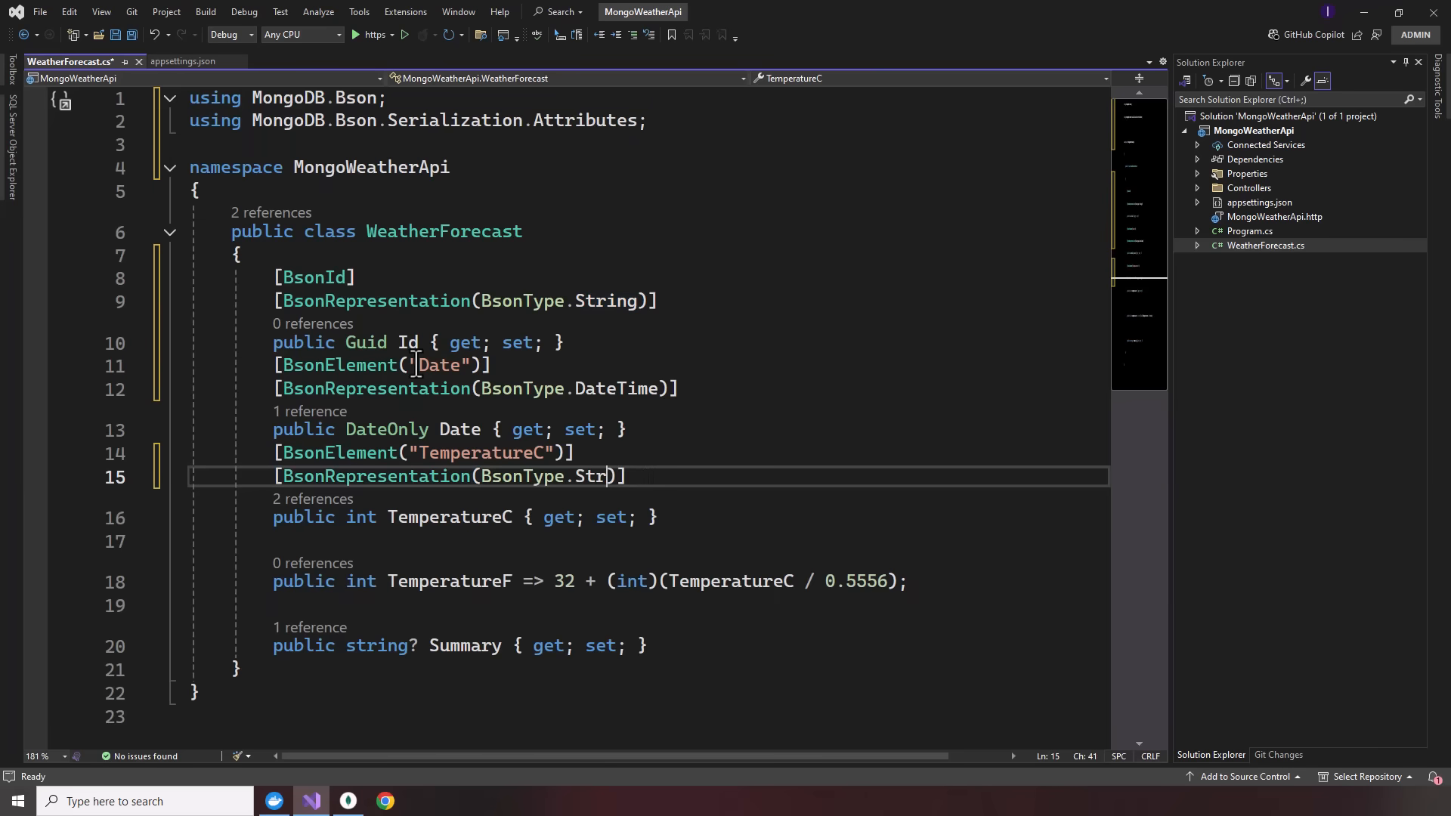
text(in)
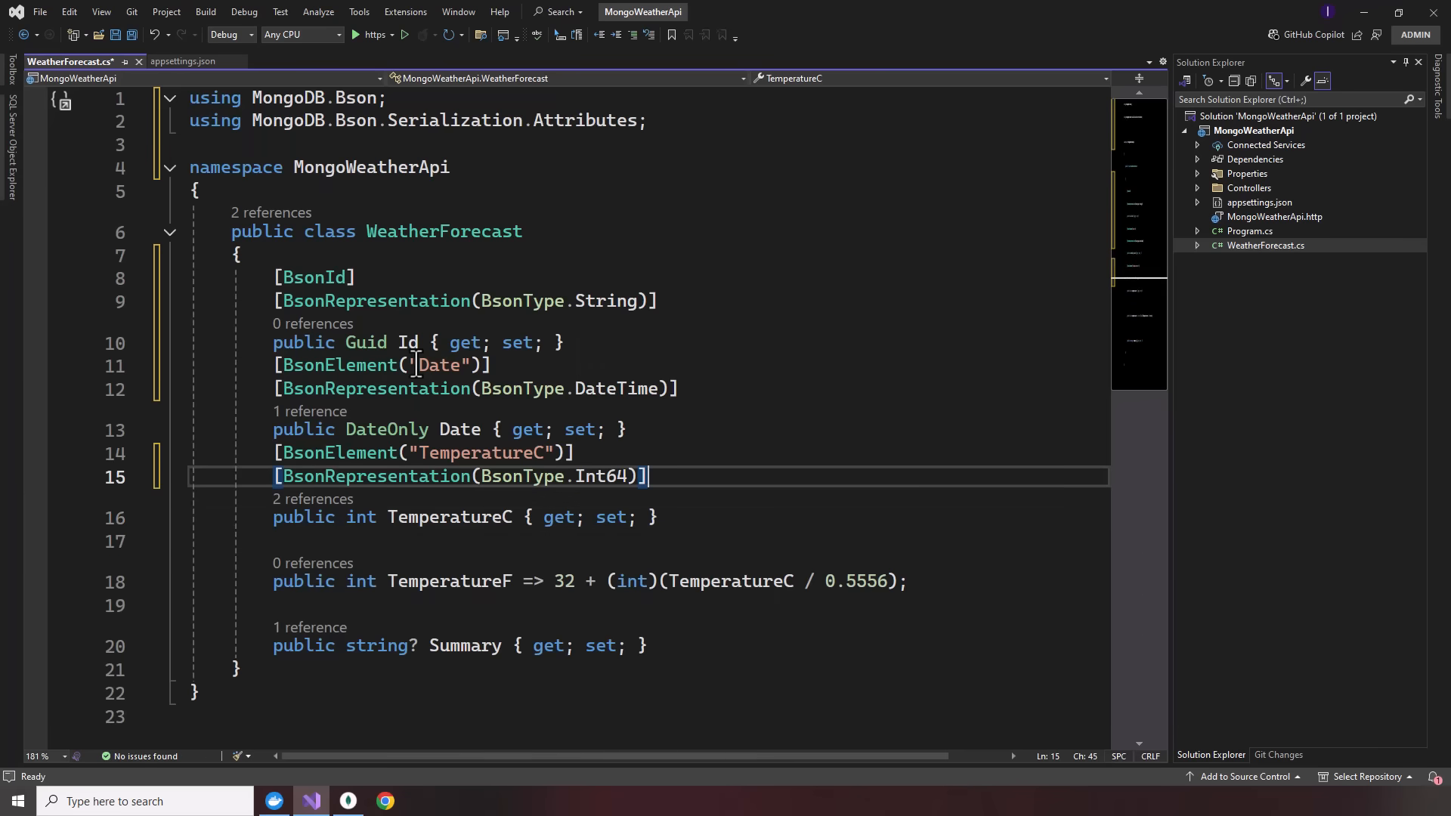
- Copy the attributes onto the remaining properties, name Summary's element "Summary", and save the file
drag(649, 476, 274, 451)
text([)
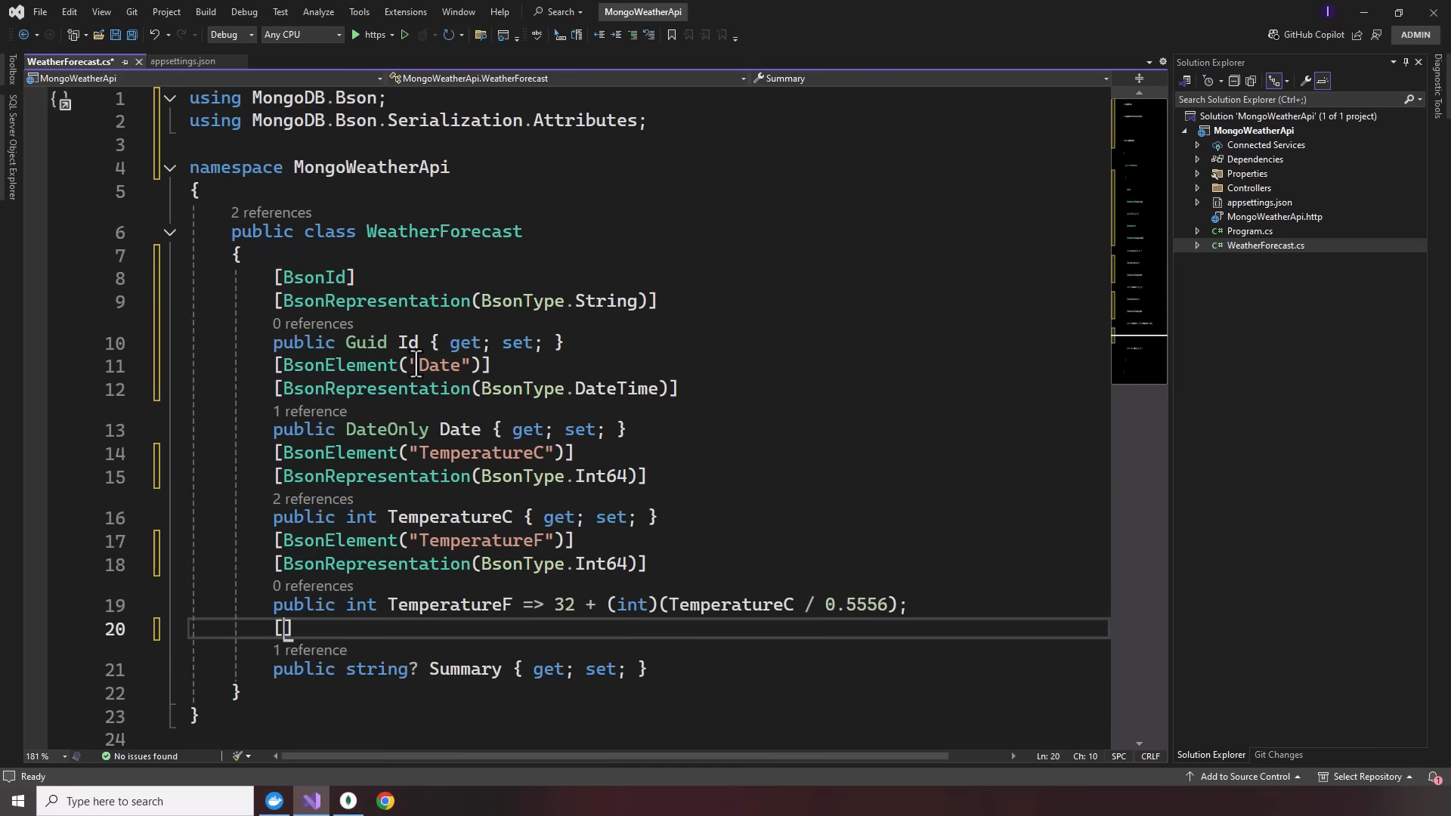
text(BsonElement()
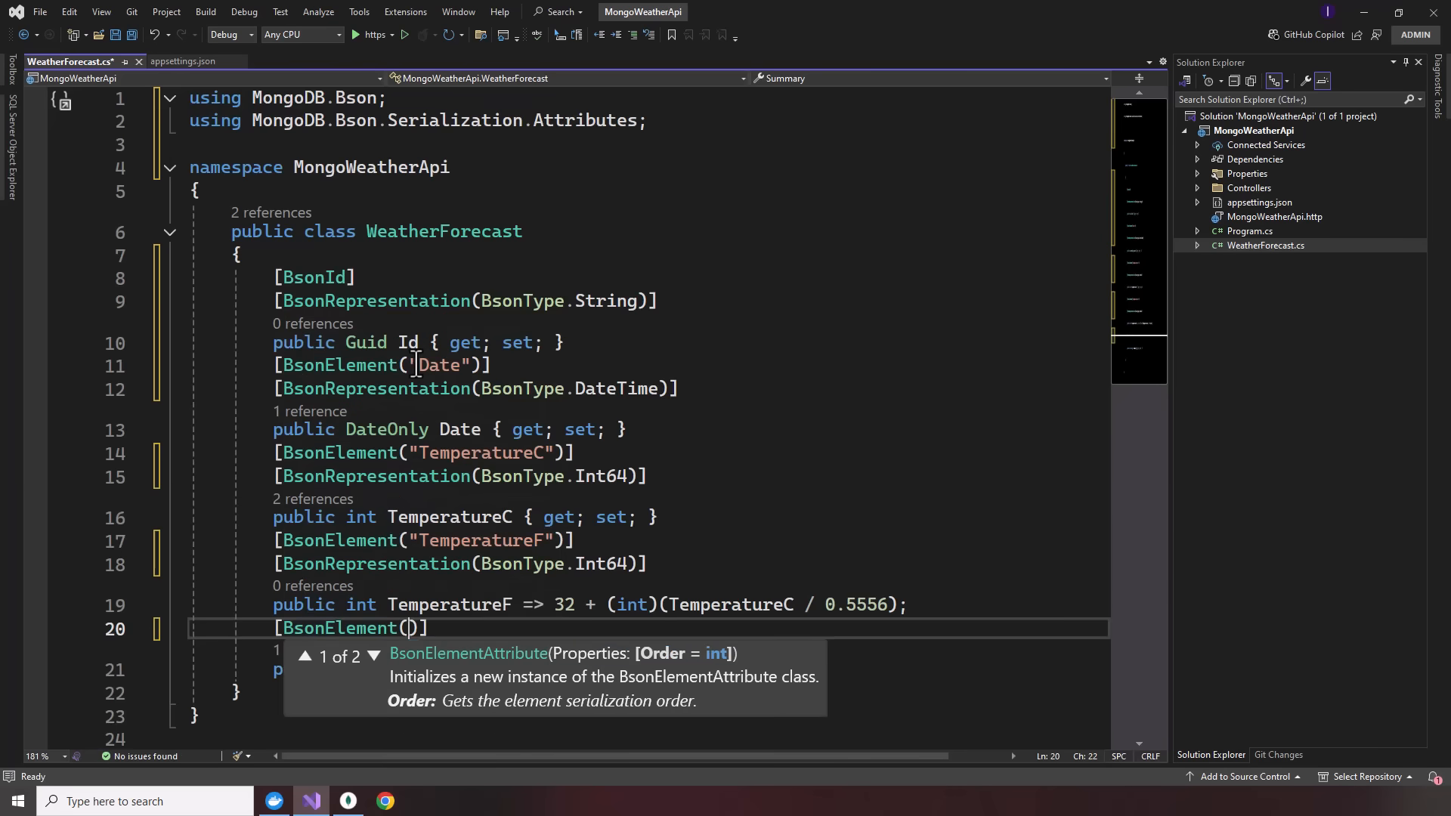
text("Summary")
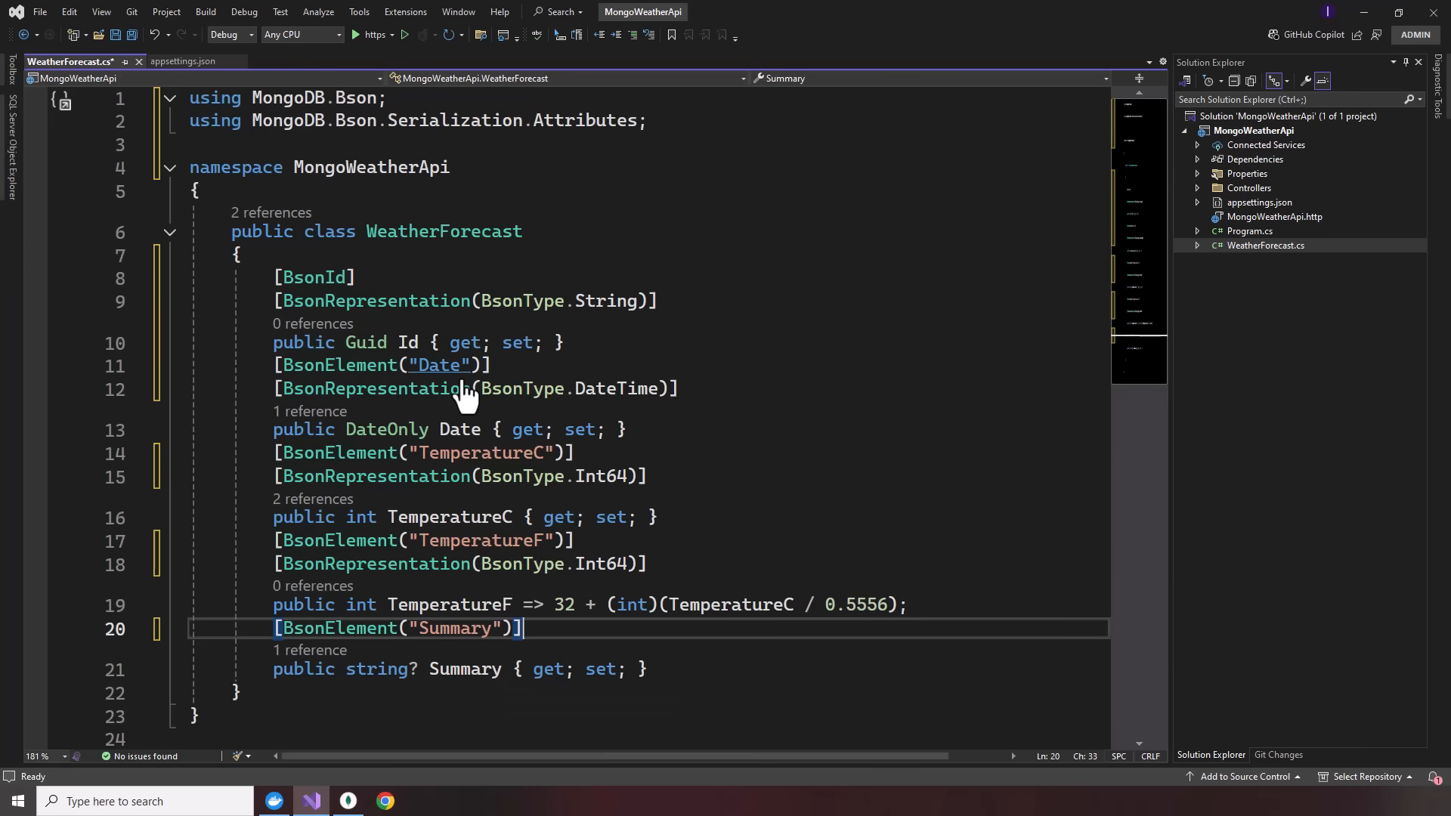
key(ctrl+s)
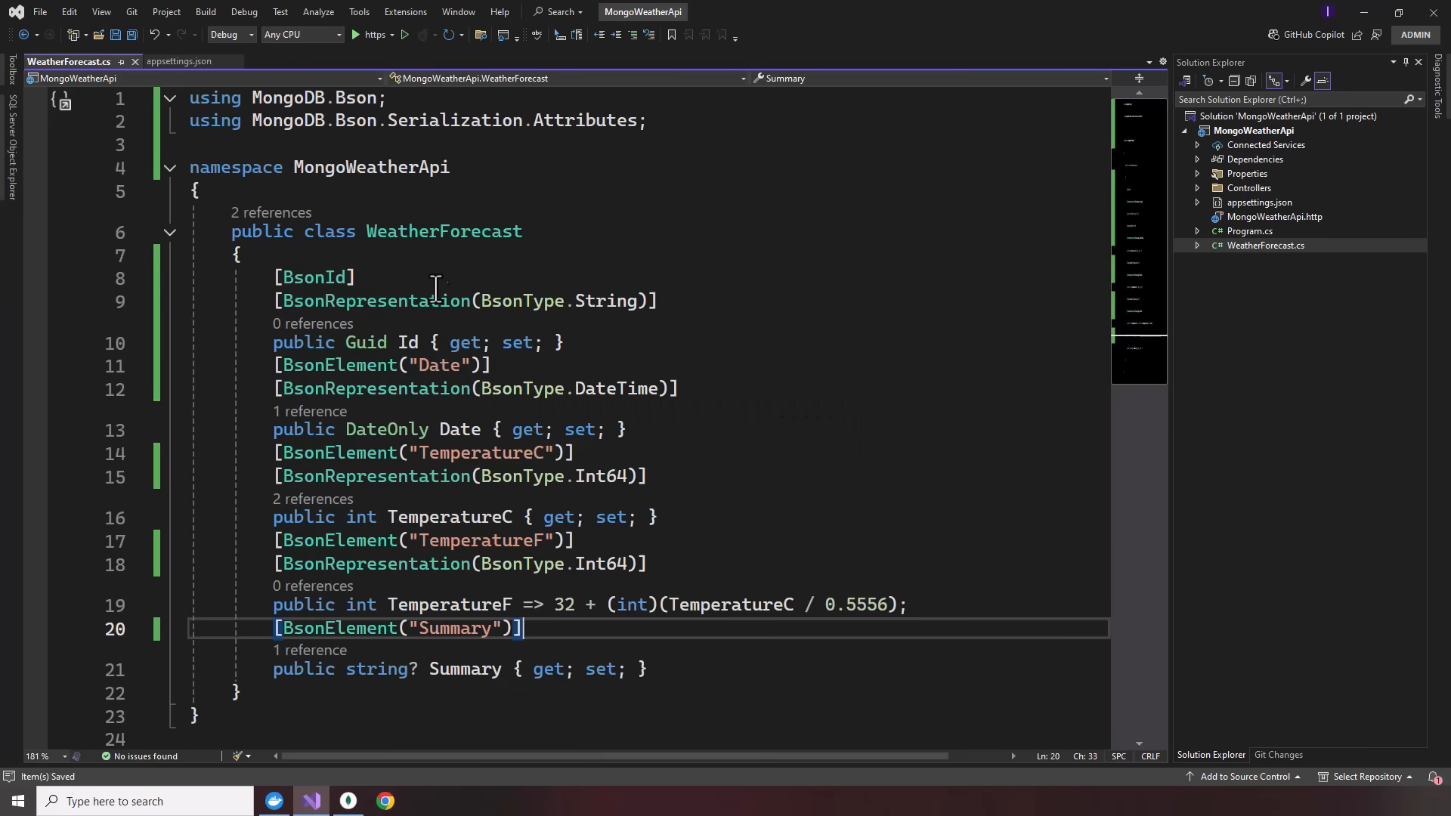
mouse_move(437, 287)
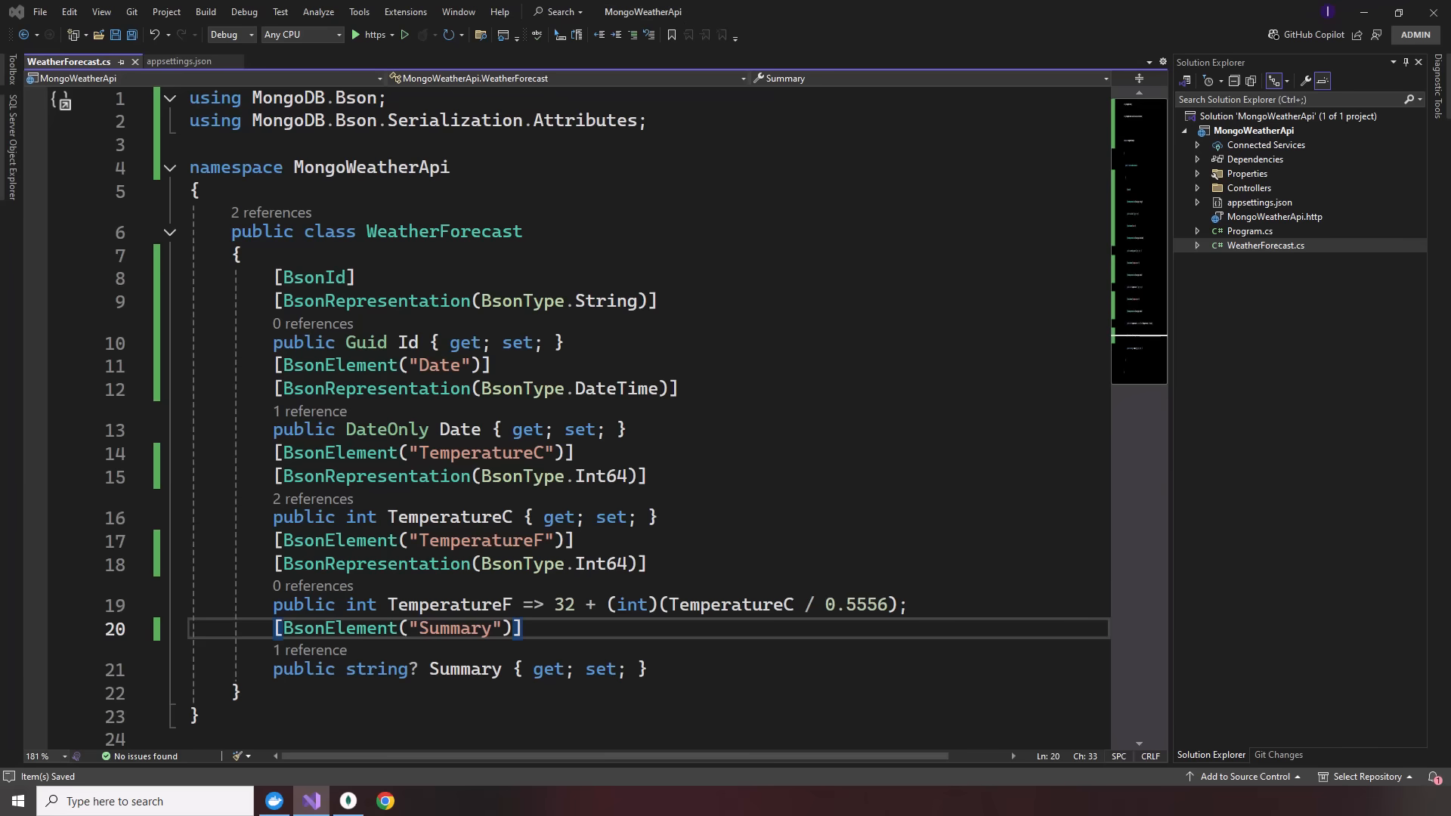
mouse_move(1208, 379)
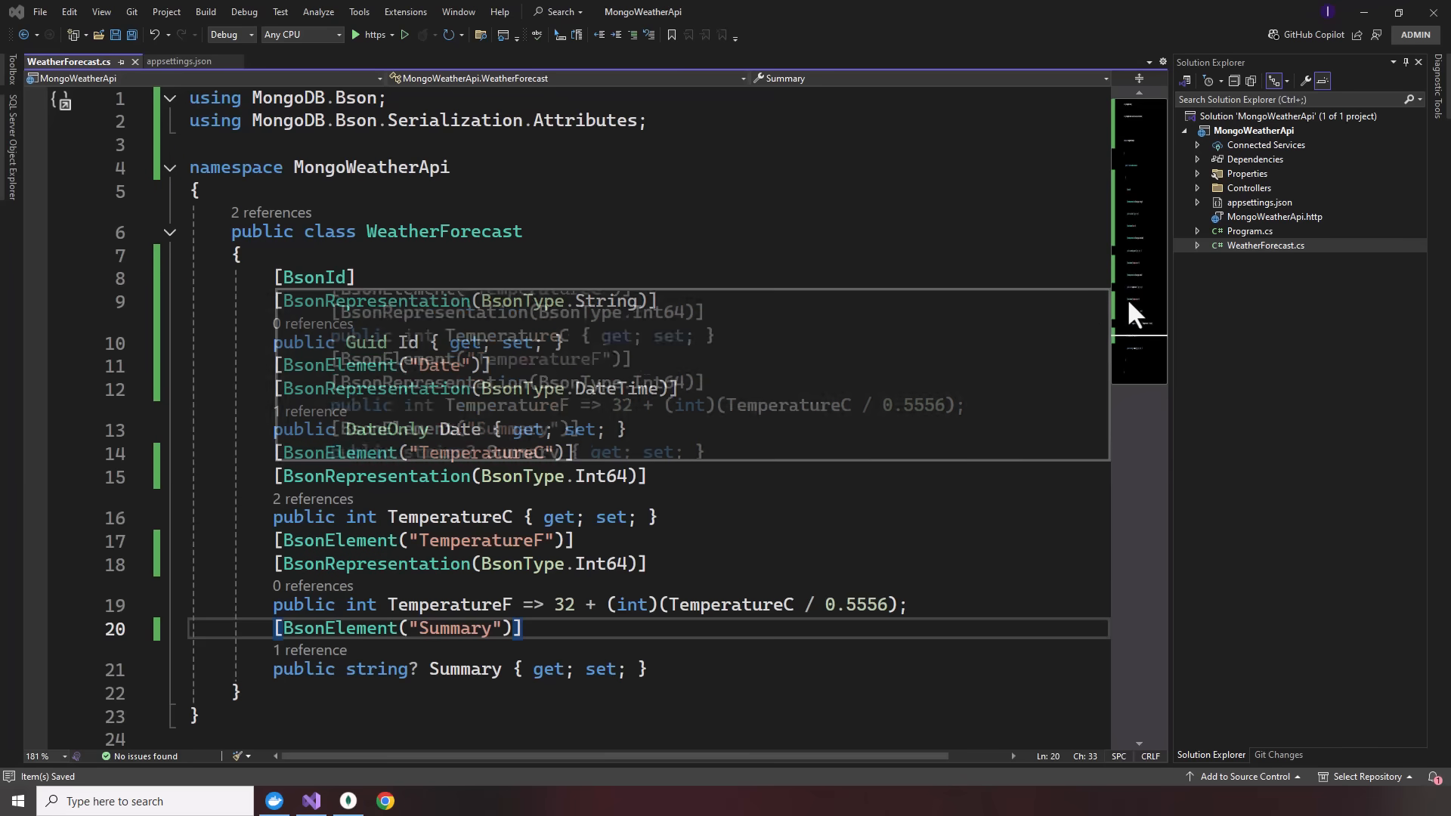
- Add a new Interface item named WeatherContext to the MongoWeatherApi project
right_click(1256, 130)
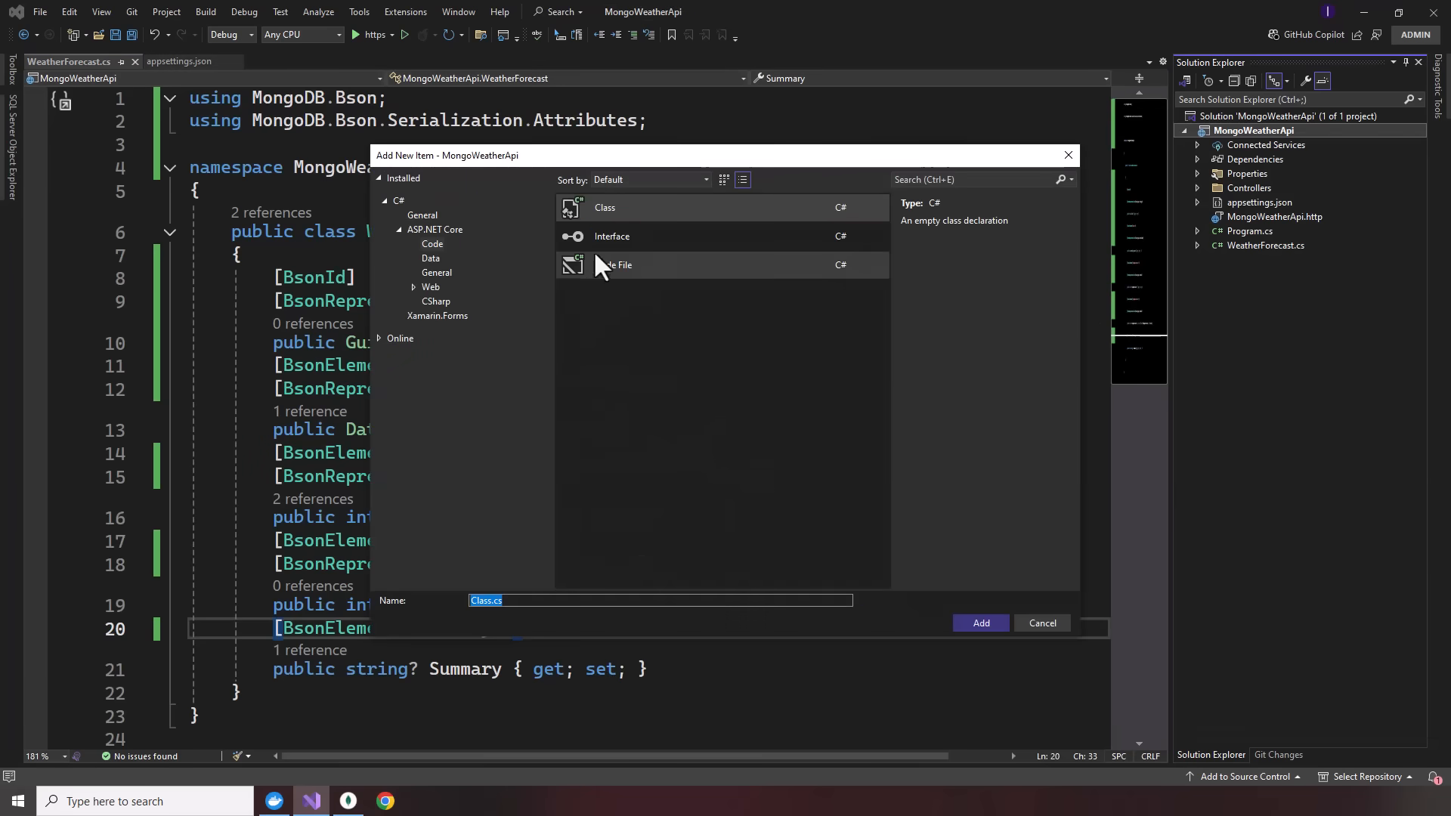
click(612, 236)
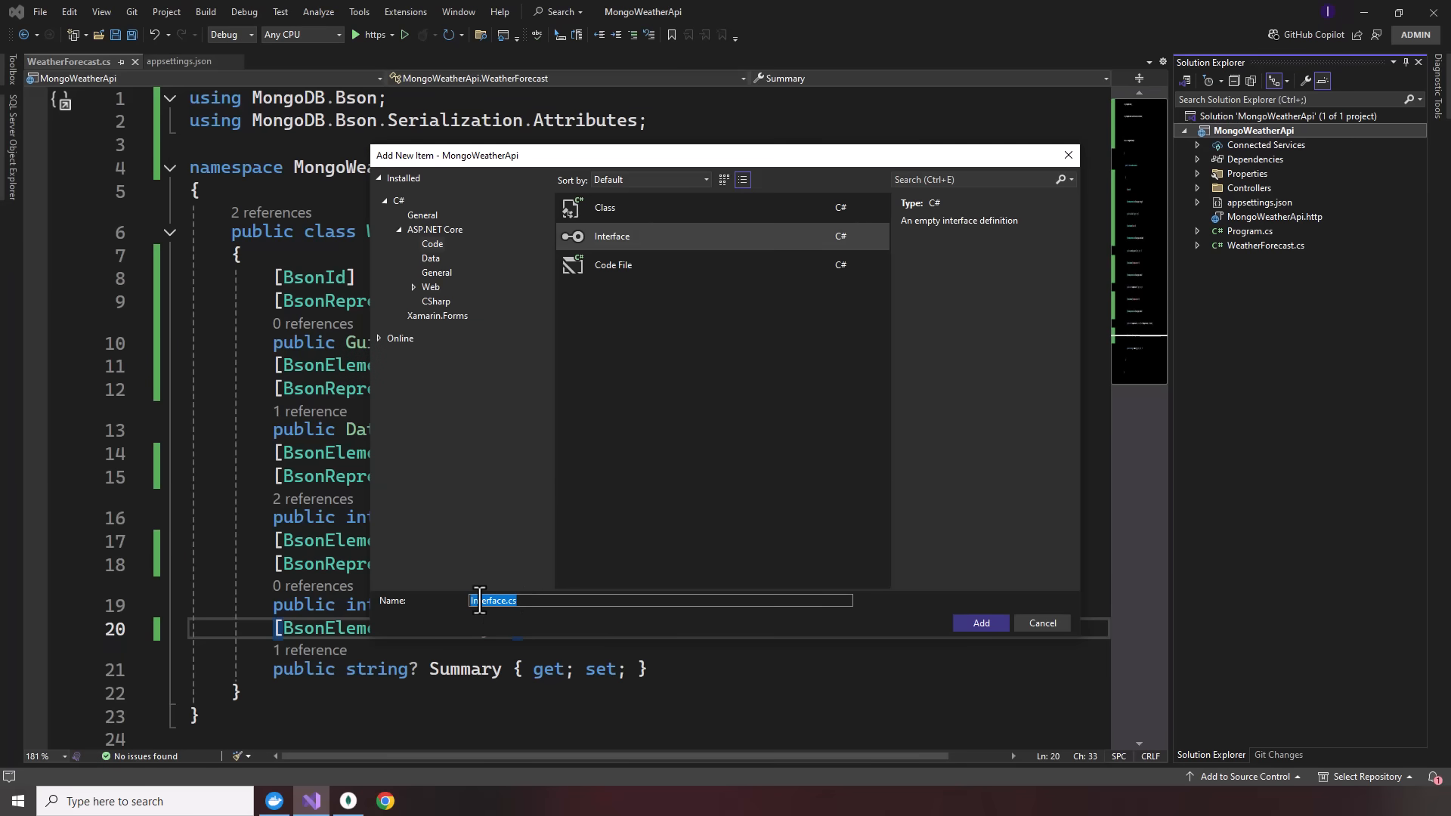
text(Weather)
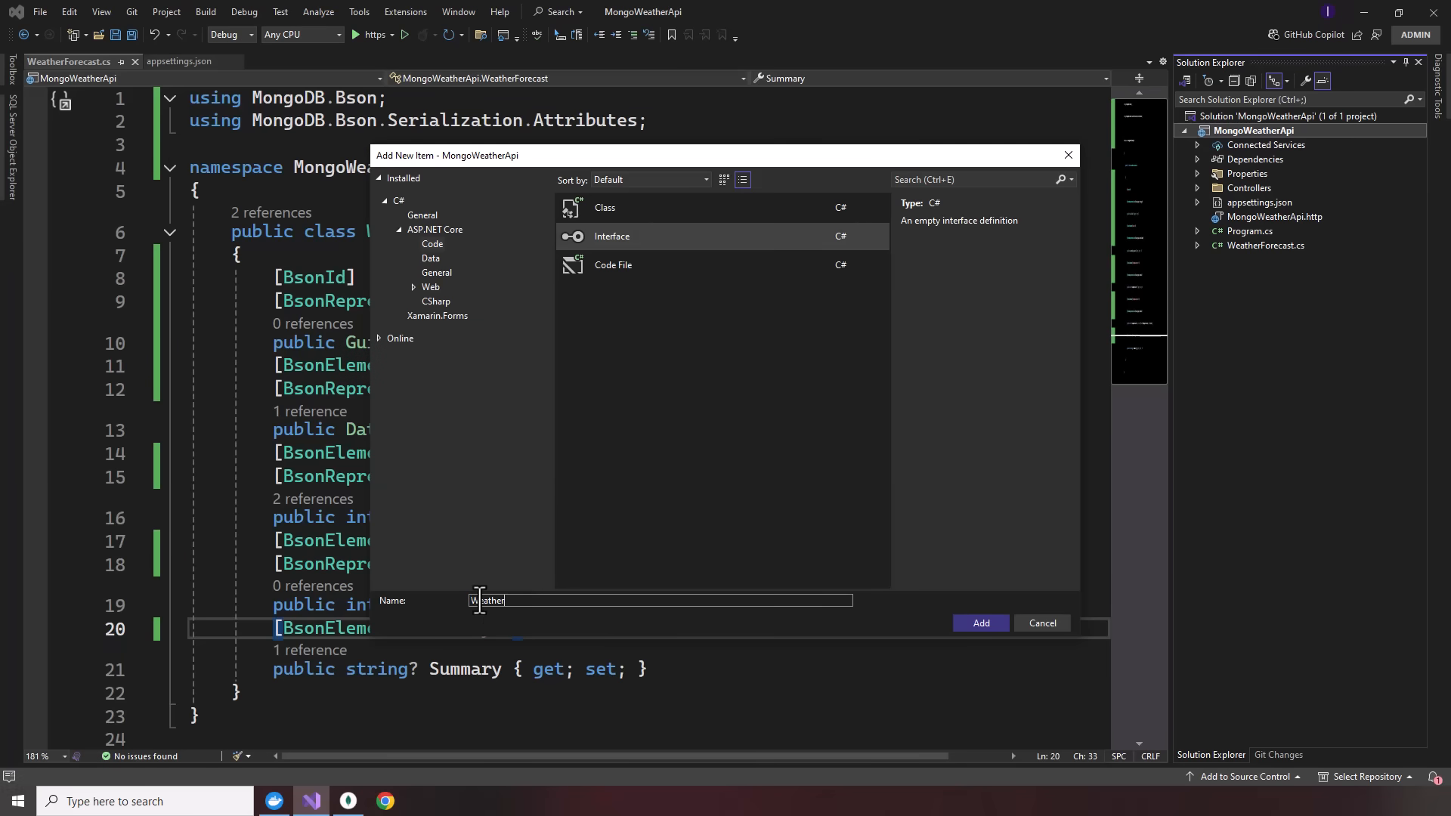
click(1041, 623)
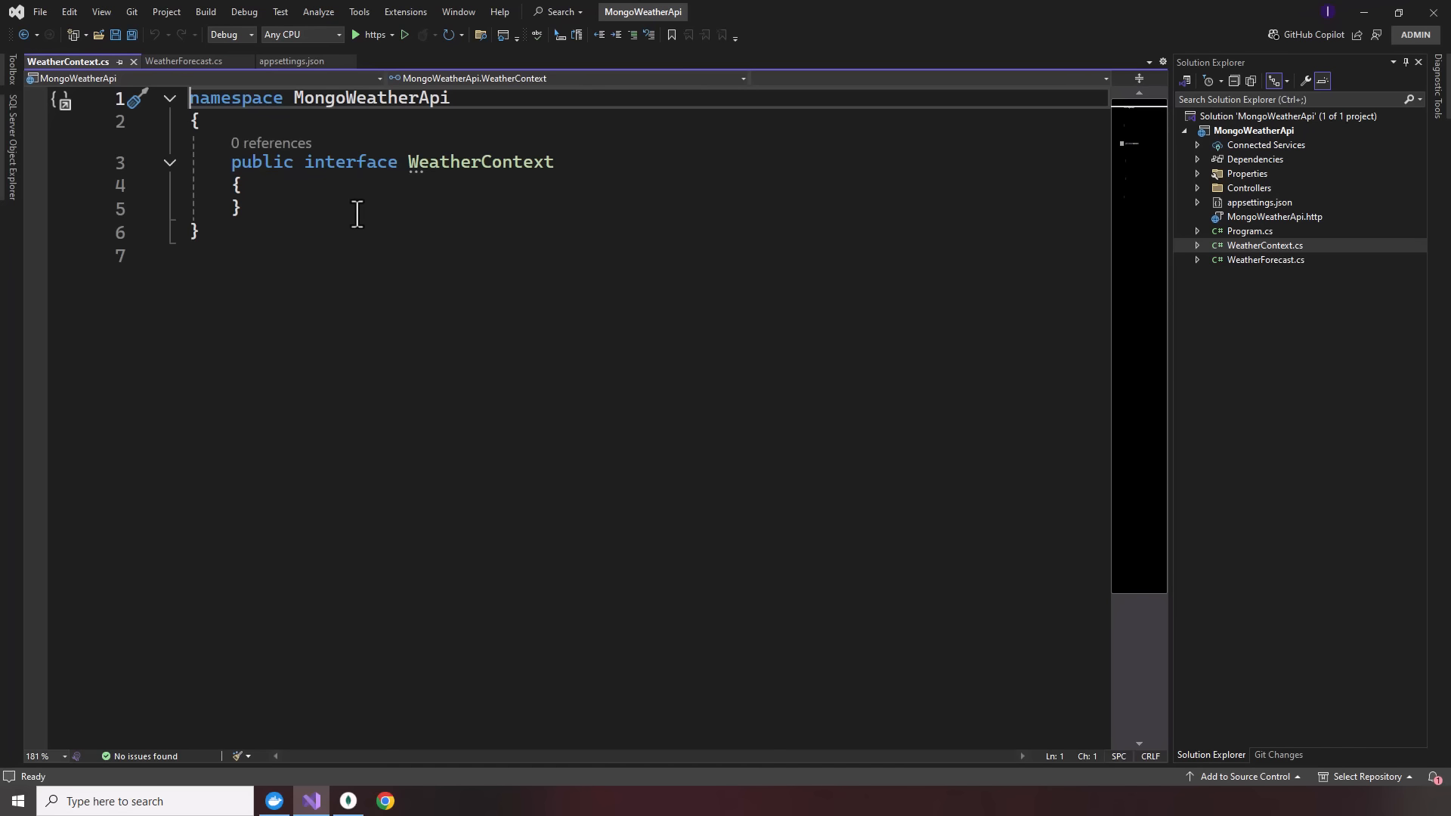
mouse_move(387, 205)
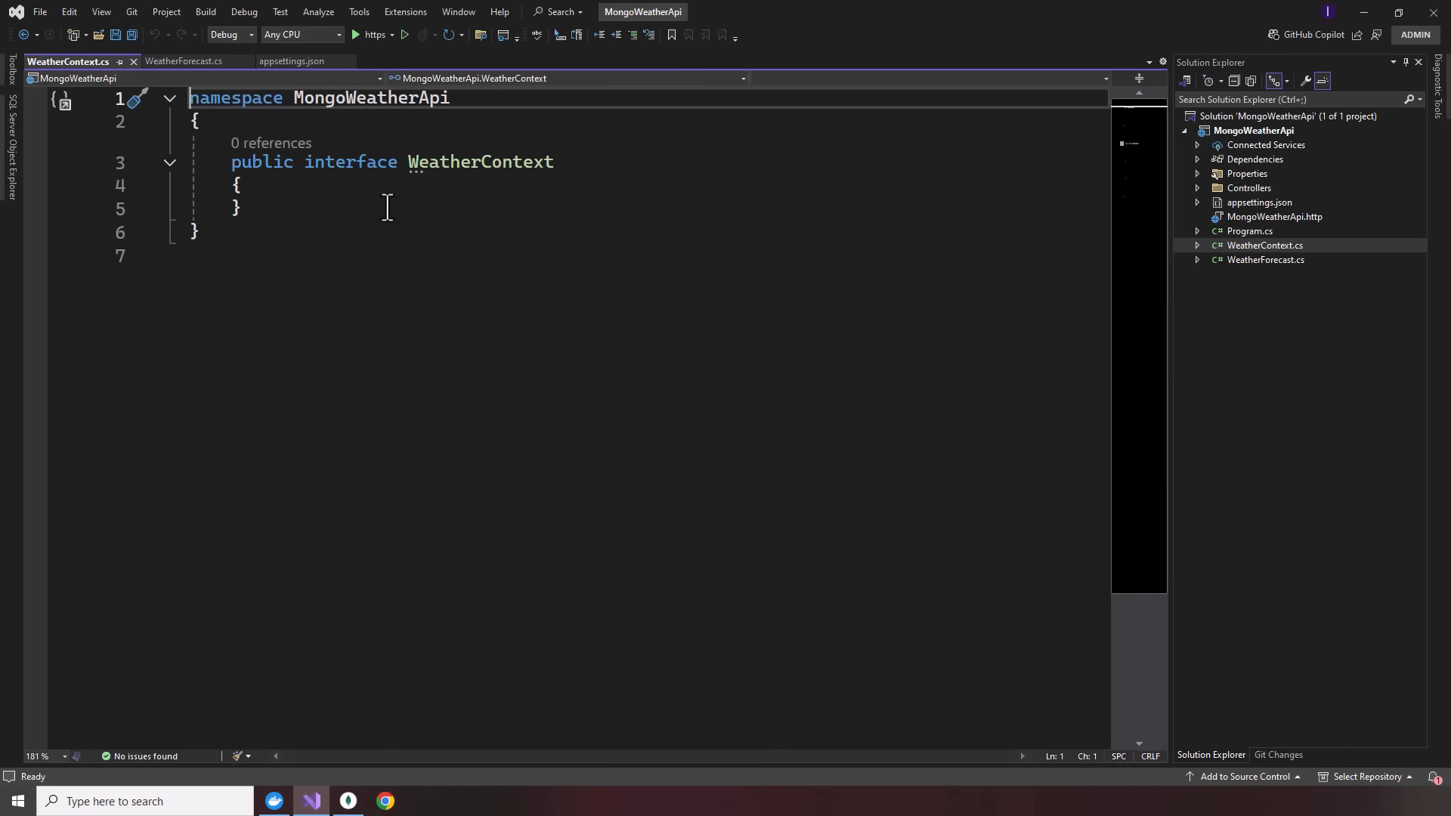
mouse_move(398, 201)
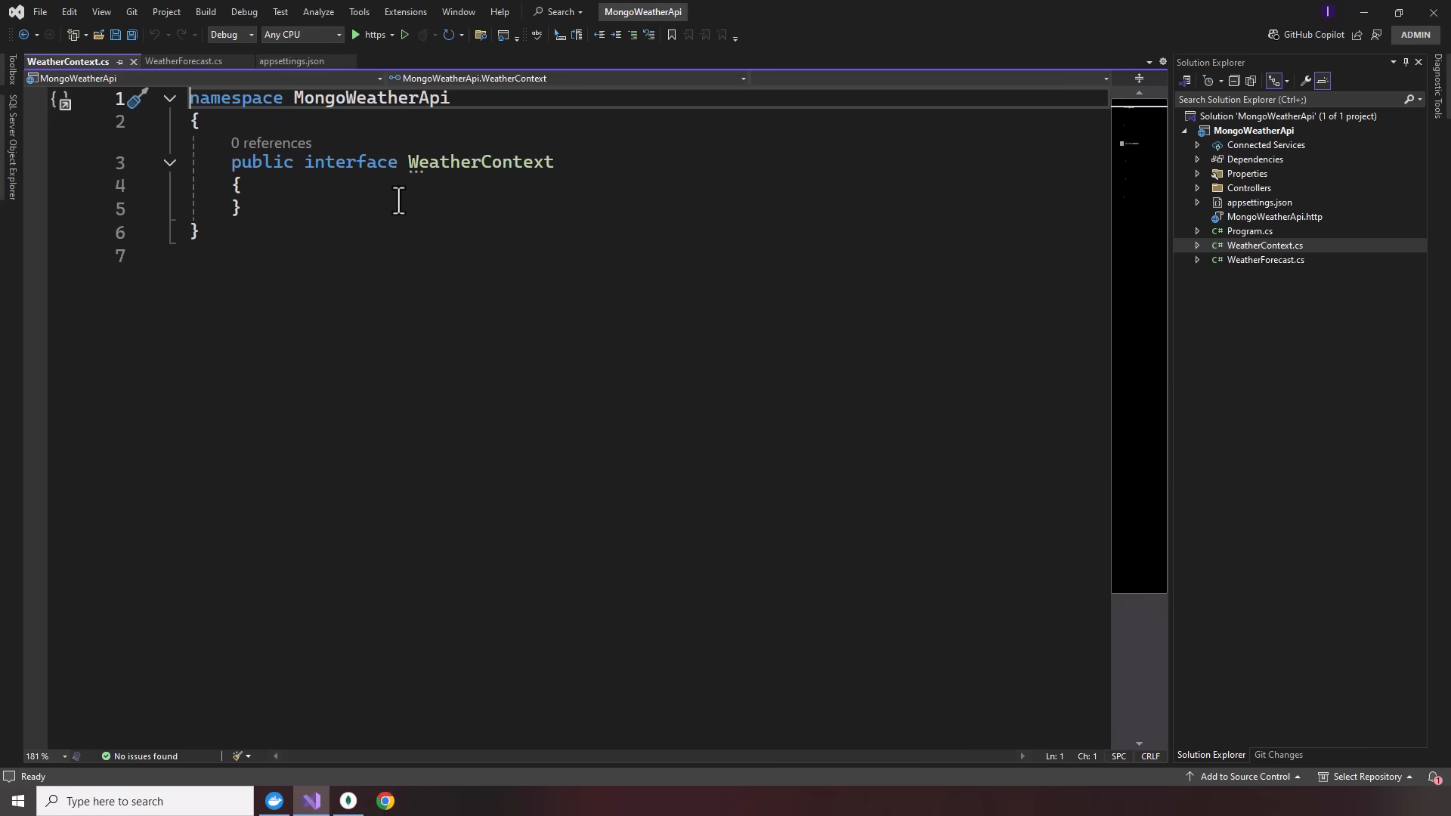
- Discard the suggested Name property and rename the interface to IWeatherContext
click(398, 185)
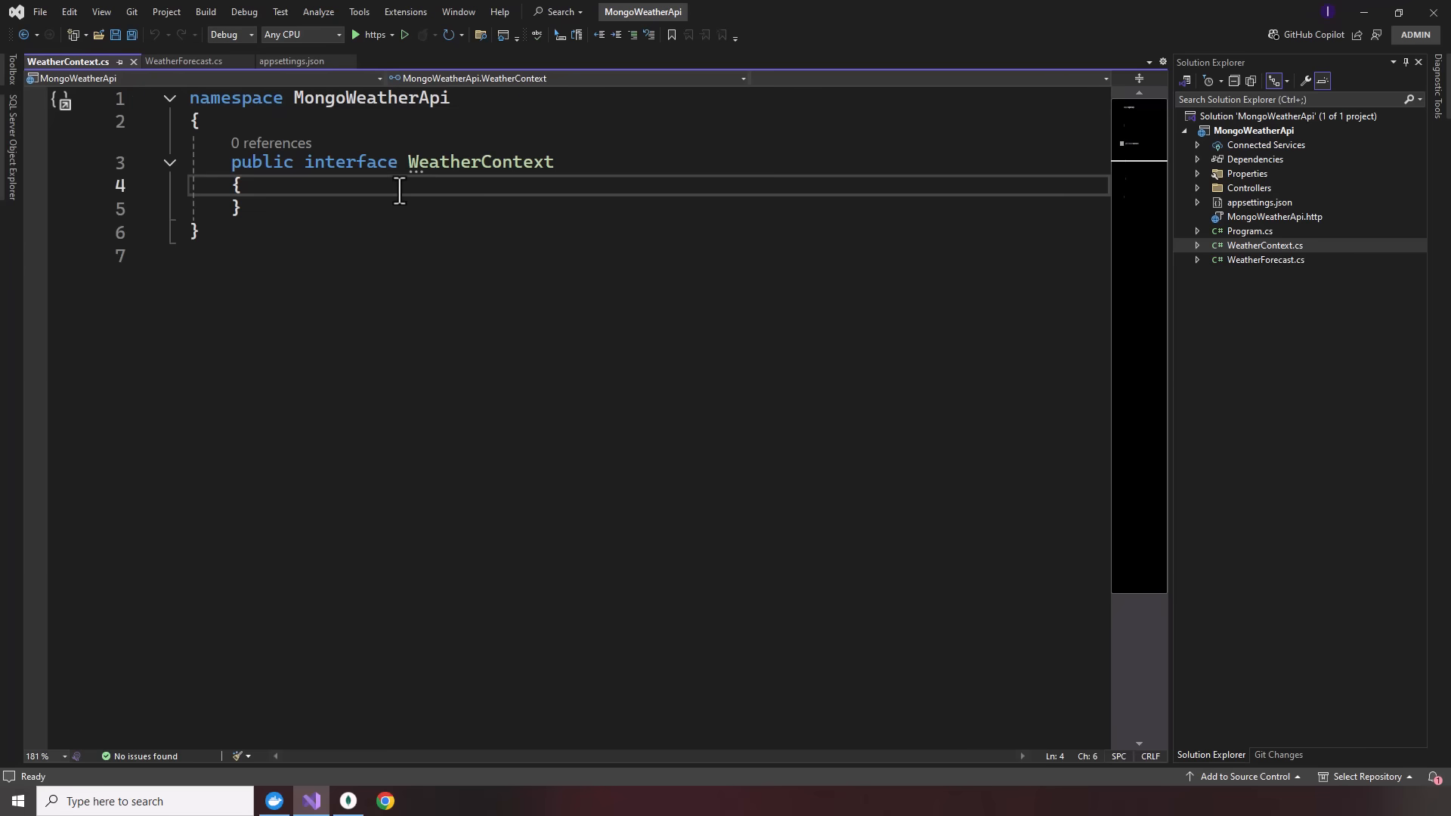
text(string Name { get; })
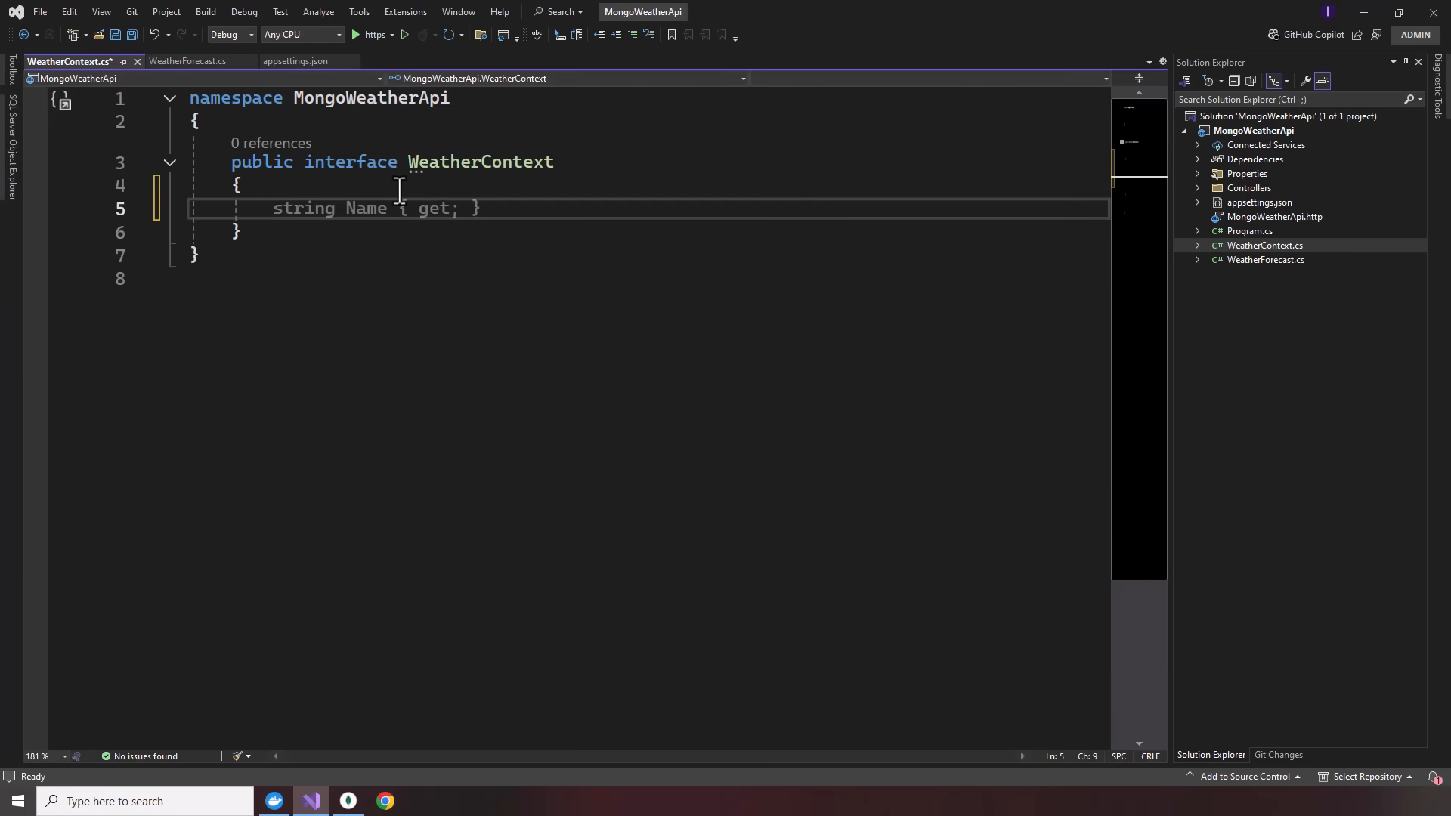
key(Delete)
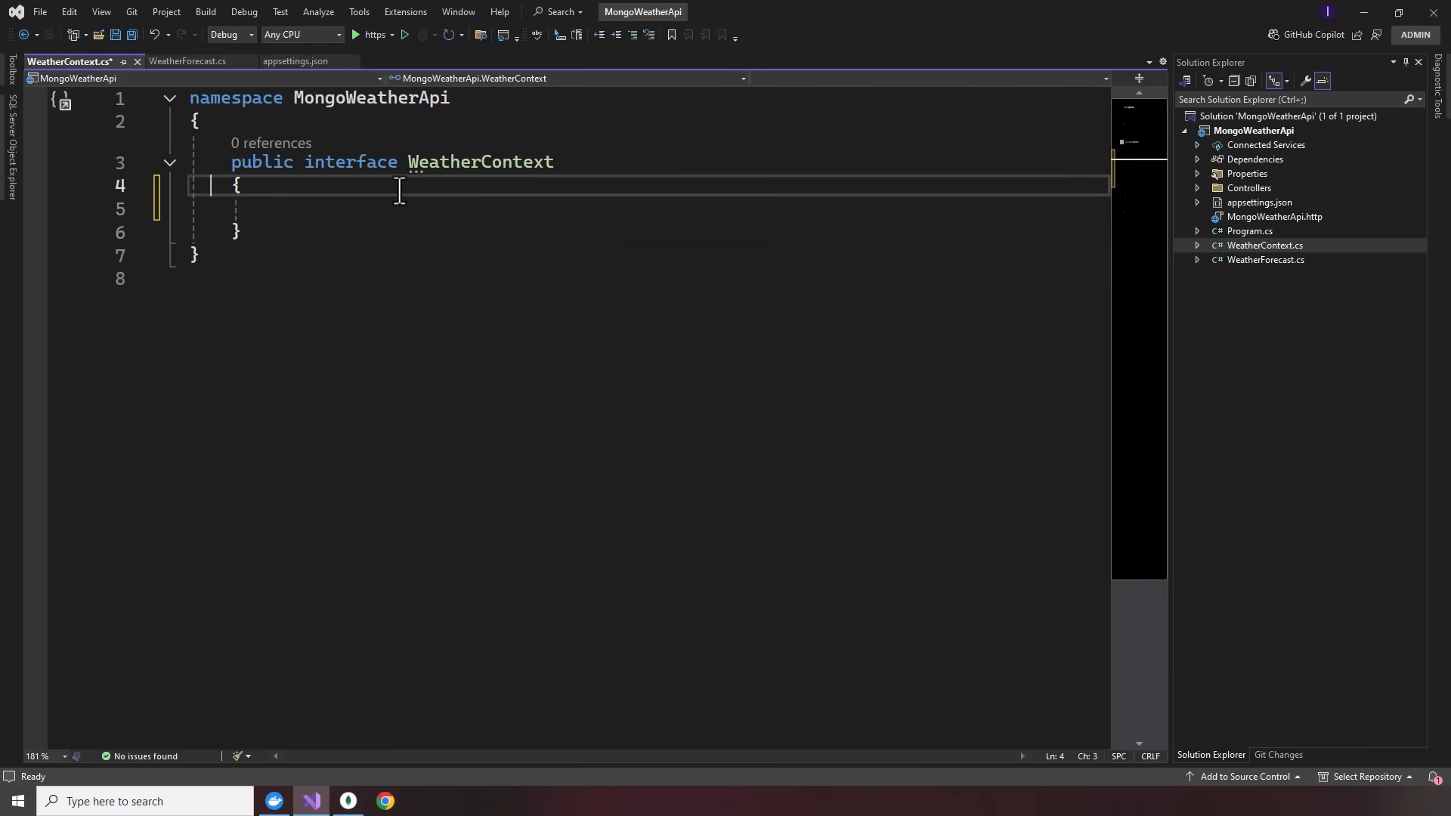
right_click(1264, 245)
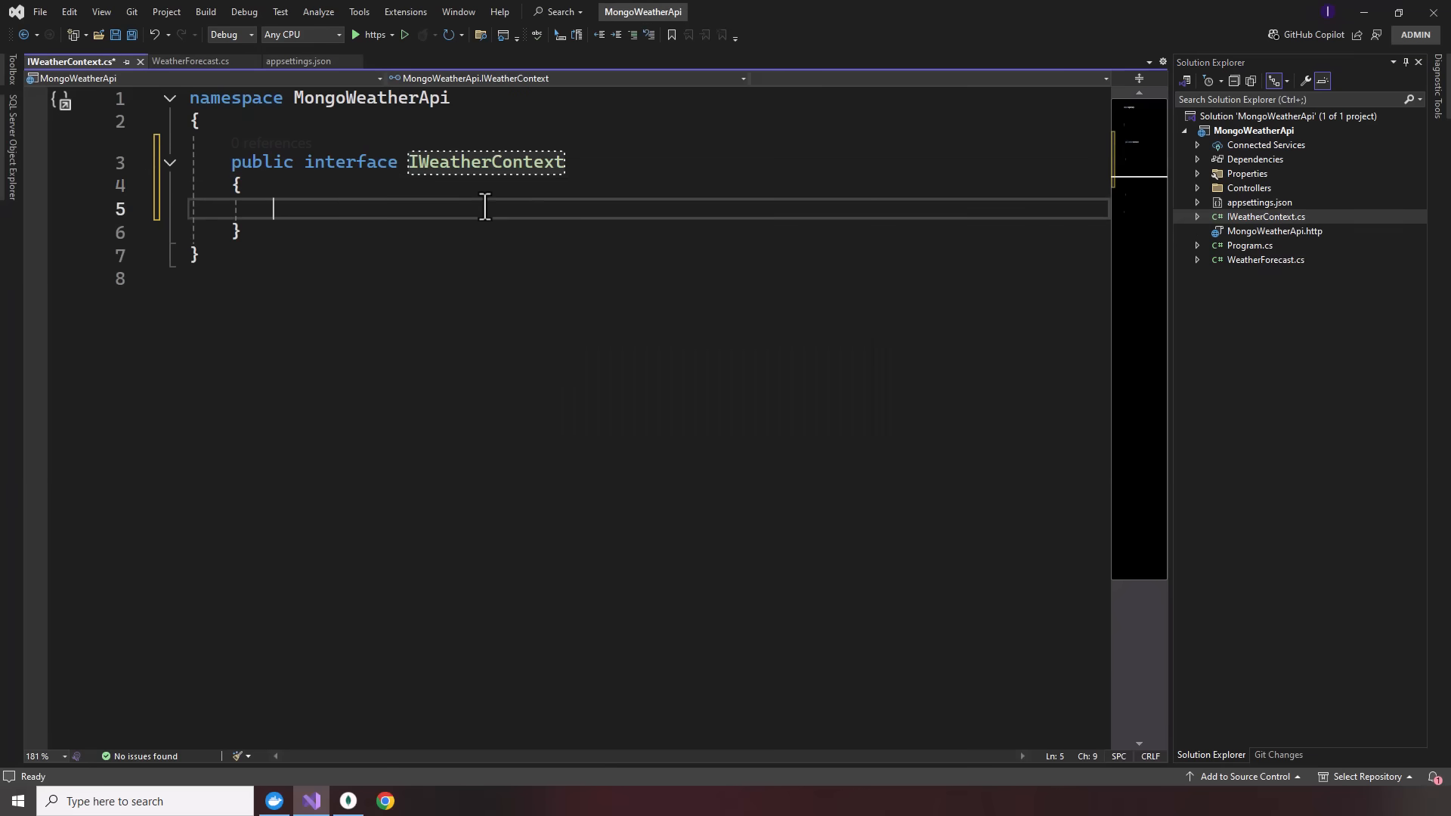
- Add read-only IMongoCollection<WeatherForecast> Forecasts { get; } with using MongoDB.Driver and save
text(IMongoCollection<>)
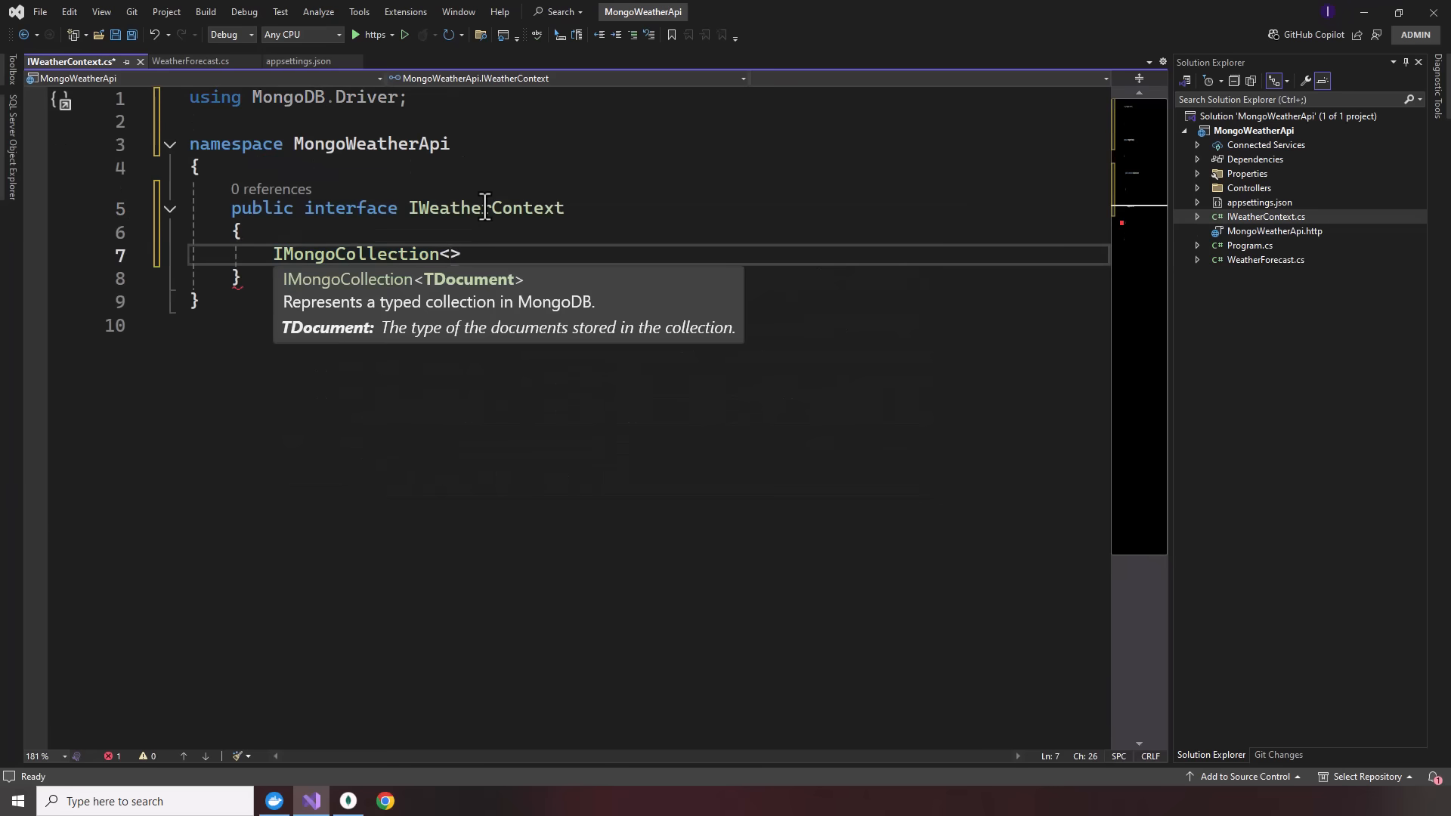
text(WeatherForecast> Forecasts { get; })
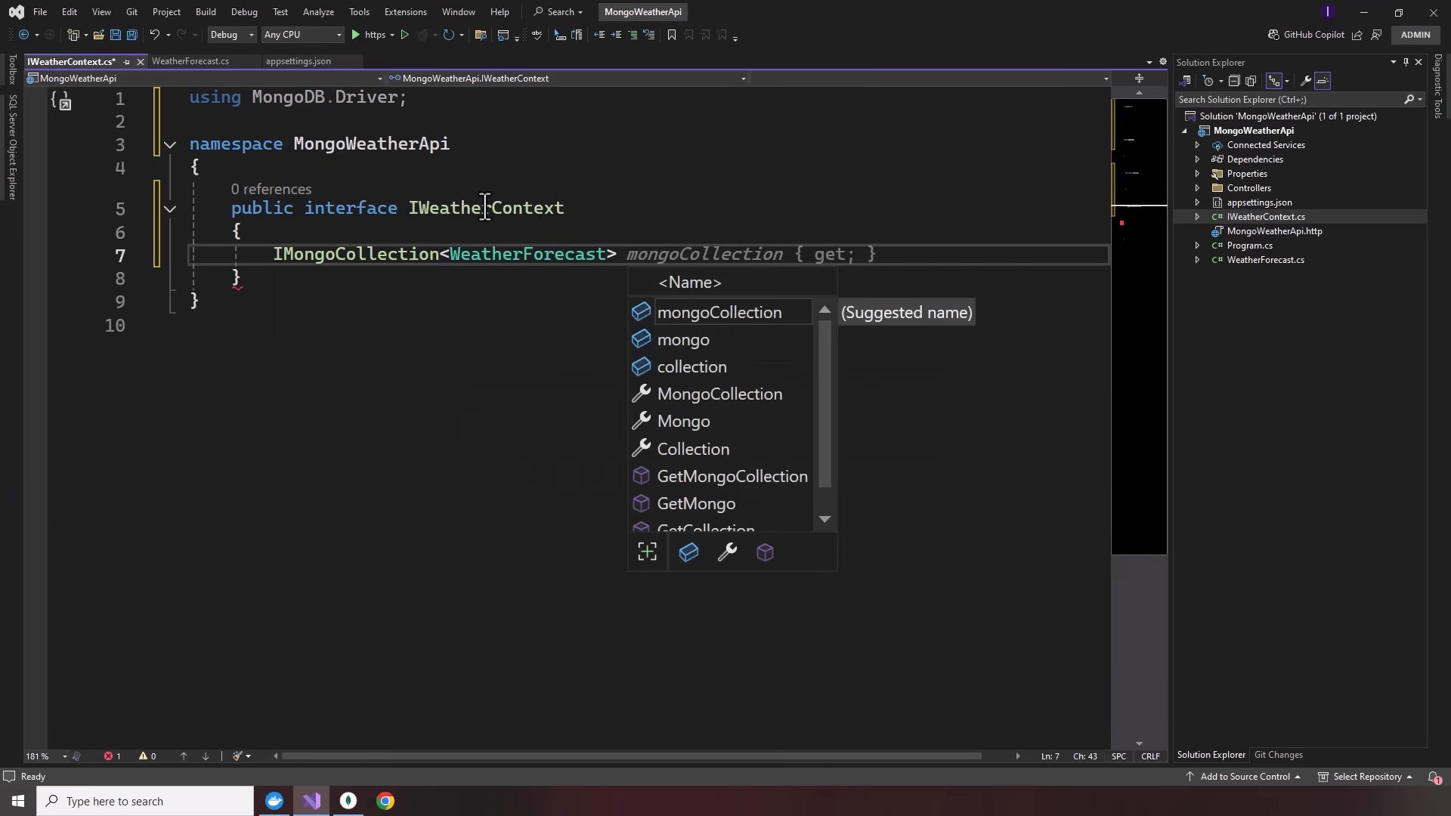
text(Forecasts { get;)
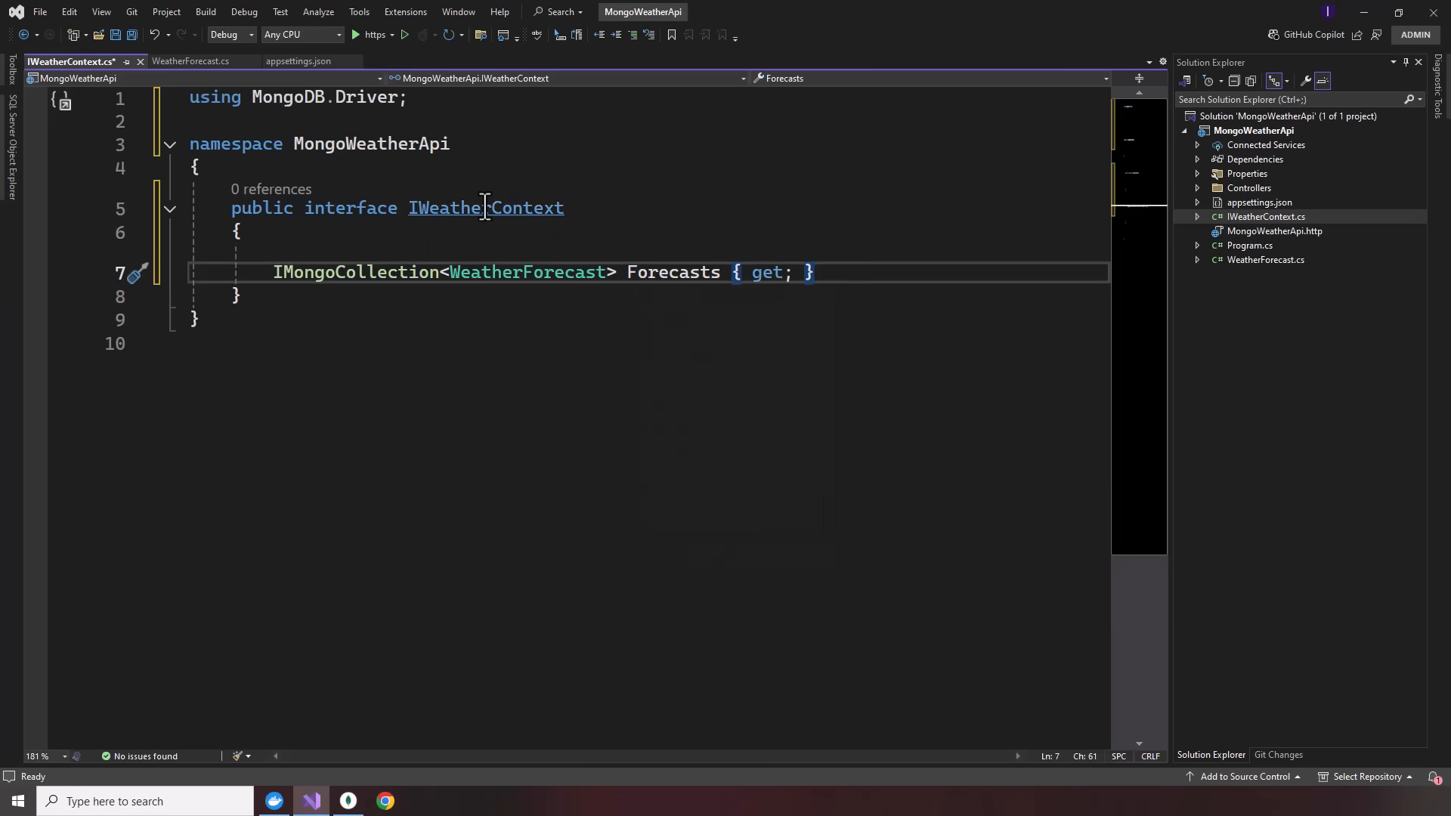
key(ctrl+s)
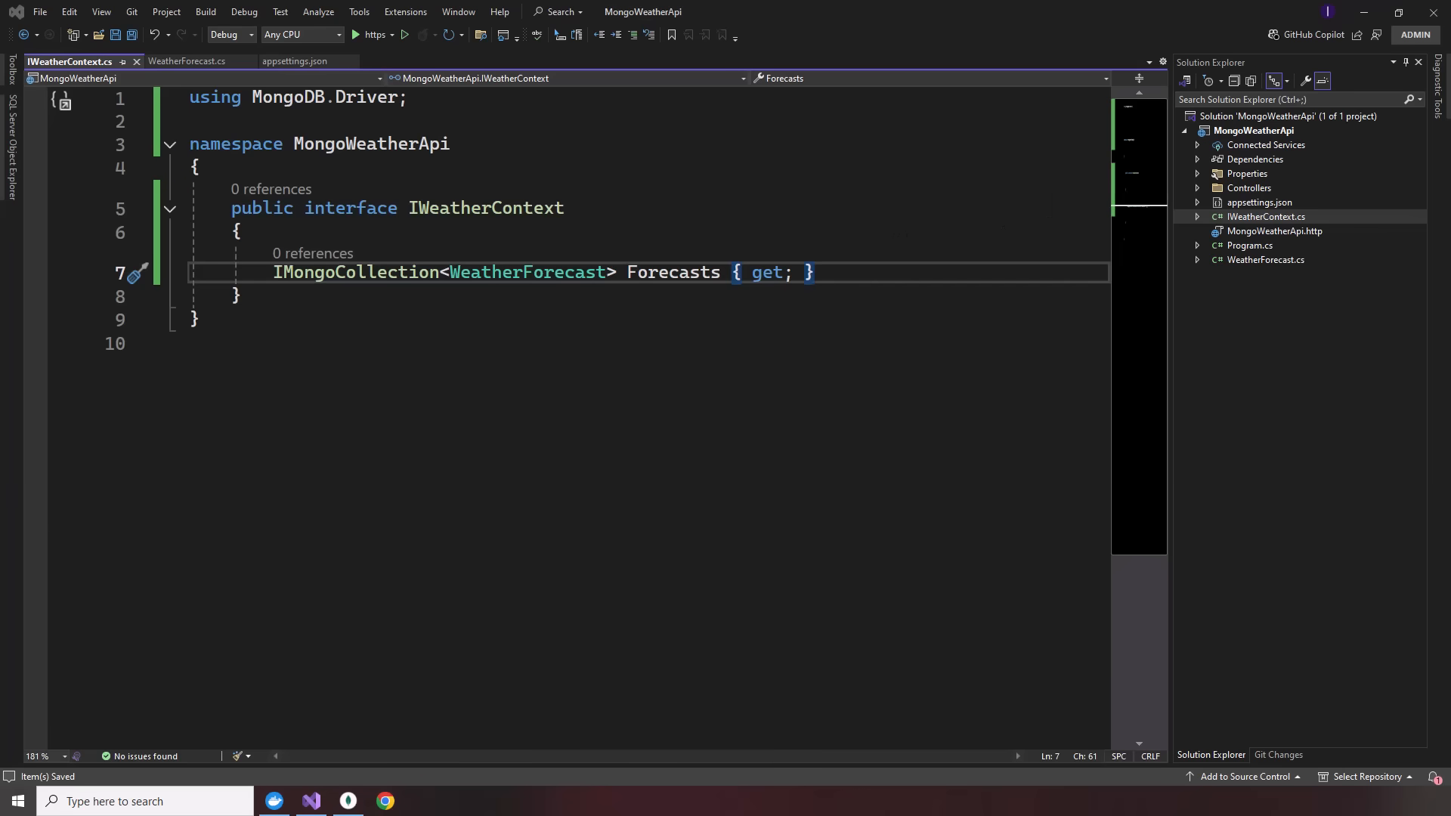
click(1254, 130)
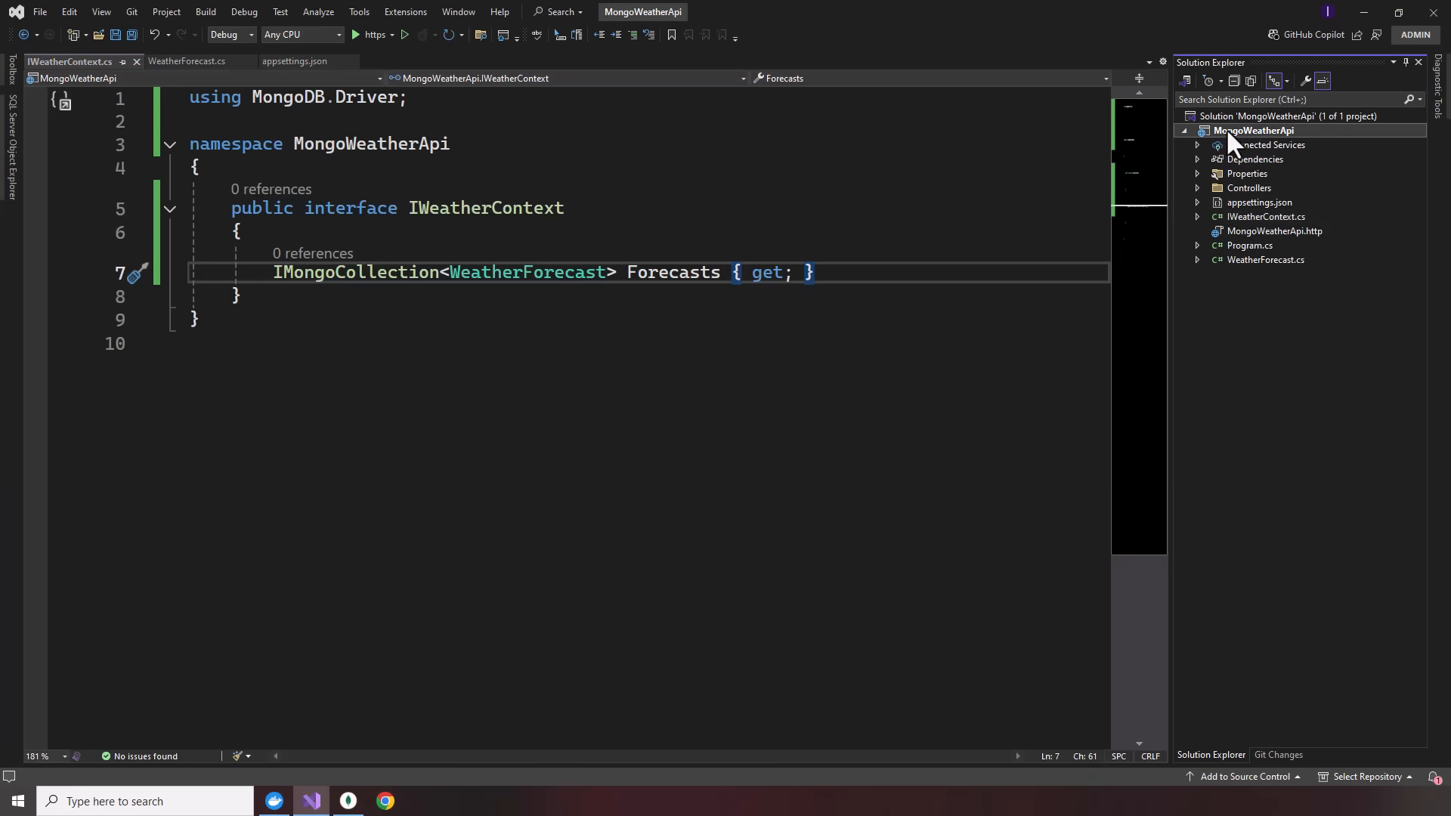
right_click(1254, 130)
text(WeatherC)
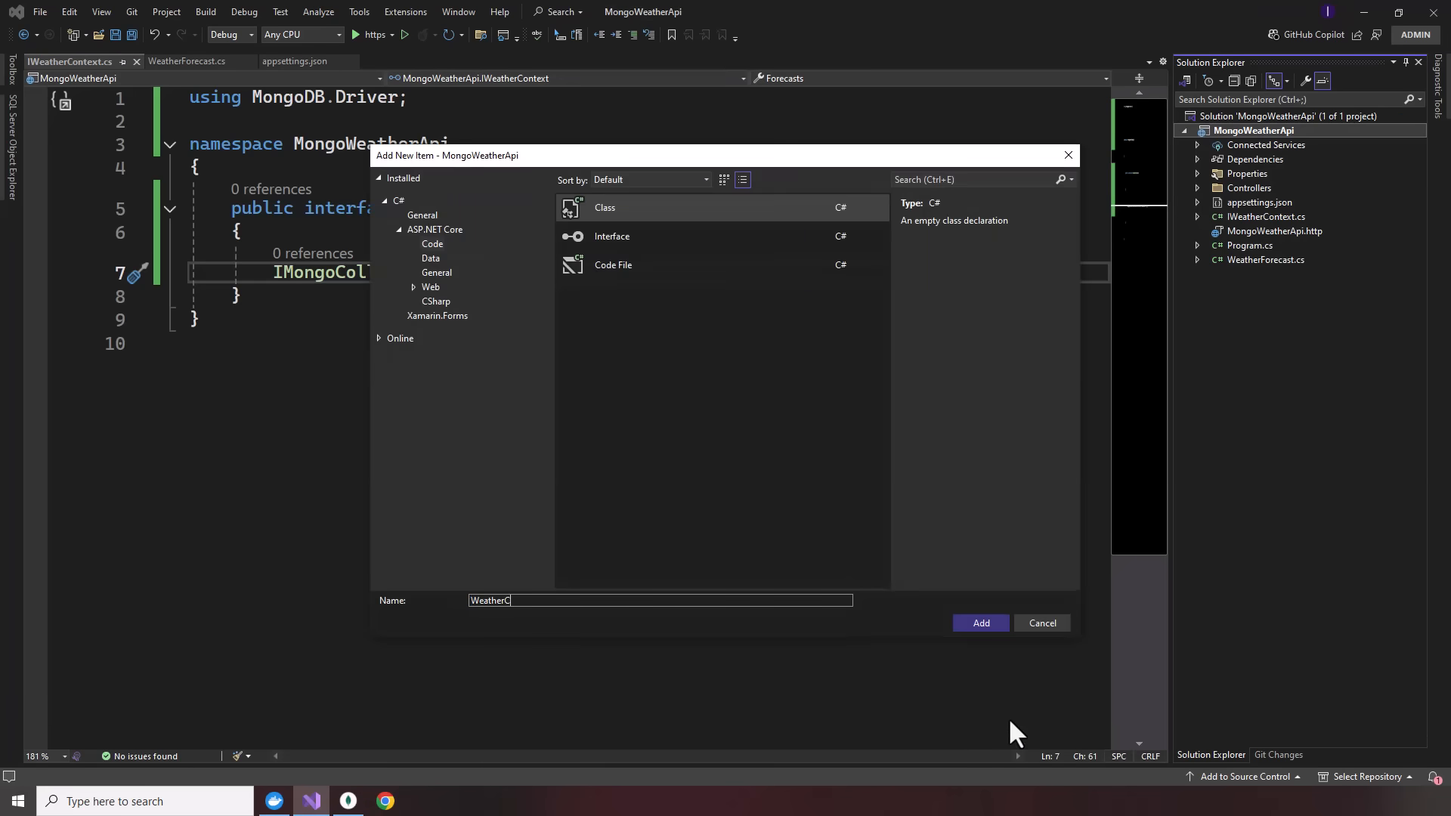
- Create the WeatherContext class file implementing IWeatherContext
click(980, 622)
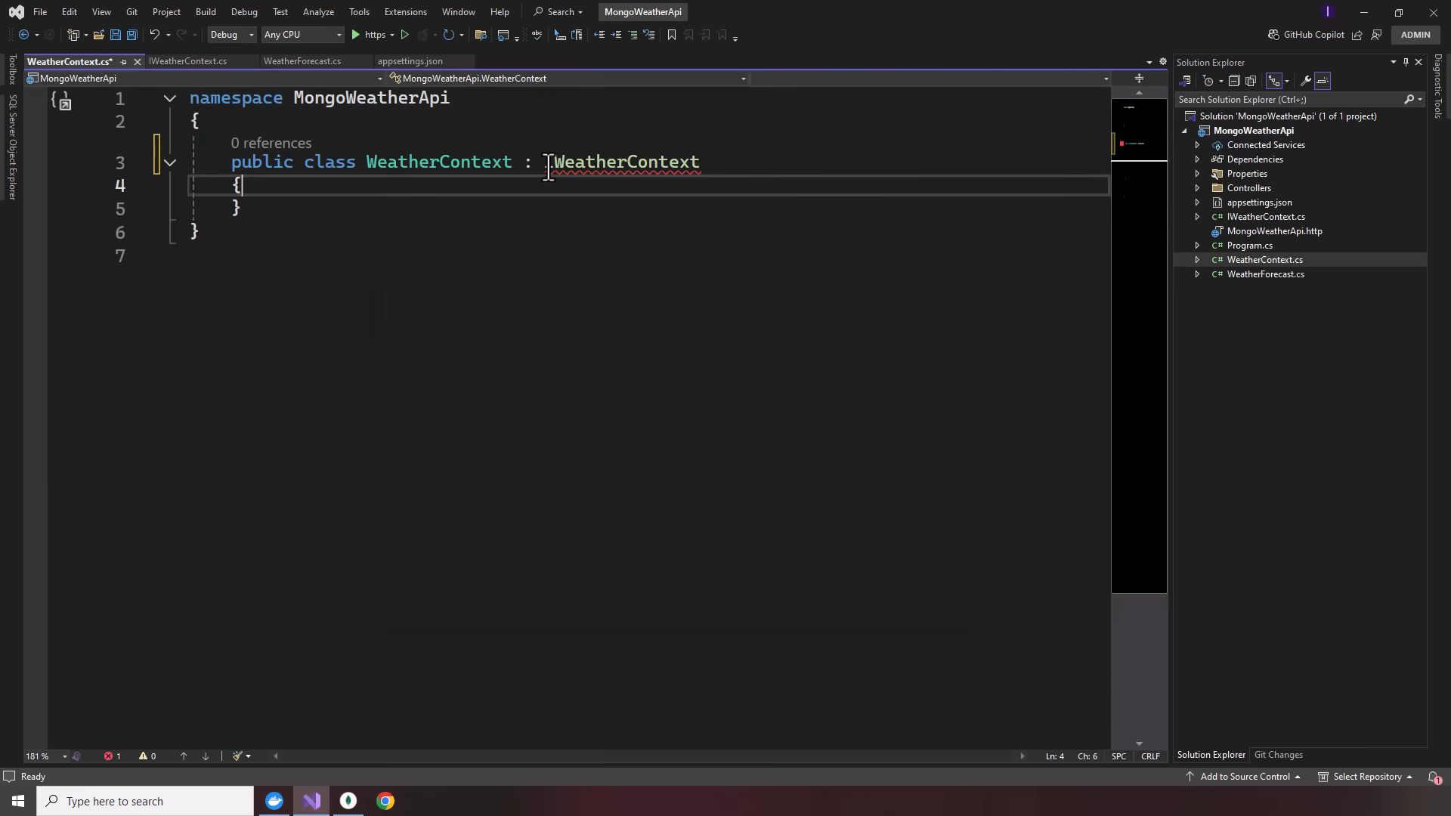
- Add public IMongoCollection<WeatherForecast> Forecasts and an empty WeatherContext(IConfiguration configuration) constructor
text(public WeatherContext() { })
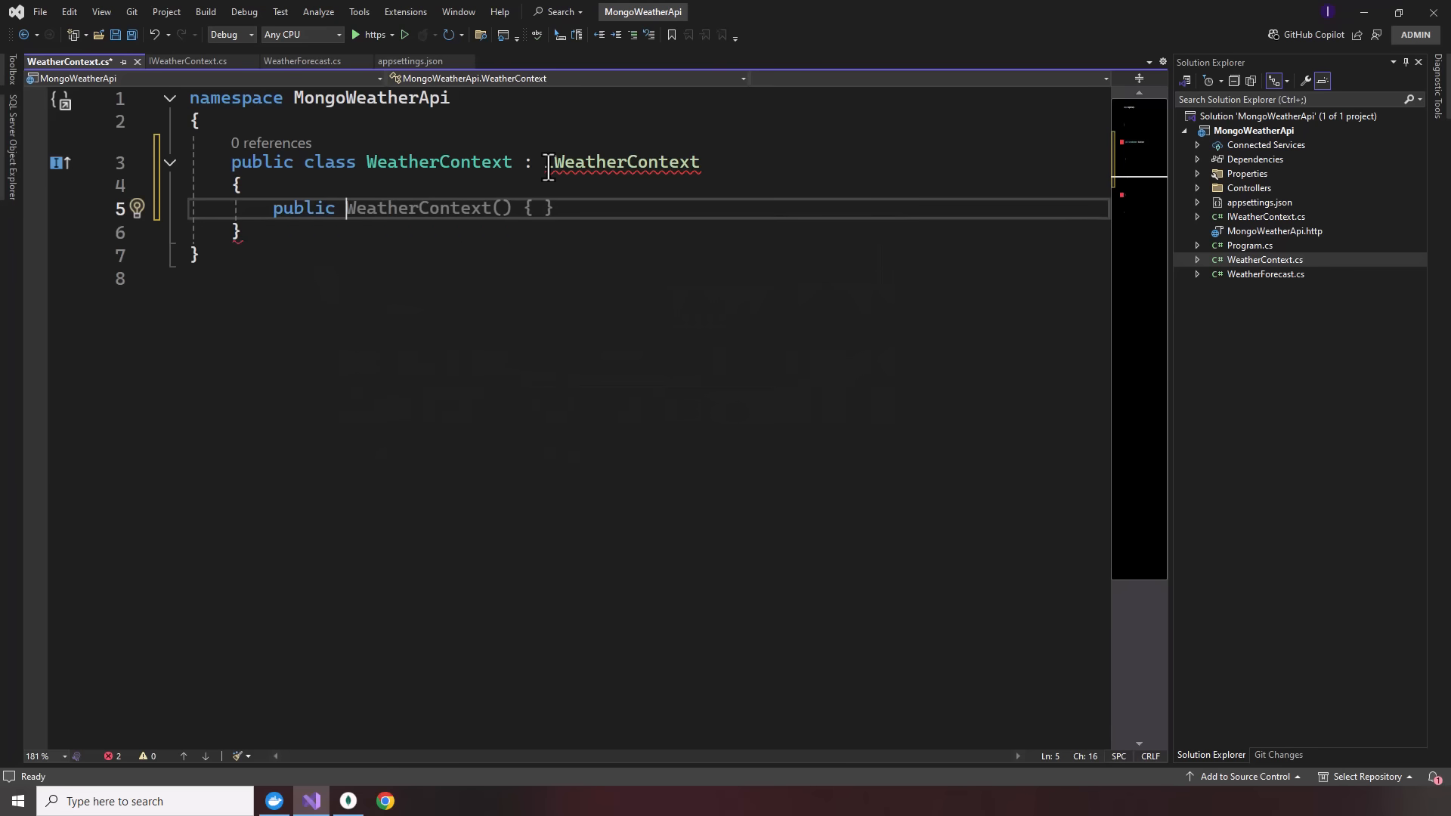
text(IM)
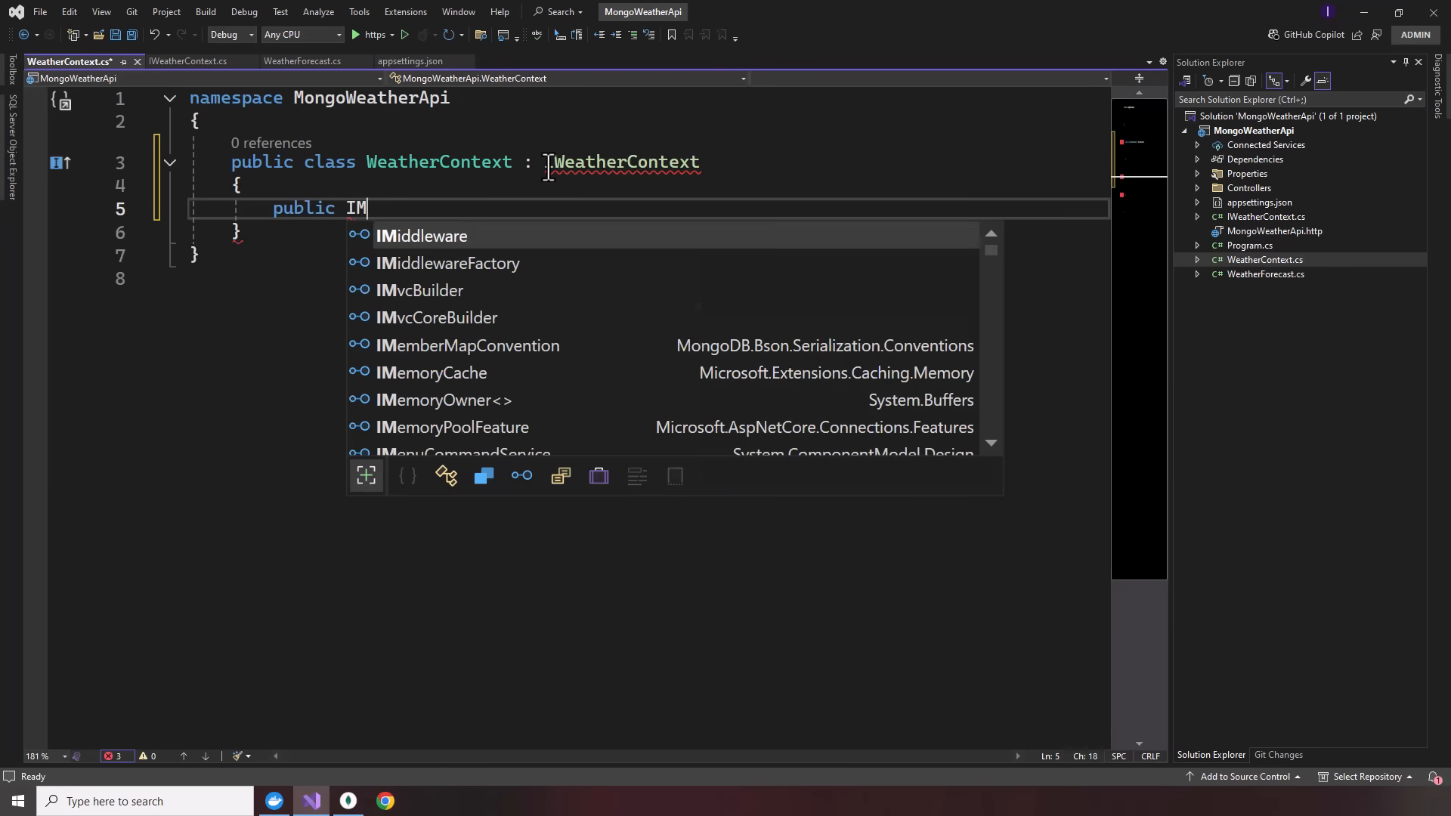
text(ongoCollection<>)
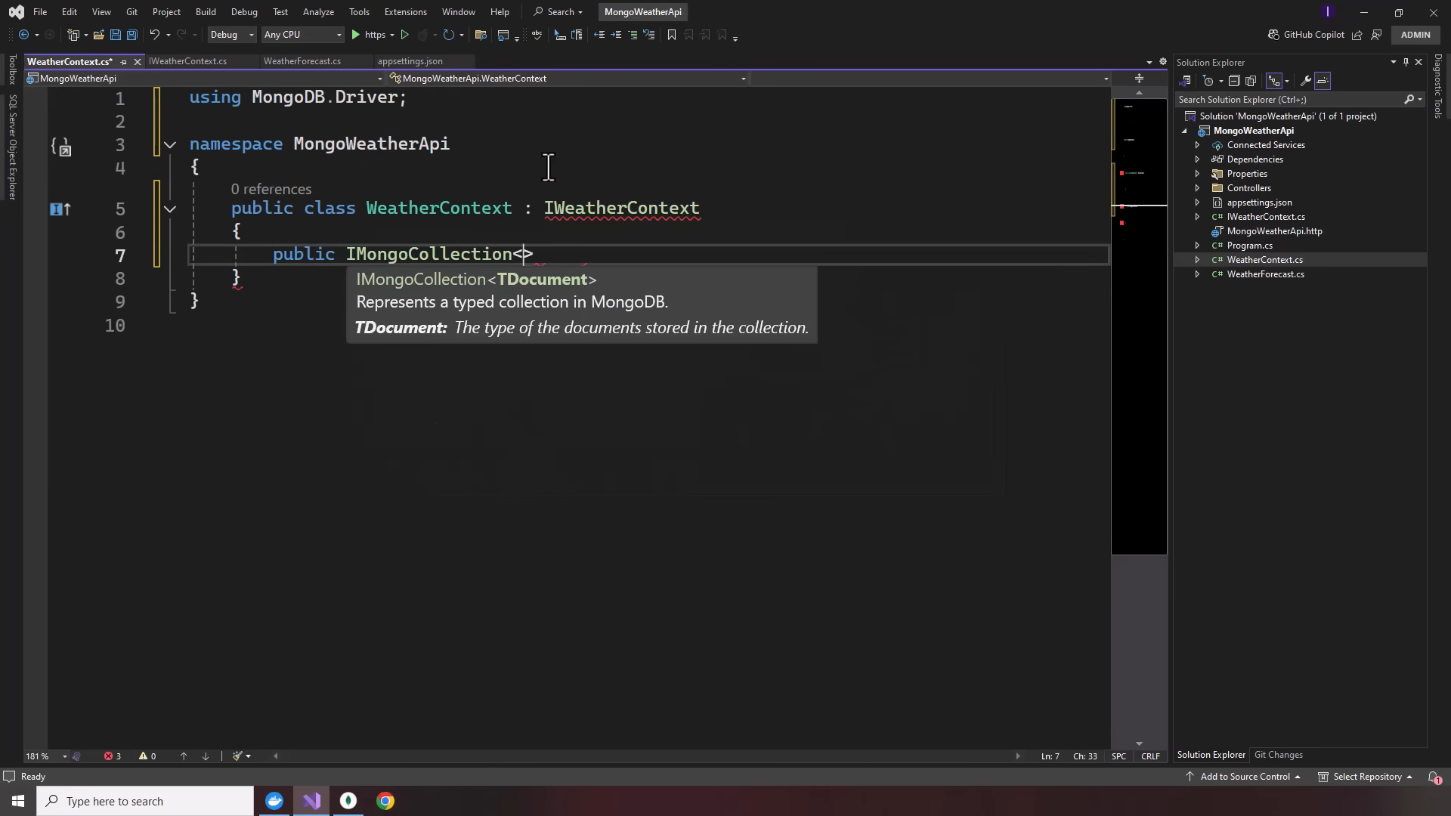
text(WeatherForecast> Forecasts { get; set; })
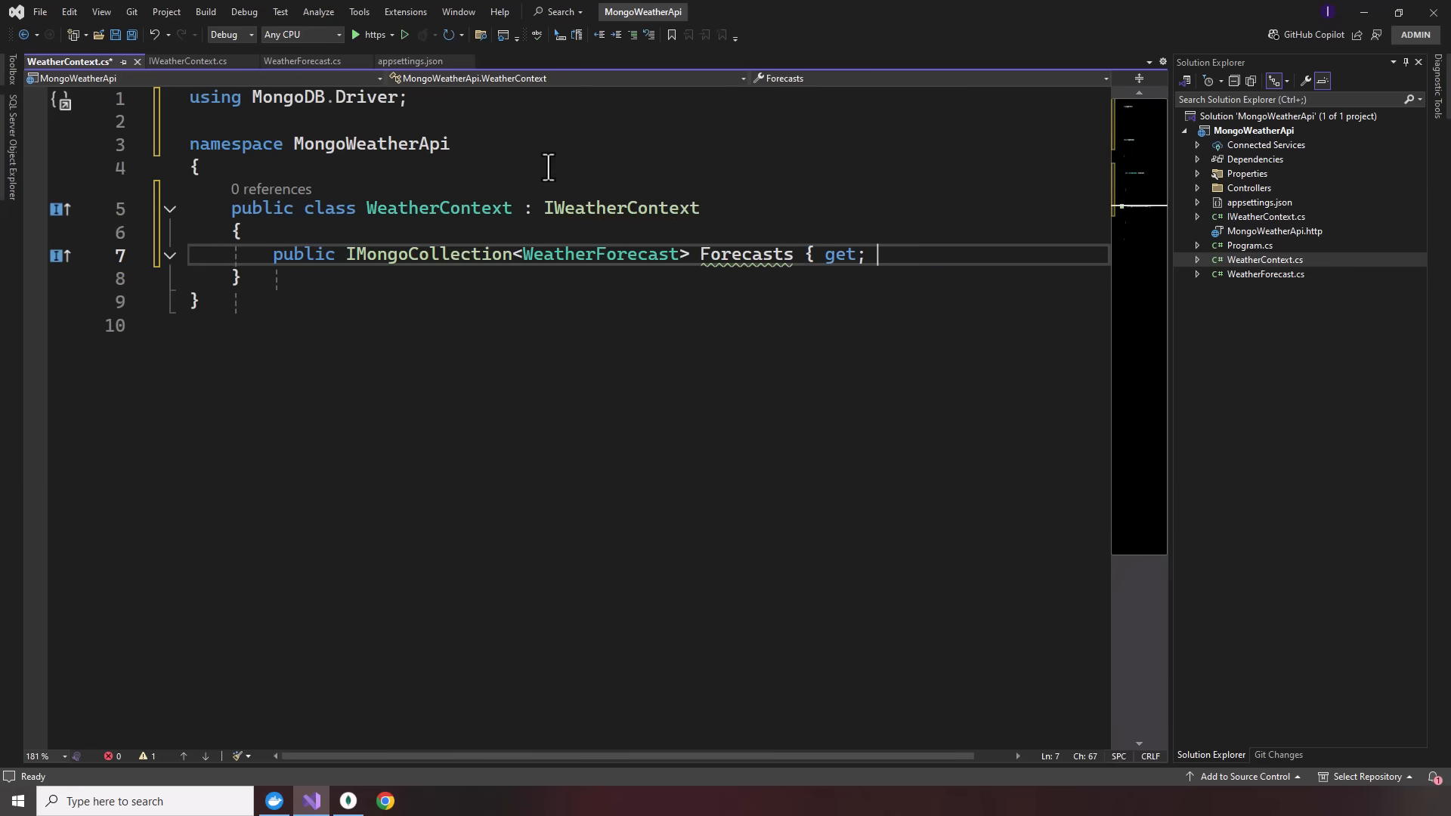
text(})
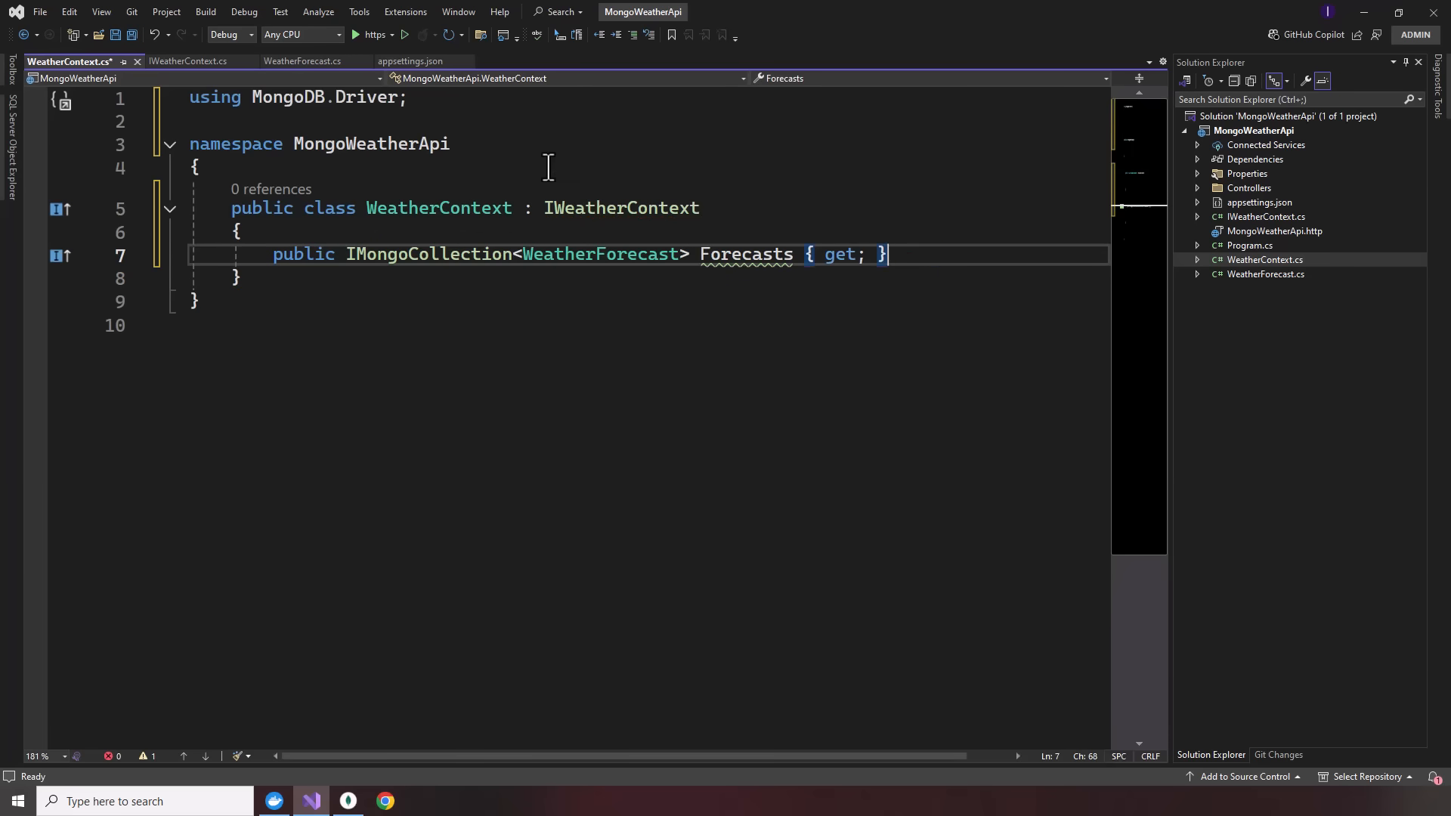
text(public We)
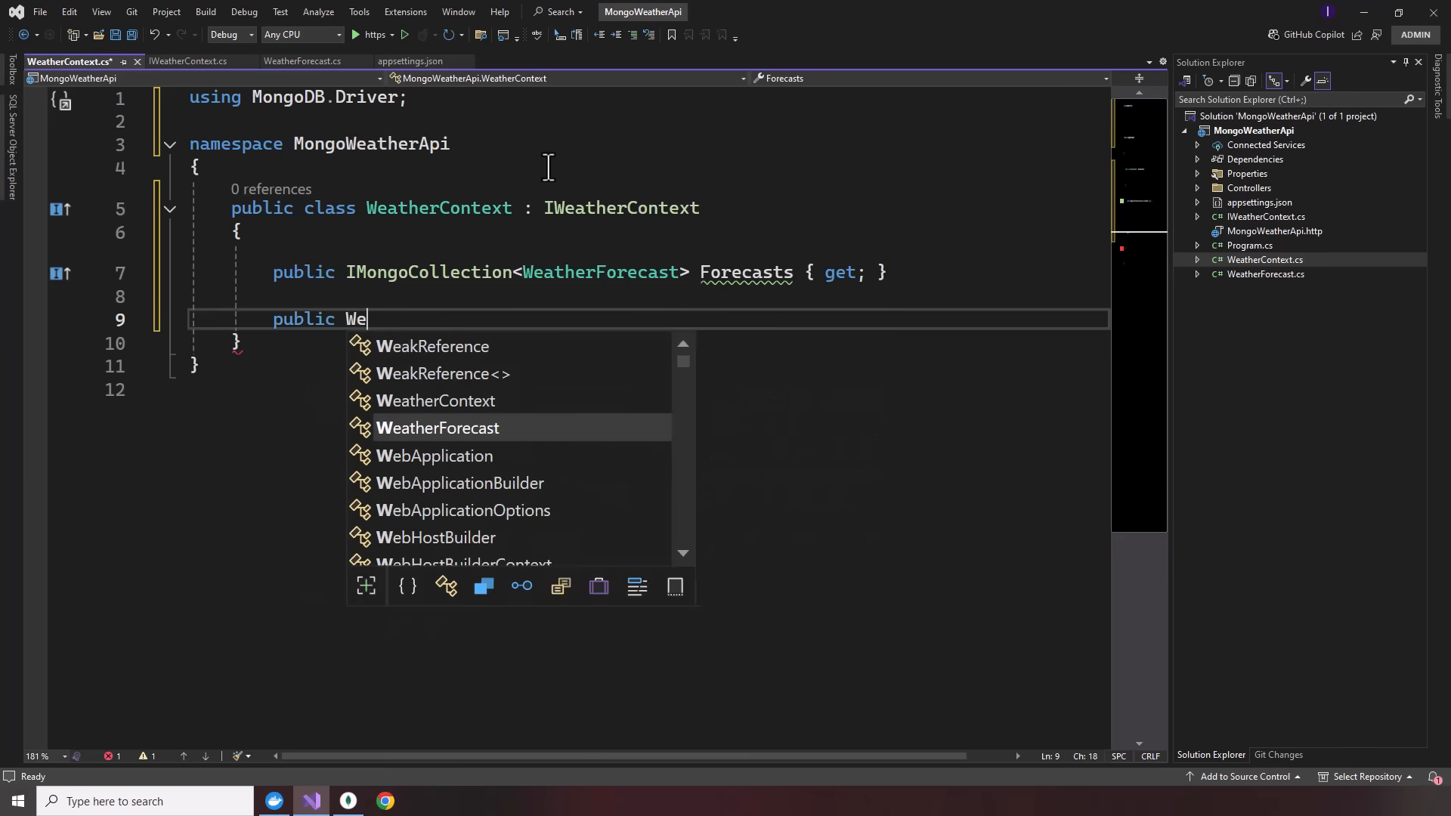
text(atherFor)
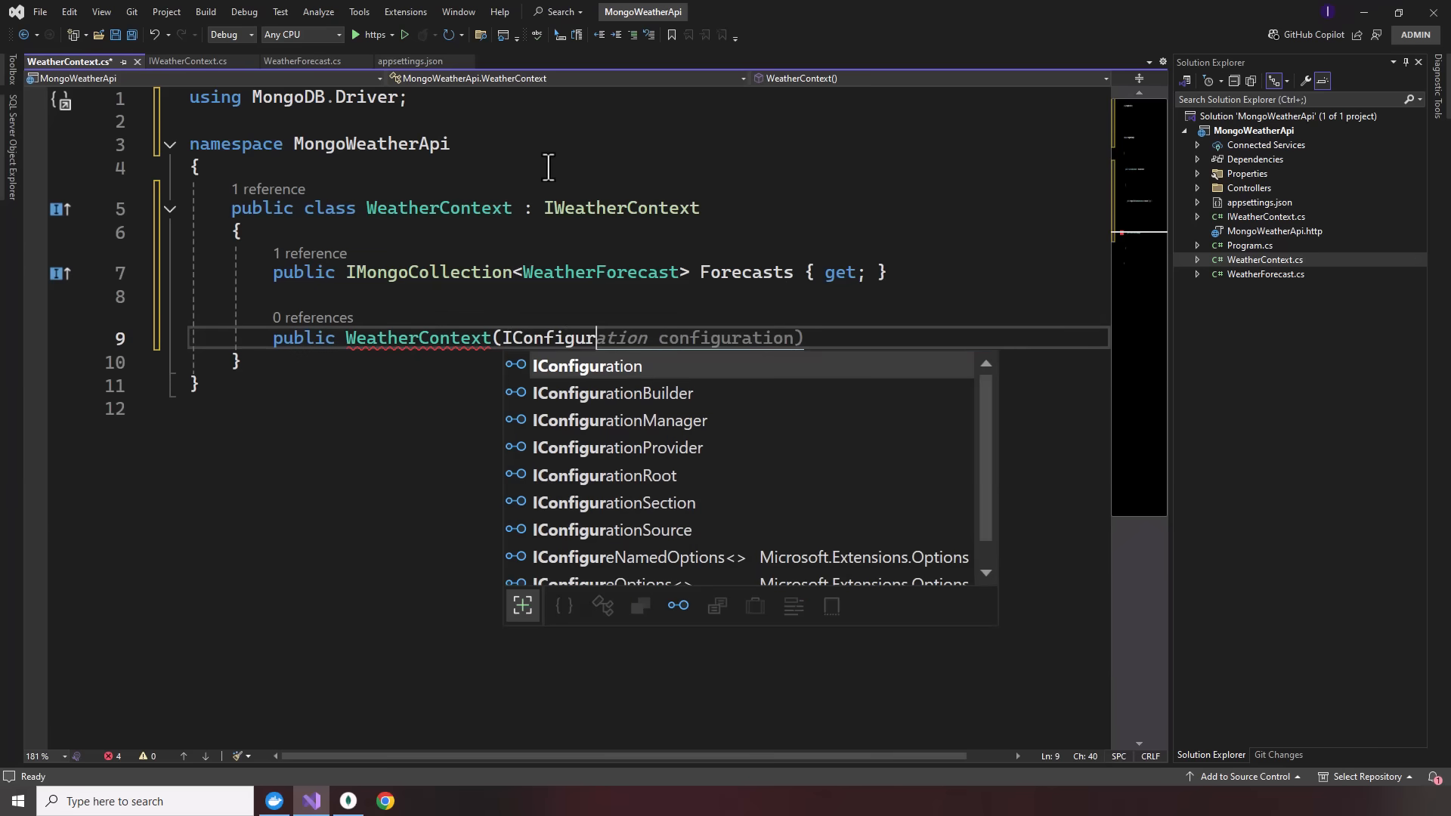
key(Tab)
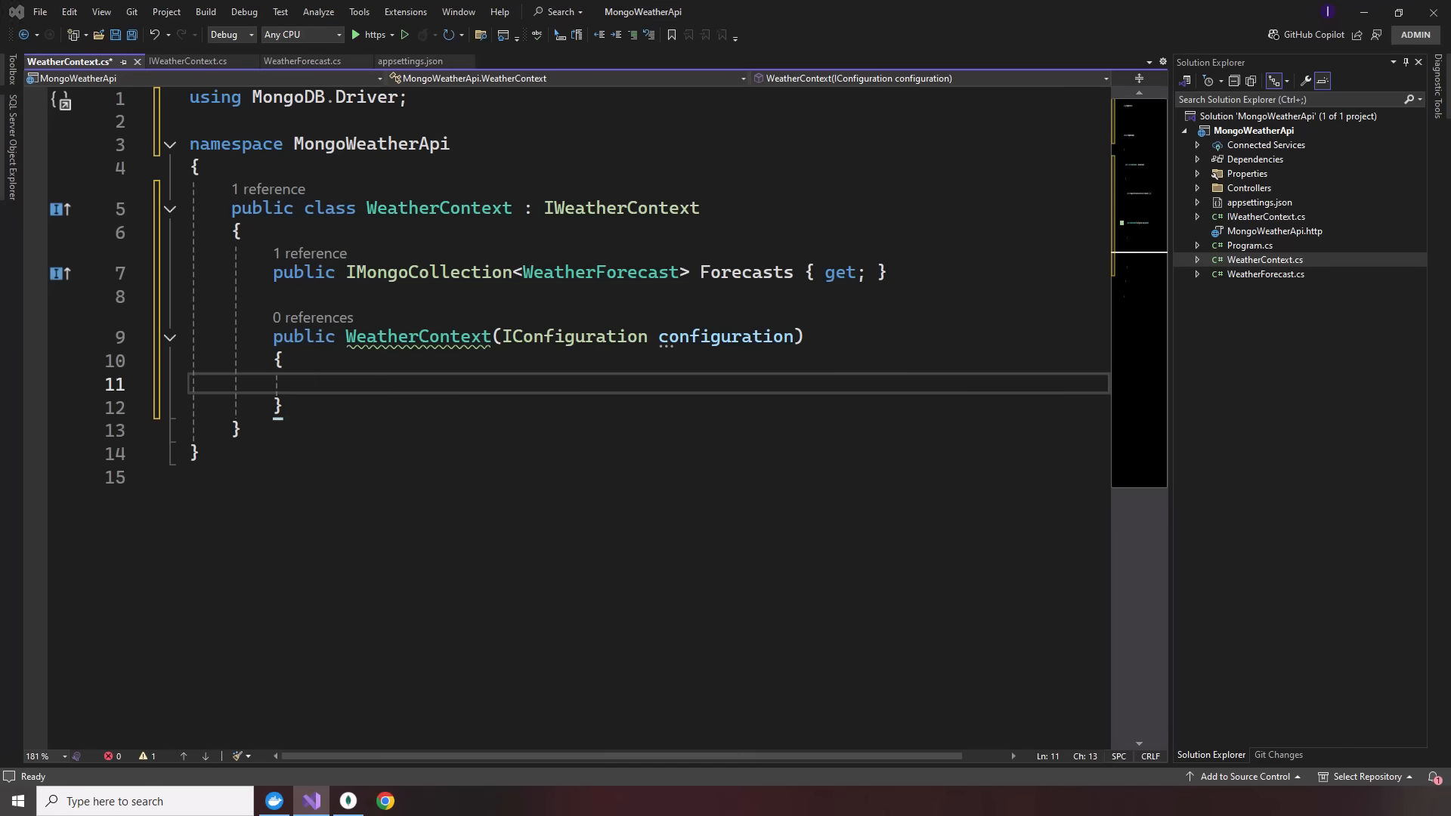
mouse_move(699, 447)
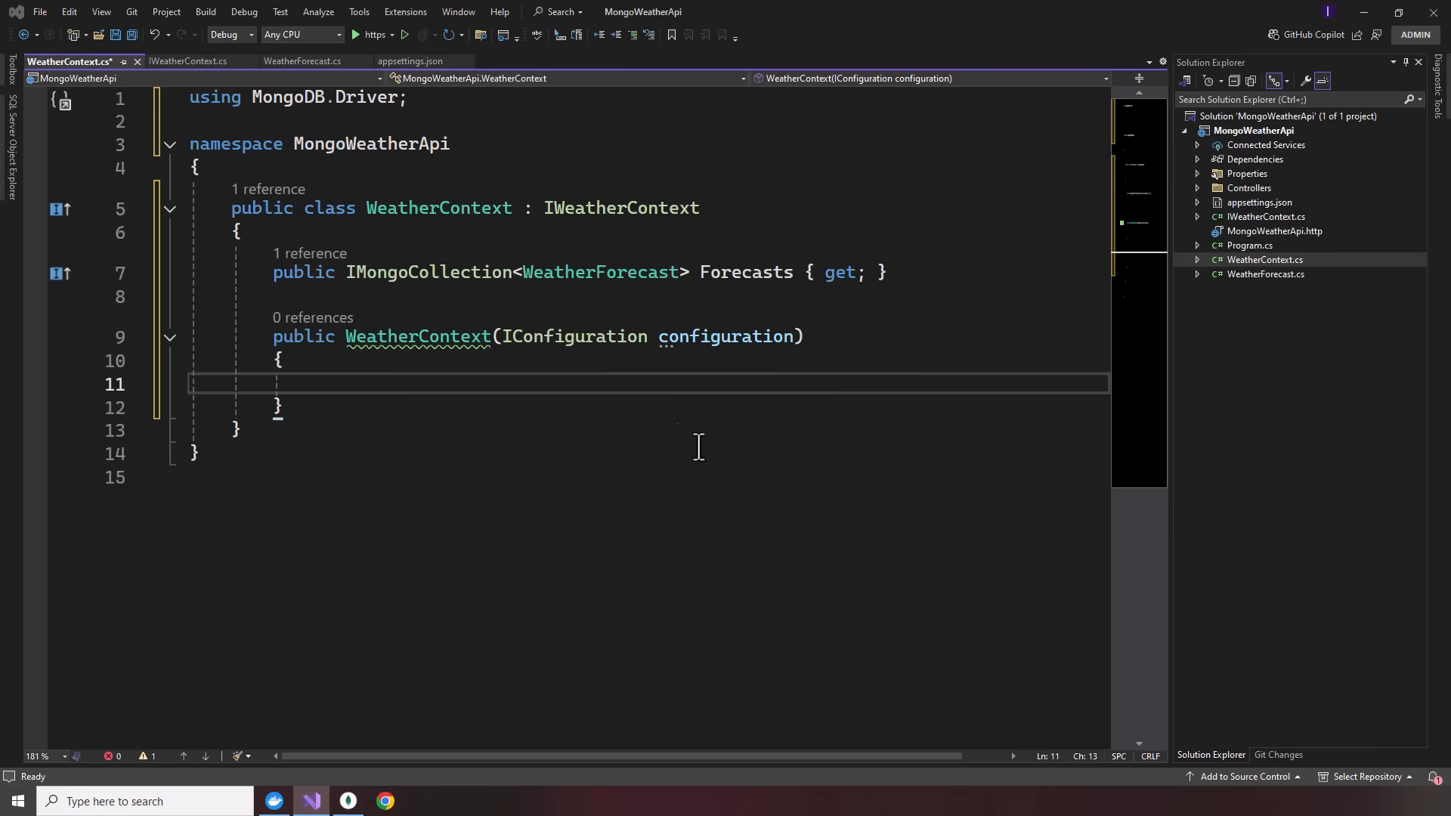
mouse_move(471, 384)
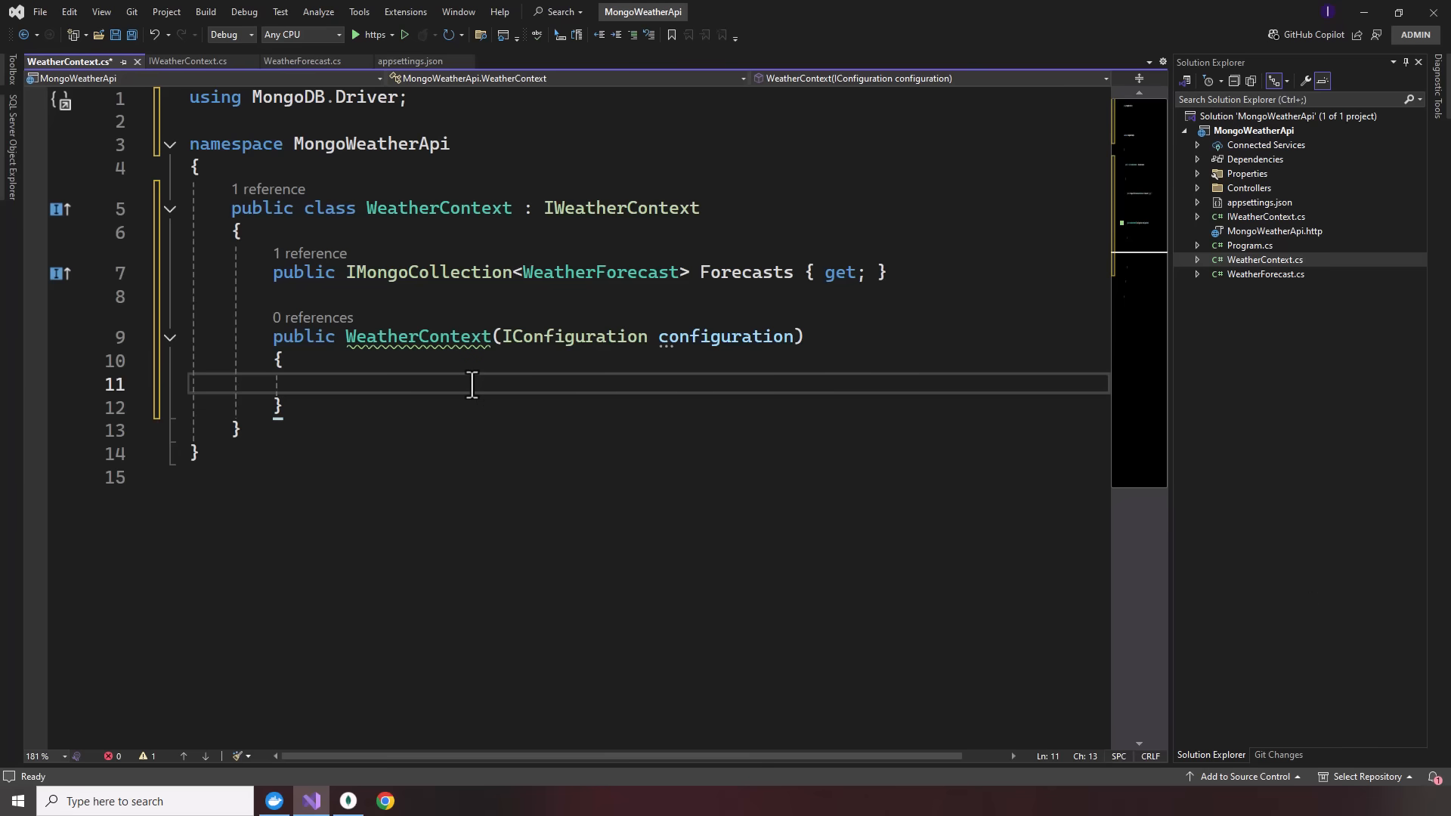
- Create var client = new MongoClient from configuration's DatabaseSettings:ConnectionString
text(v)
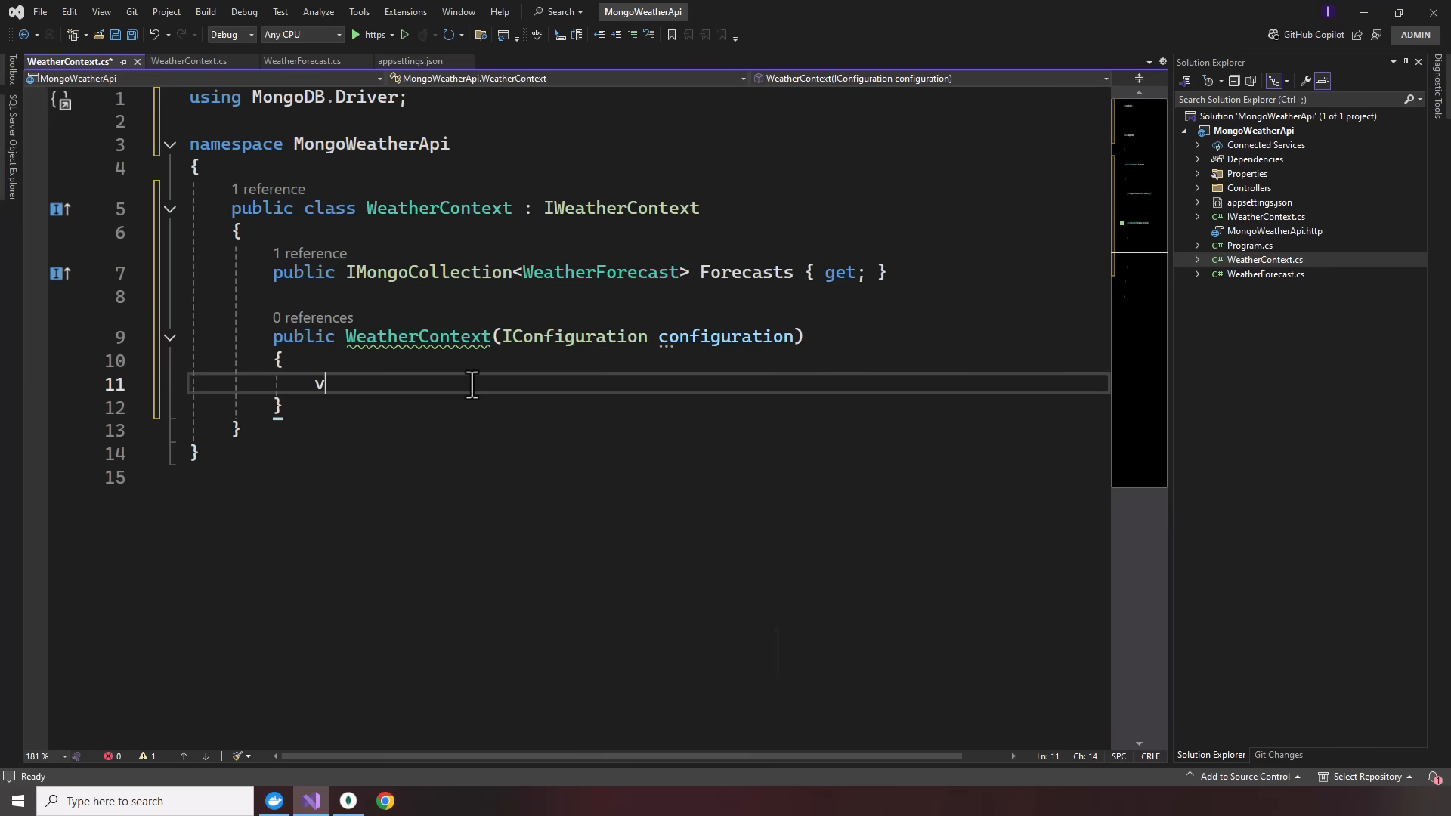
text(ar client =)
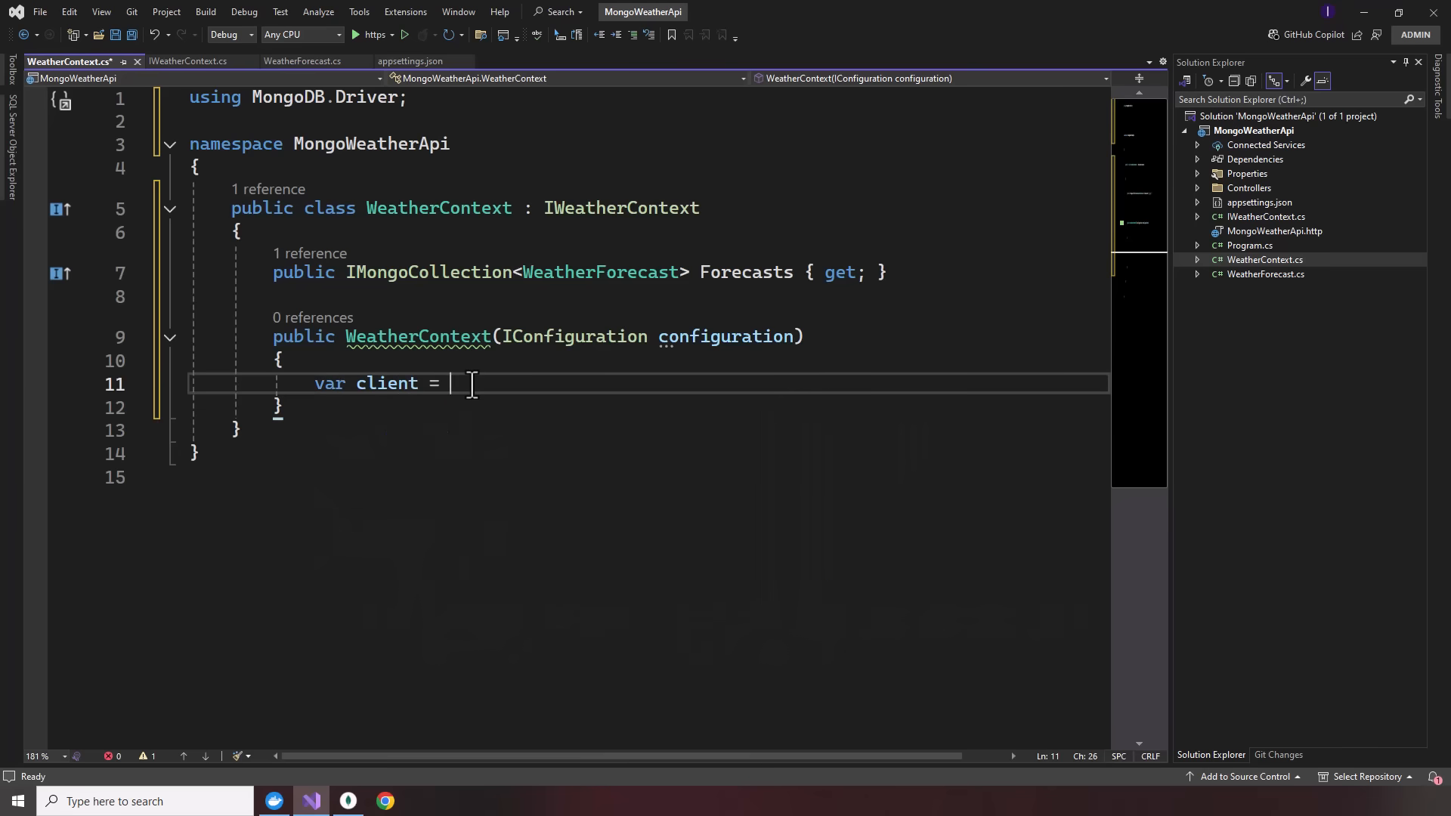
text(new Mongocli)
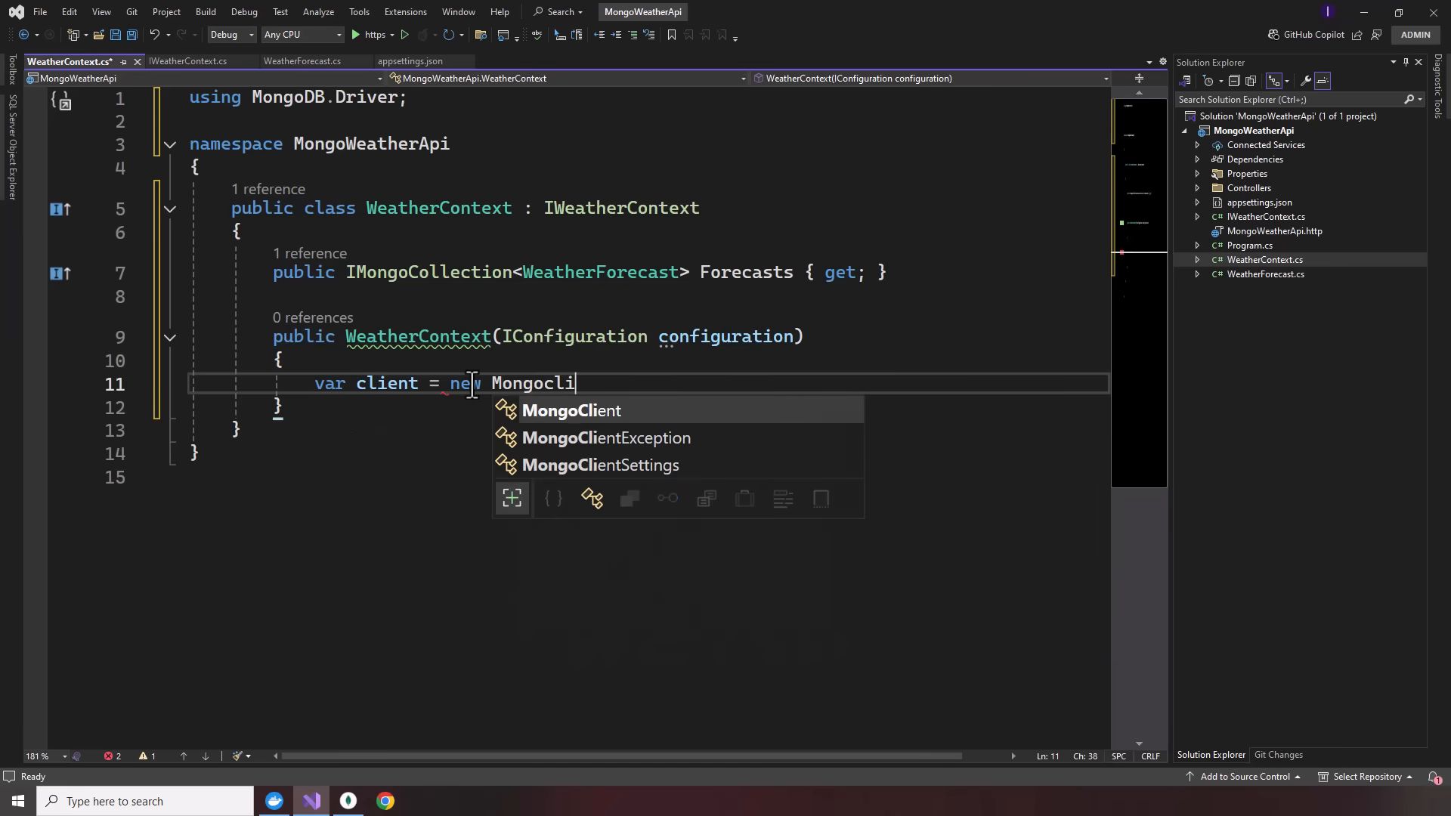
text(Client(conf)
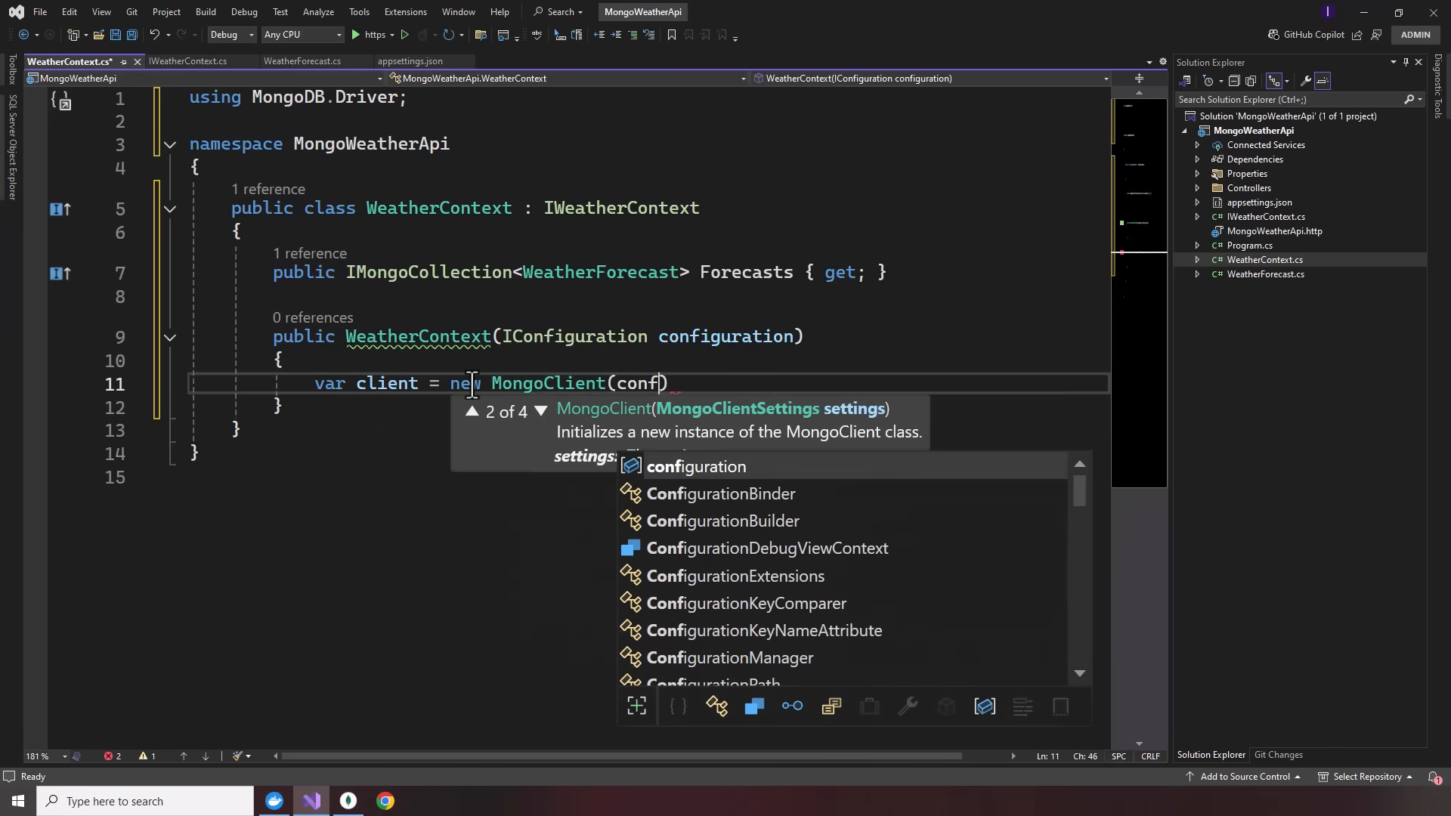
text(iguration[")
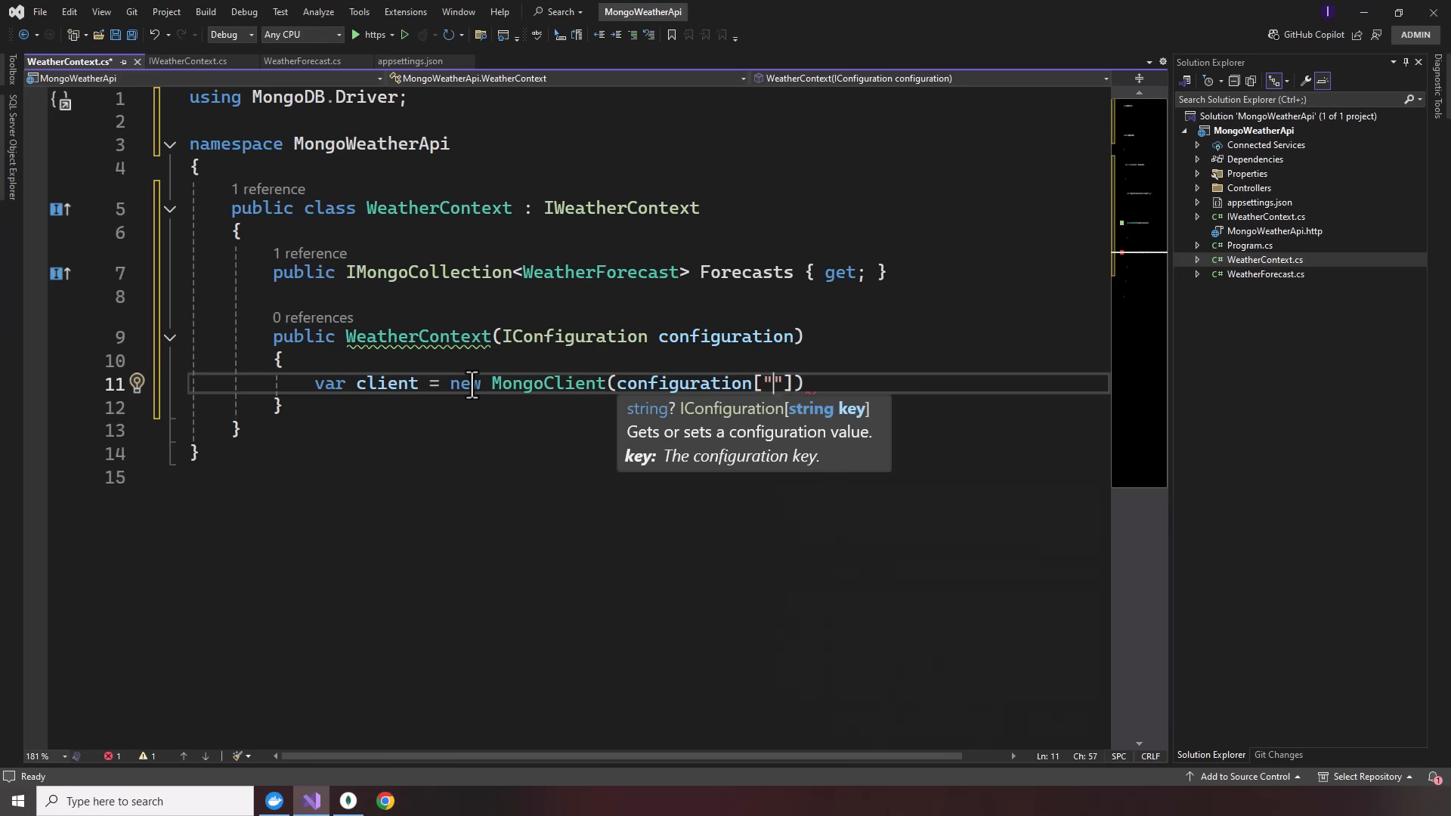
text(DatabaseSettings:ConnectionString)
text(var)
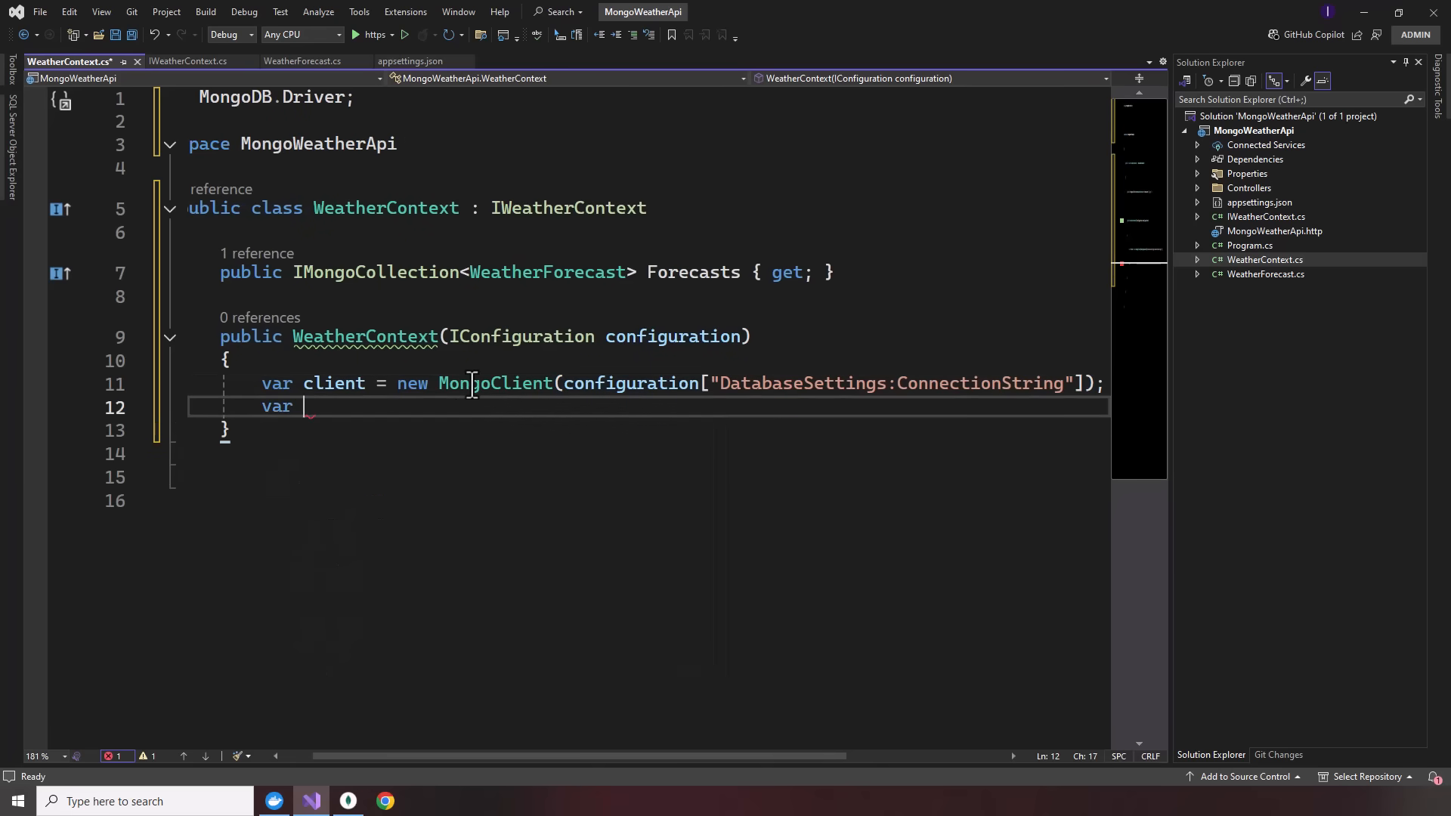
- Get var database = client.GetDatabase using DatabaseSettings:DatabaseName
text(database)
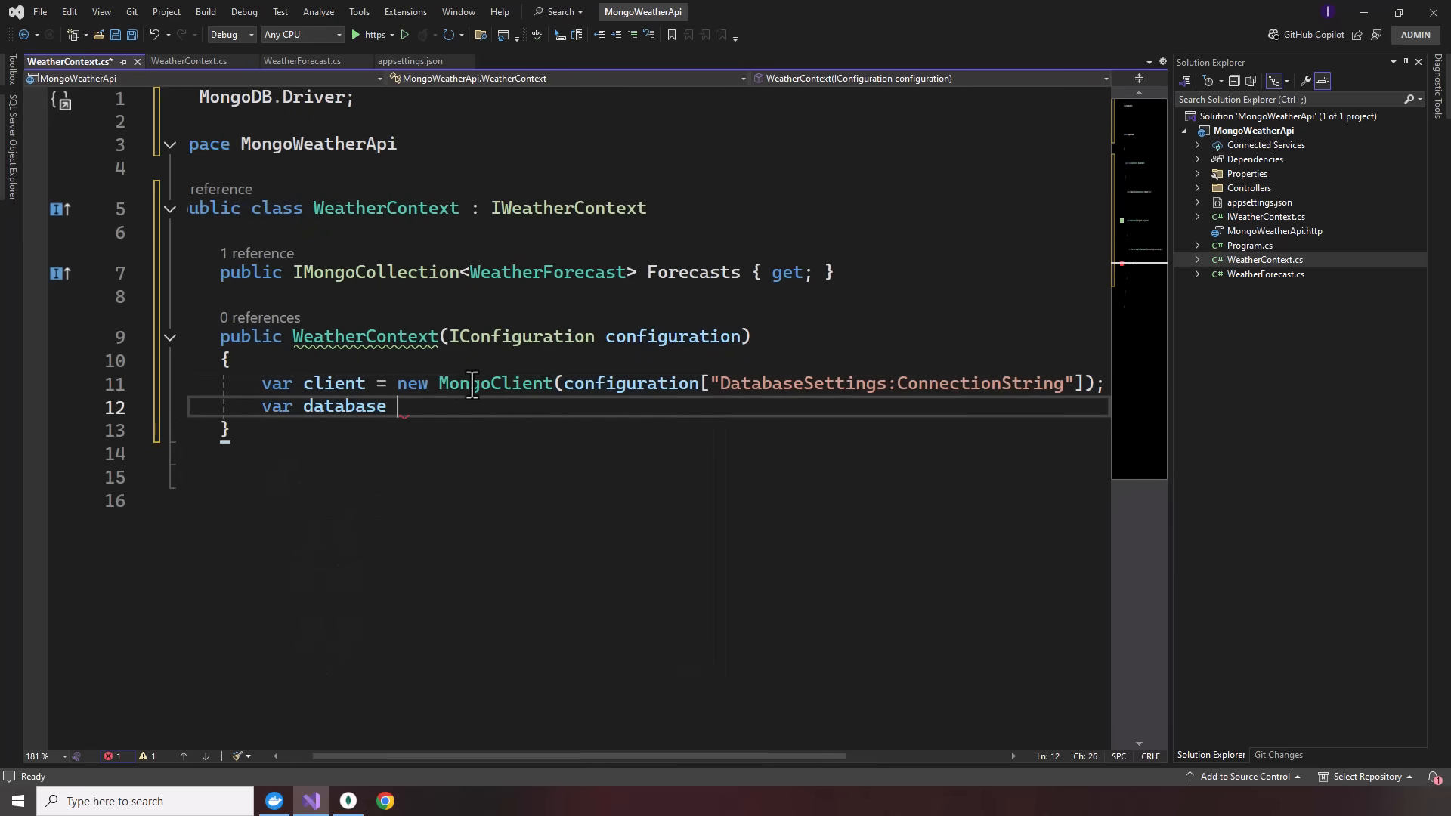
text(= client)
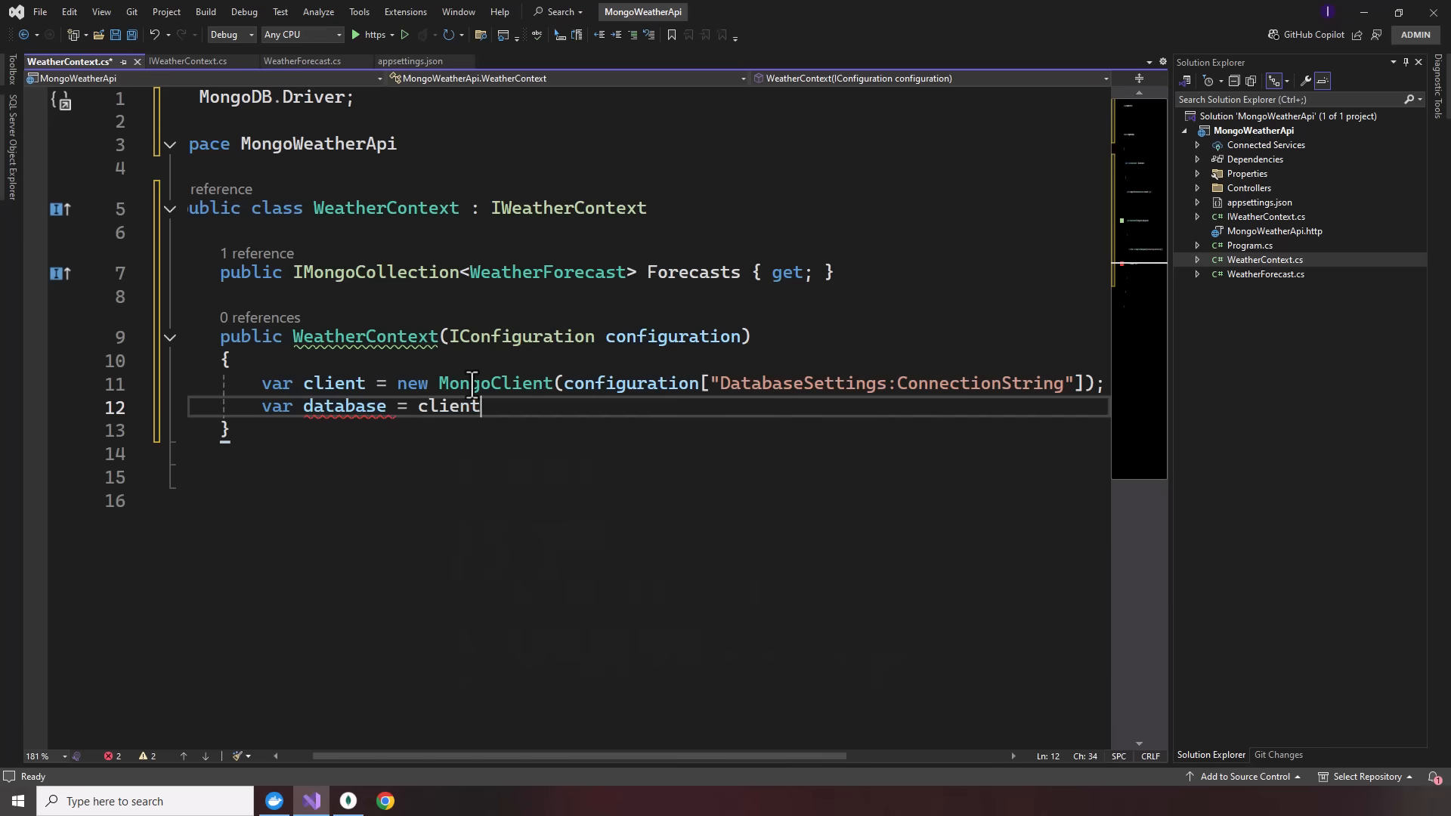
text(.GetDatabase()
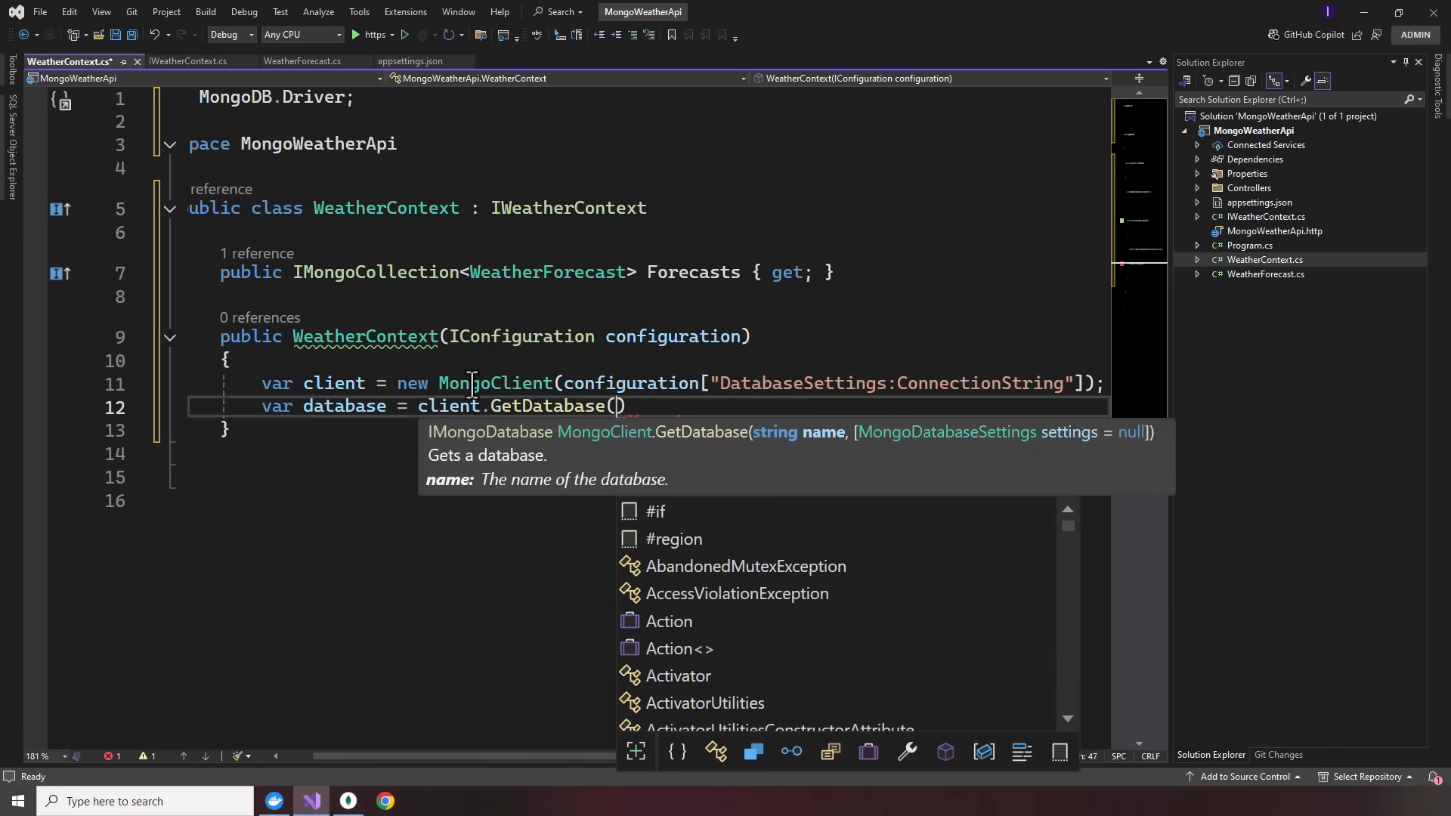
text(configuration["DatabaseSettings)
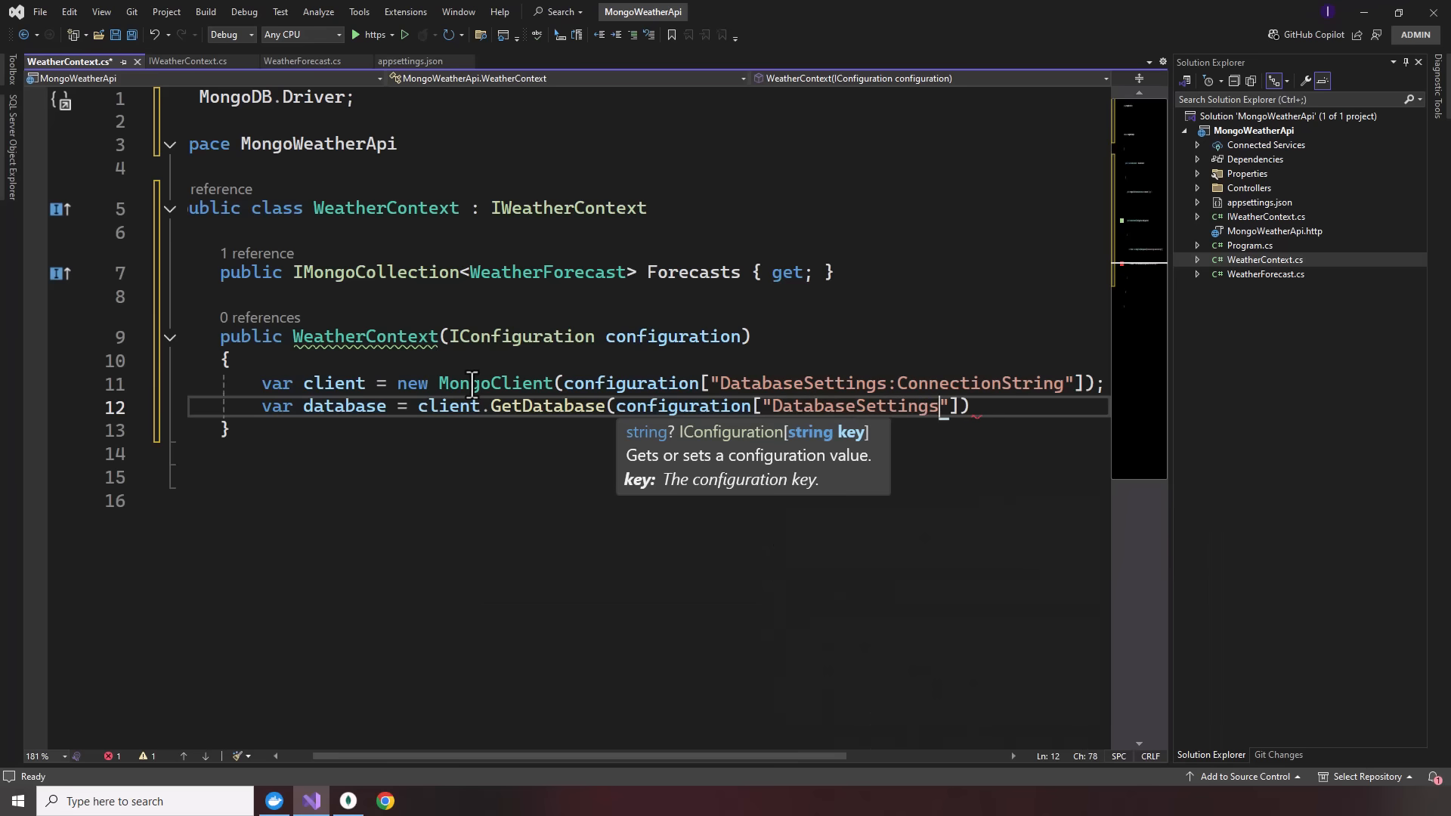
text(:DatabaseName)
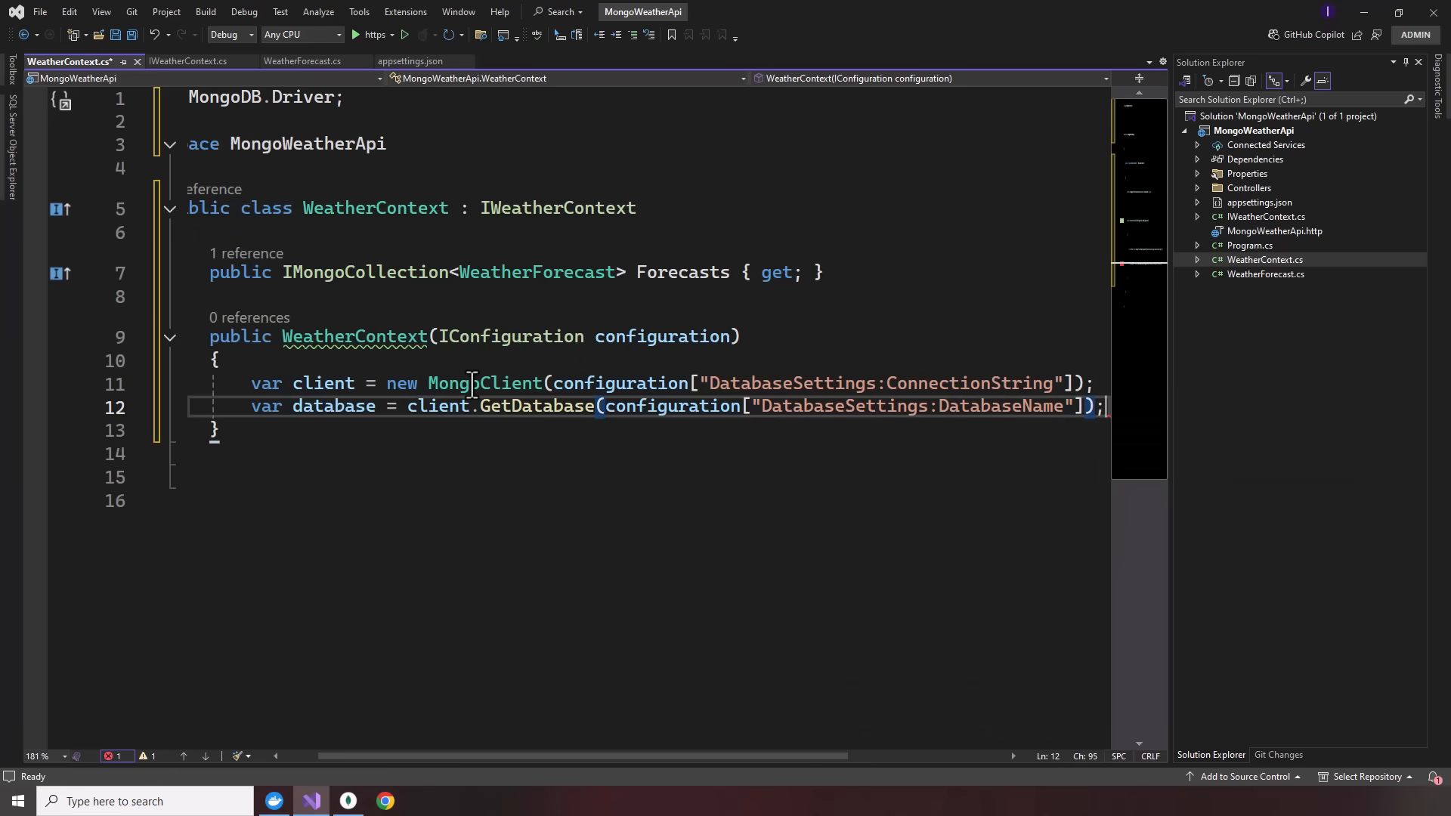
key(enter)
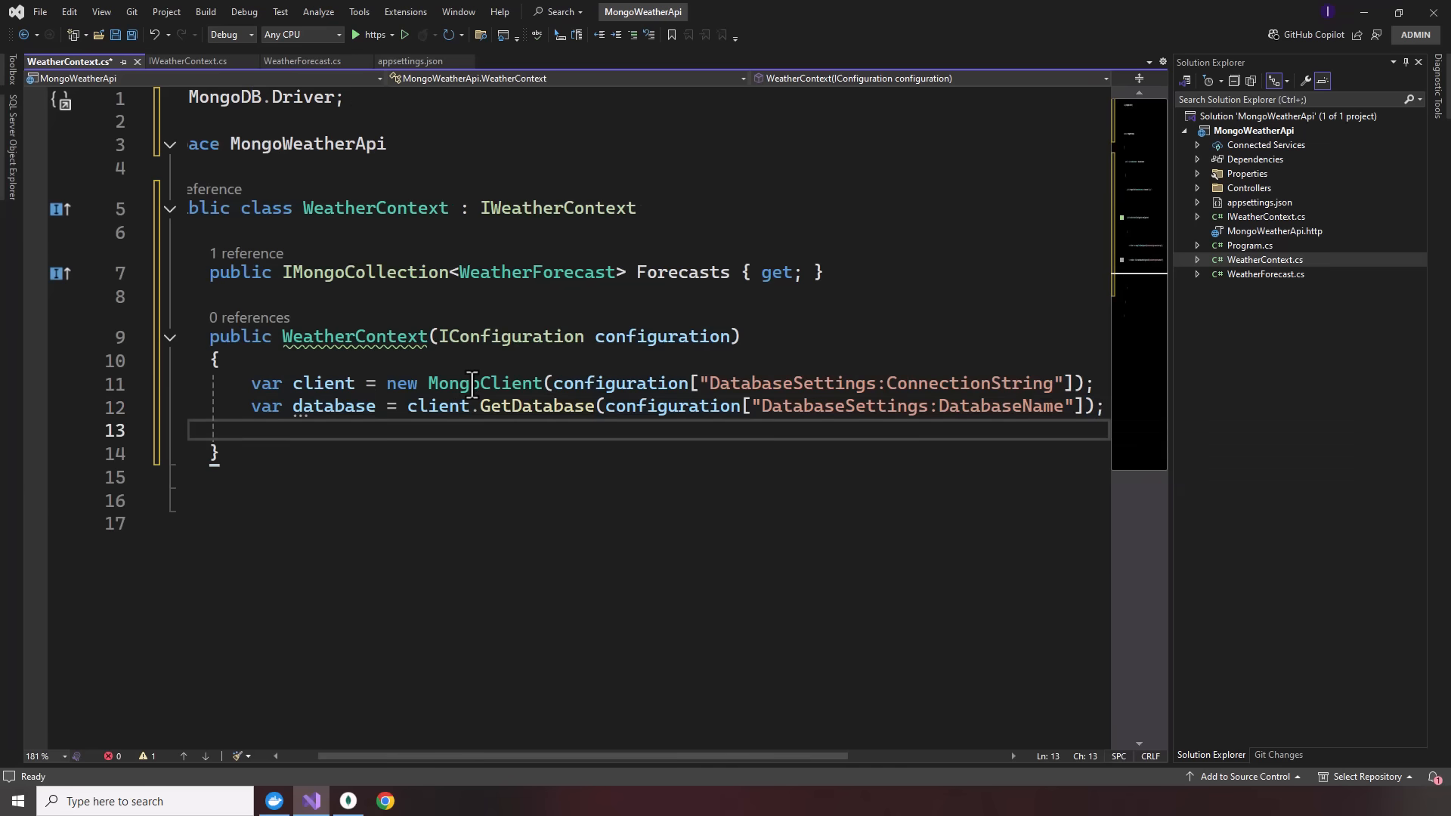
- Assign Forecasts = database.GetCollection<WeatherForecast> using DatabaseSettings:CollectionName
text(fore)
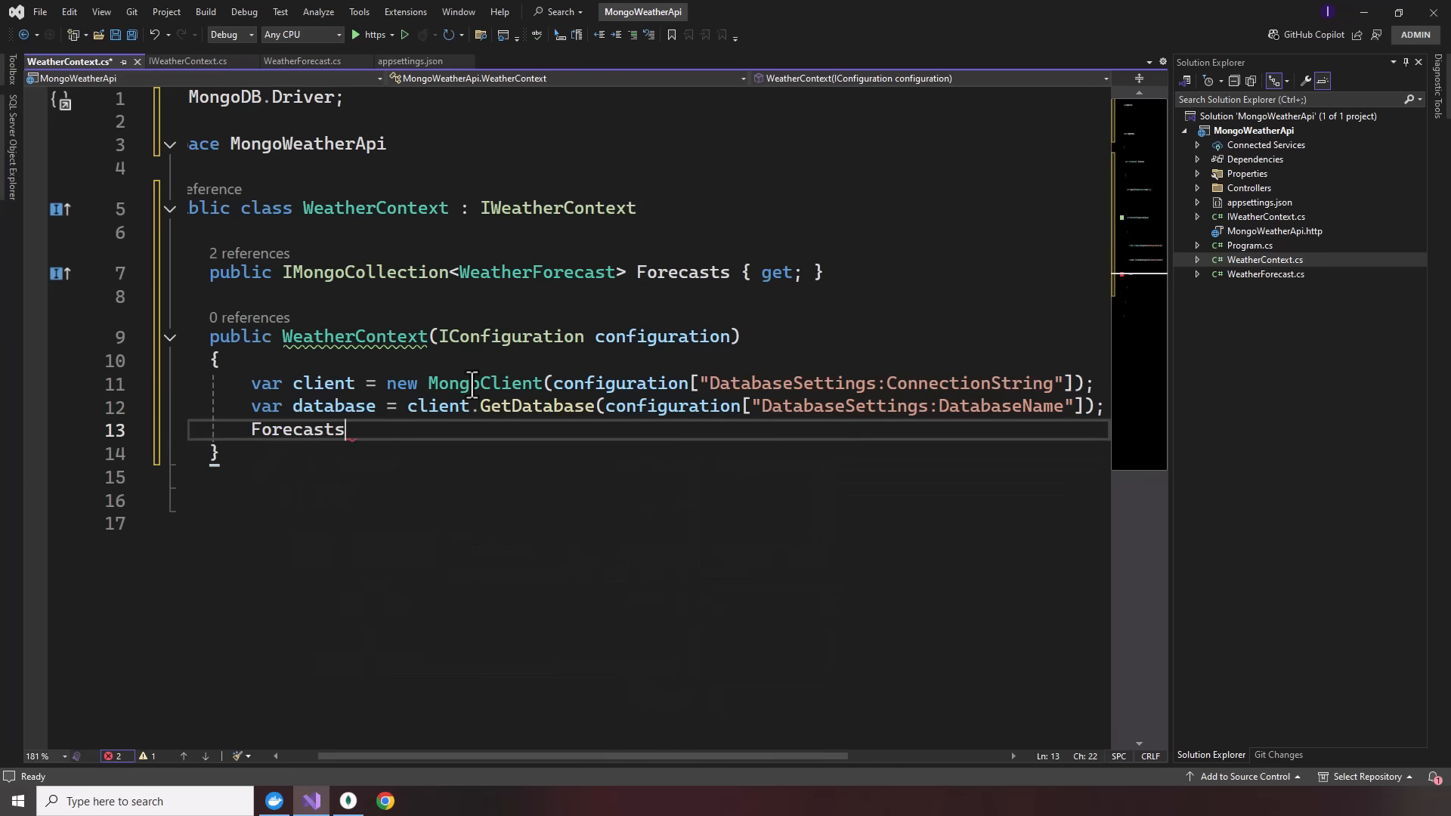
text(= database)
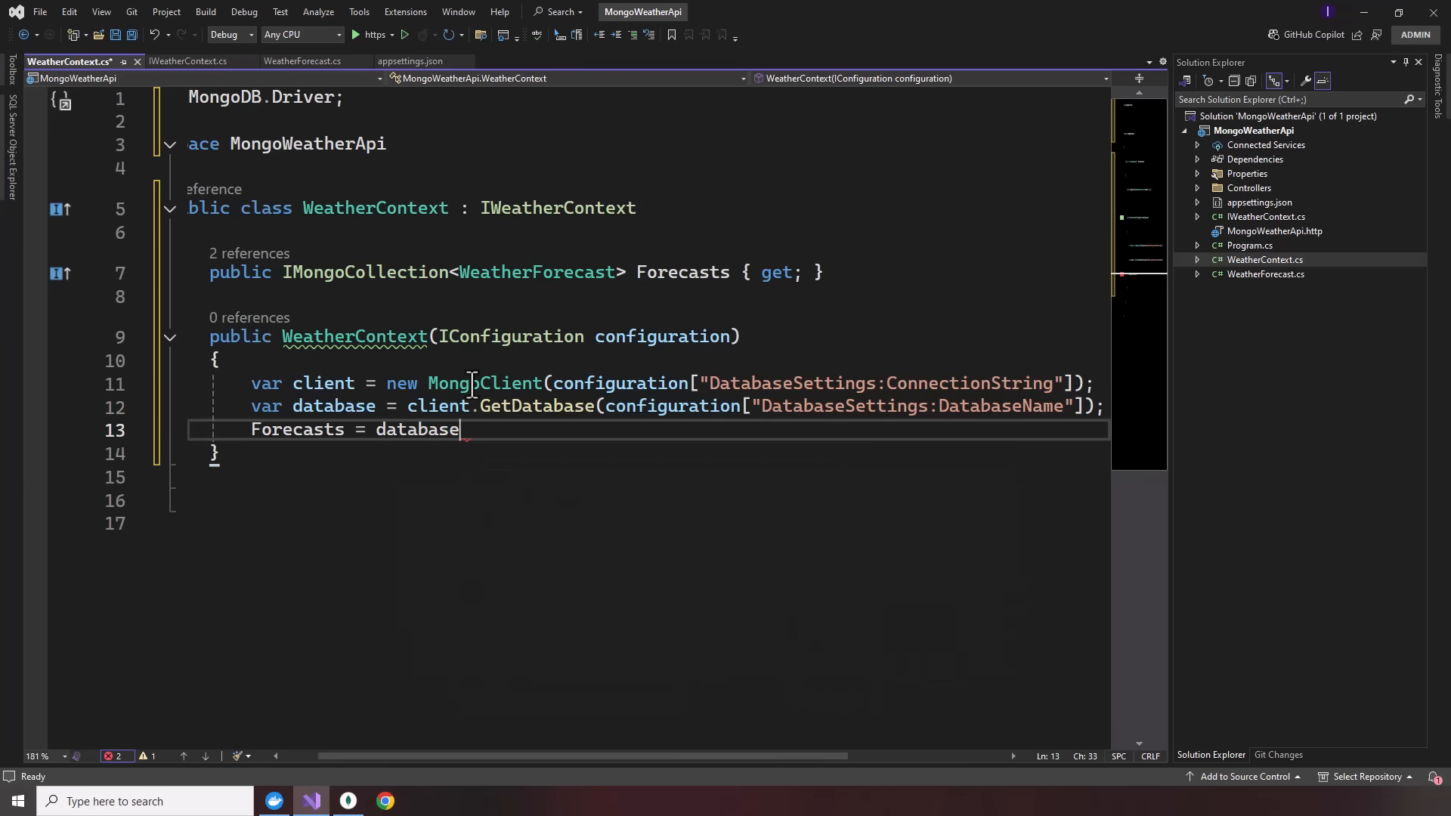
text(.GetCollection)
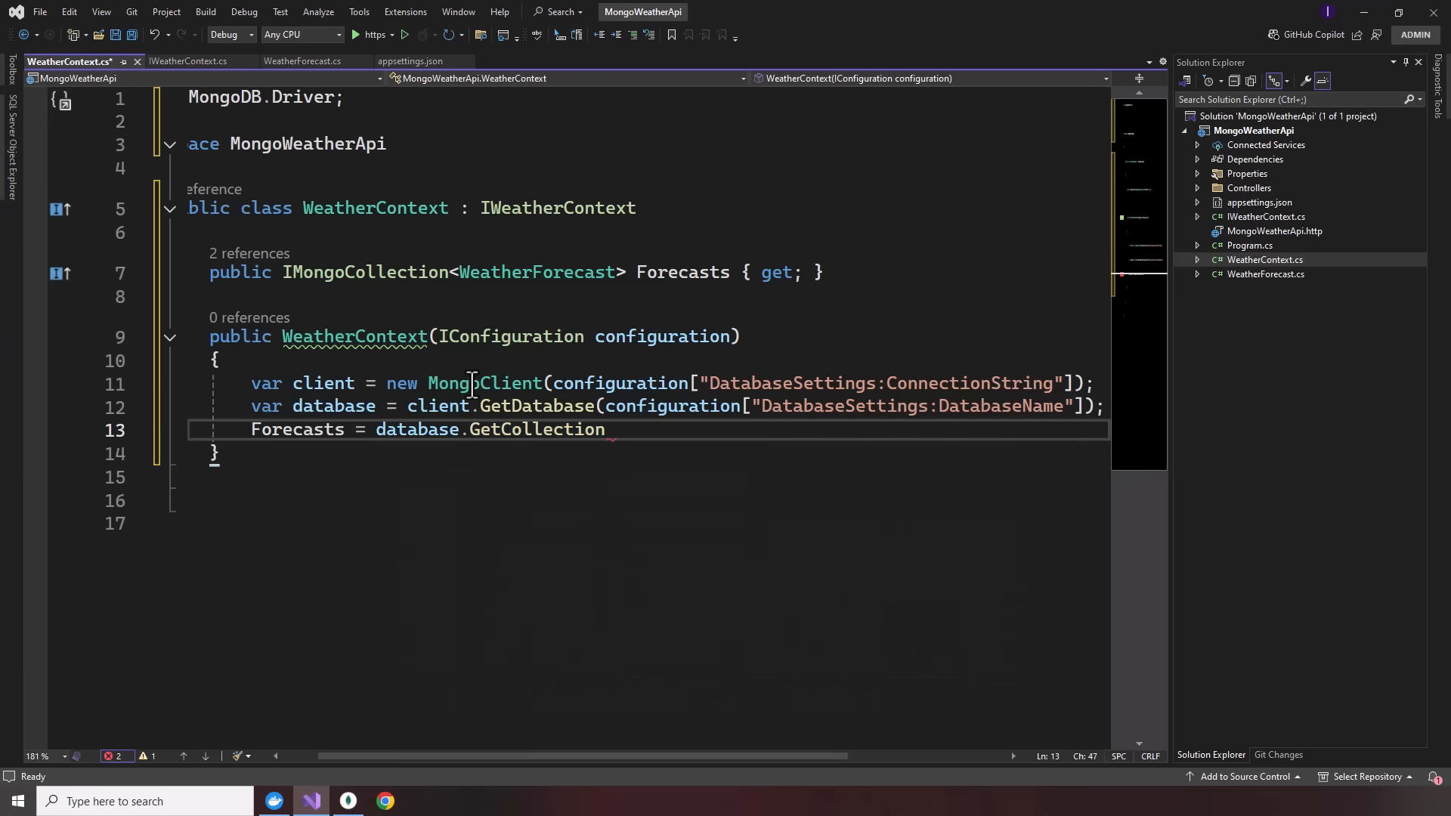
text(<weat>)
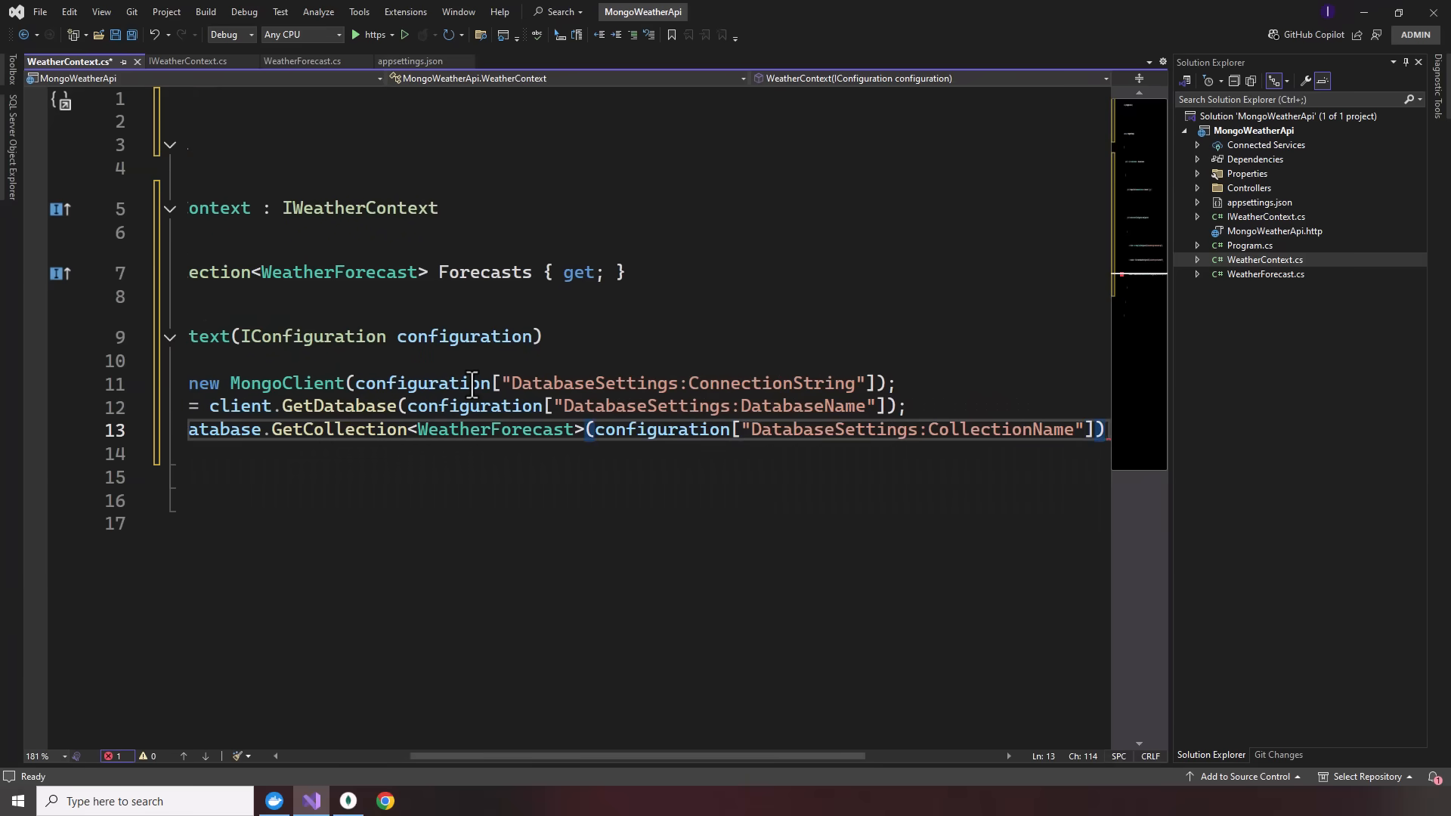
text(;)
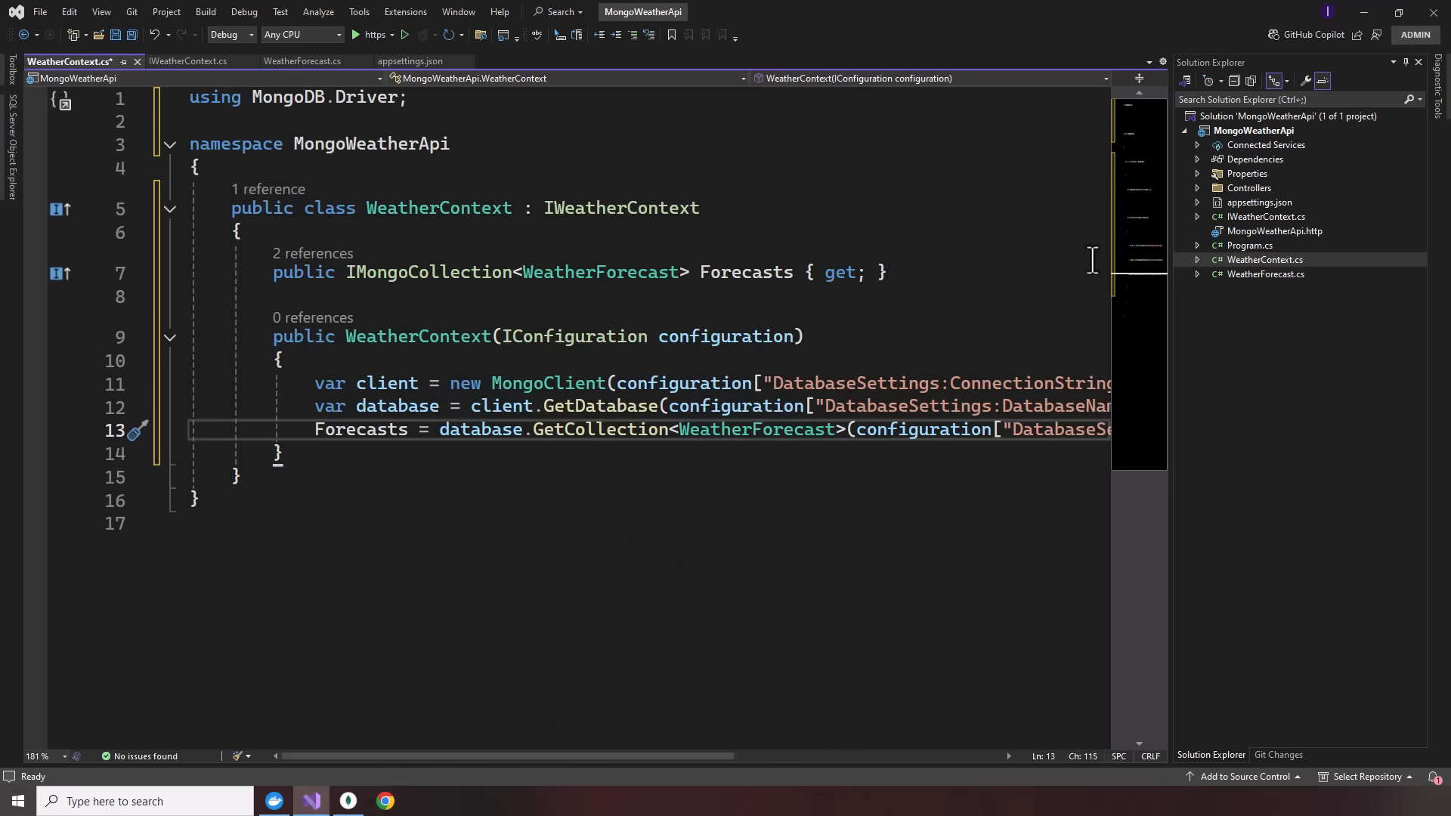
- In WeatherForecastController add private IWeatherContext _weatherContext initialized from a new constructor parameter
click(1252, 187)
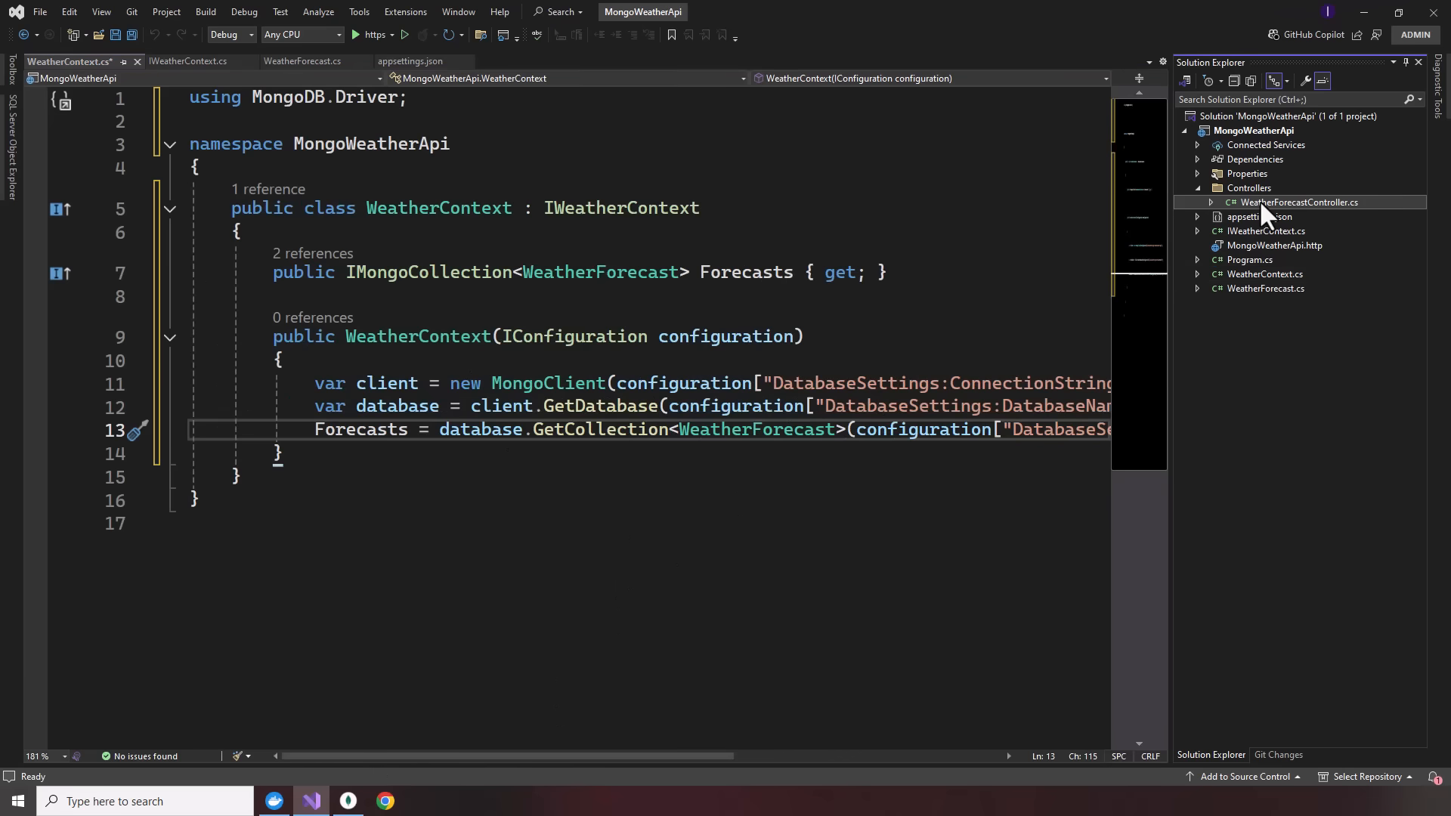
double_click(1300, 201)
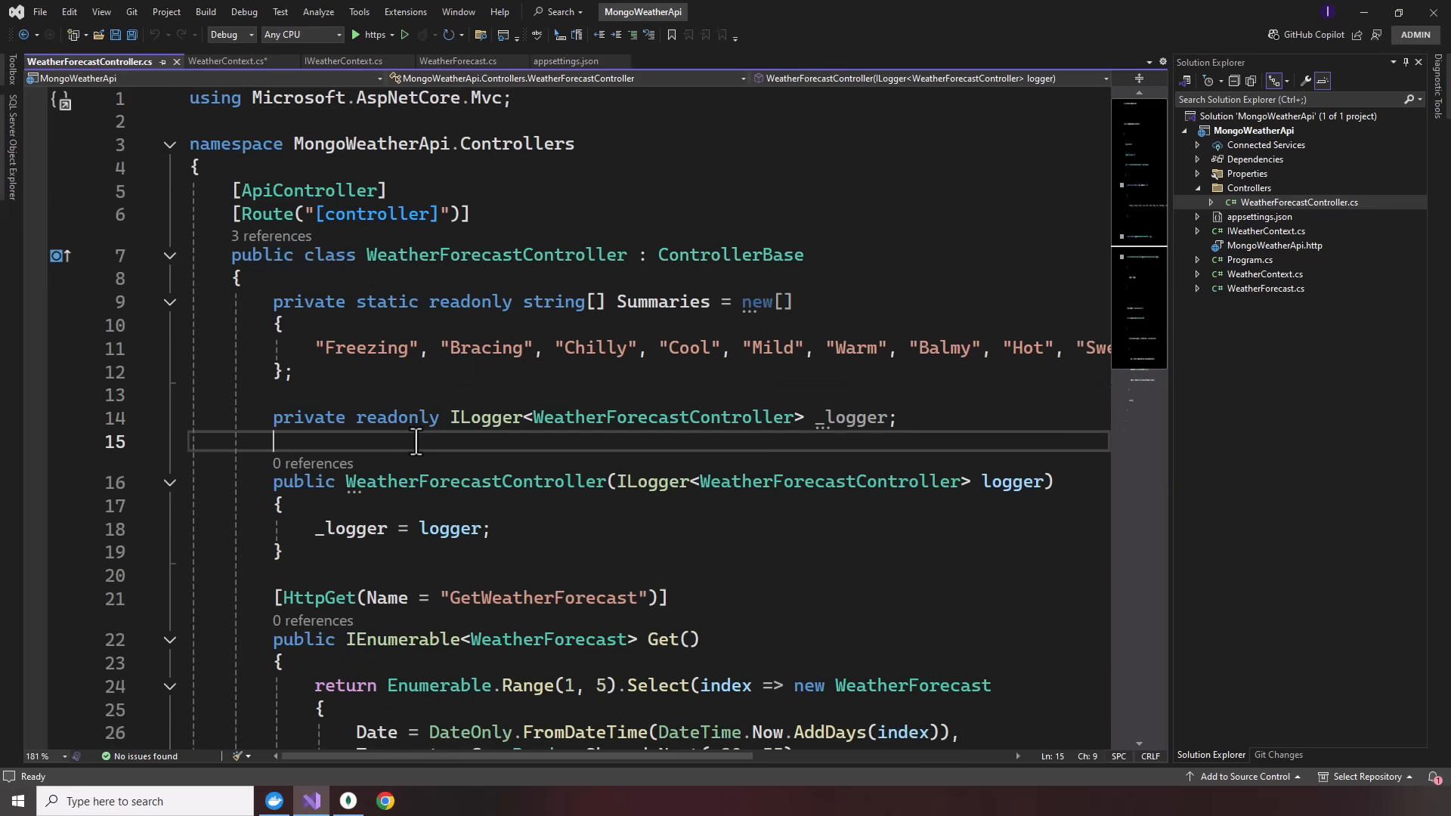
text(private readonly)
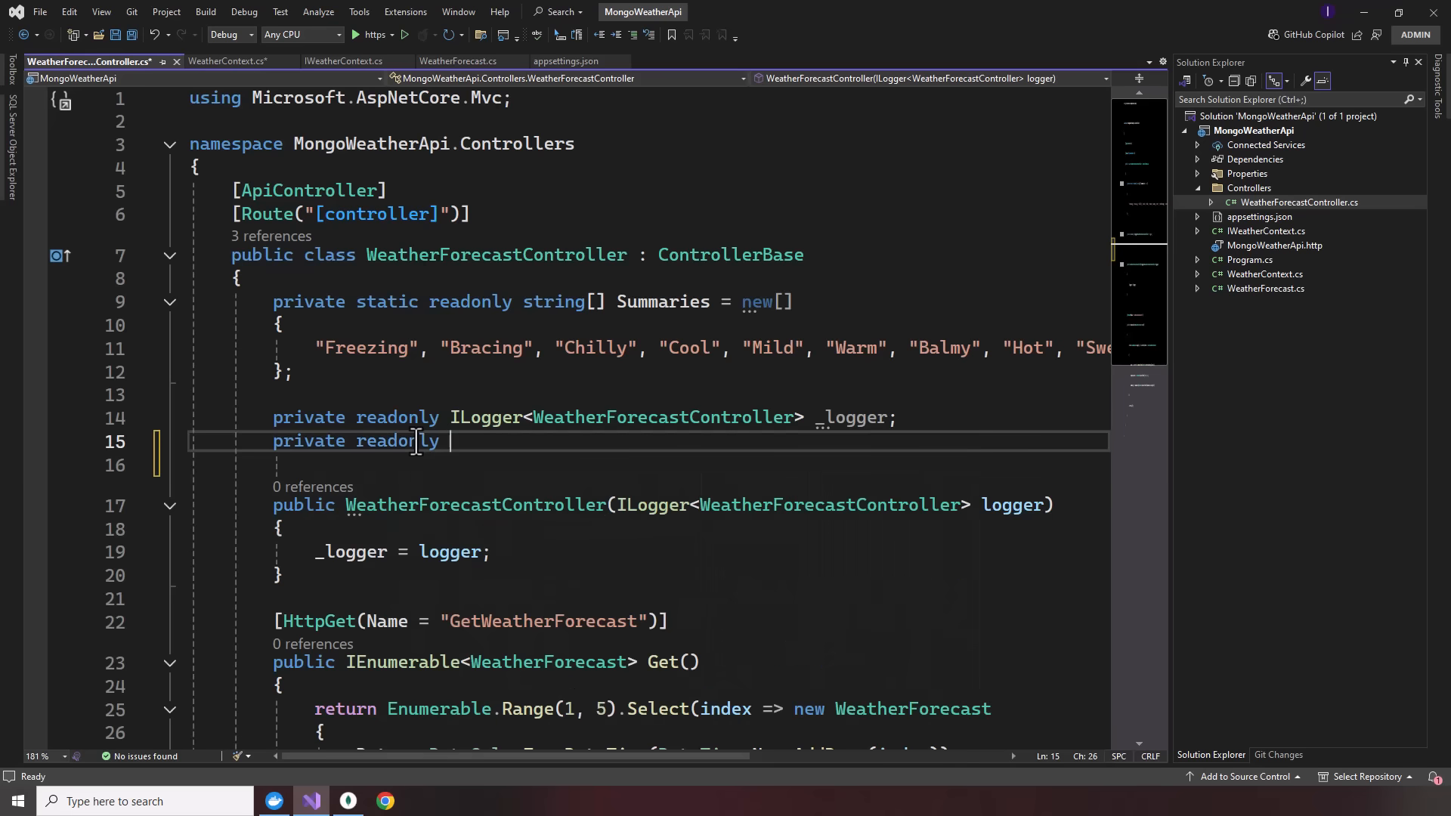
text(IWeatherContext _weatherContext;)
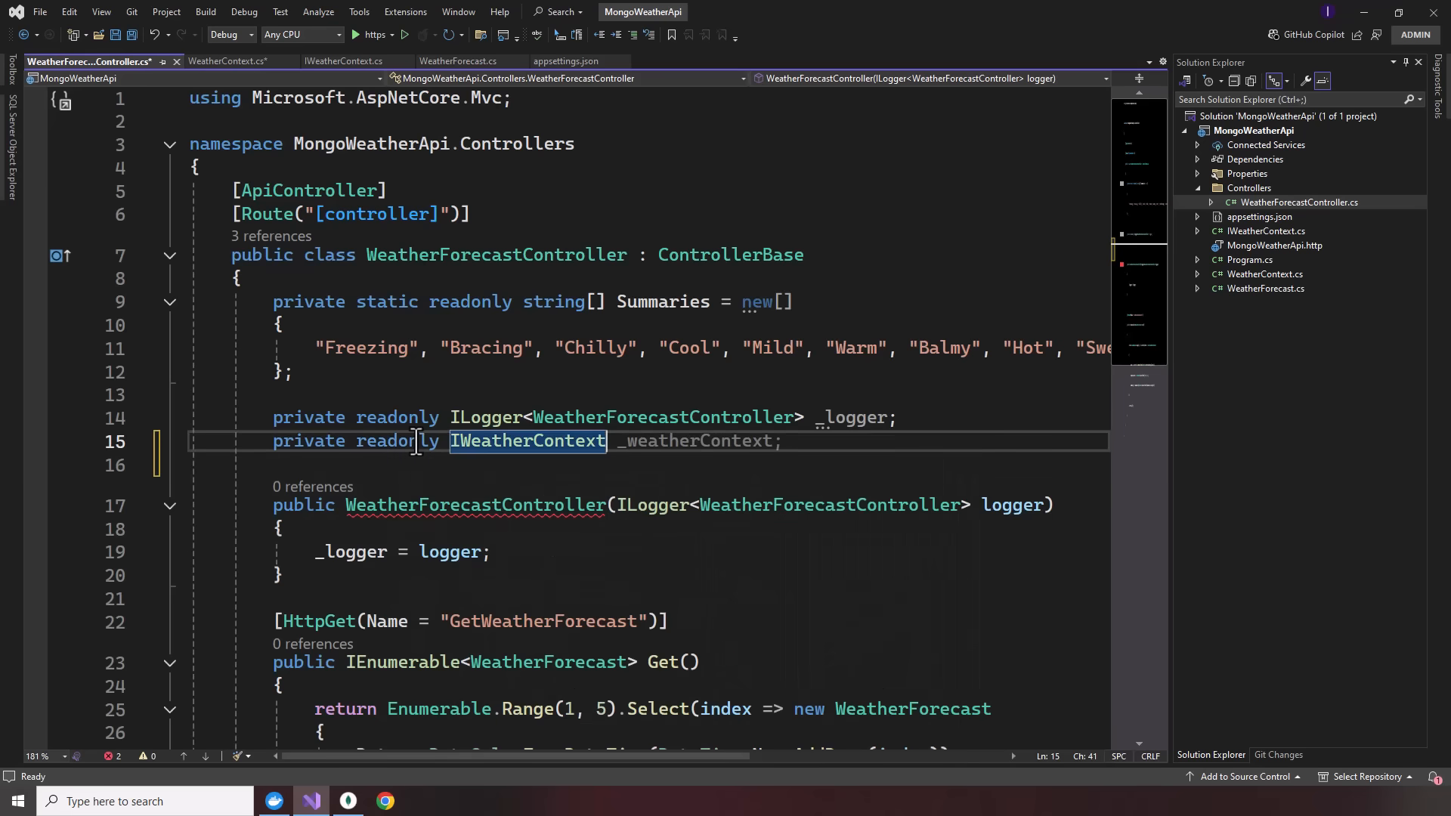
click(784, 504)
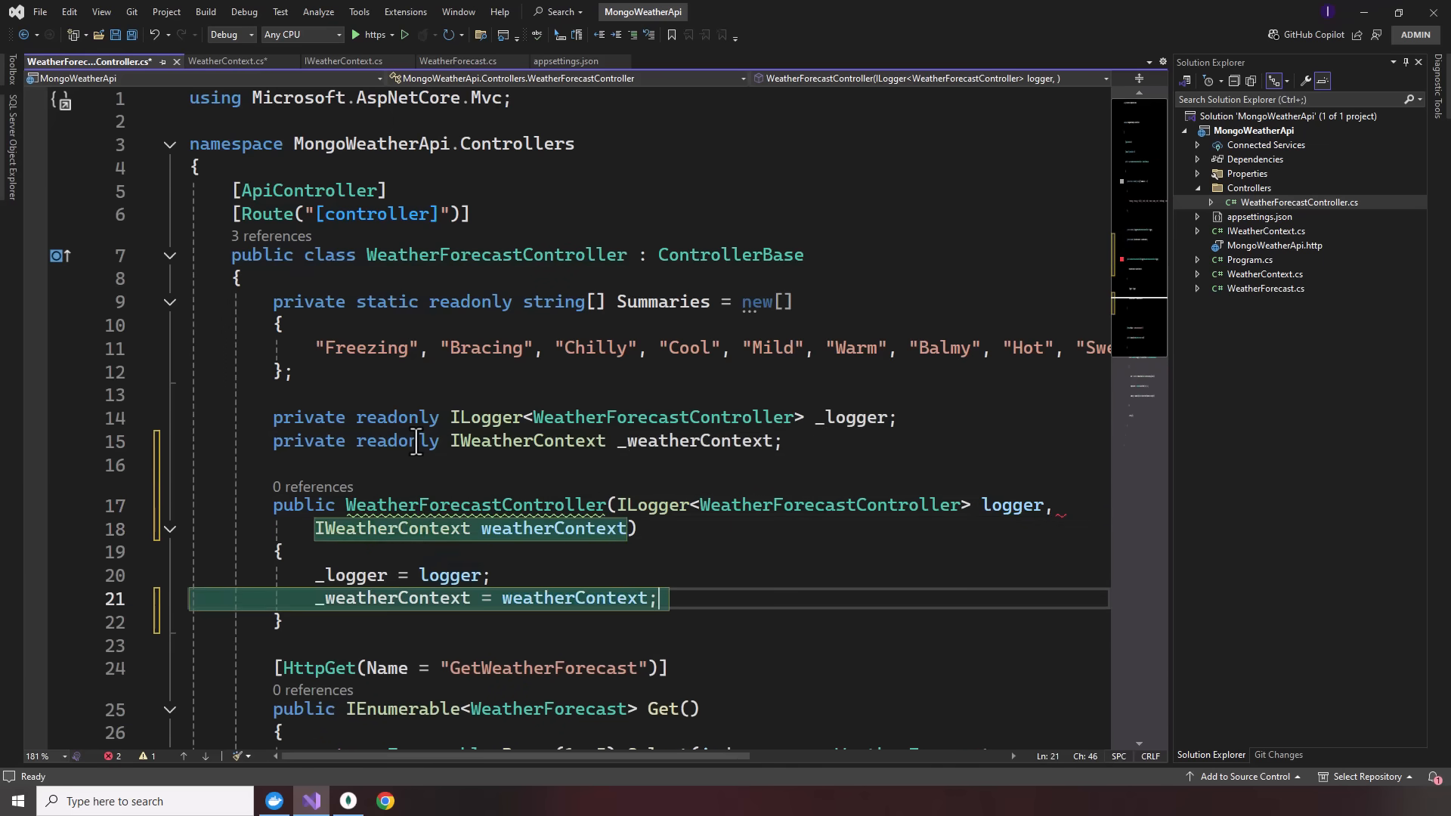
scroll(down, 3)
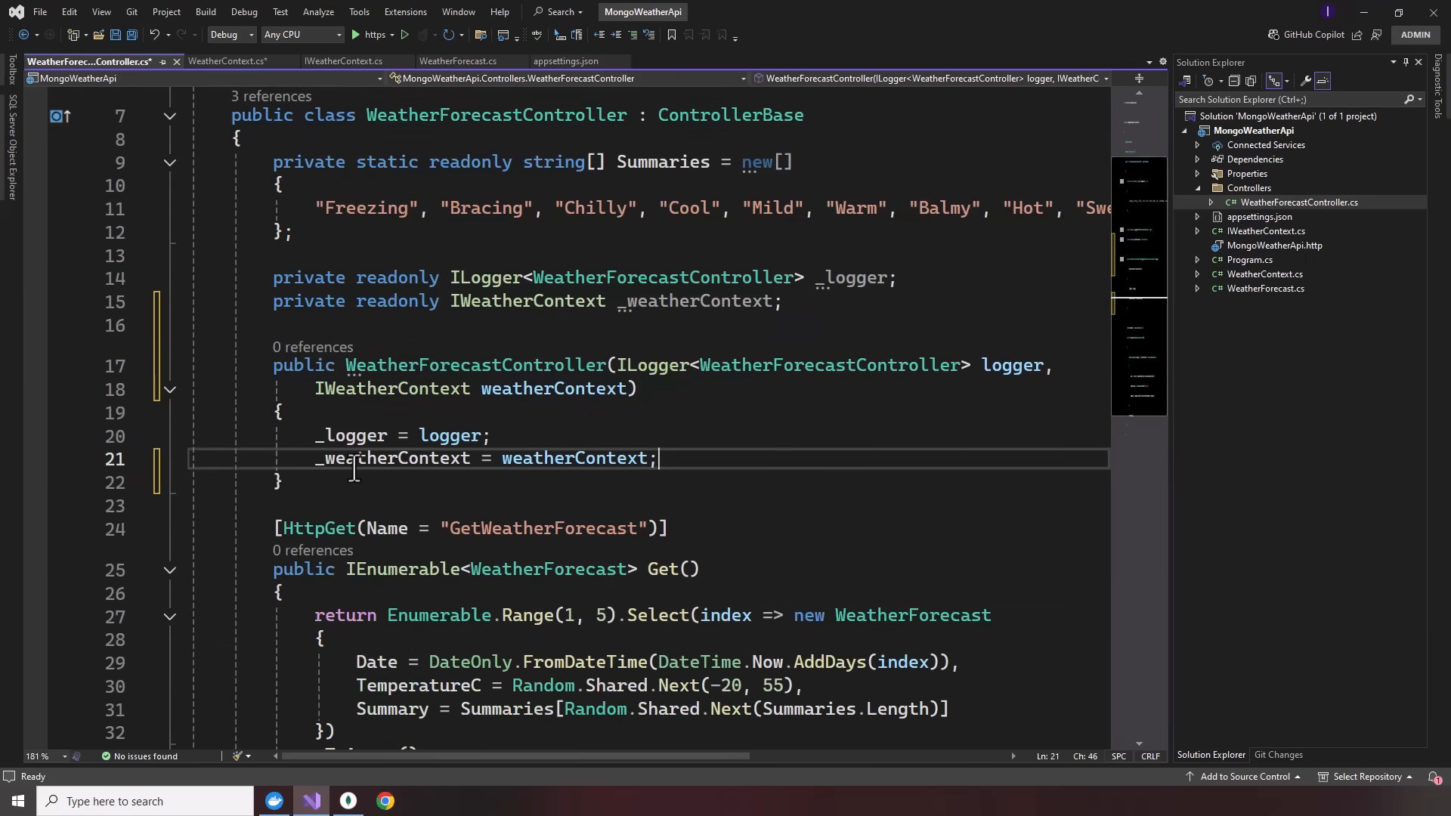
scroll(down, 3)
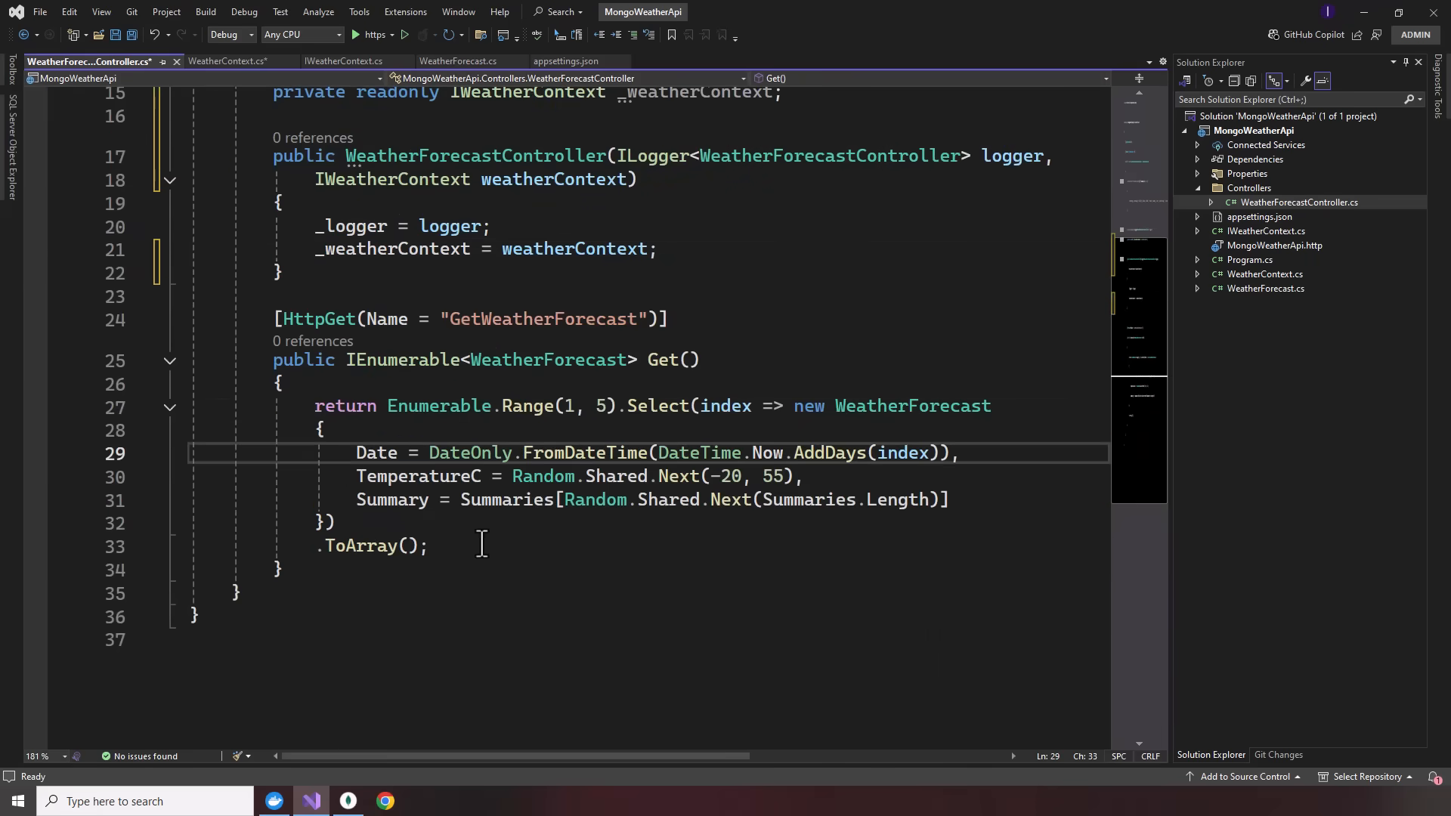
- Store the generated forecasts in var forecasts and return forecasts instead of returning directly
double_click(345, 407)
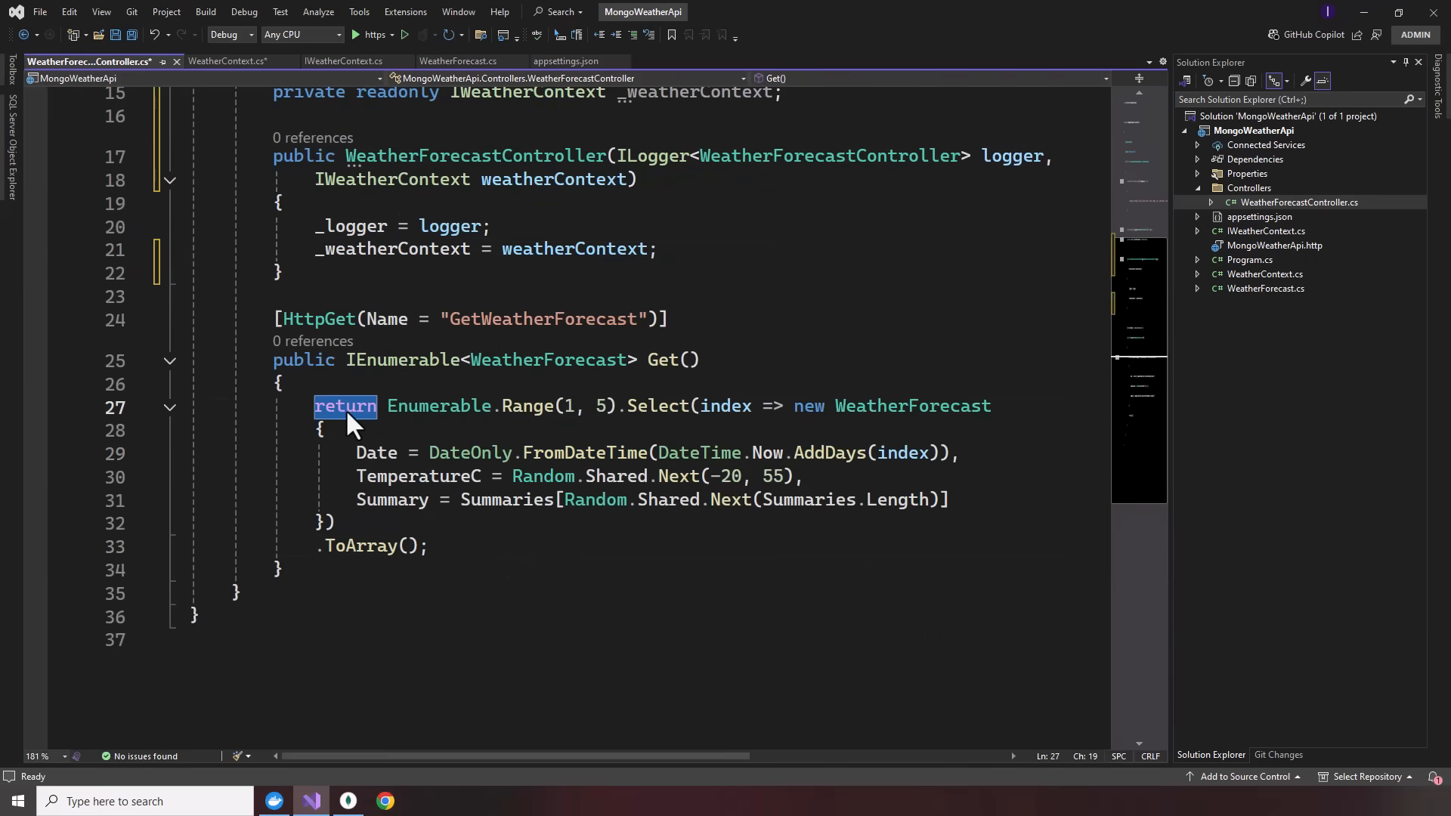
text(var)
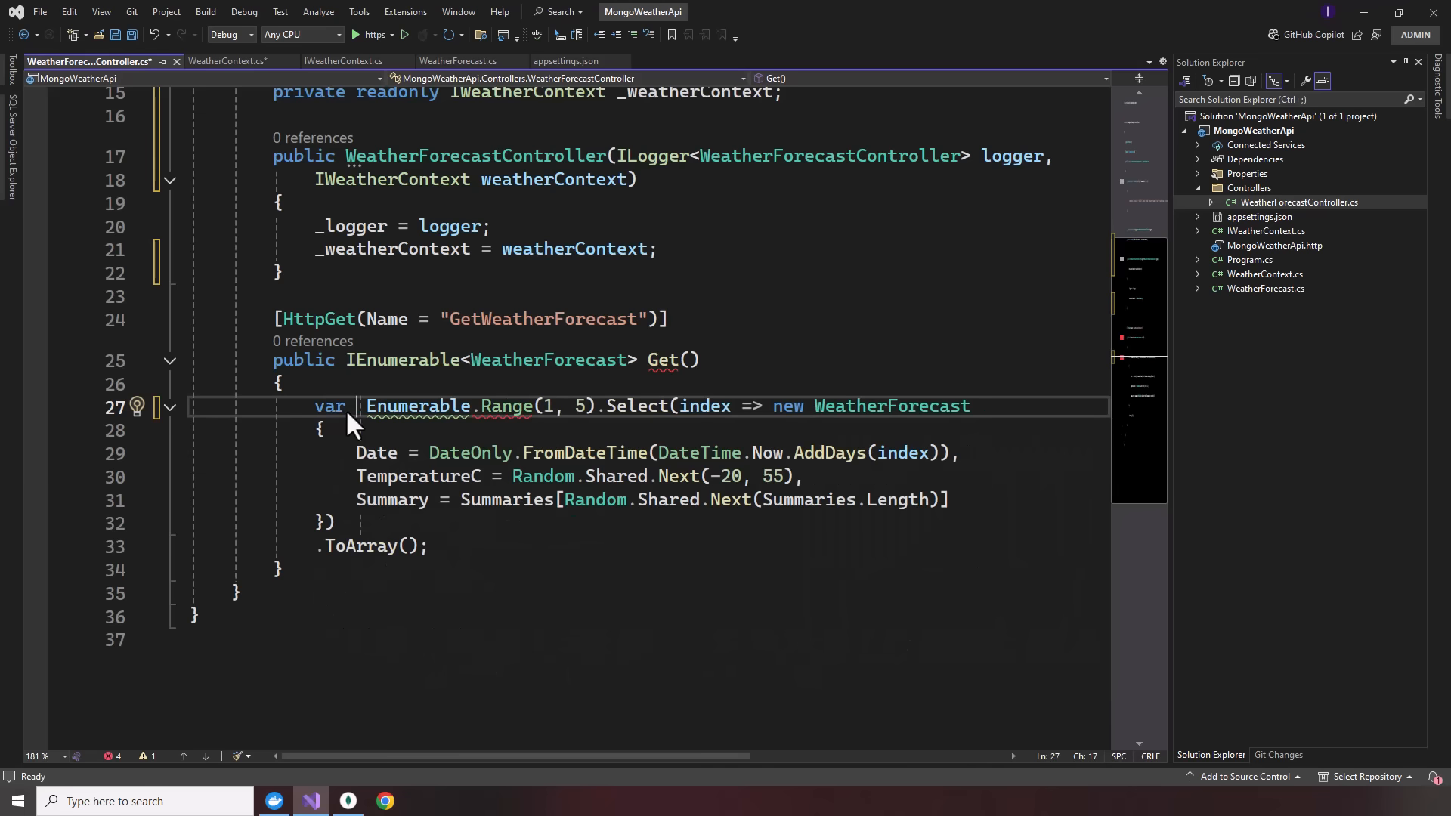
text(forecasts =)
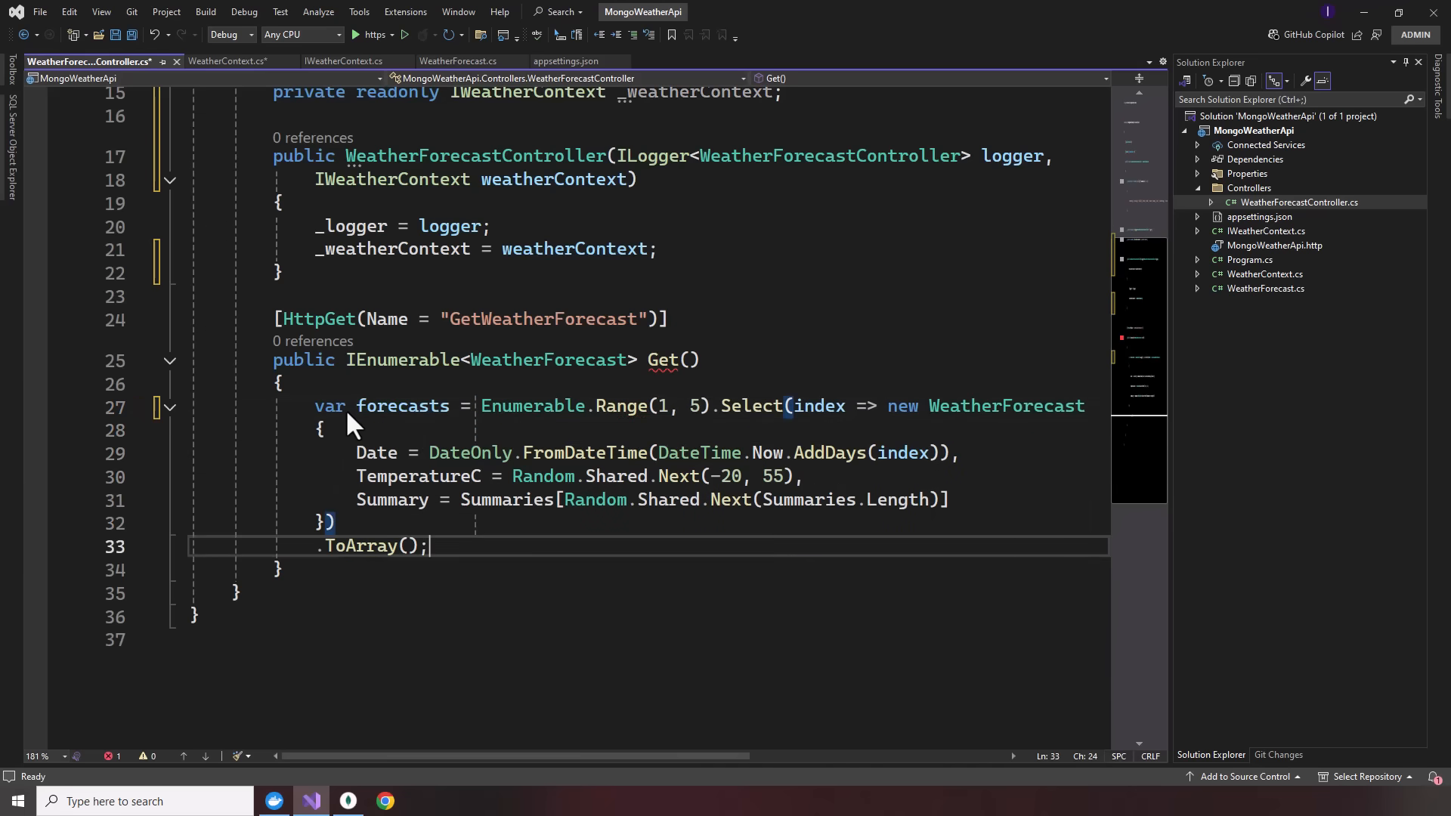
text(return forecasts;)
text(await )
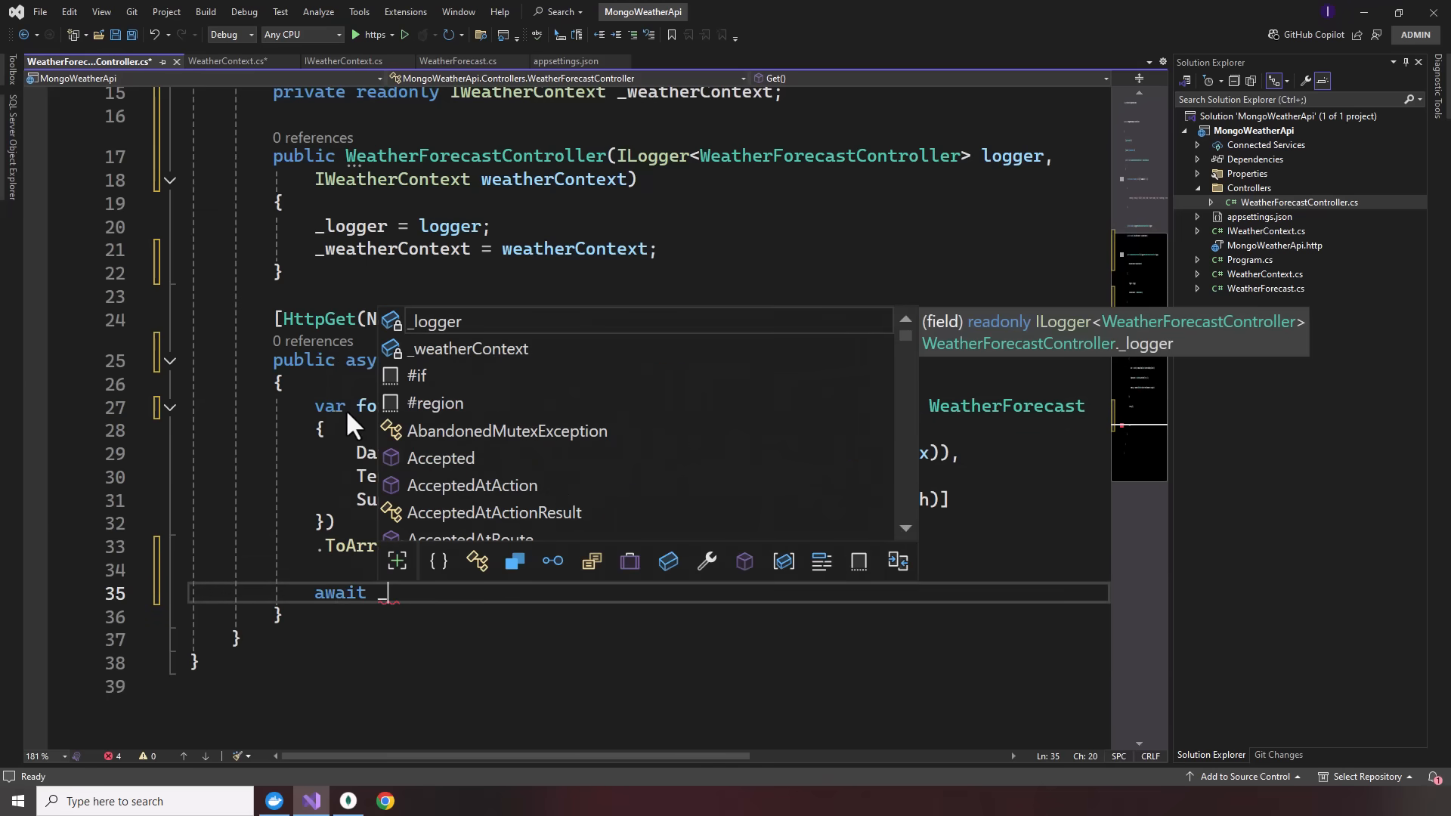
- Await _weatherContext.Forecasts.InsertManyAsync(forecasts) and make Get async Task<IEnumerable<WeatherForecast>>
text(_weatherContext)
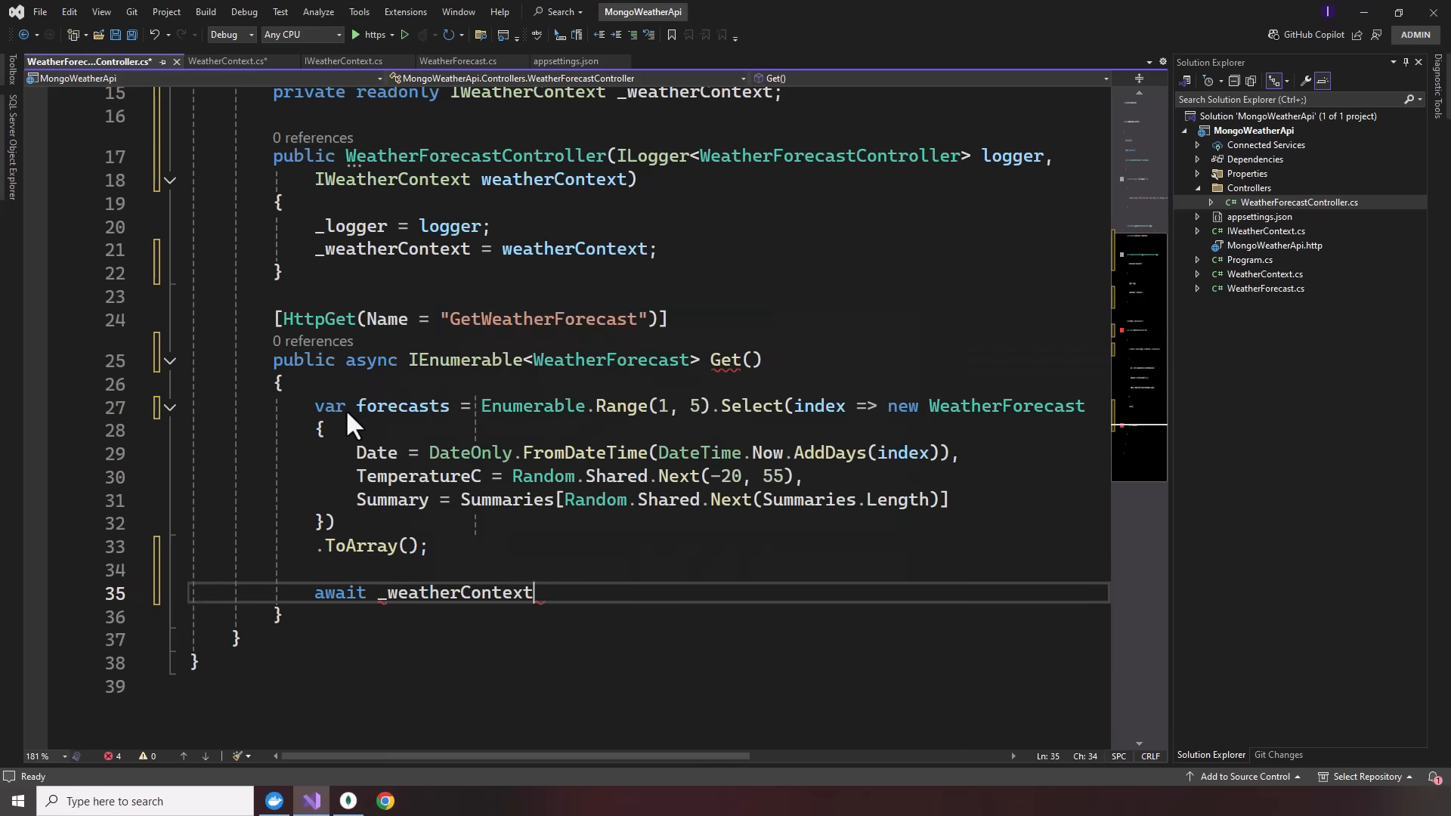
text(.)
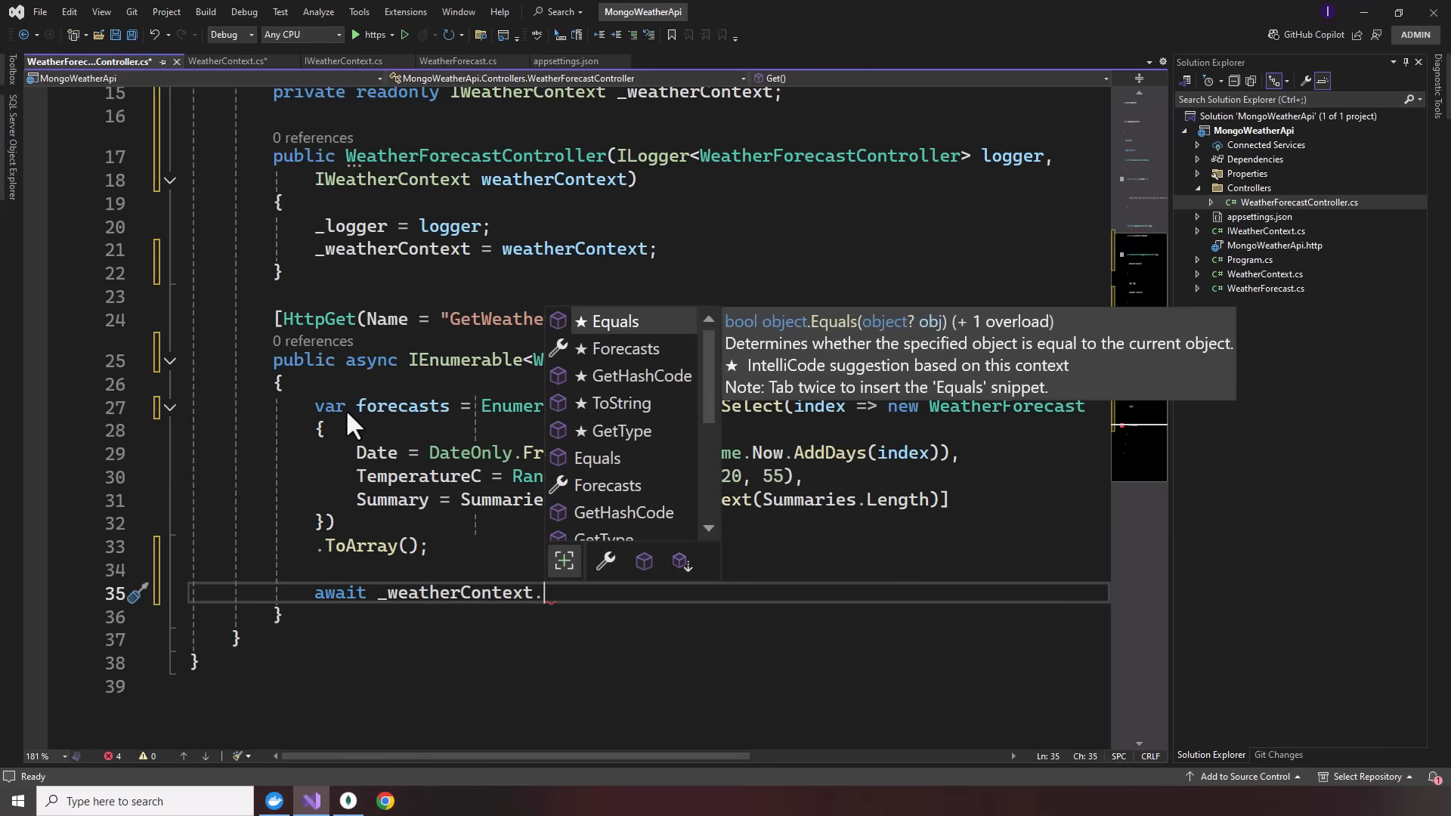
text(f)
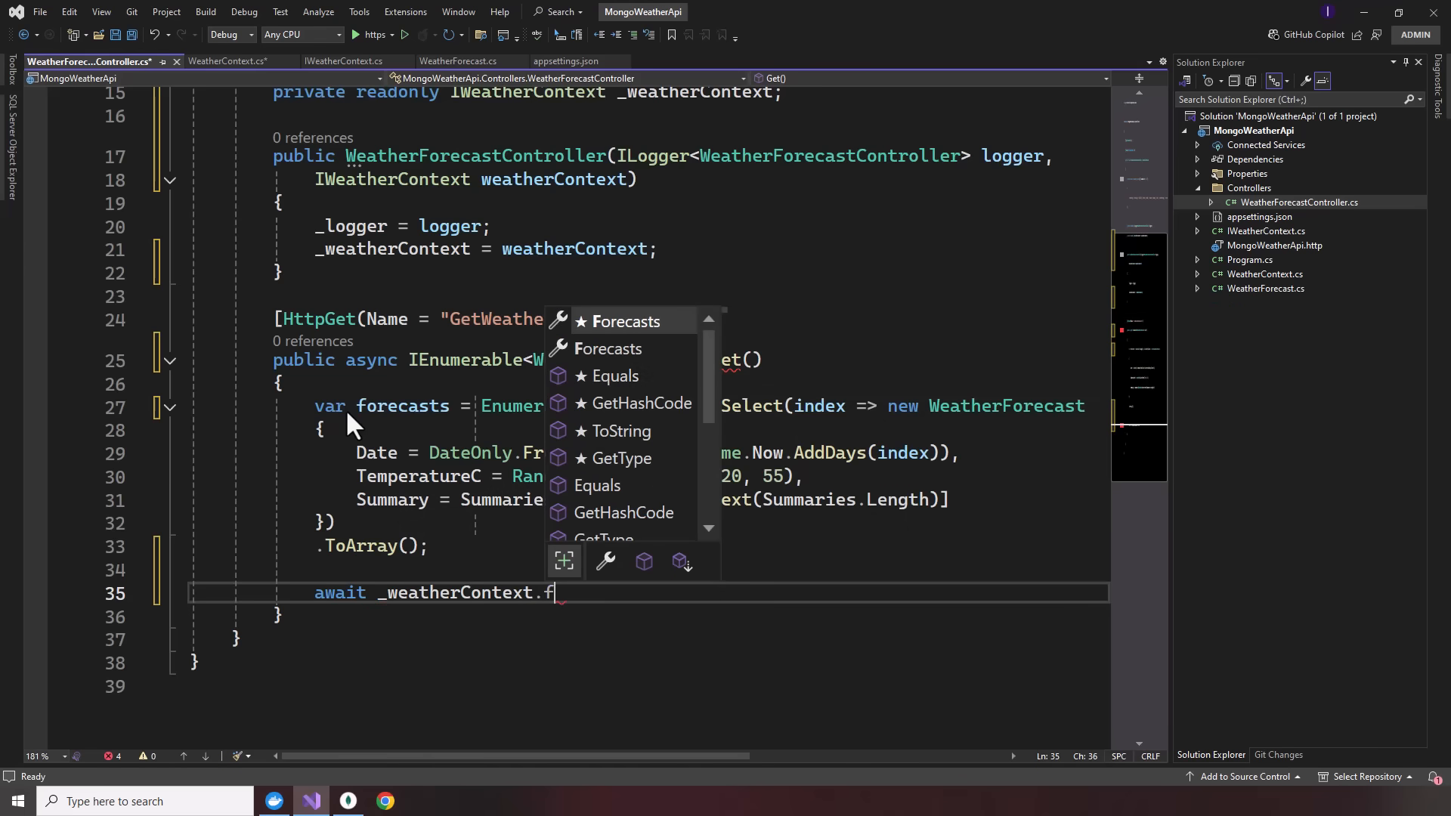
text(Forecasts.in)
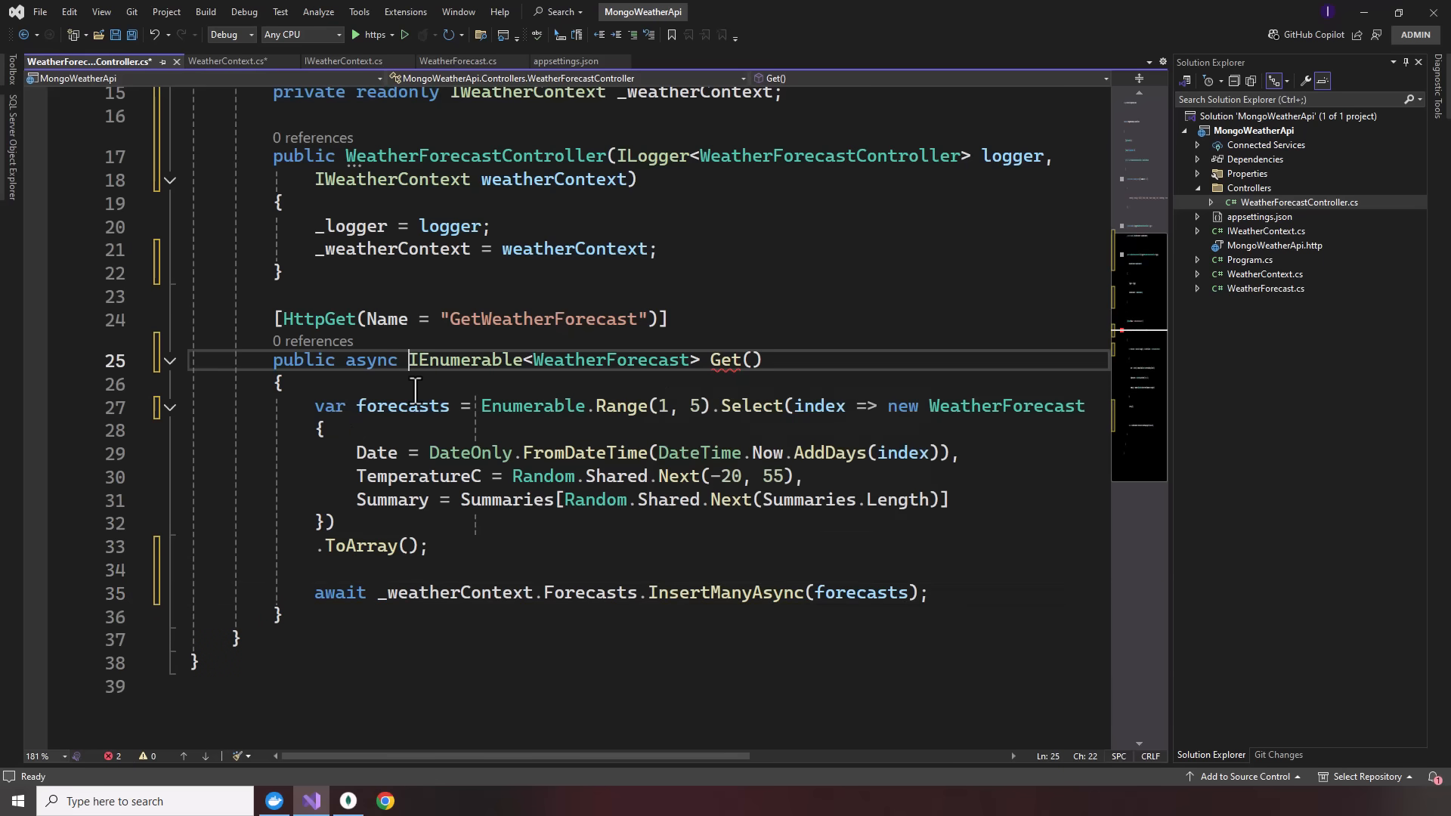
text(Task<)
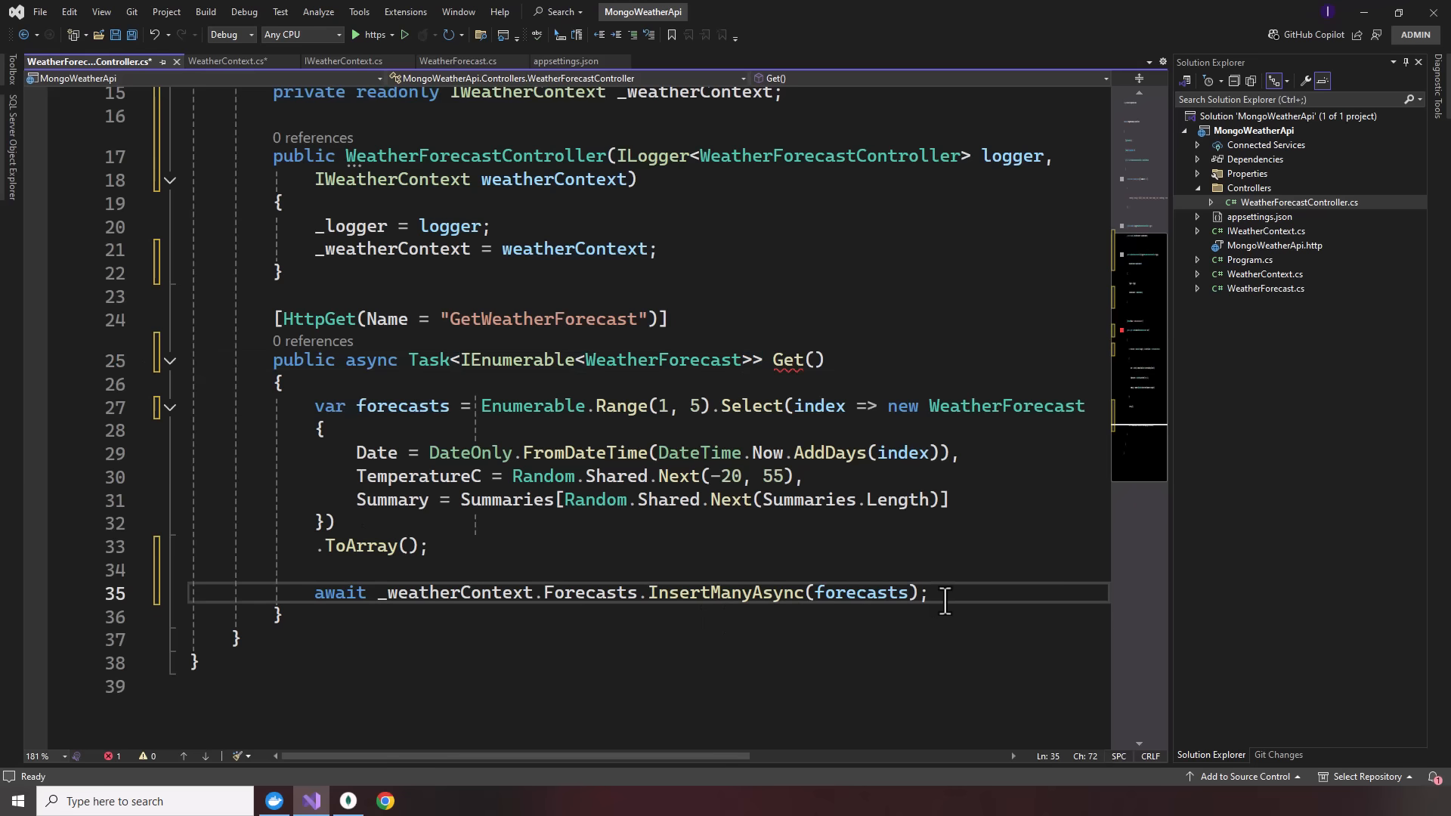
text(return forecasts;)
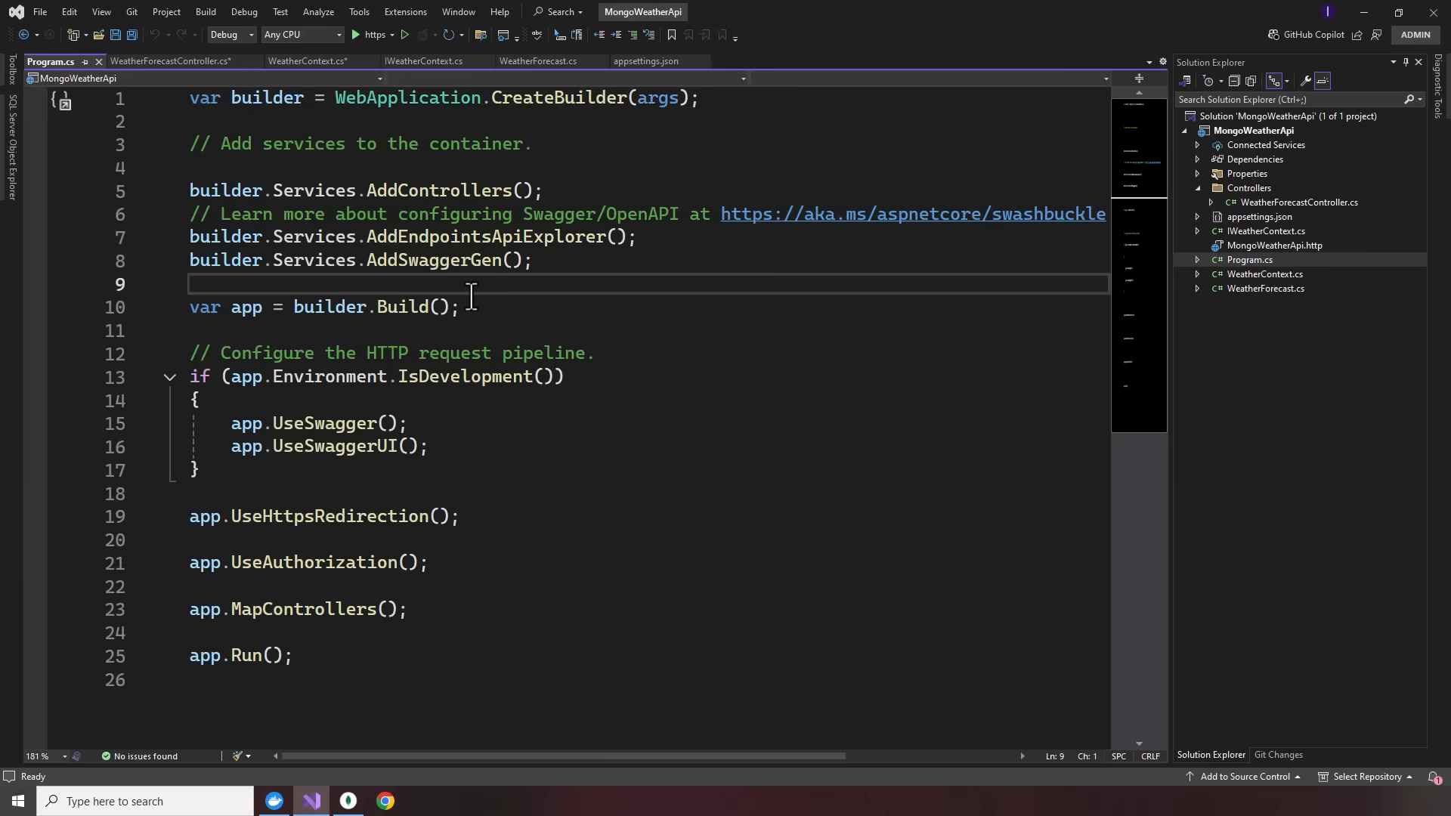
- Under '// Application Services' register builder.Services.AddScoped<IWeatherContext, WeatherContext>() with using MongoWeatherApi
key(enter)
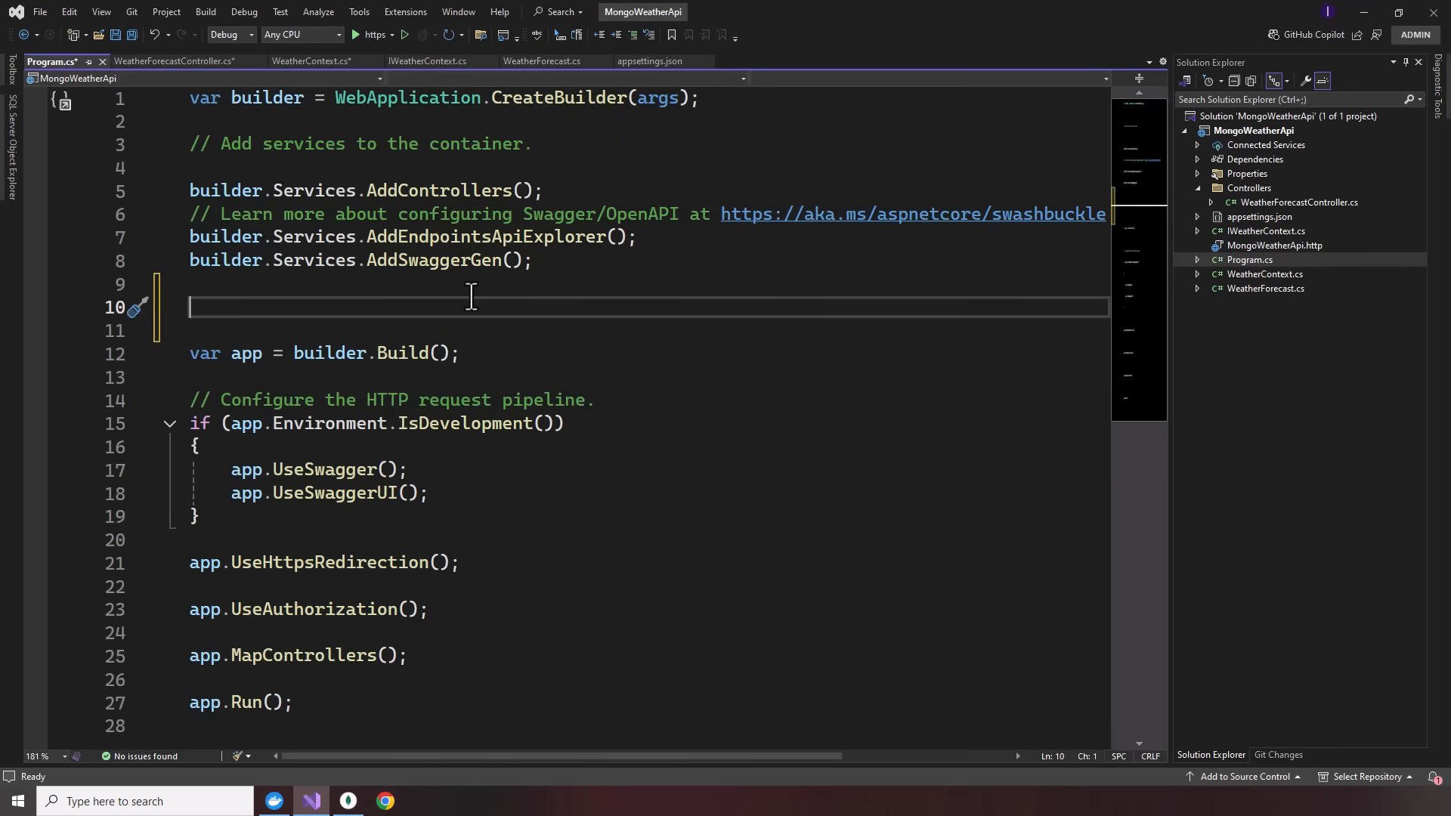
text(//)
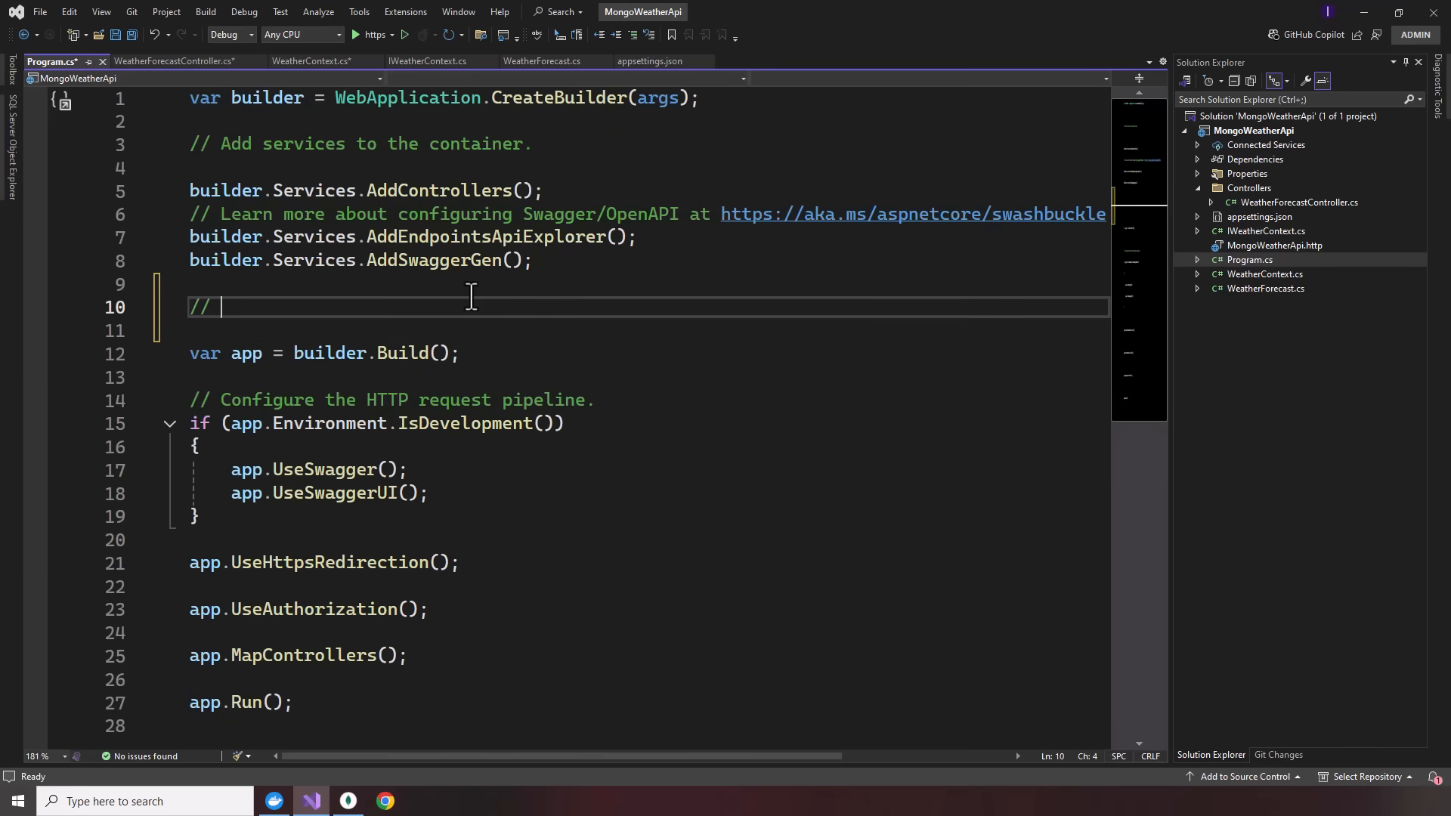
text(Application Services)
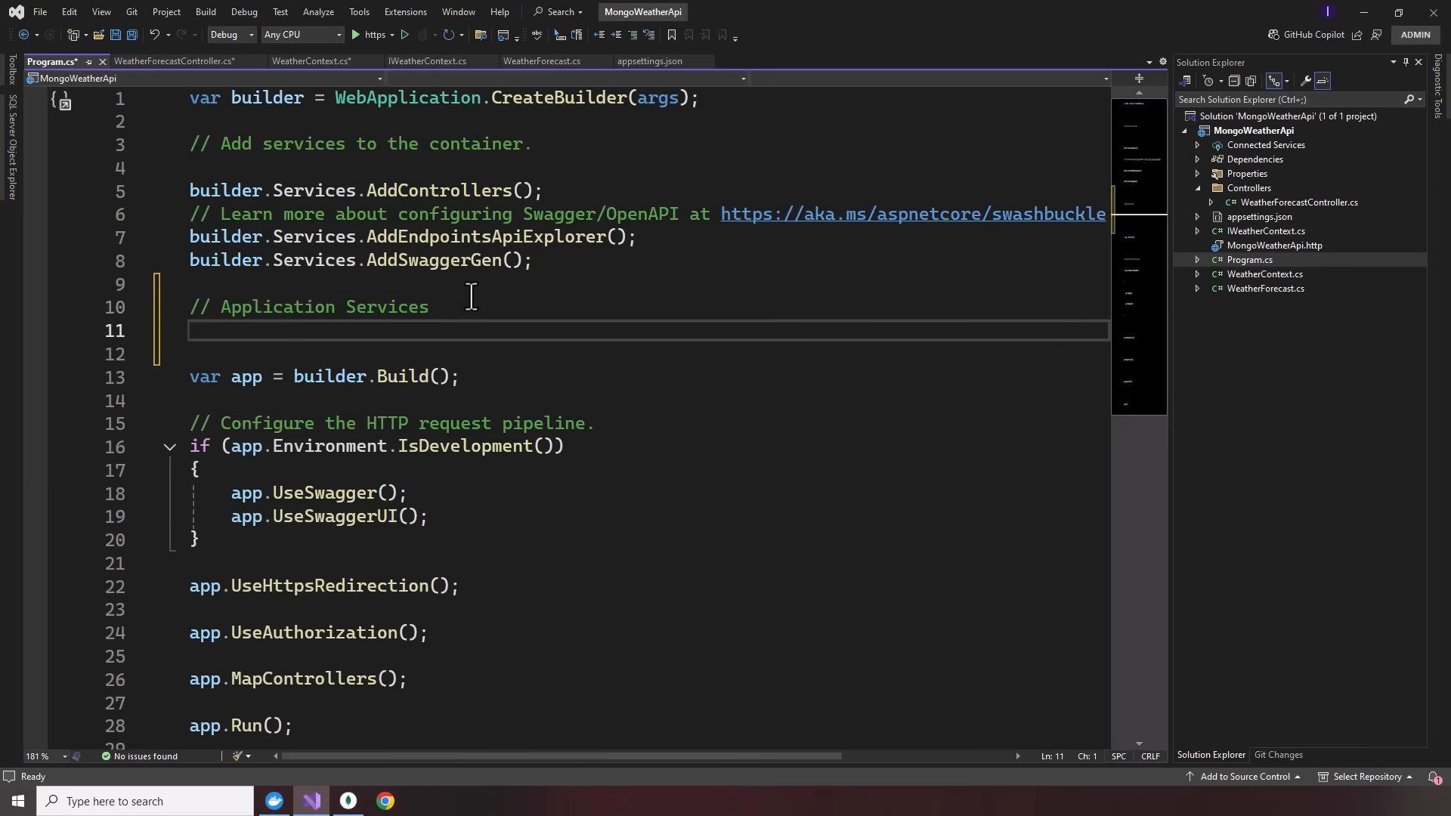
text(builder.)
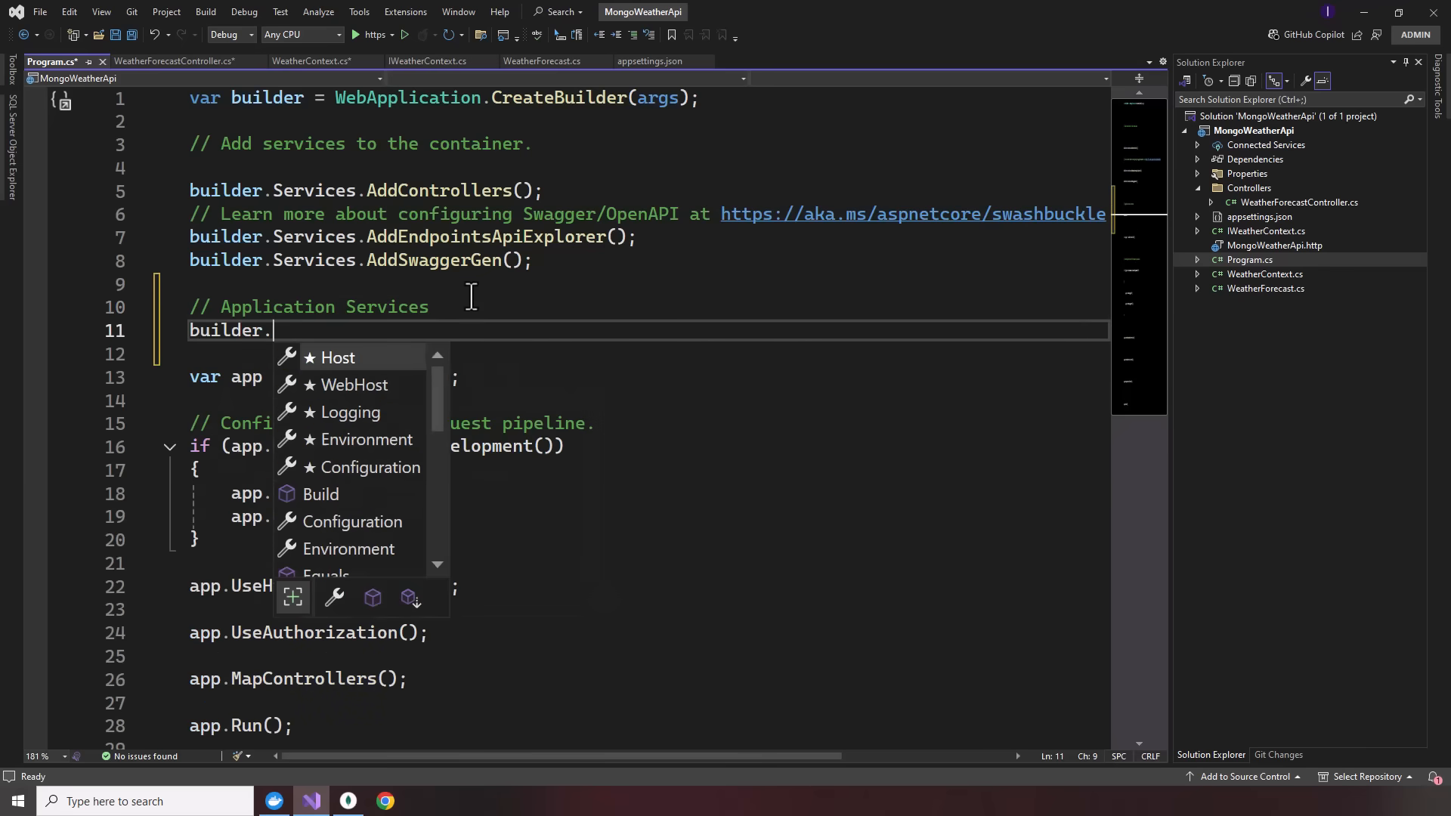
text(Services.ad)
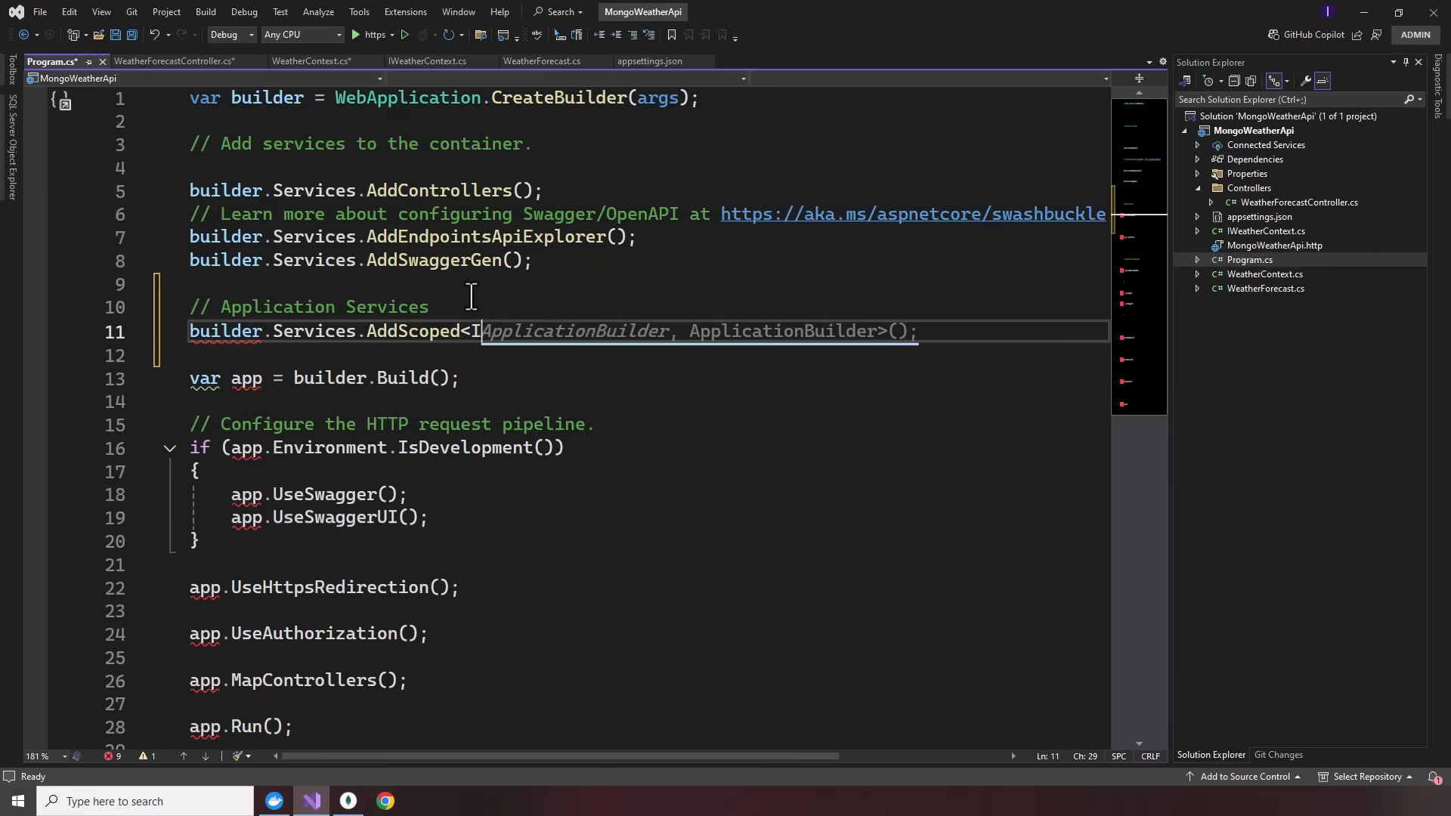
text(We)
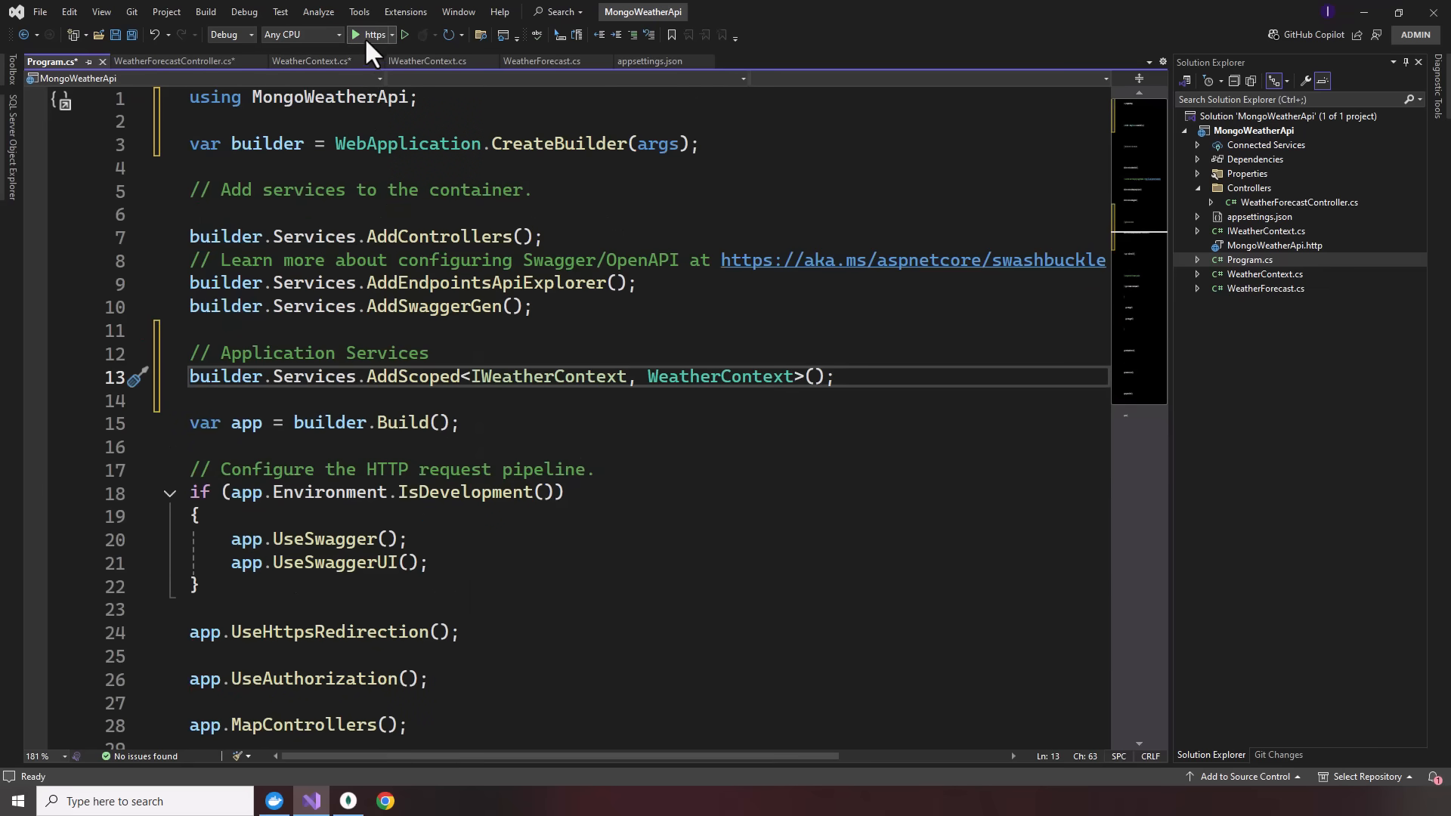
- Add the missing comma on line 6 of appsettings.json after the JsonReaderException and start MongoWeatherApi again
click(370, 34)
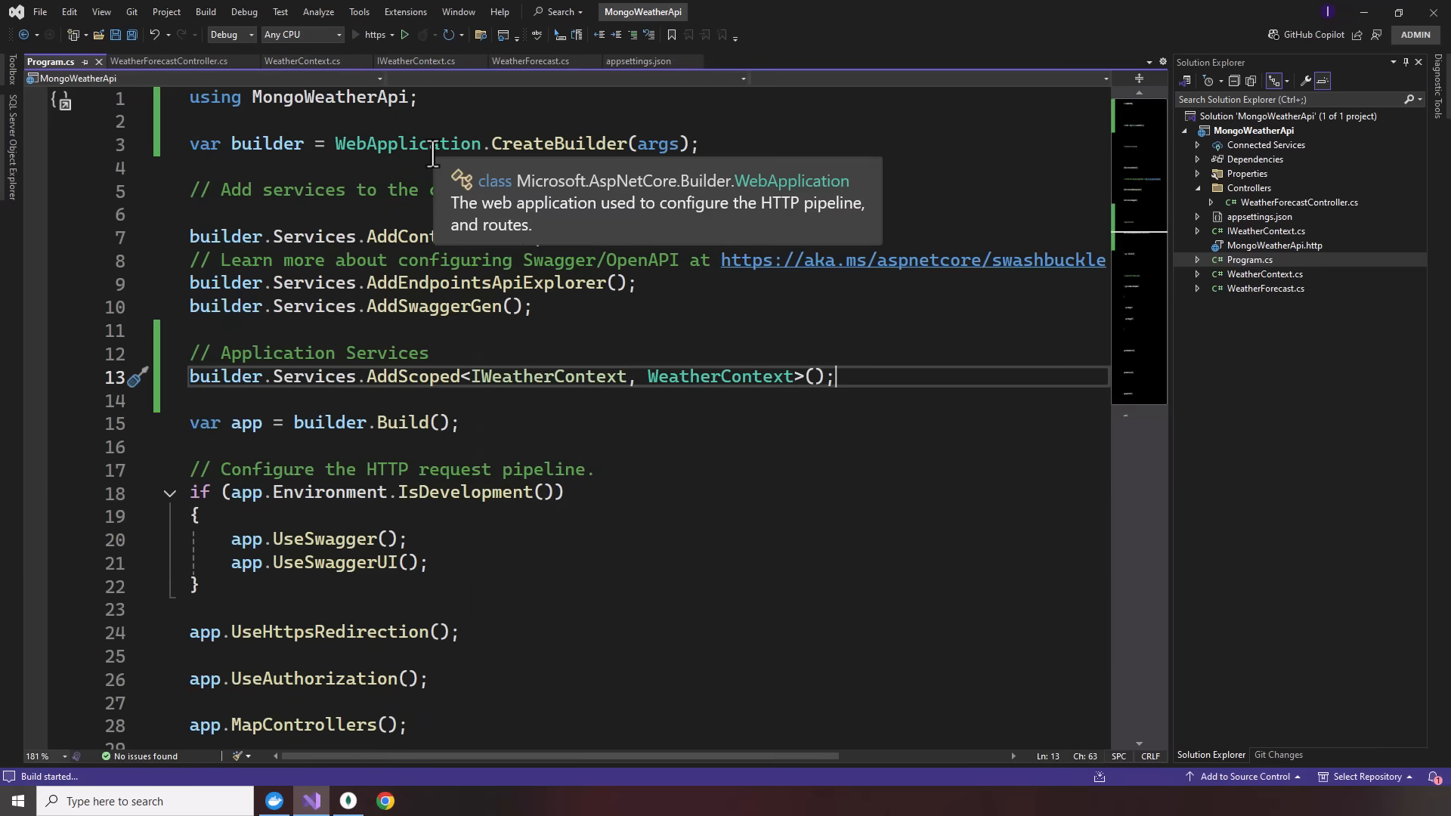
mouse_move(452, 274)
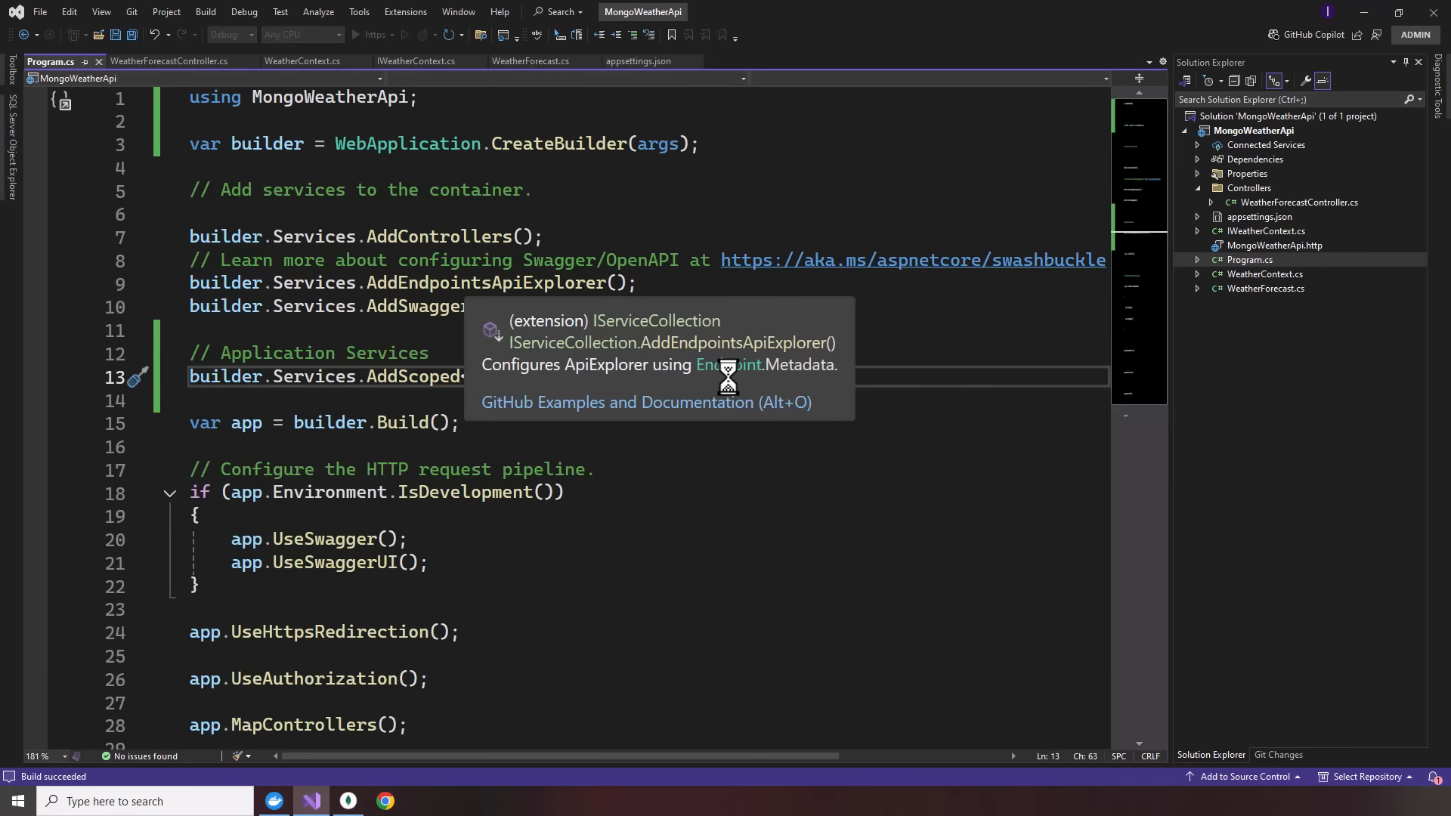
click(377, 35)
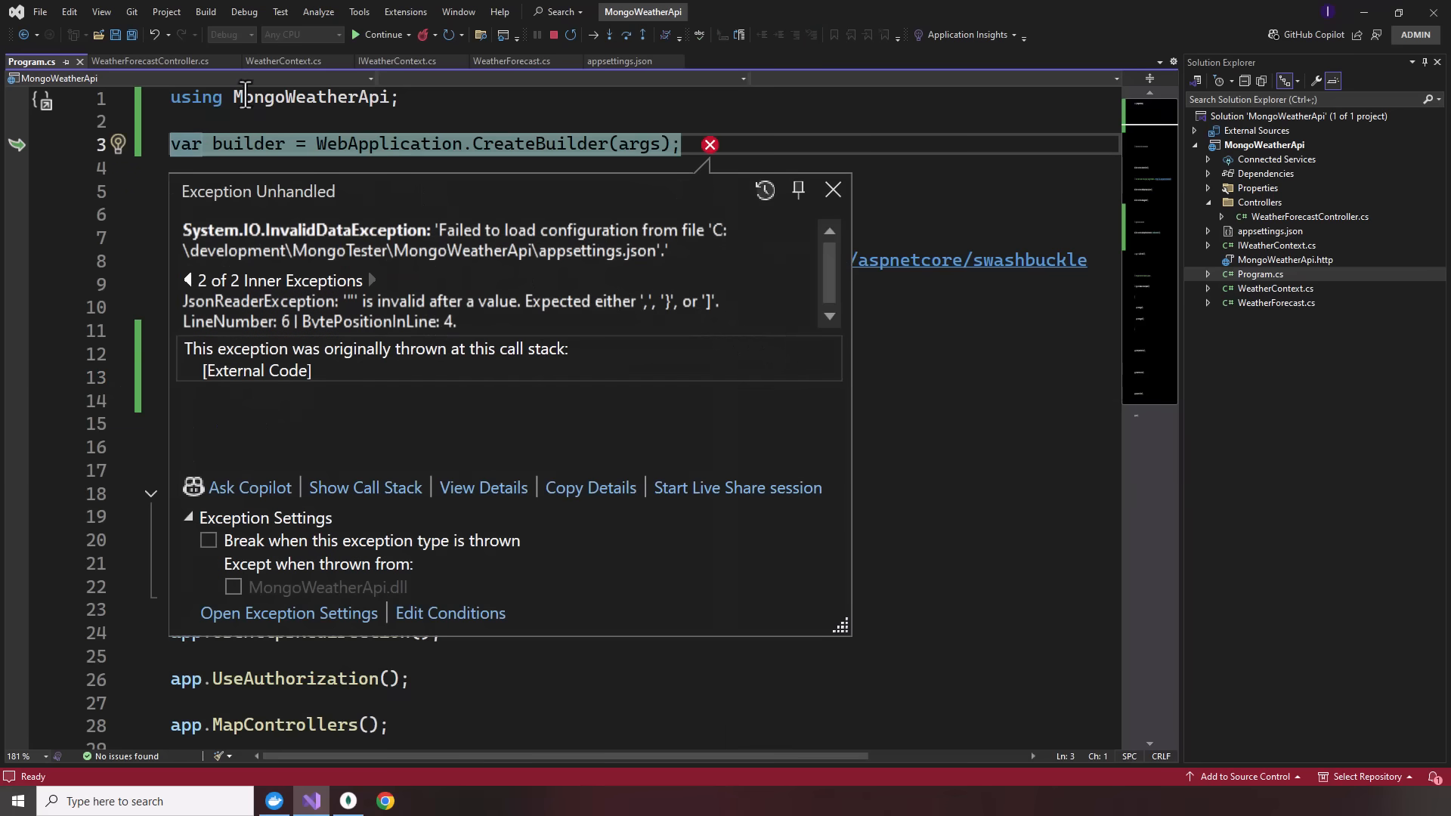
click(553, 34)
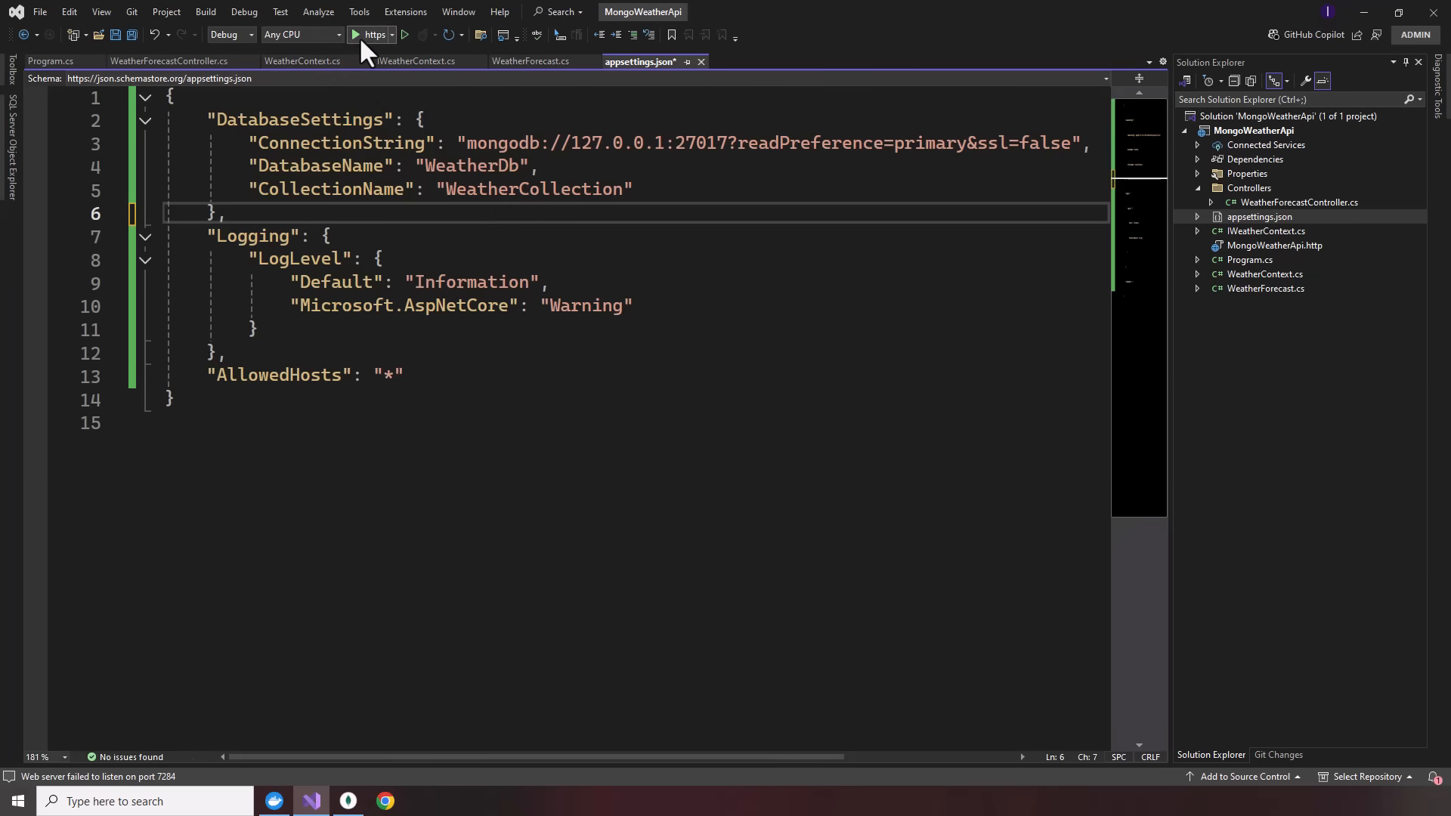
click(355, 34)
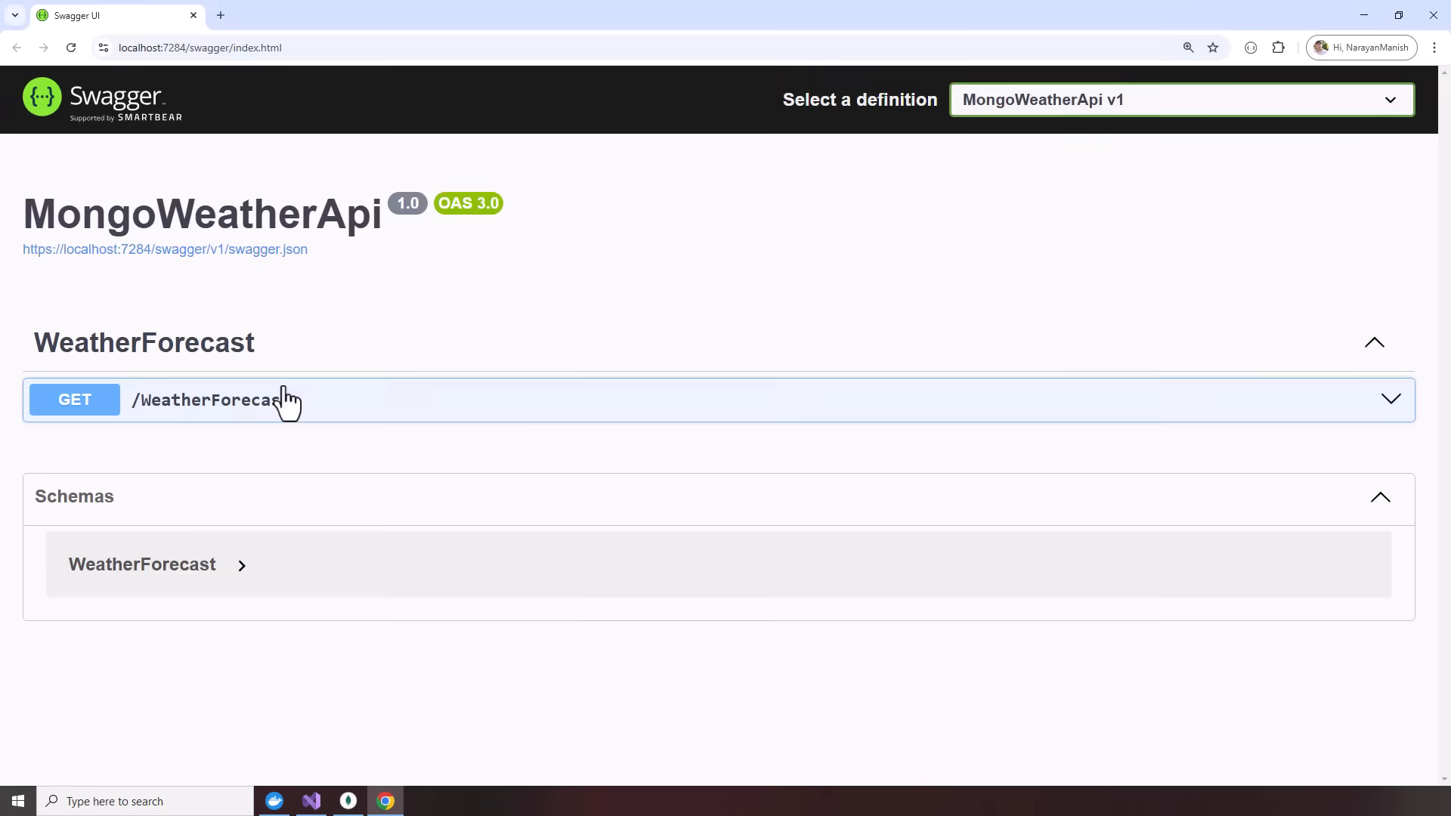
- Execute GET /WeatherForecast via Try it out so forecasts are generated and stored
click(213, 399)
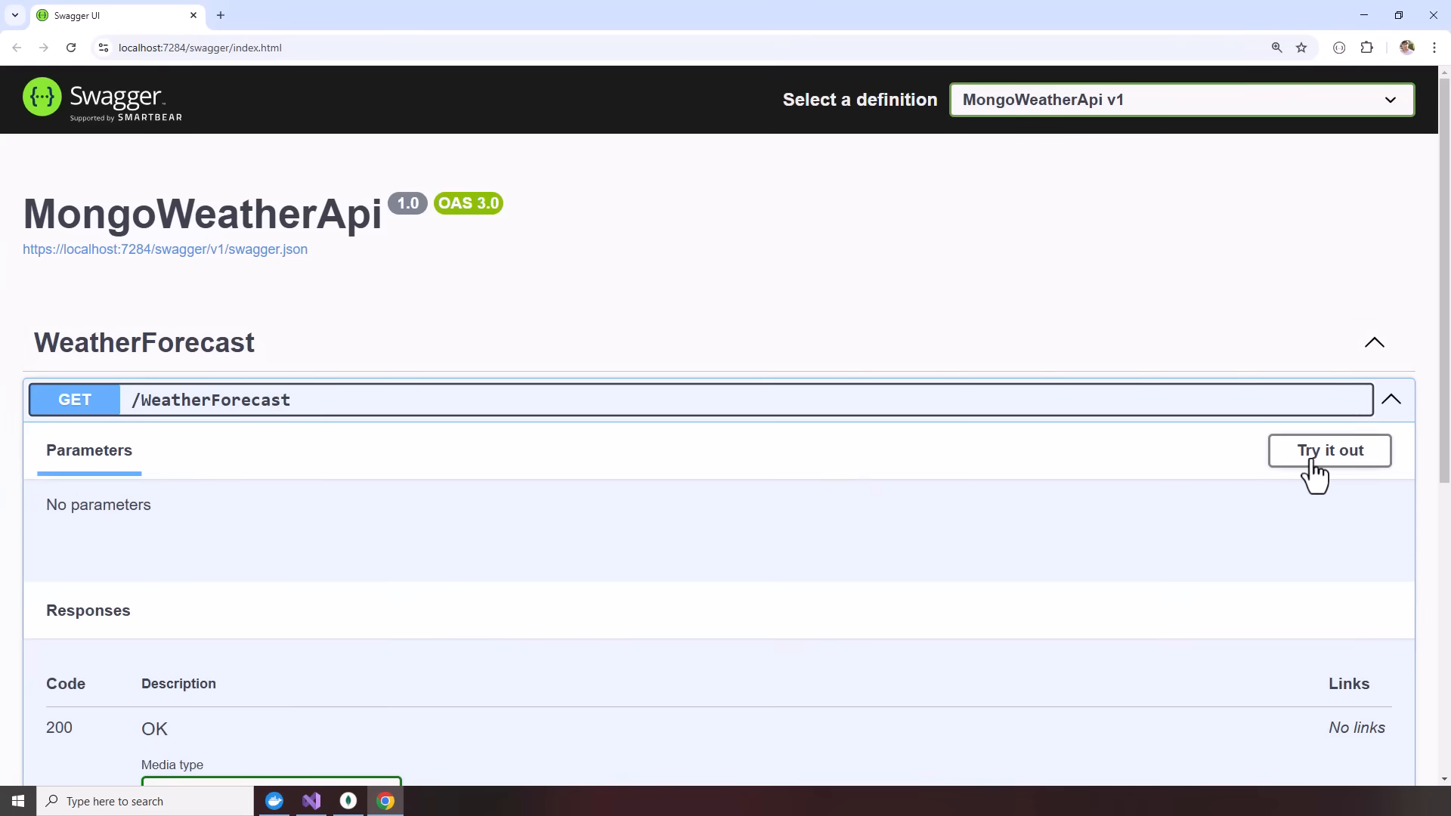
click(1329, 450)
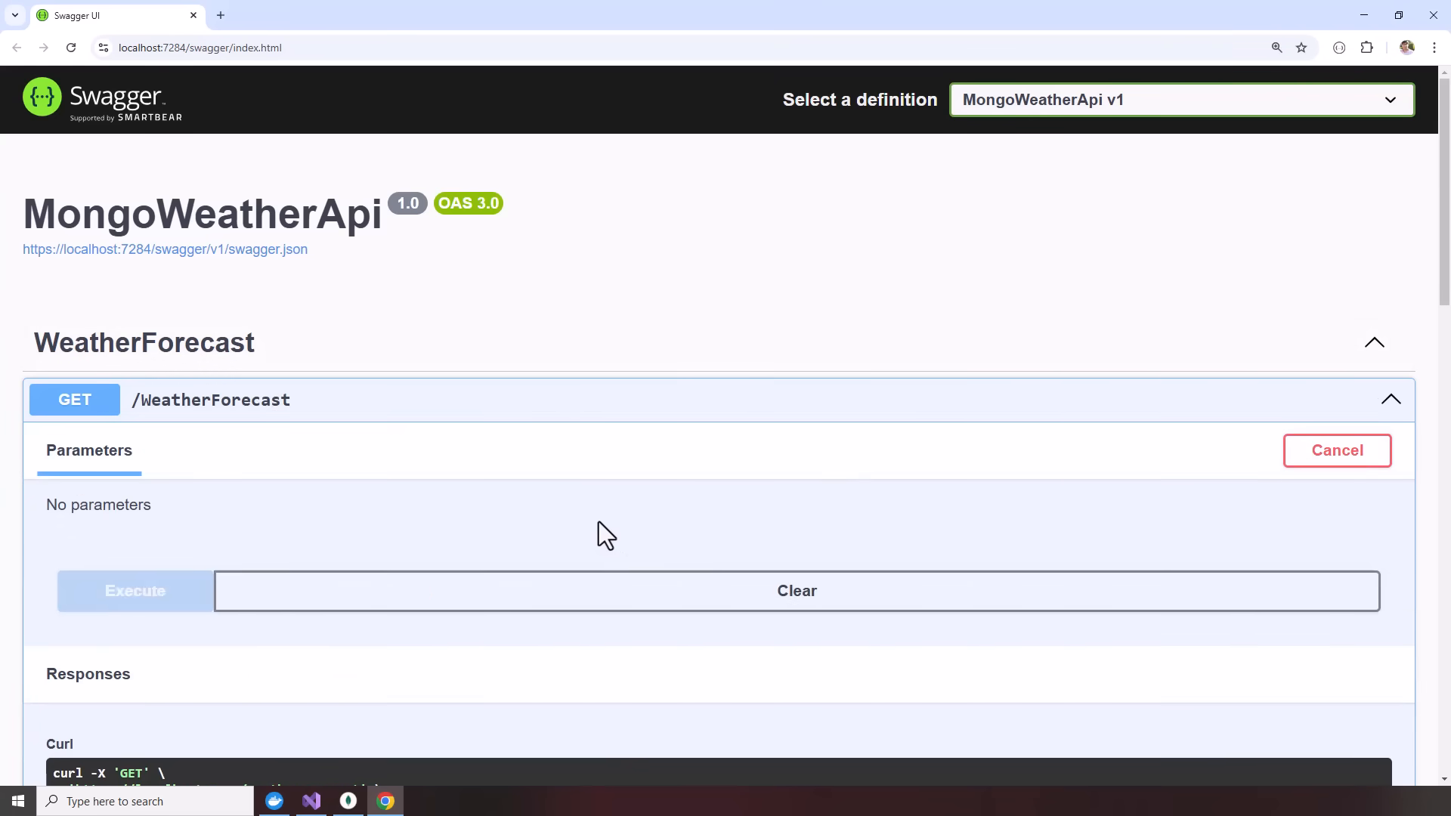
click(134, 591)
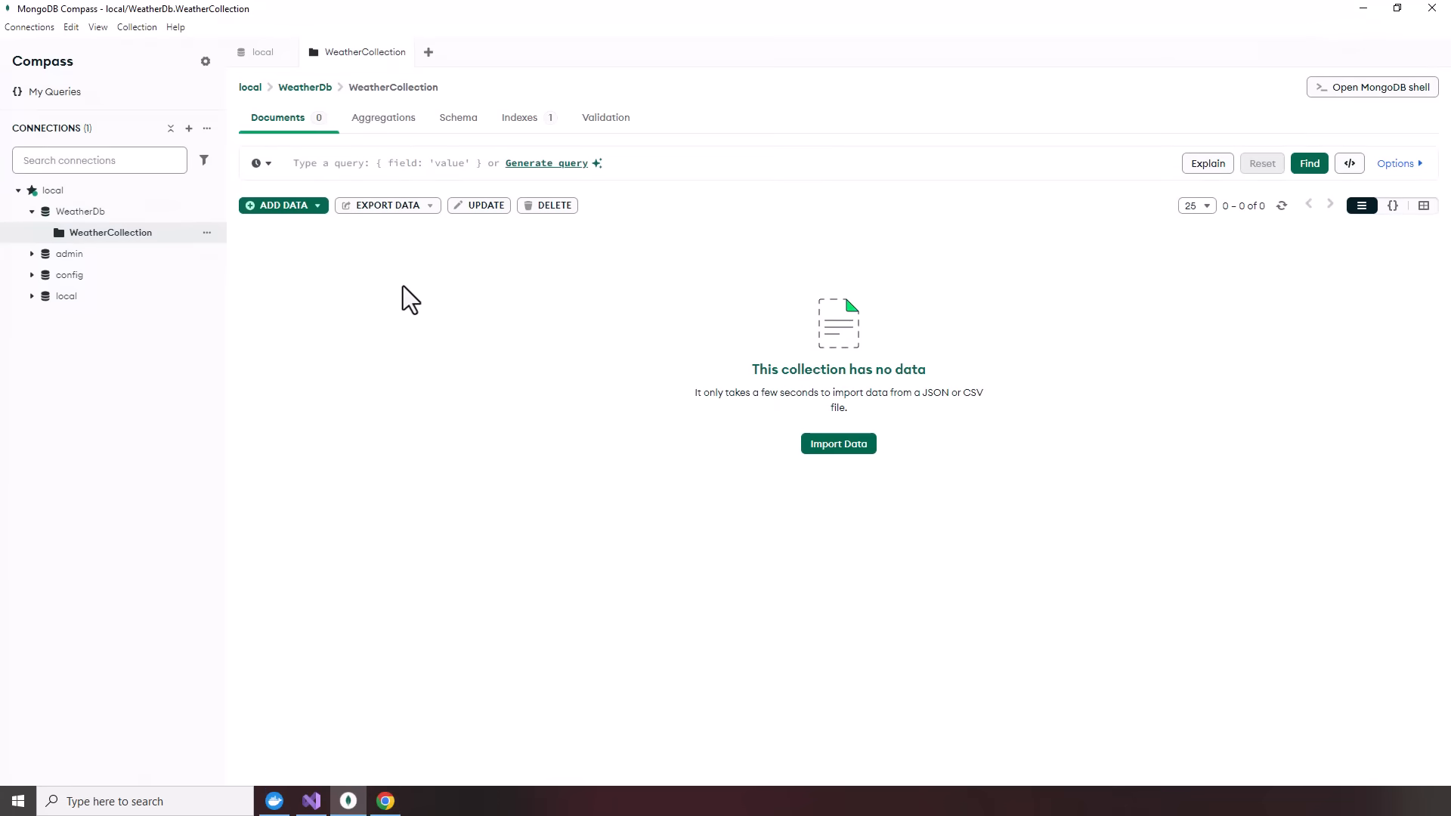
mouse_move(950, 200)
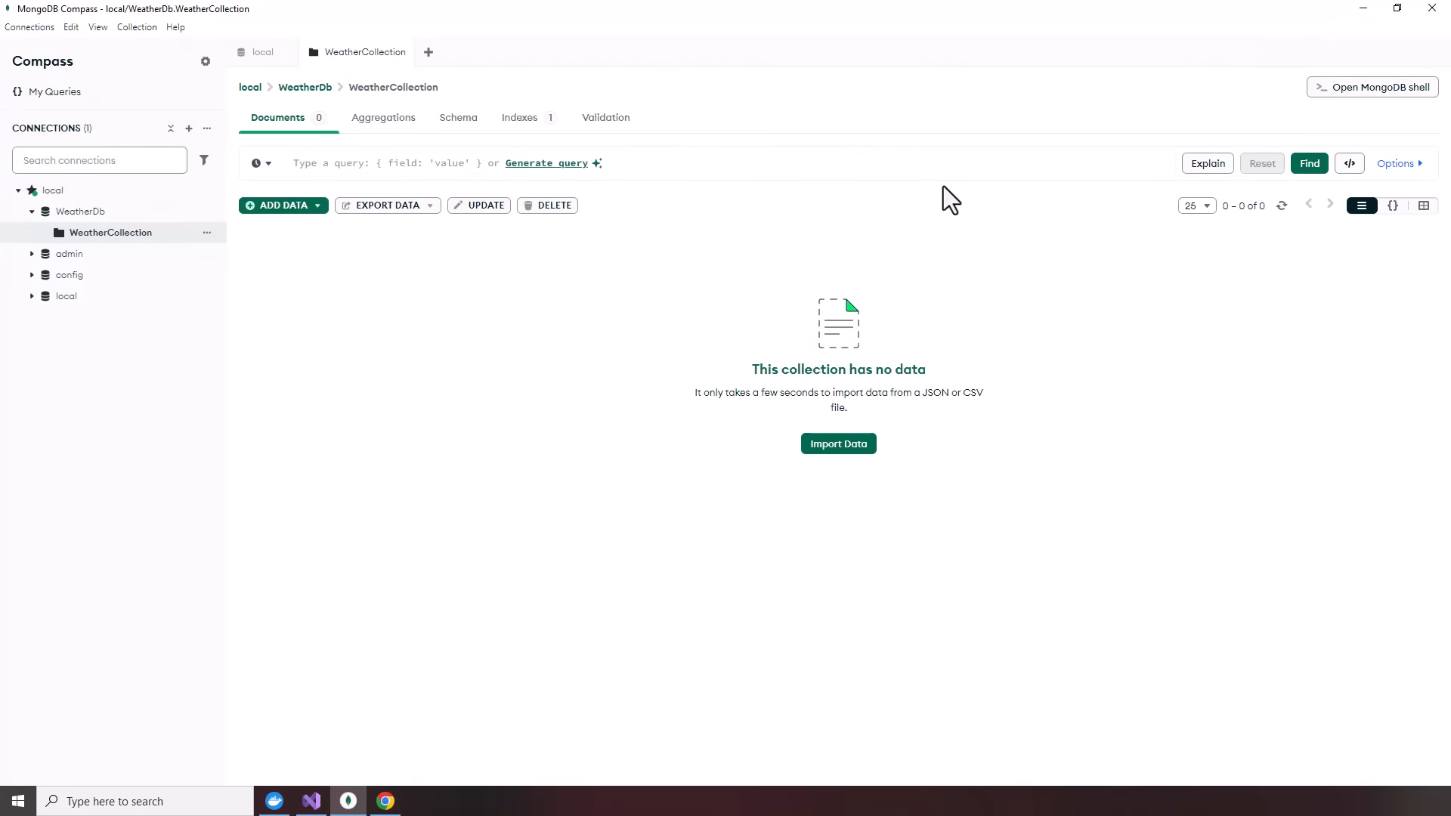
- Refresh WeatherCollection with Find to list its five forecast documents
click(648, 163)
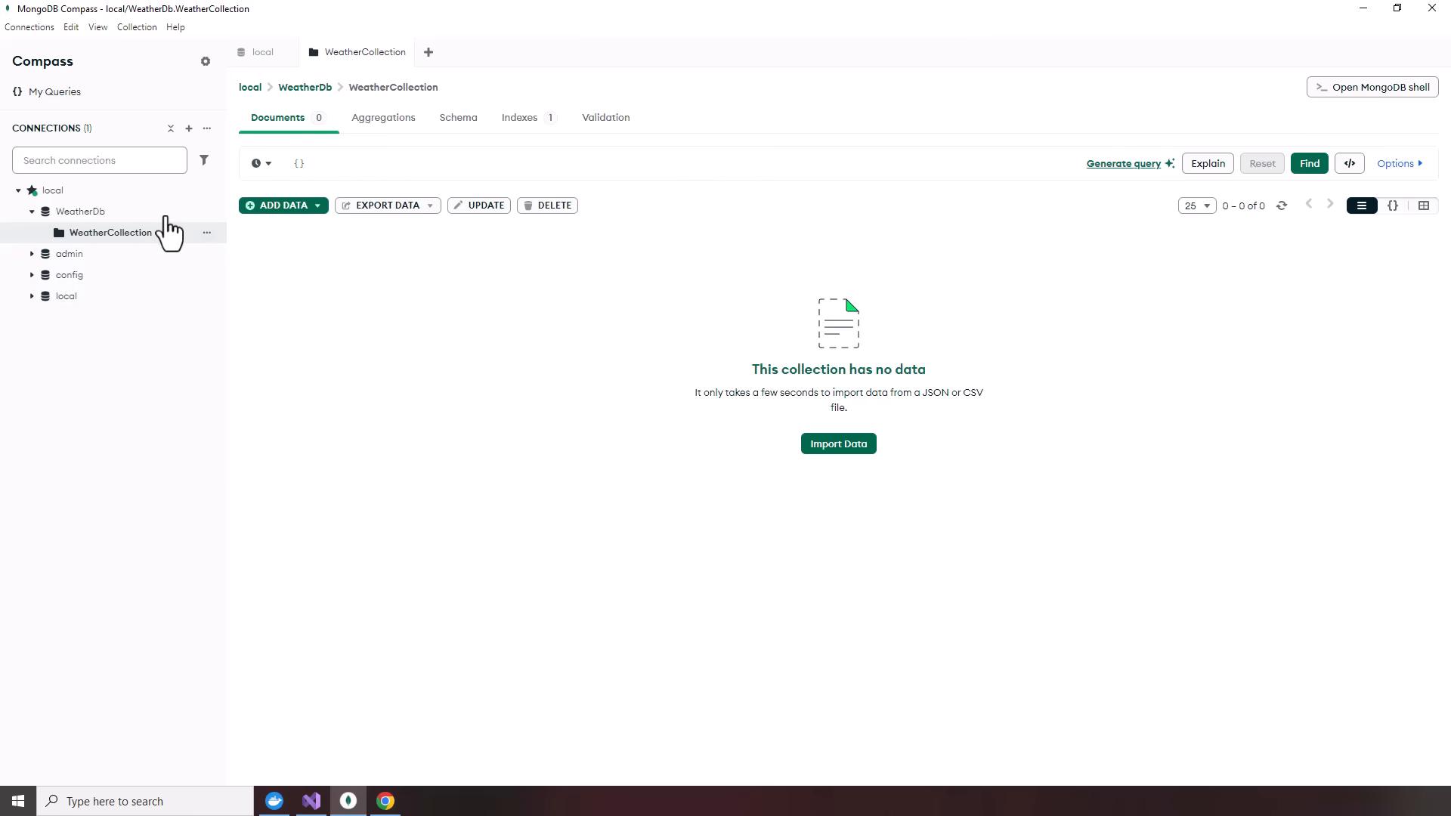
click(207, 190)
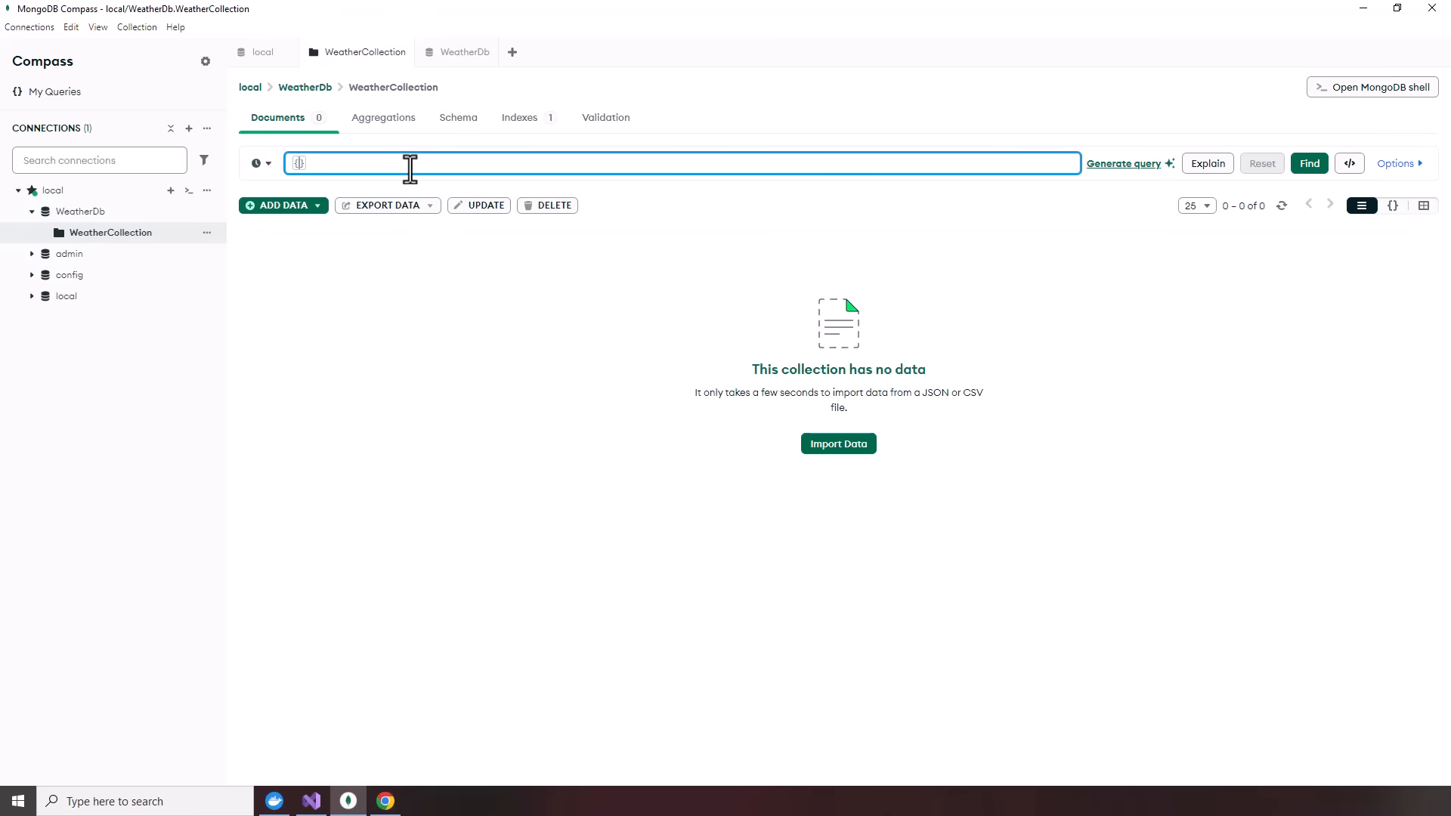
click(1309, 163)
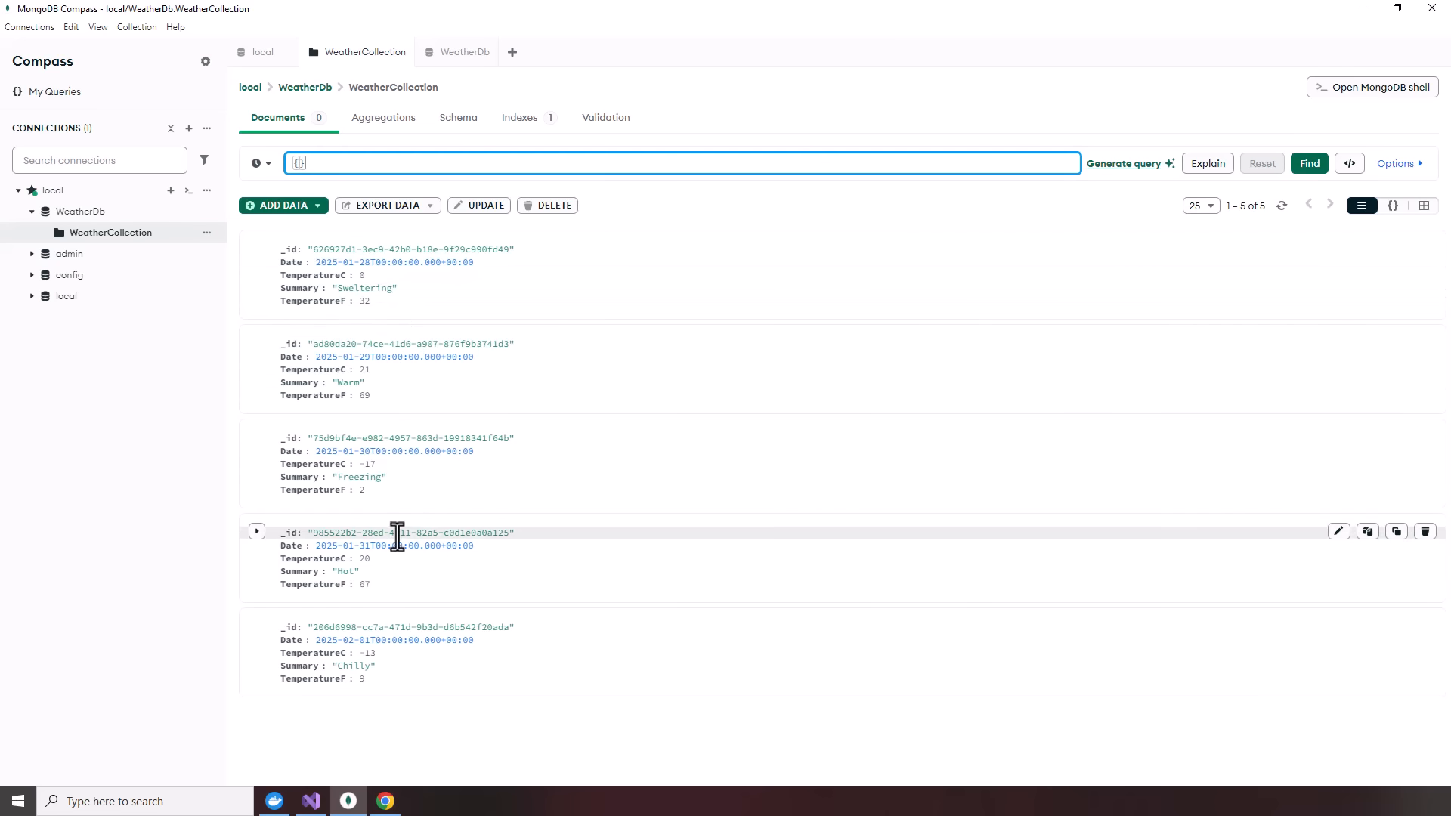
mouse_move(1048, 257)
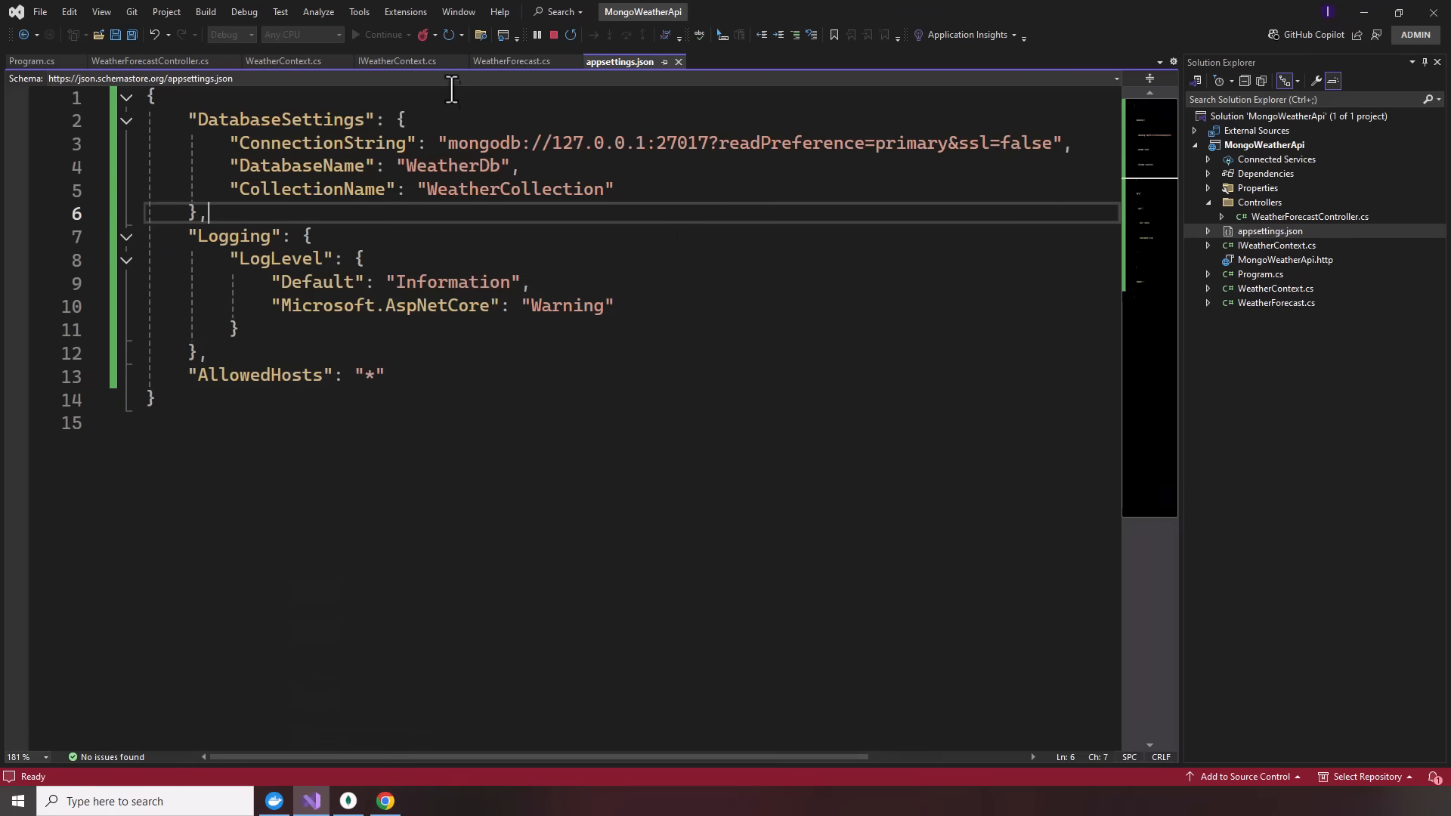
- Review WeatherForecastController.cs down to the InsertManyAsync call that stores the forecasts
click(151, 61)
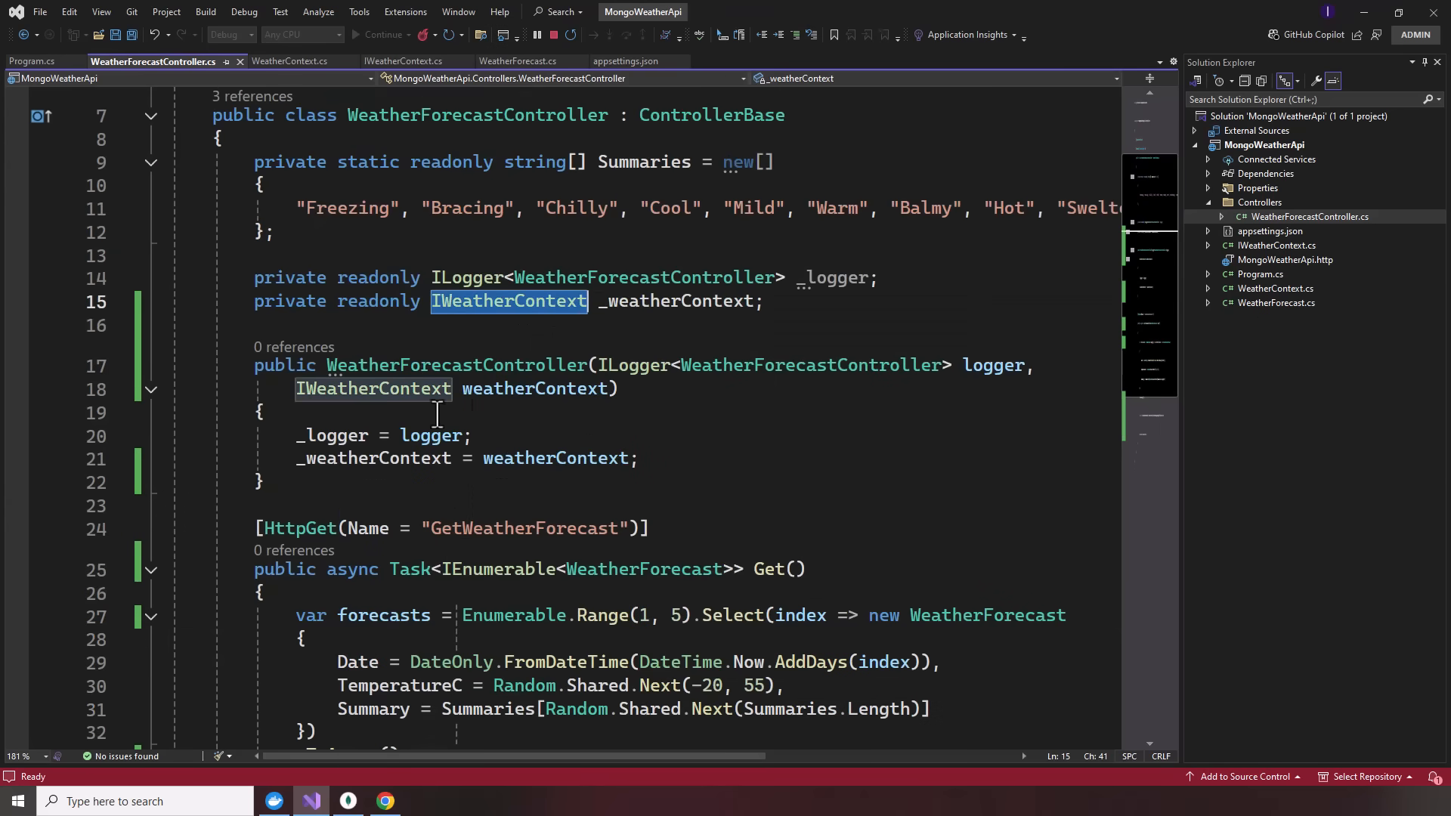
scroll(down, 3)
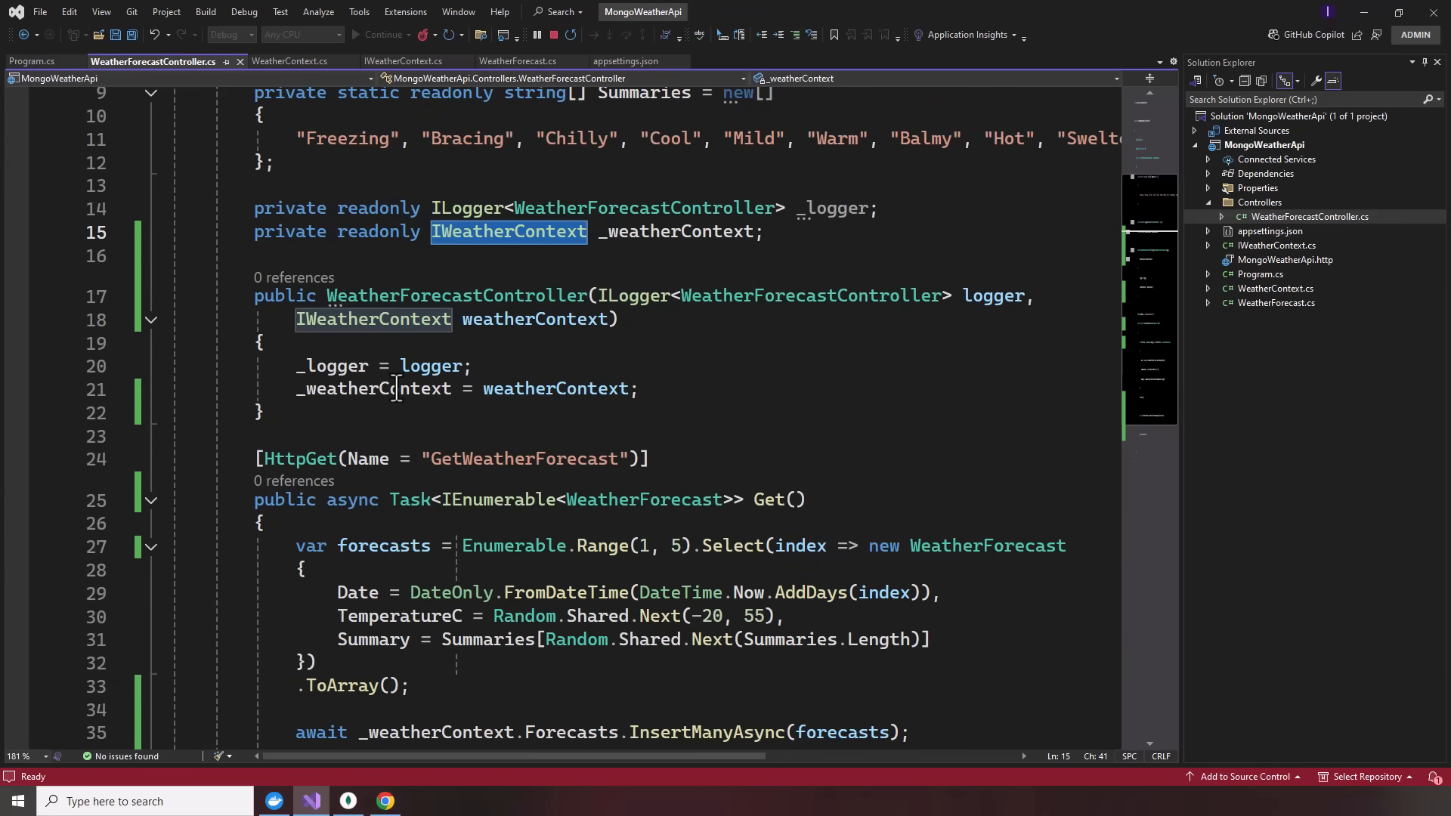
mouse_move(485, 366)
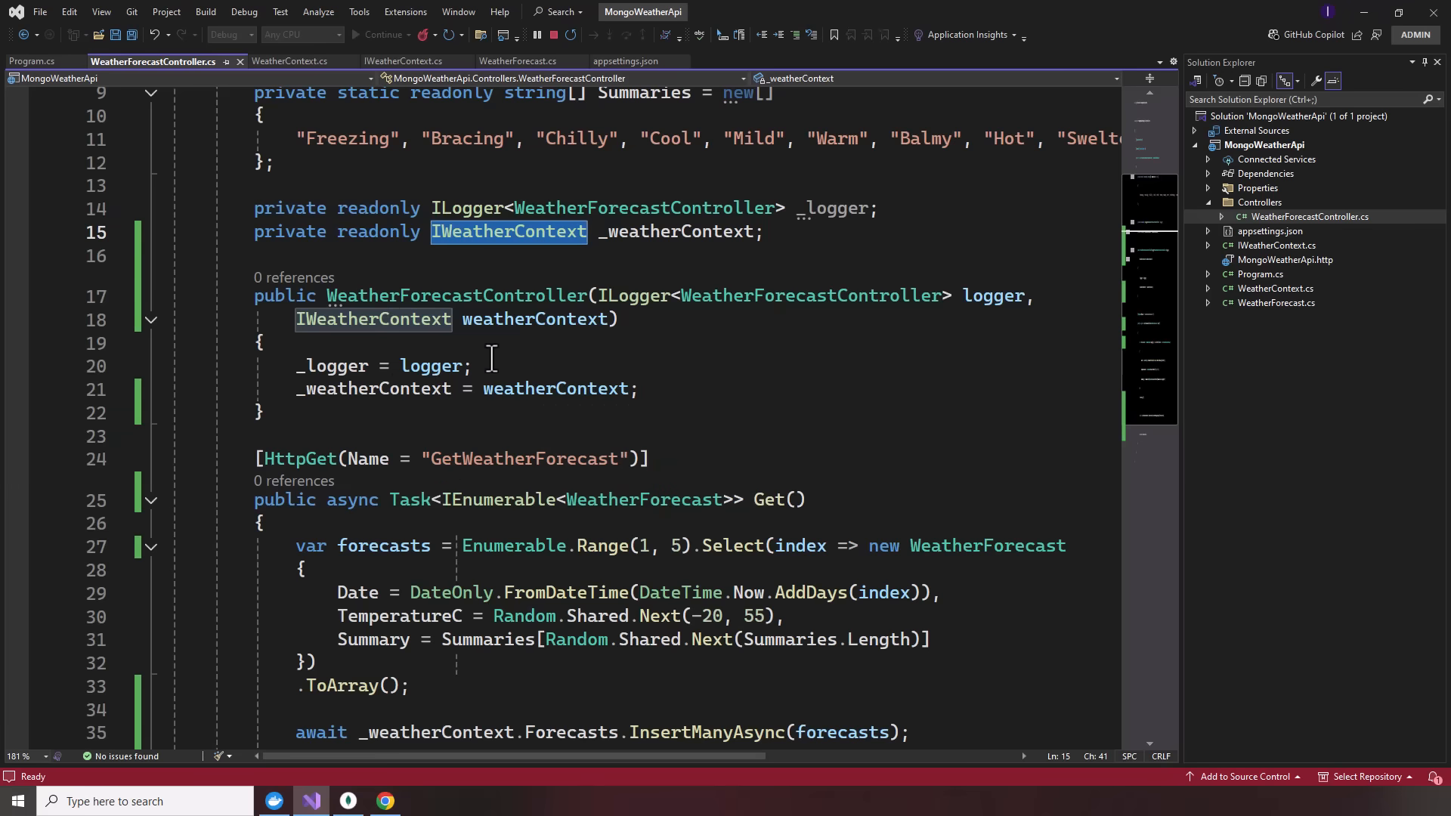
scroll(down, 3)
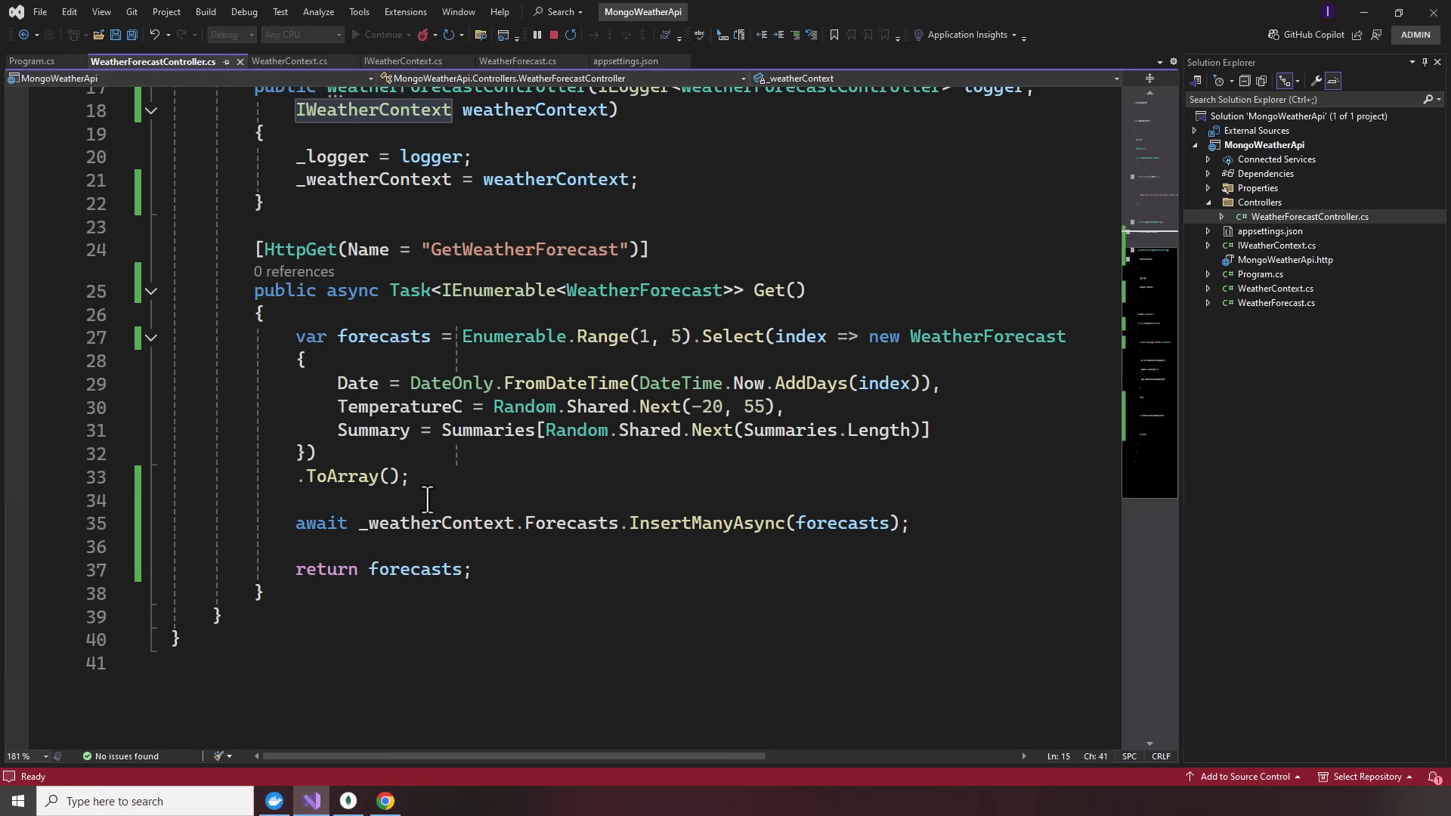
click(411, 476)
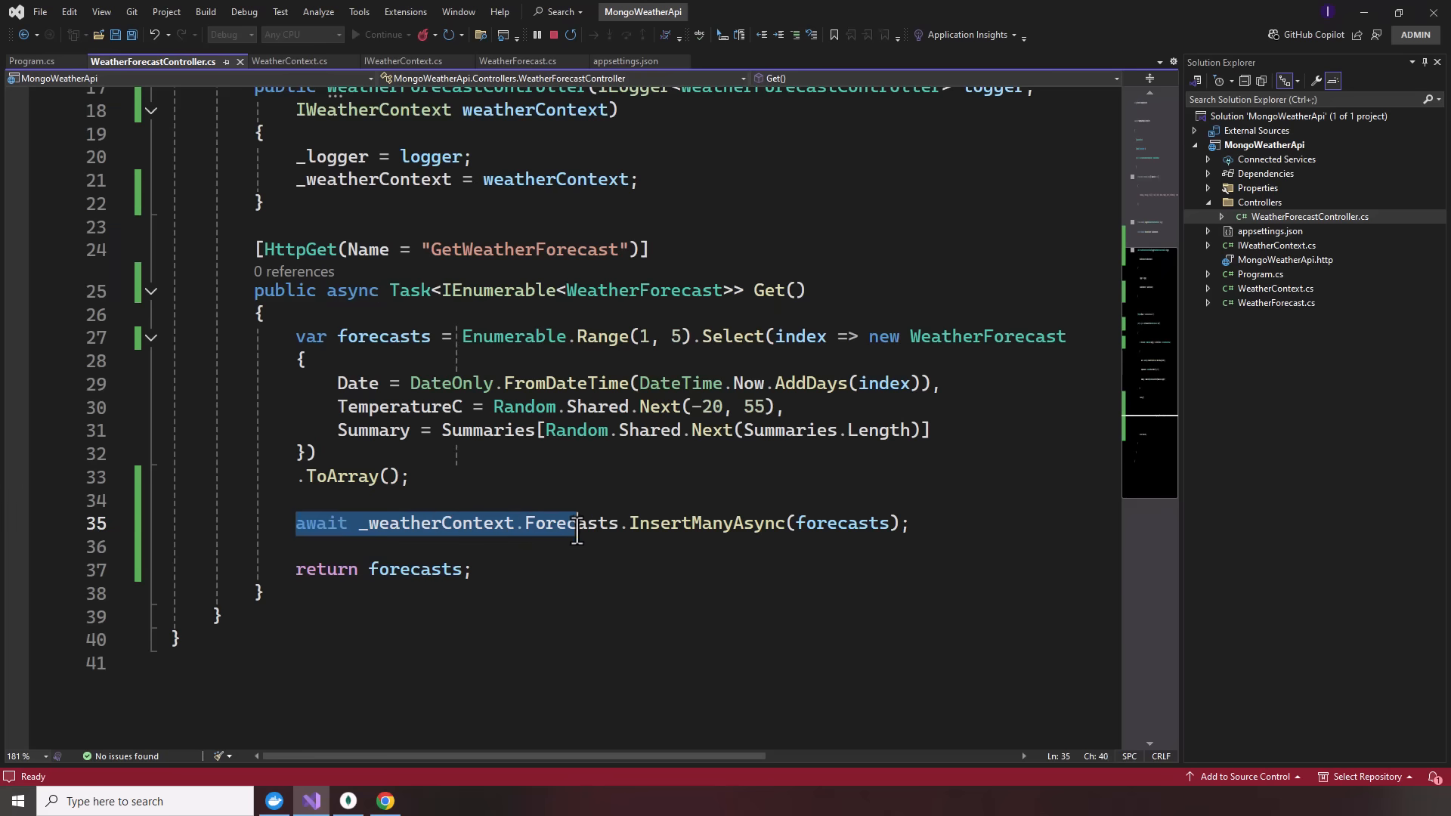
double_click(706, 523)
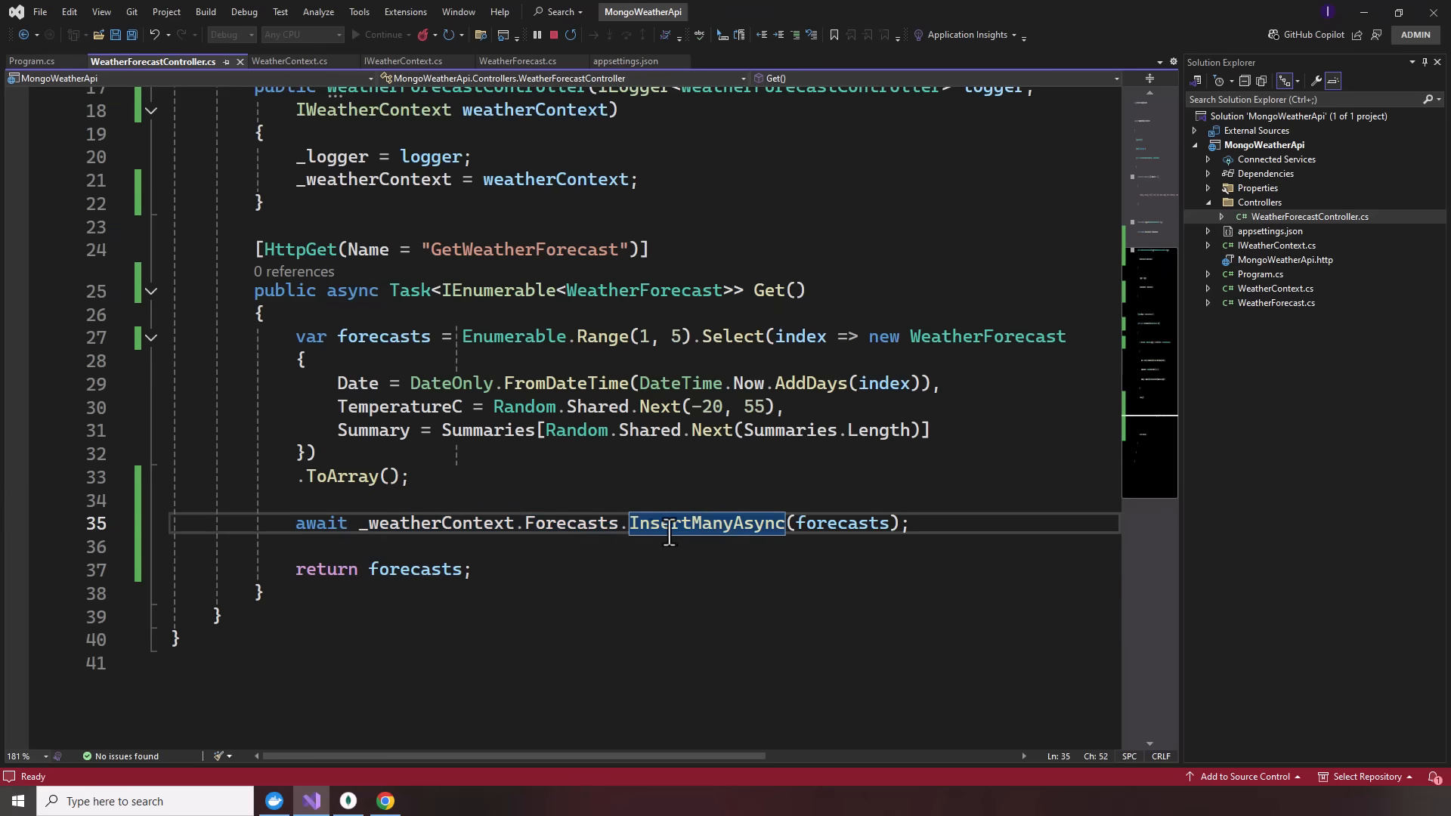
mouse_move(707, 523)
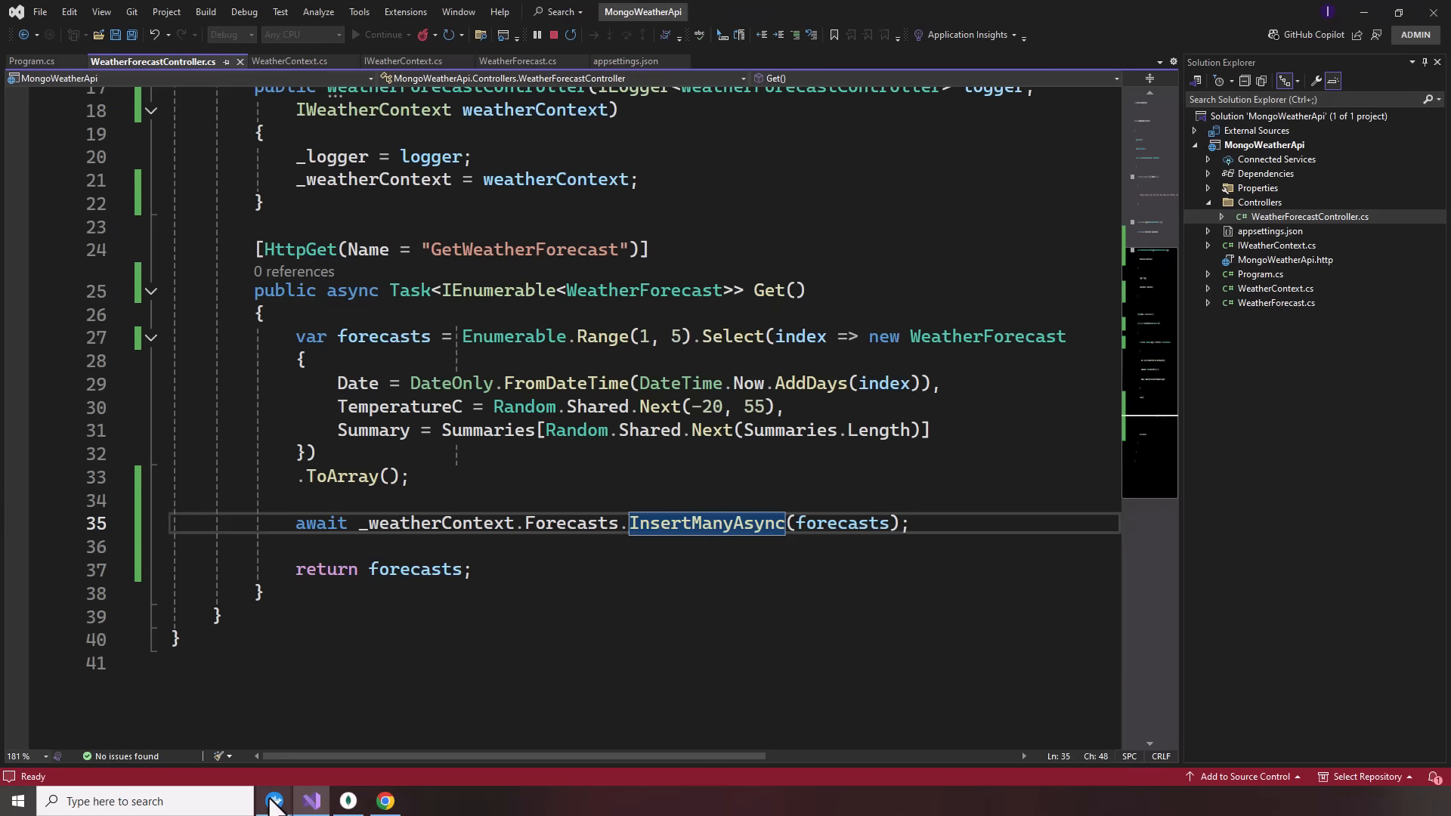
- Switch to Docker Desktop showing mongodb-container running on port 27017
click(272, 801)
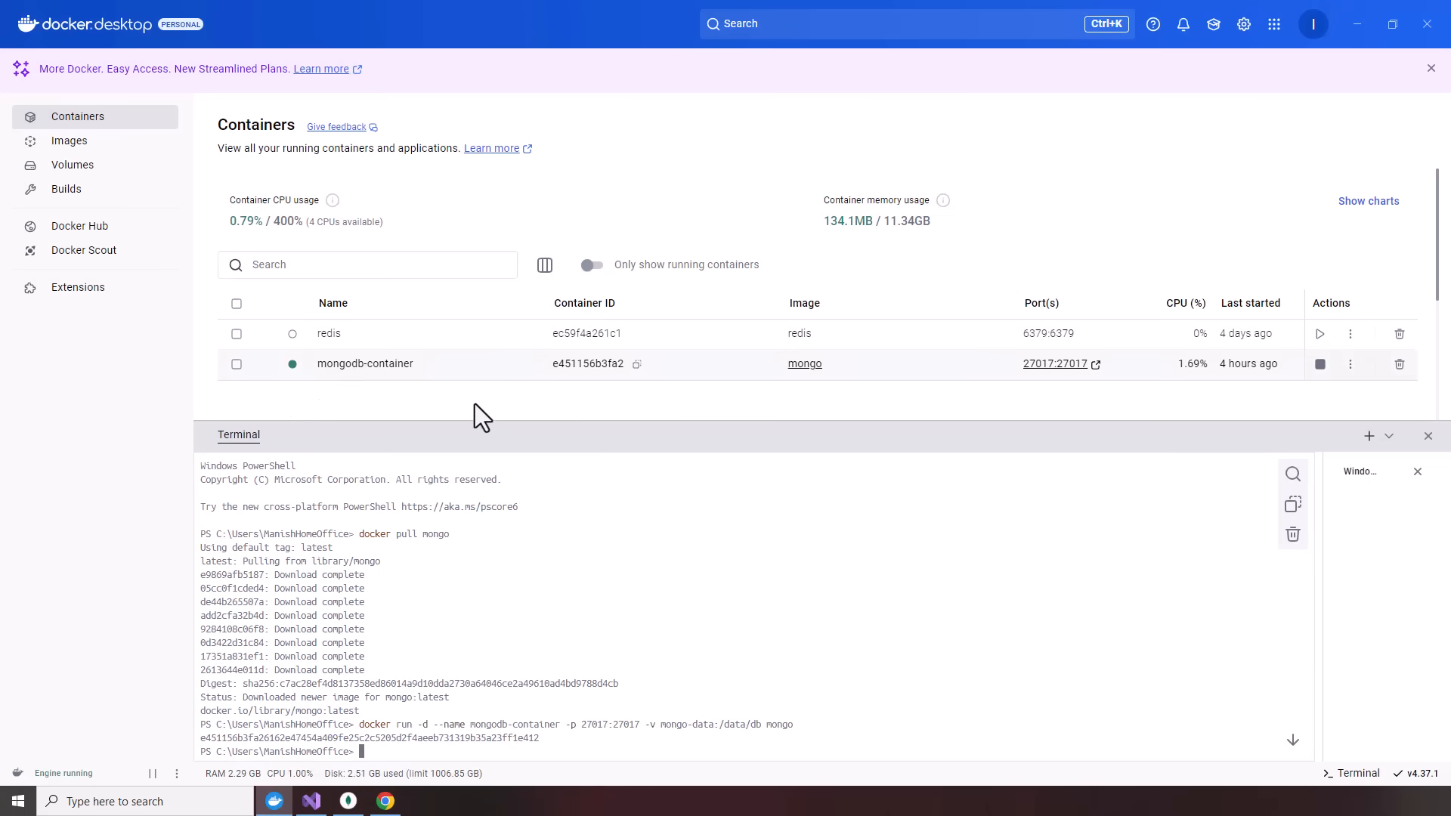